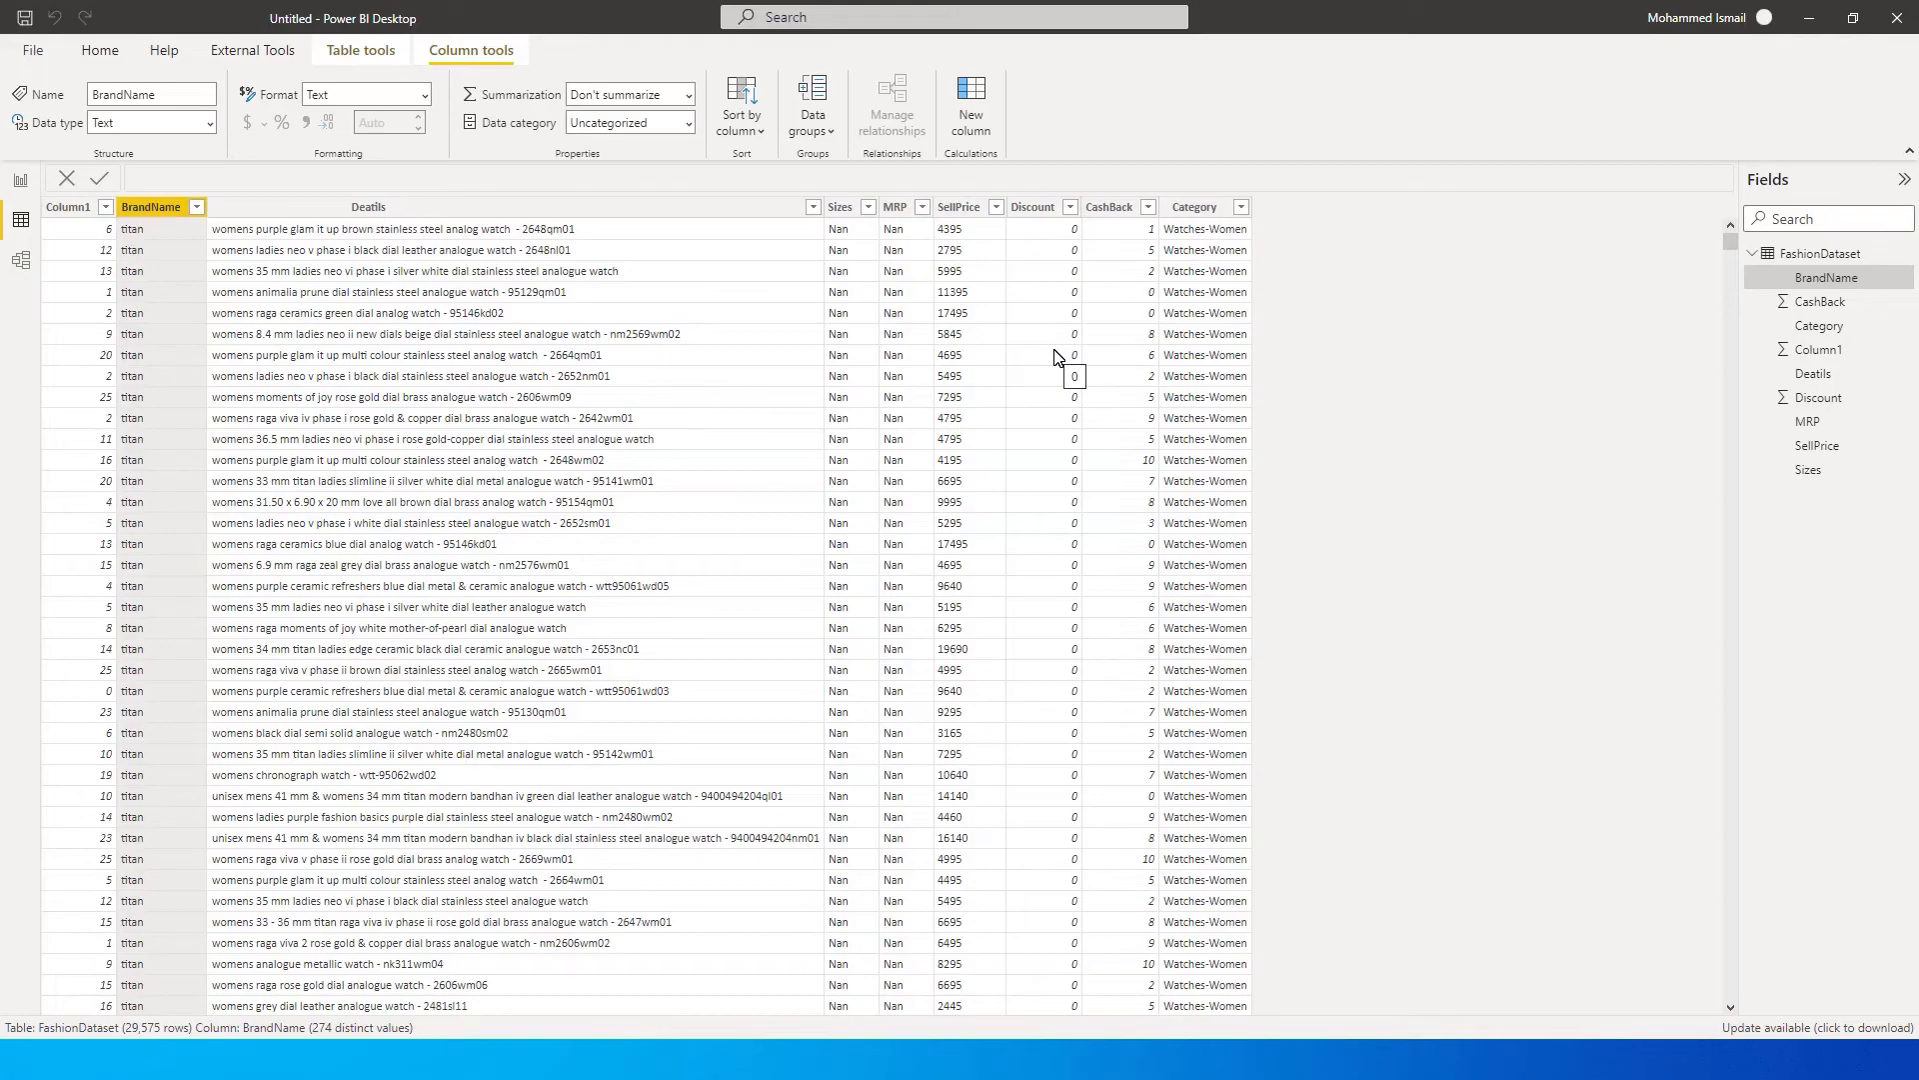
mouse_move(1056, 334)
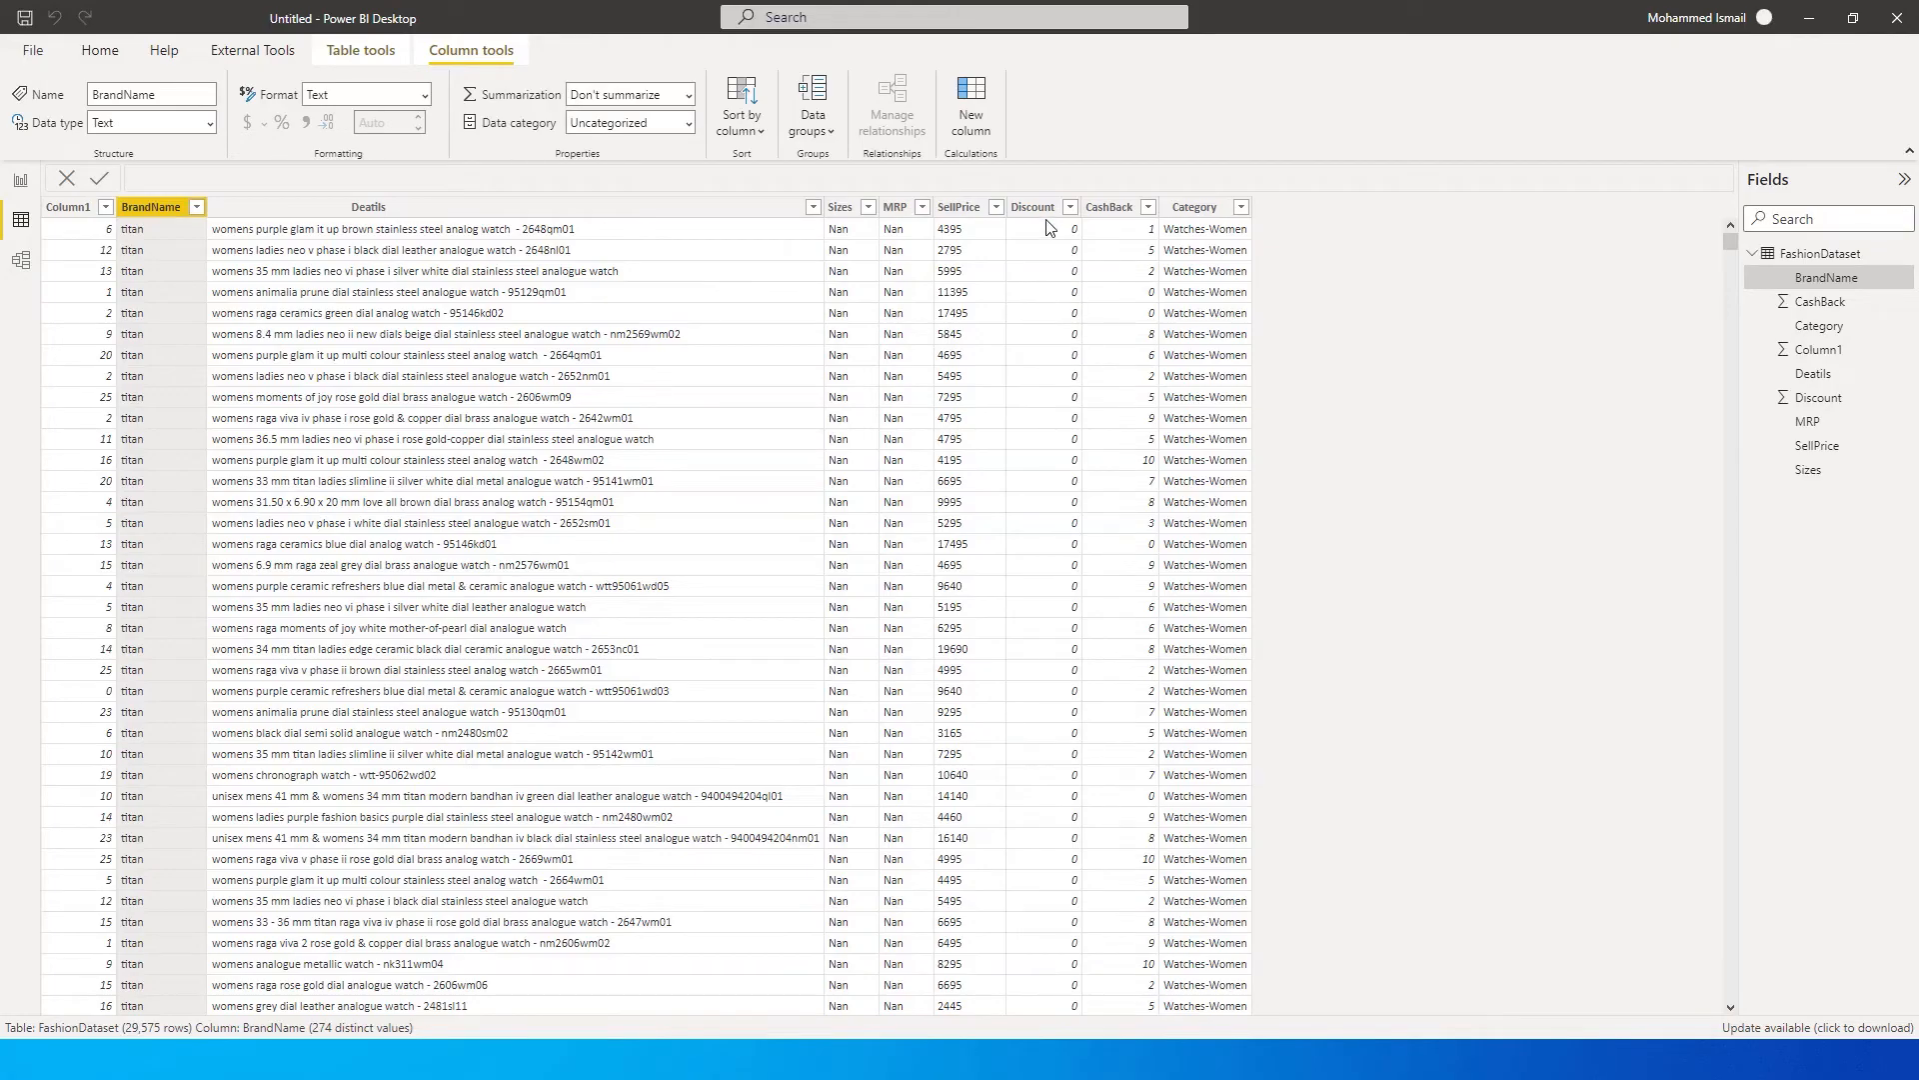
Inspect the CashBack column values in the data table.
click(1110, 206)
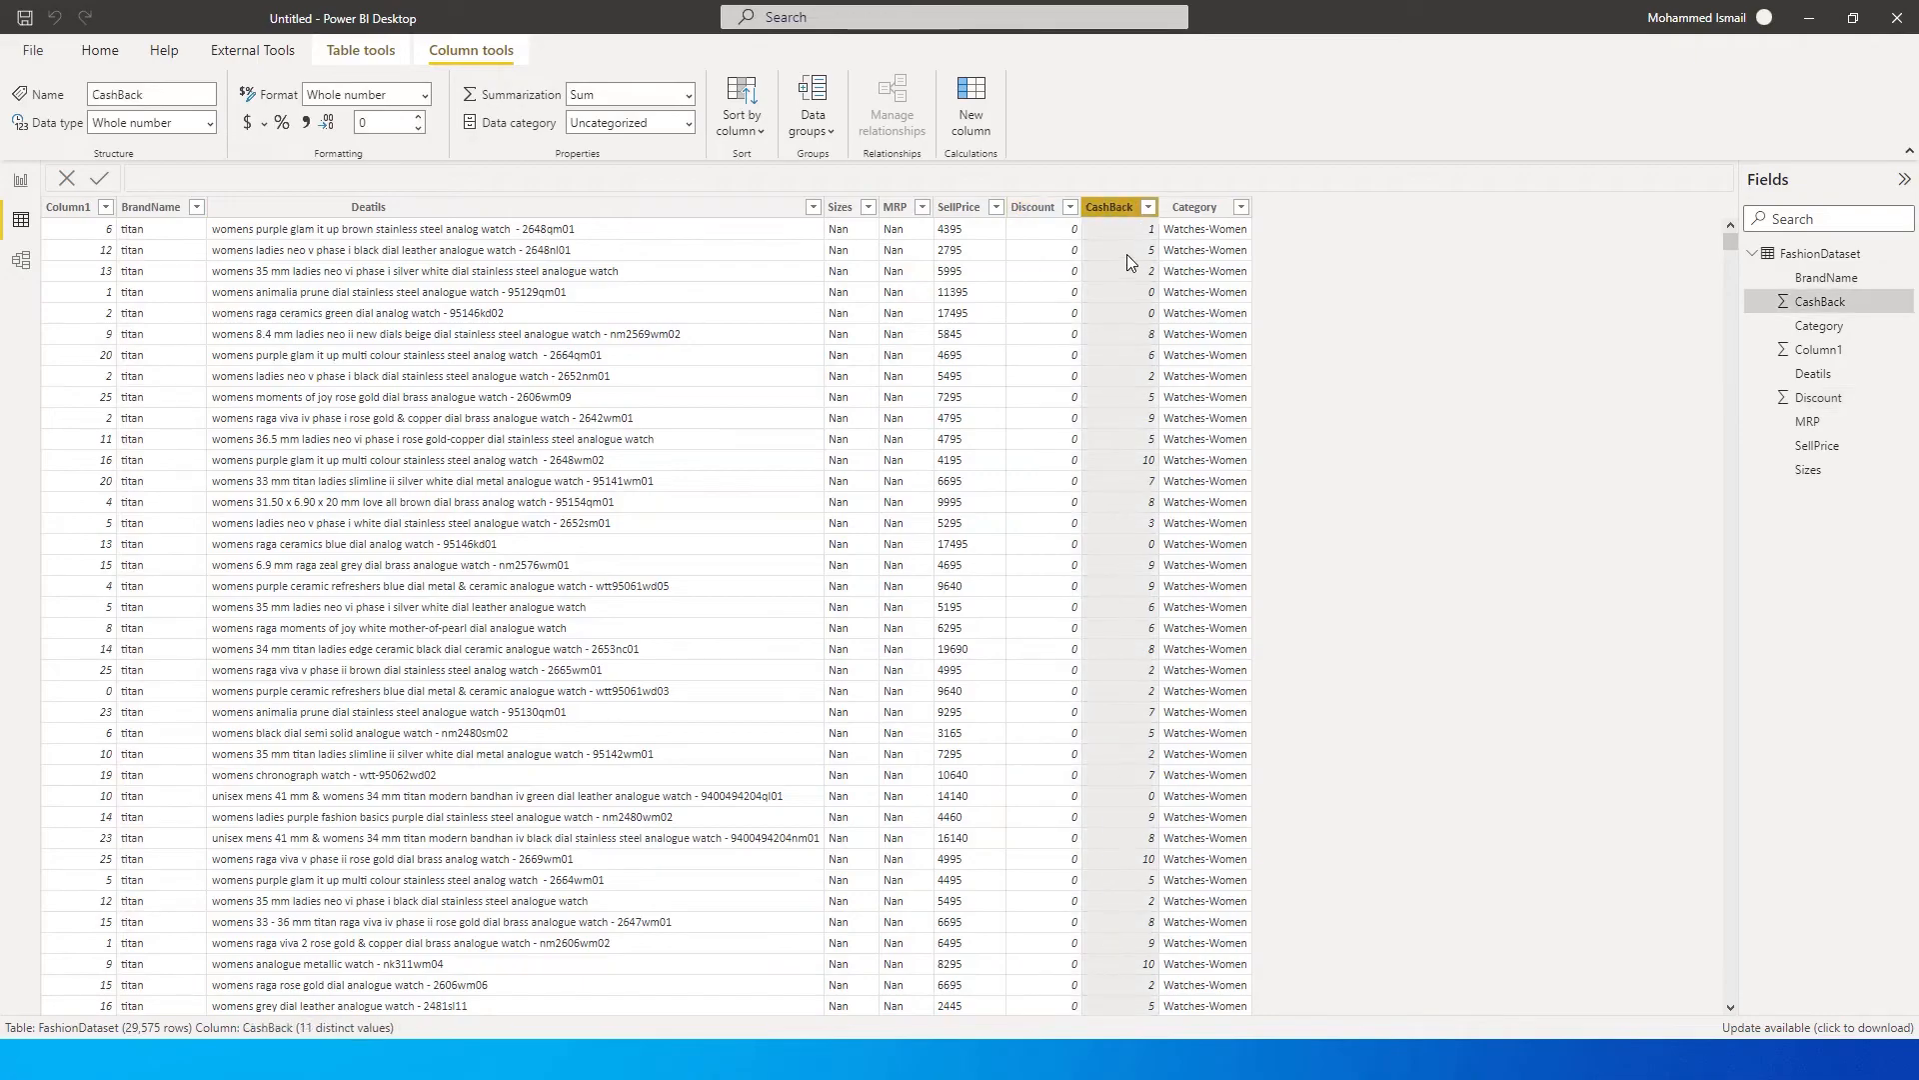
mouse_move(1061, 406)
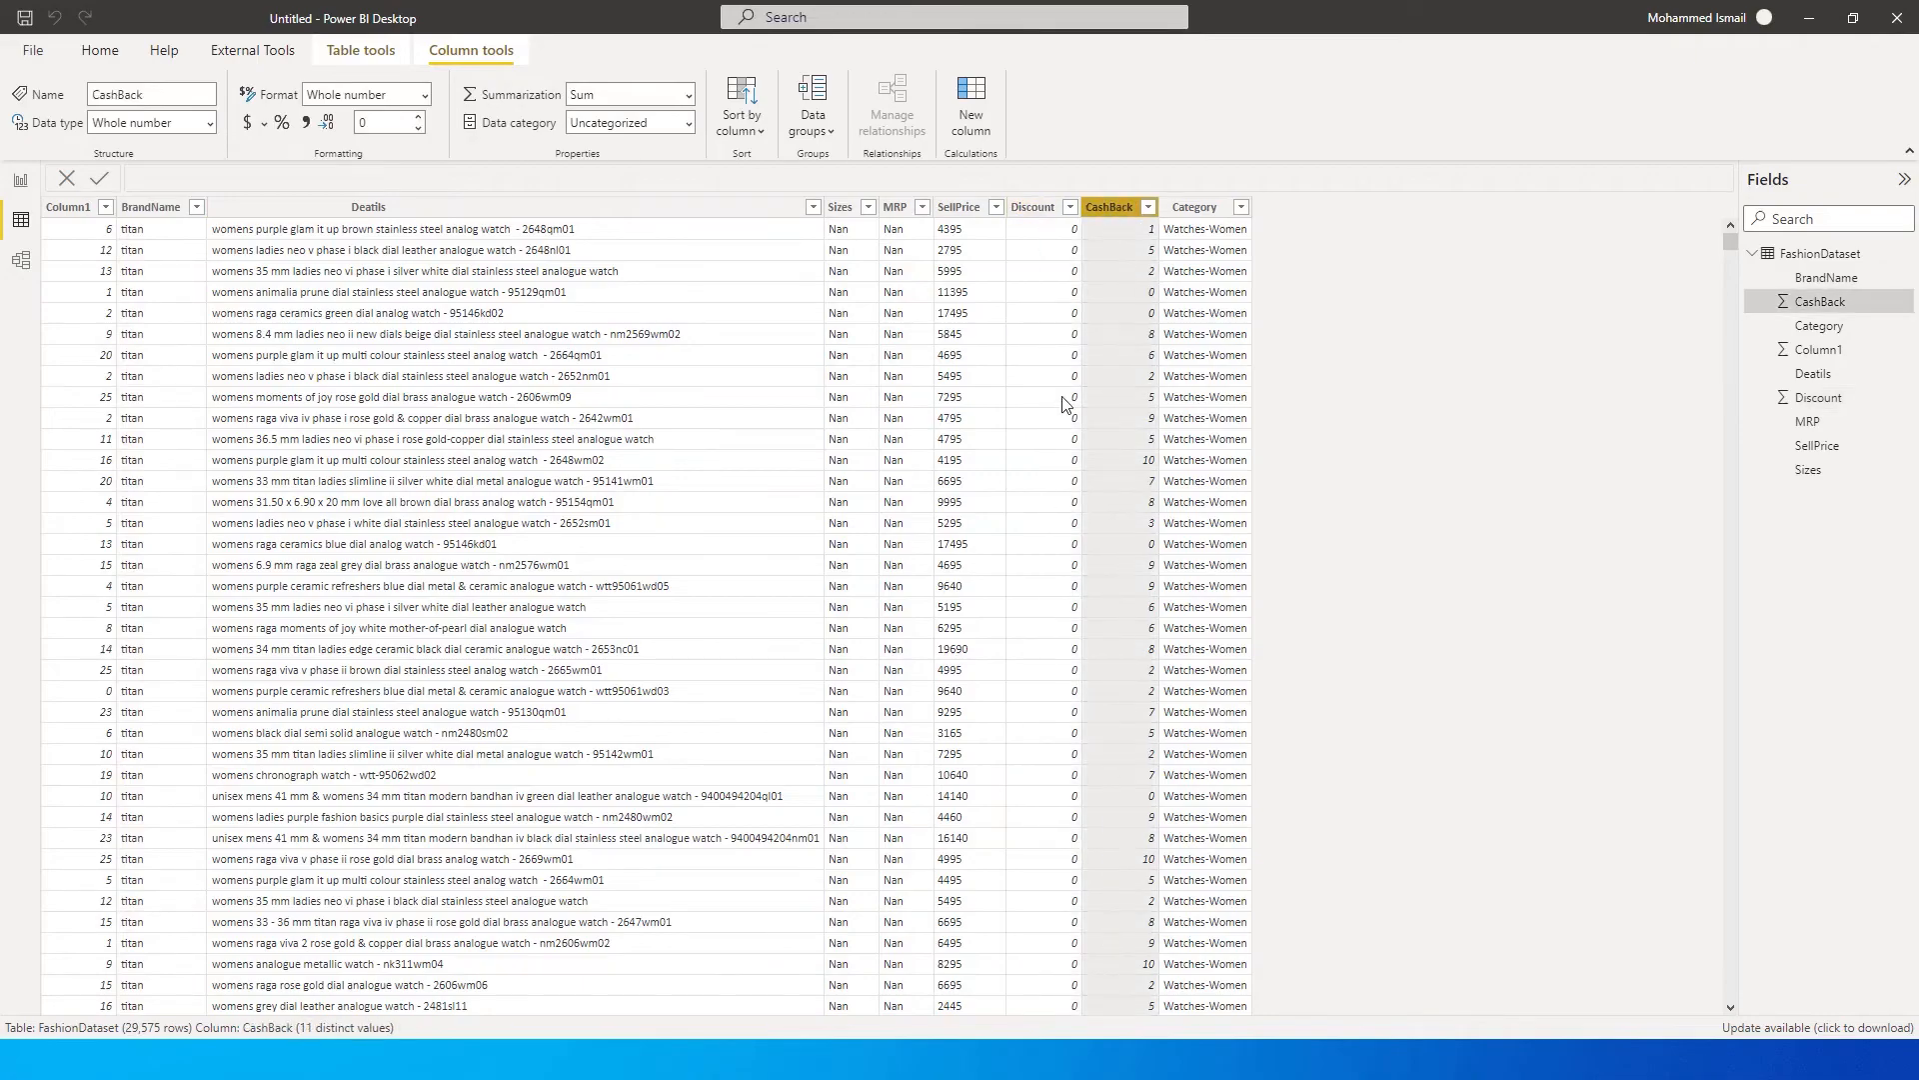
mouse_move(1110, 324)
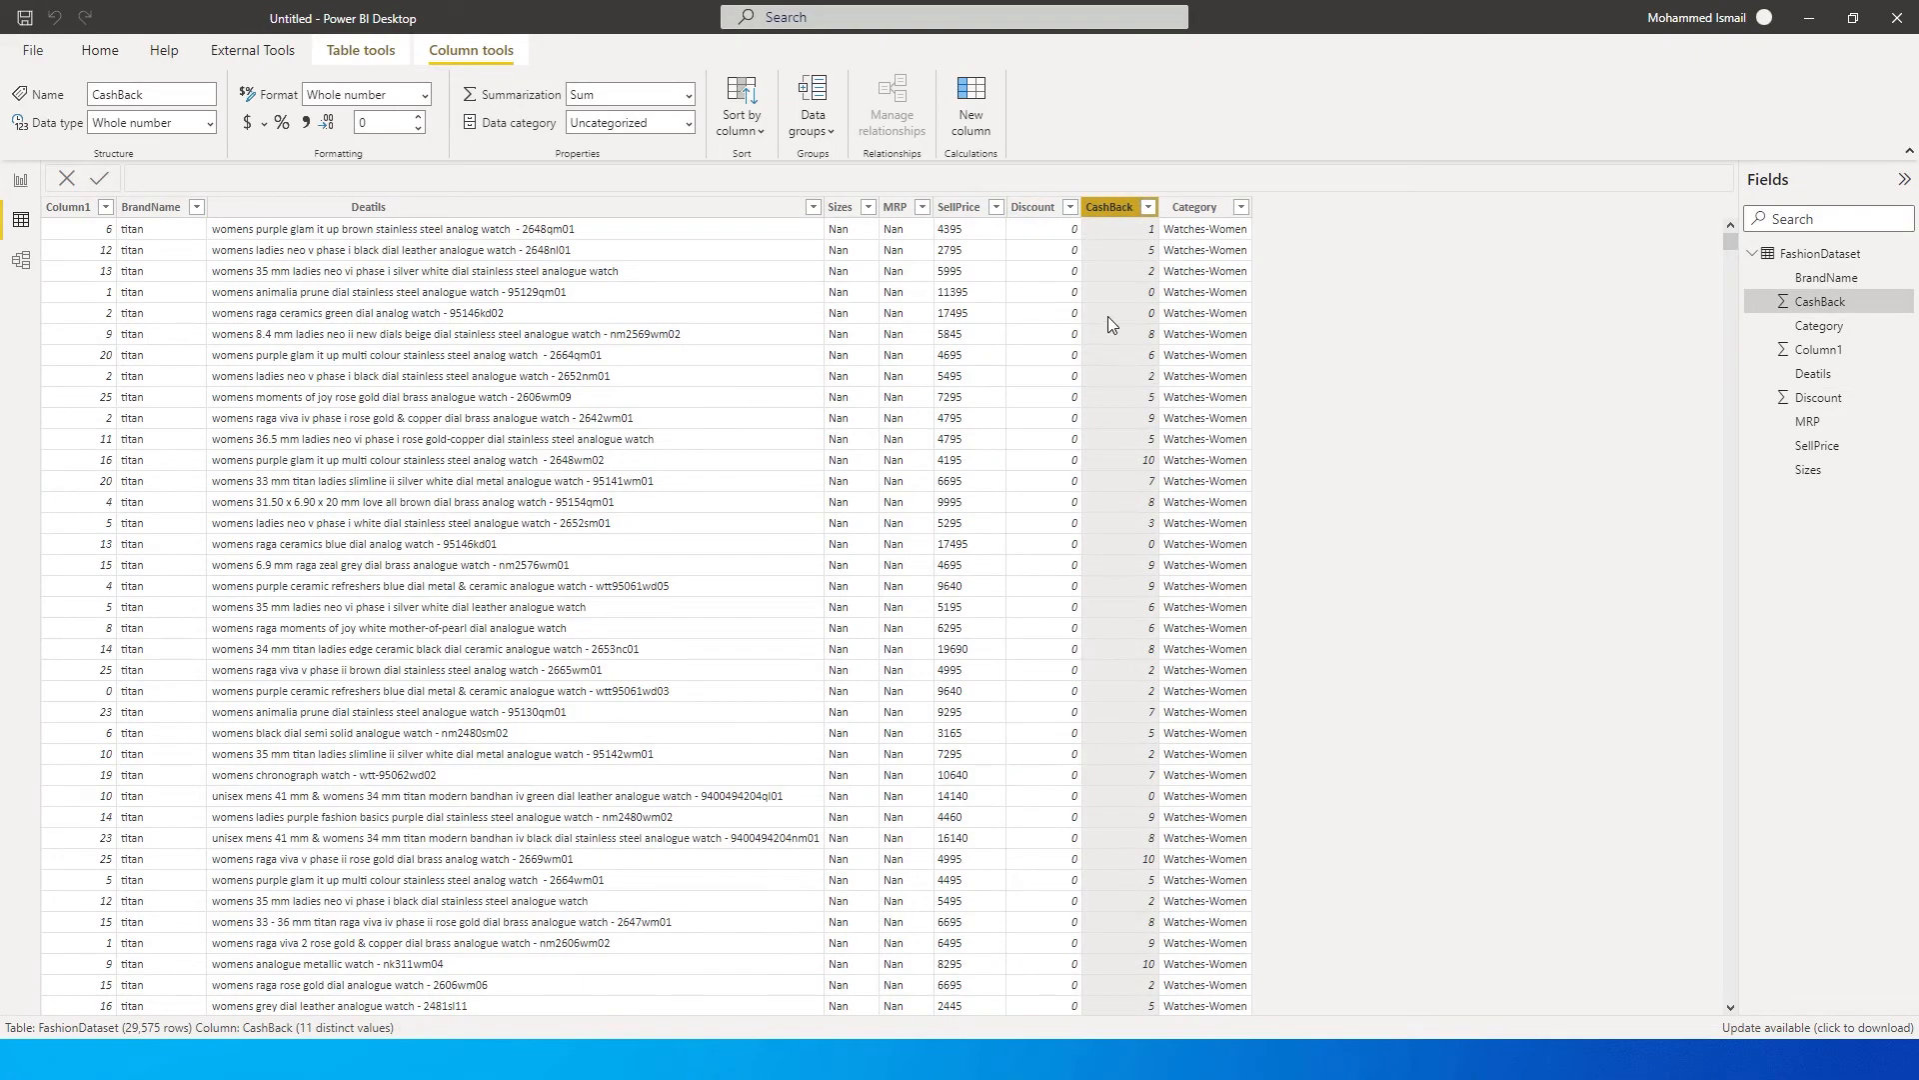
scroll(down, 3)
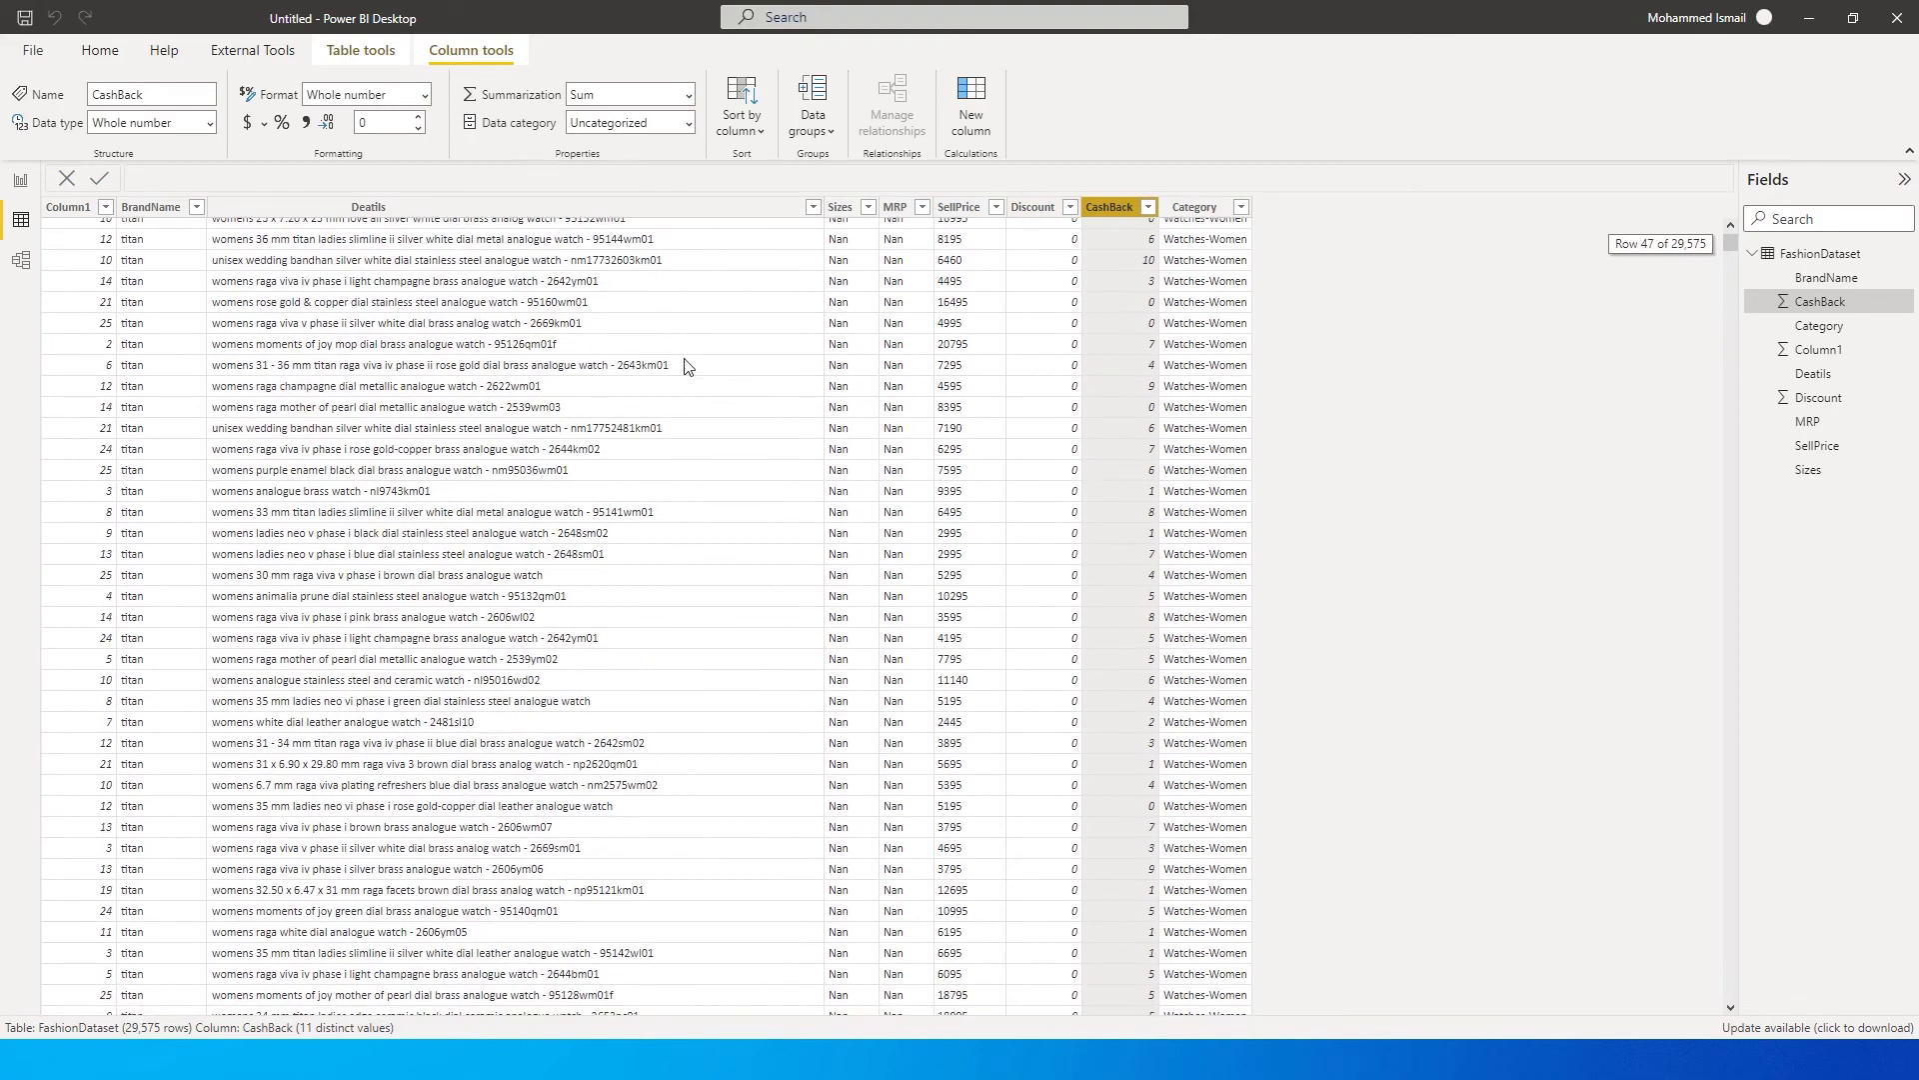
scroll(up, 3)
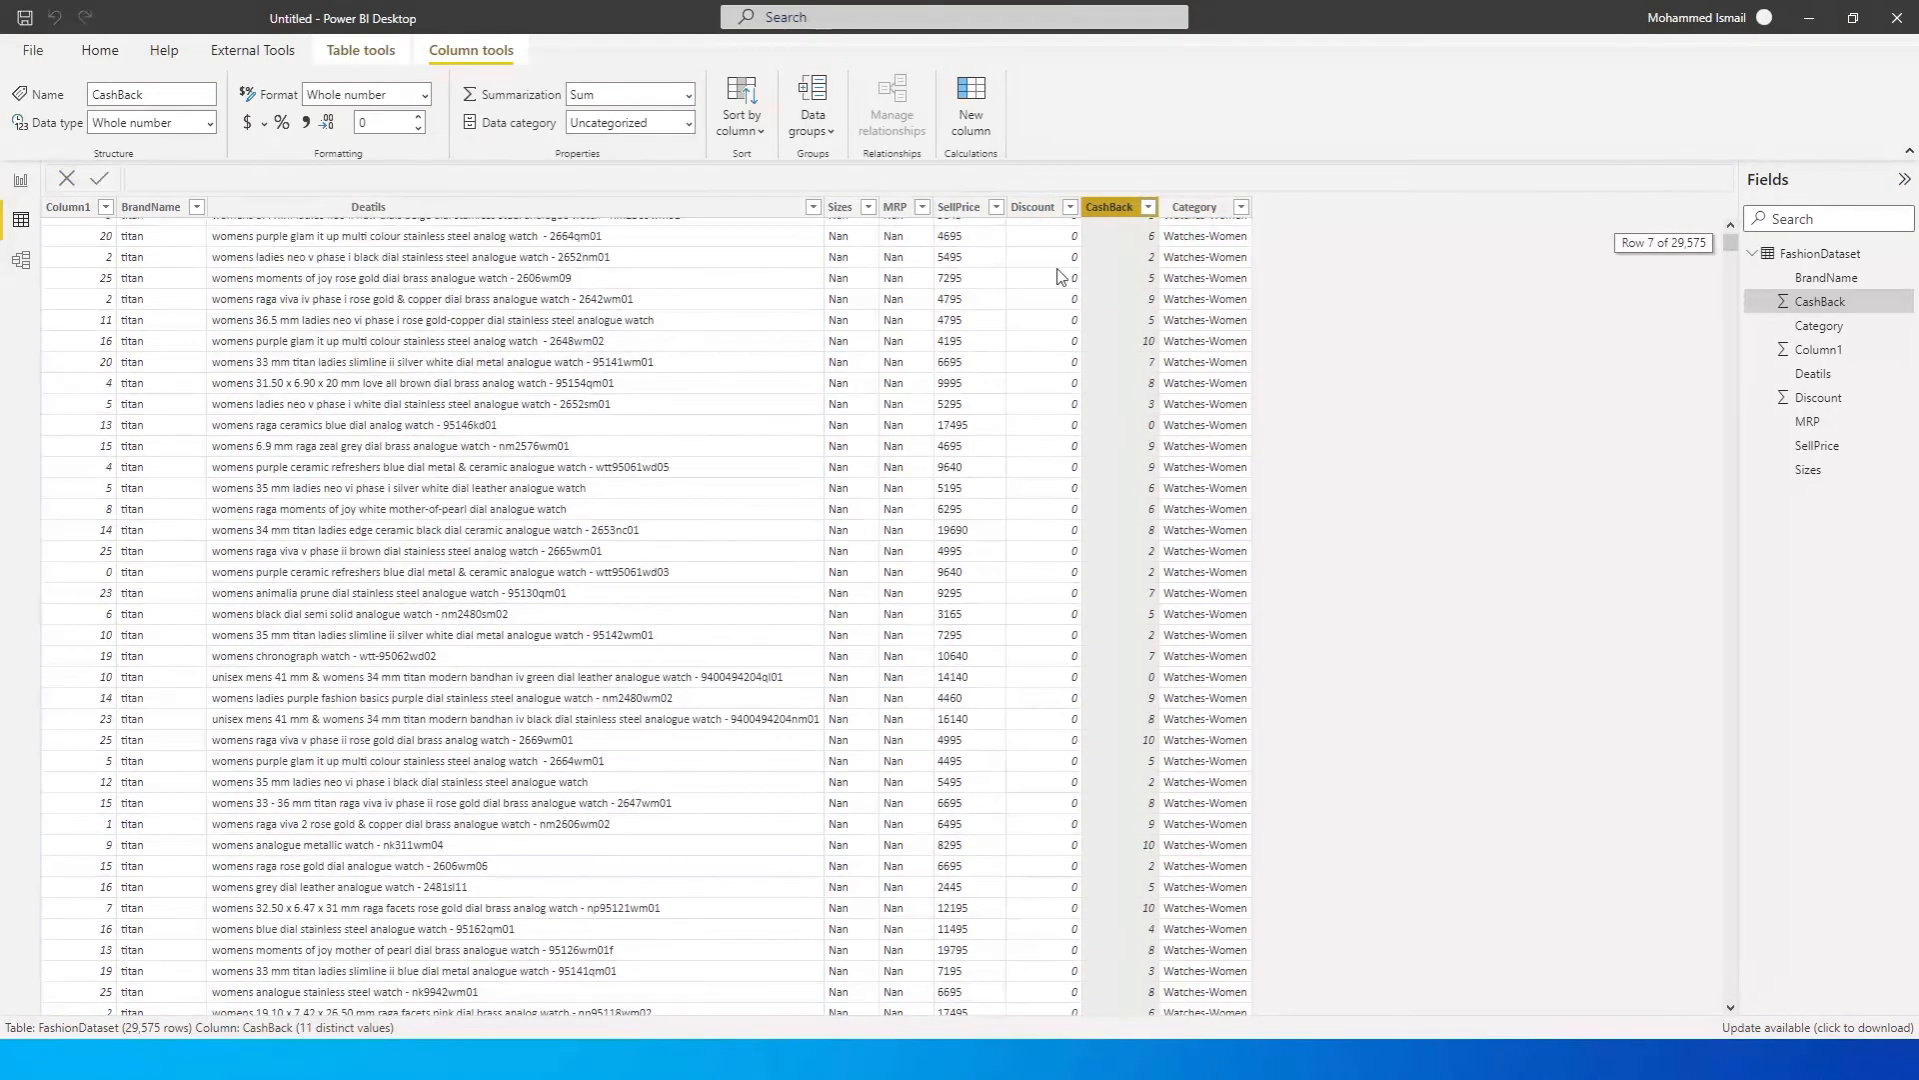
scroll(up, 3)
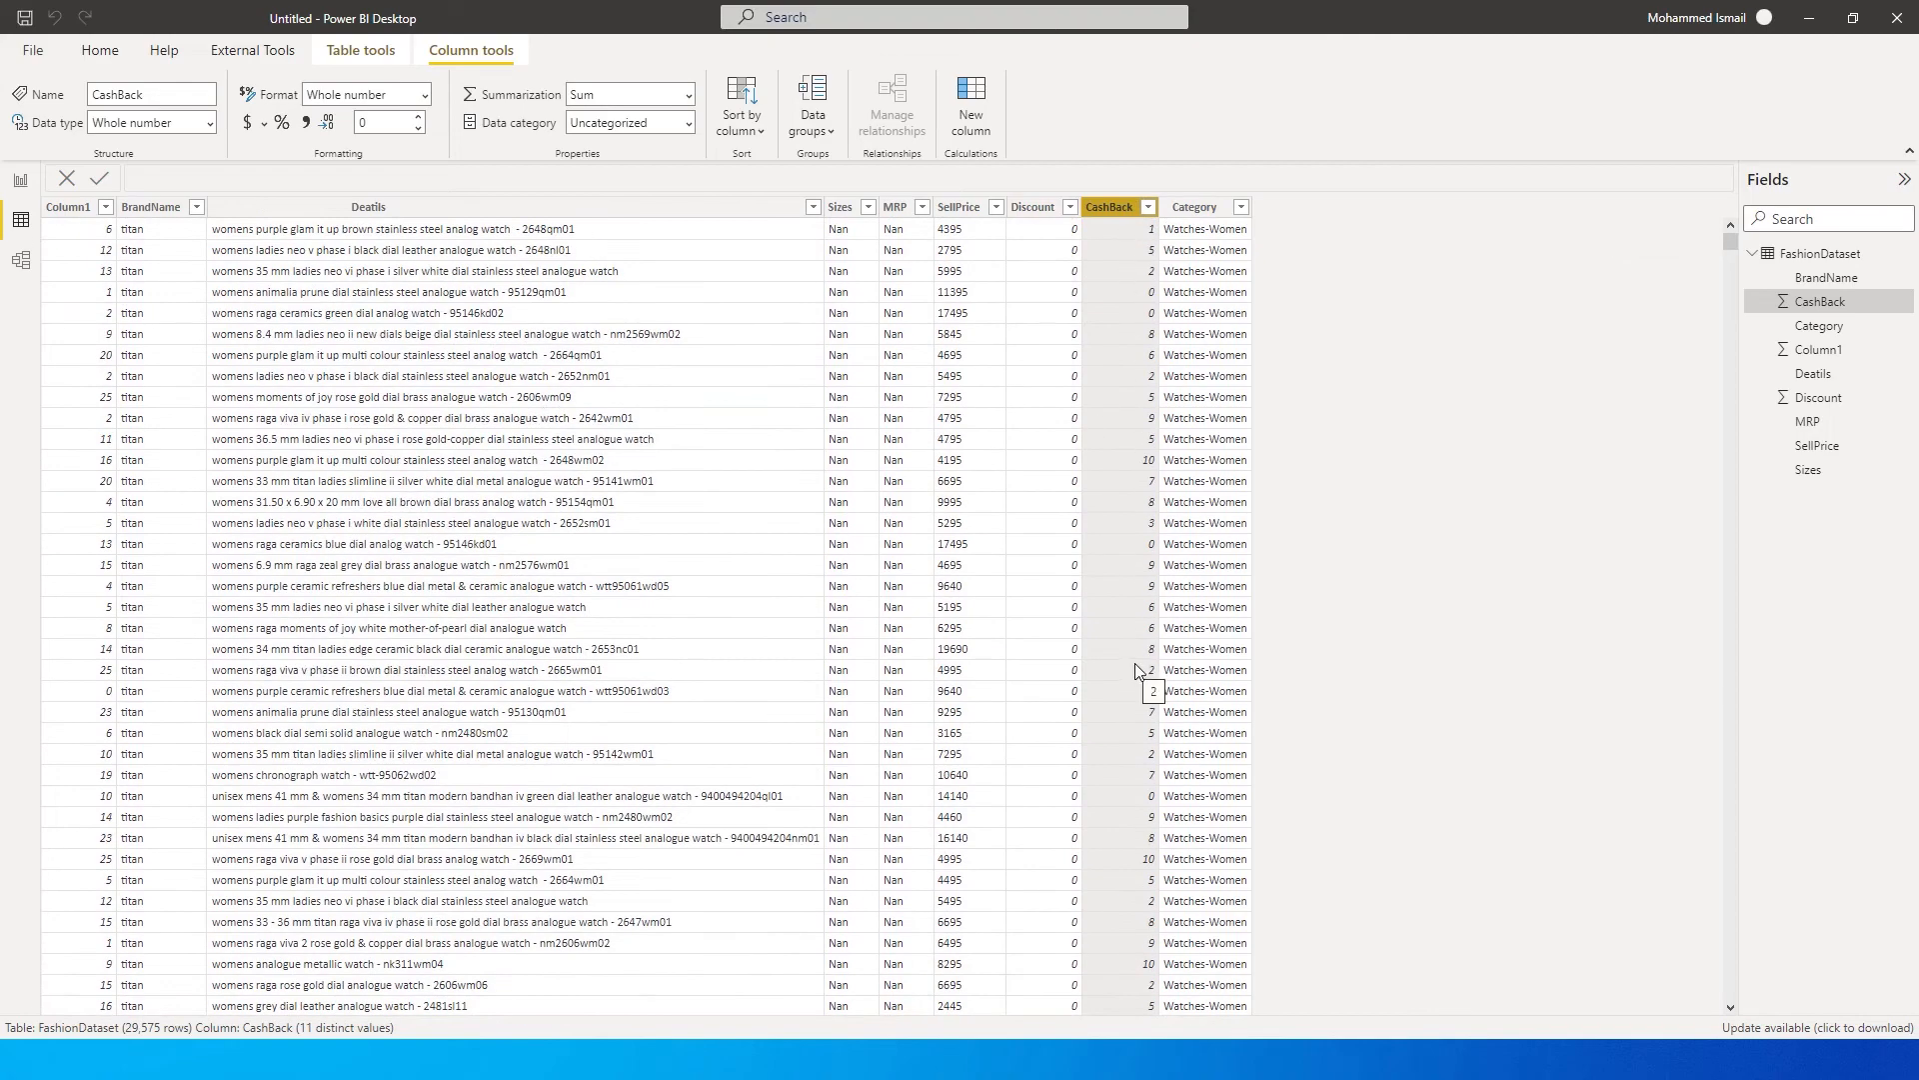
mouse_move(1133, 551)
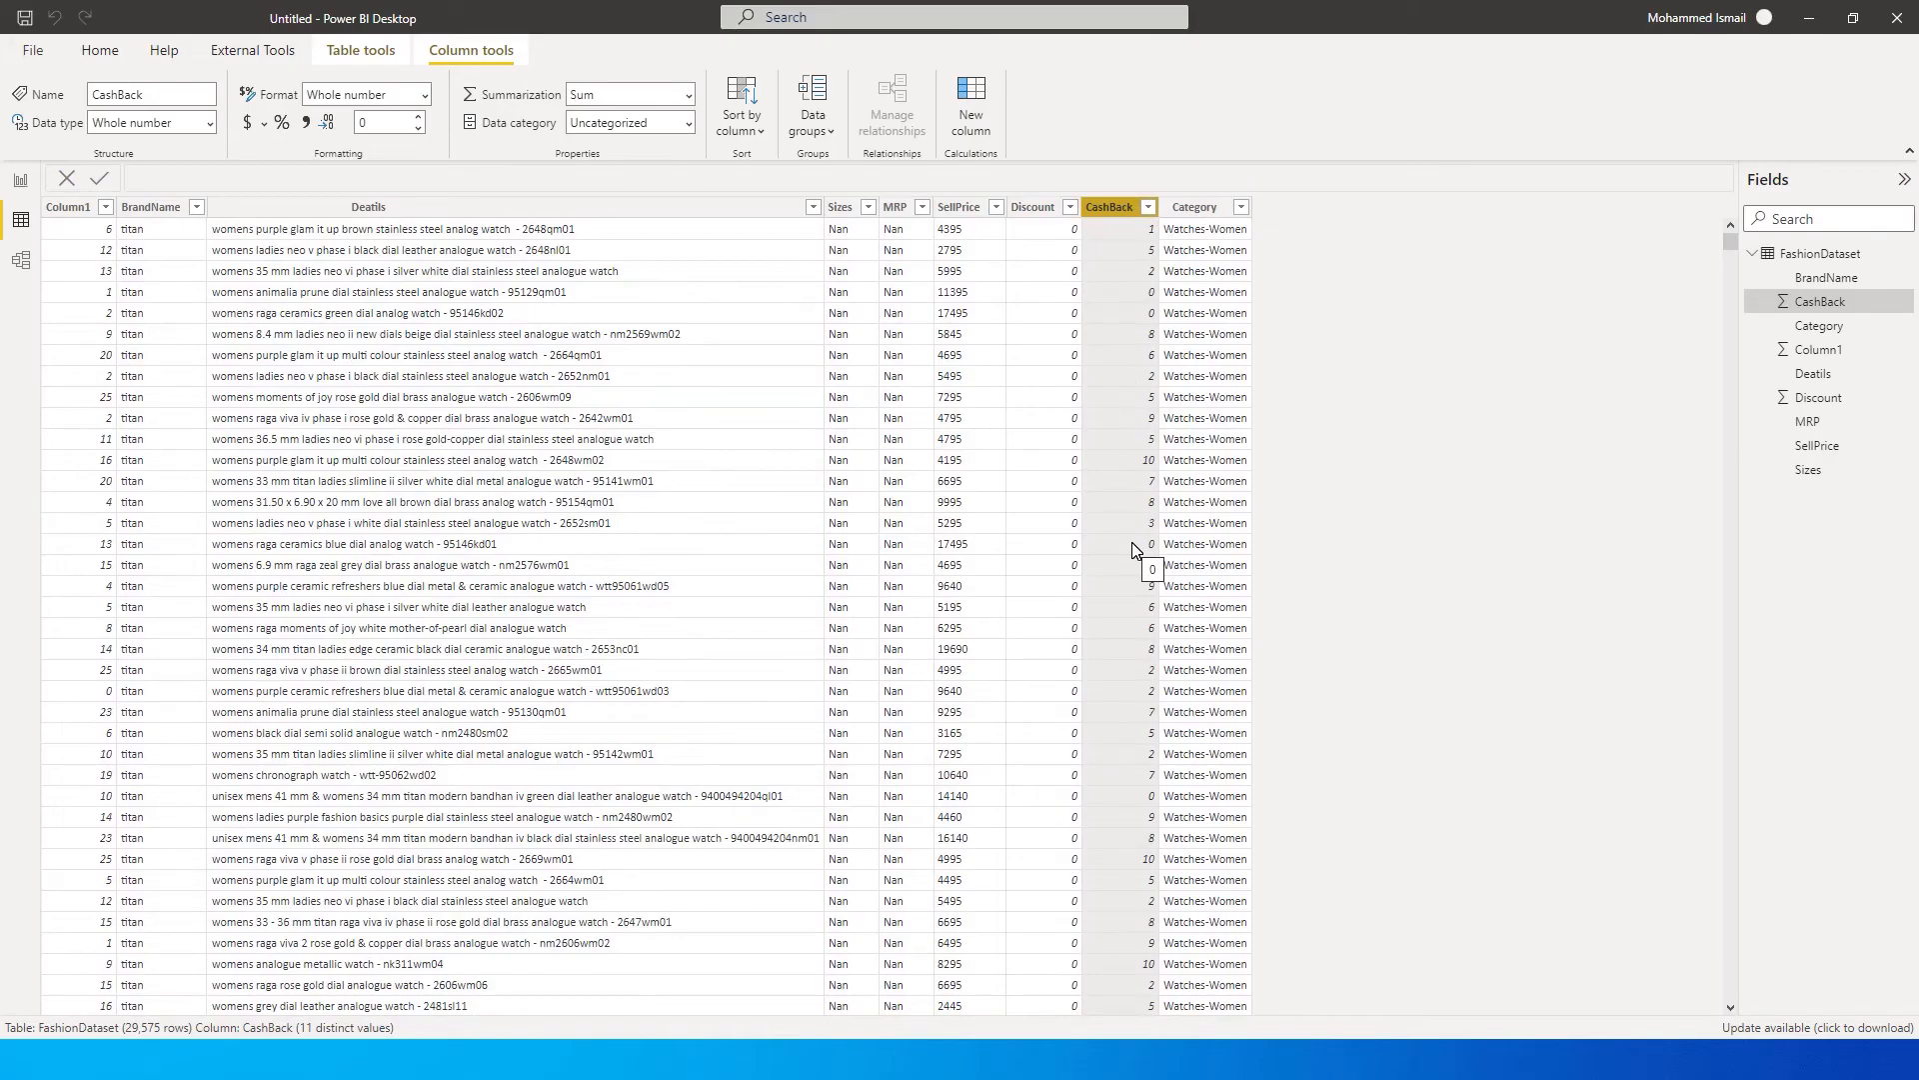
mouse_move(1295, 286)
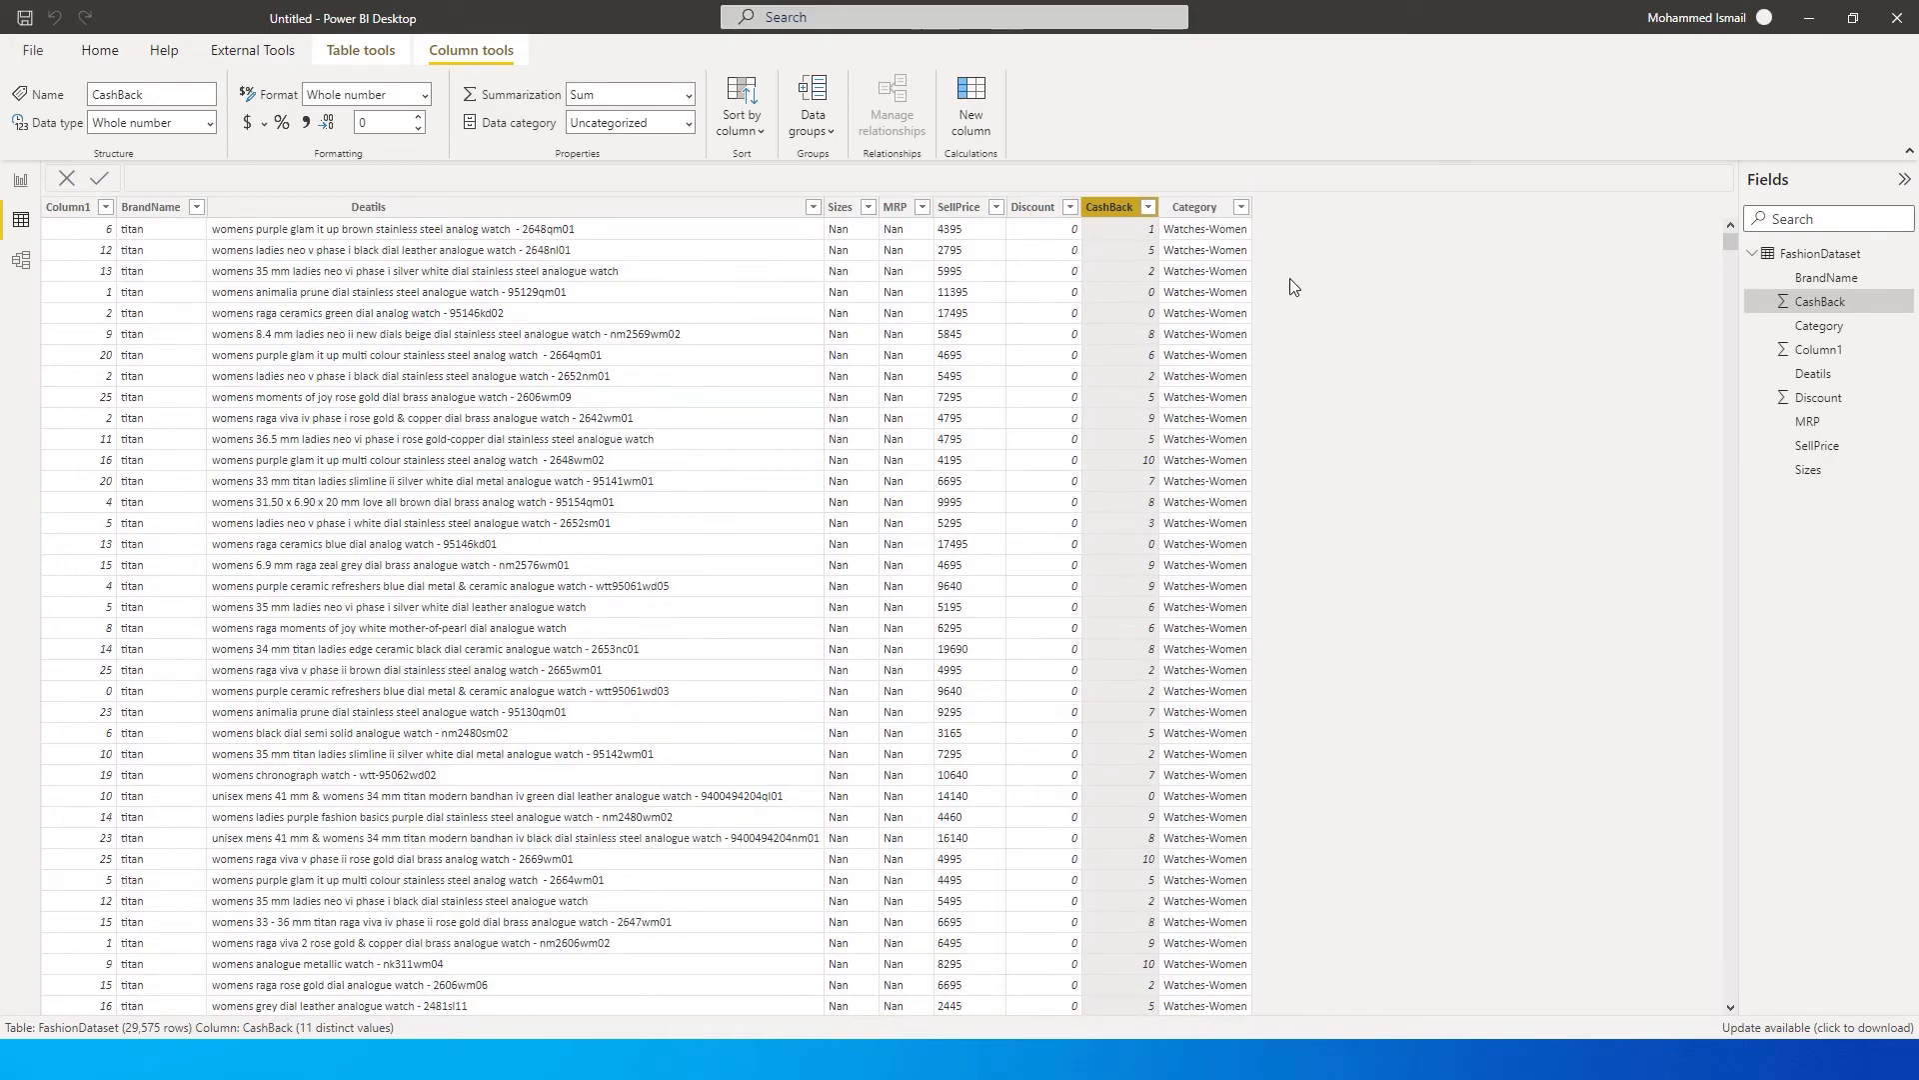
mouse_move(1286, 242)
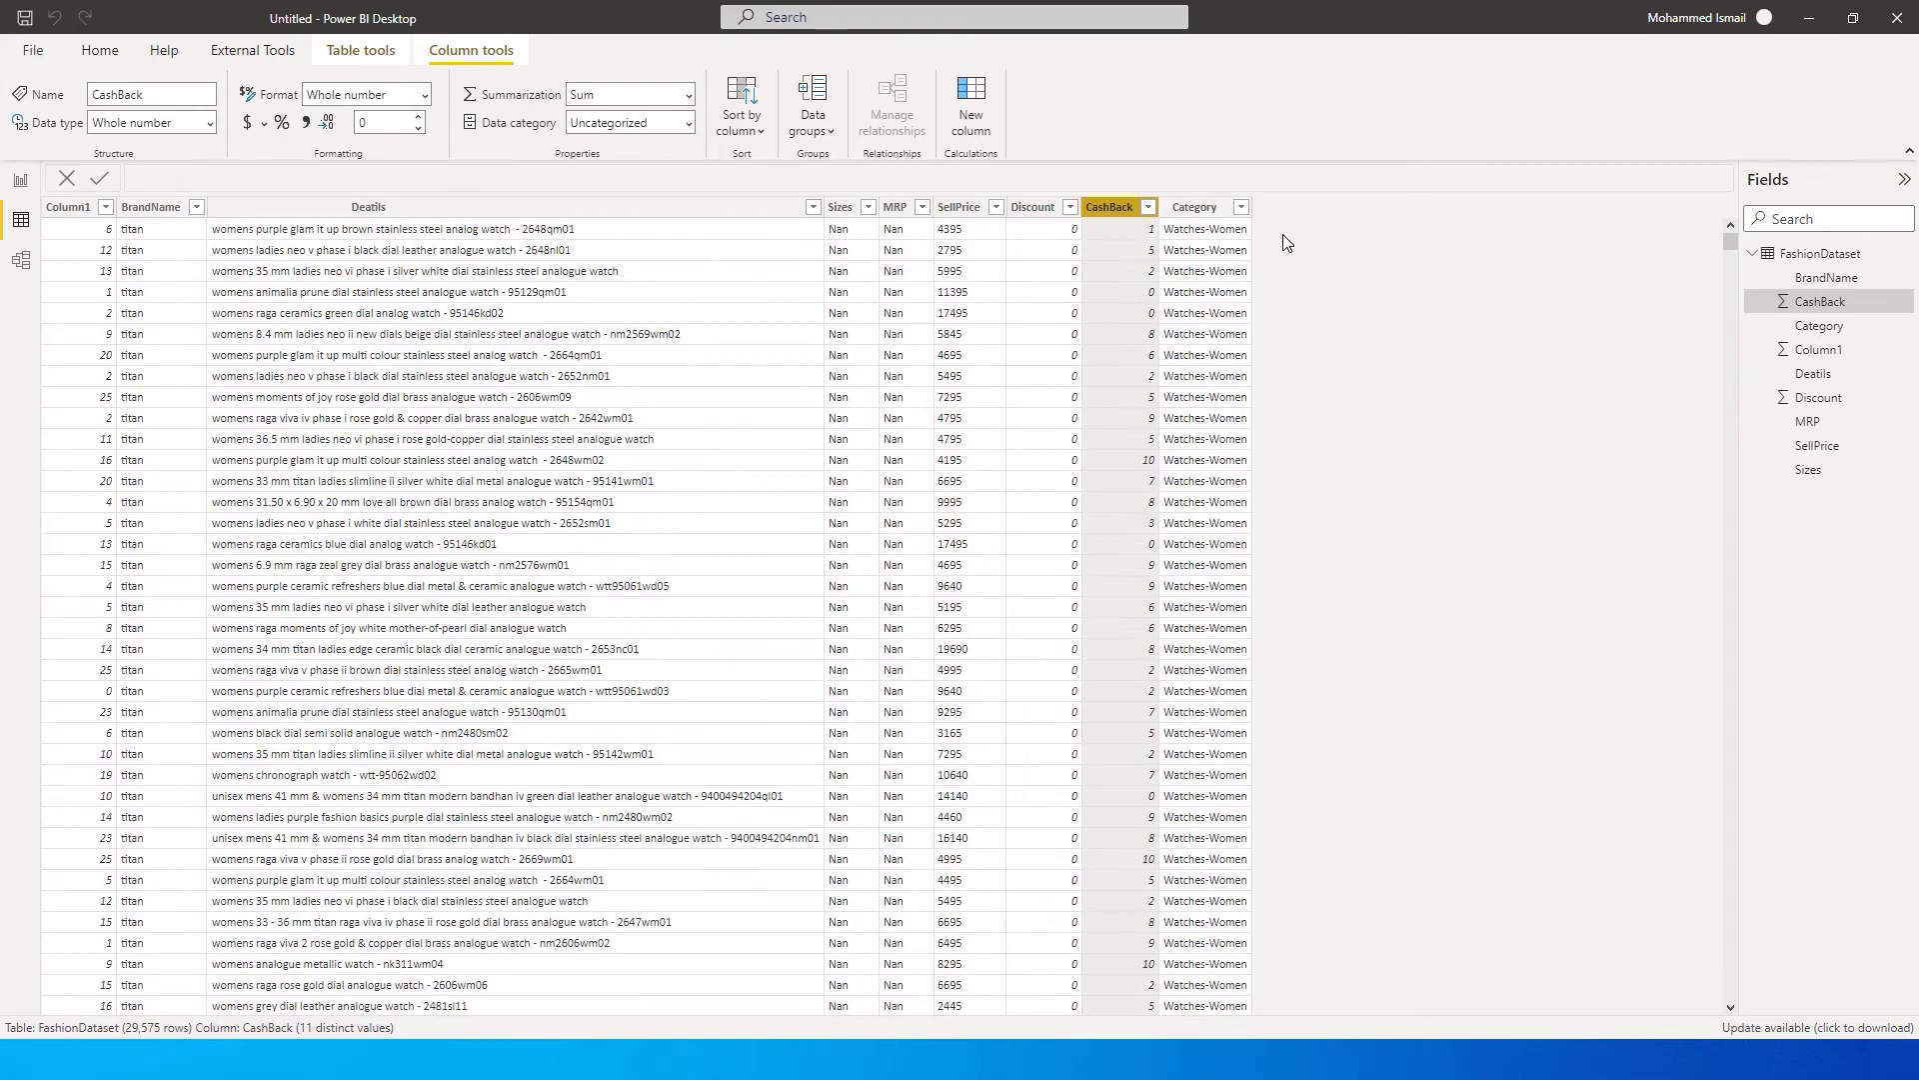
Start a new calculated column named Disc/Cashback whose formula begins with IF(.
click(20, 184)
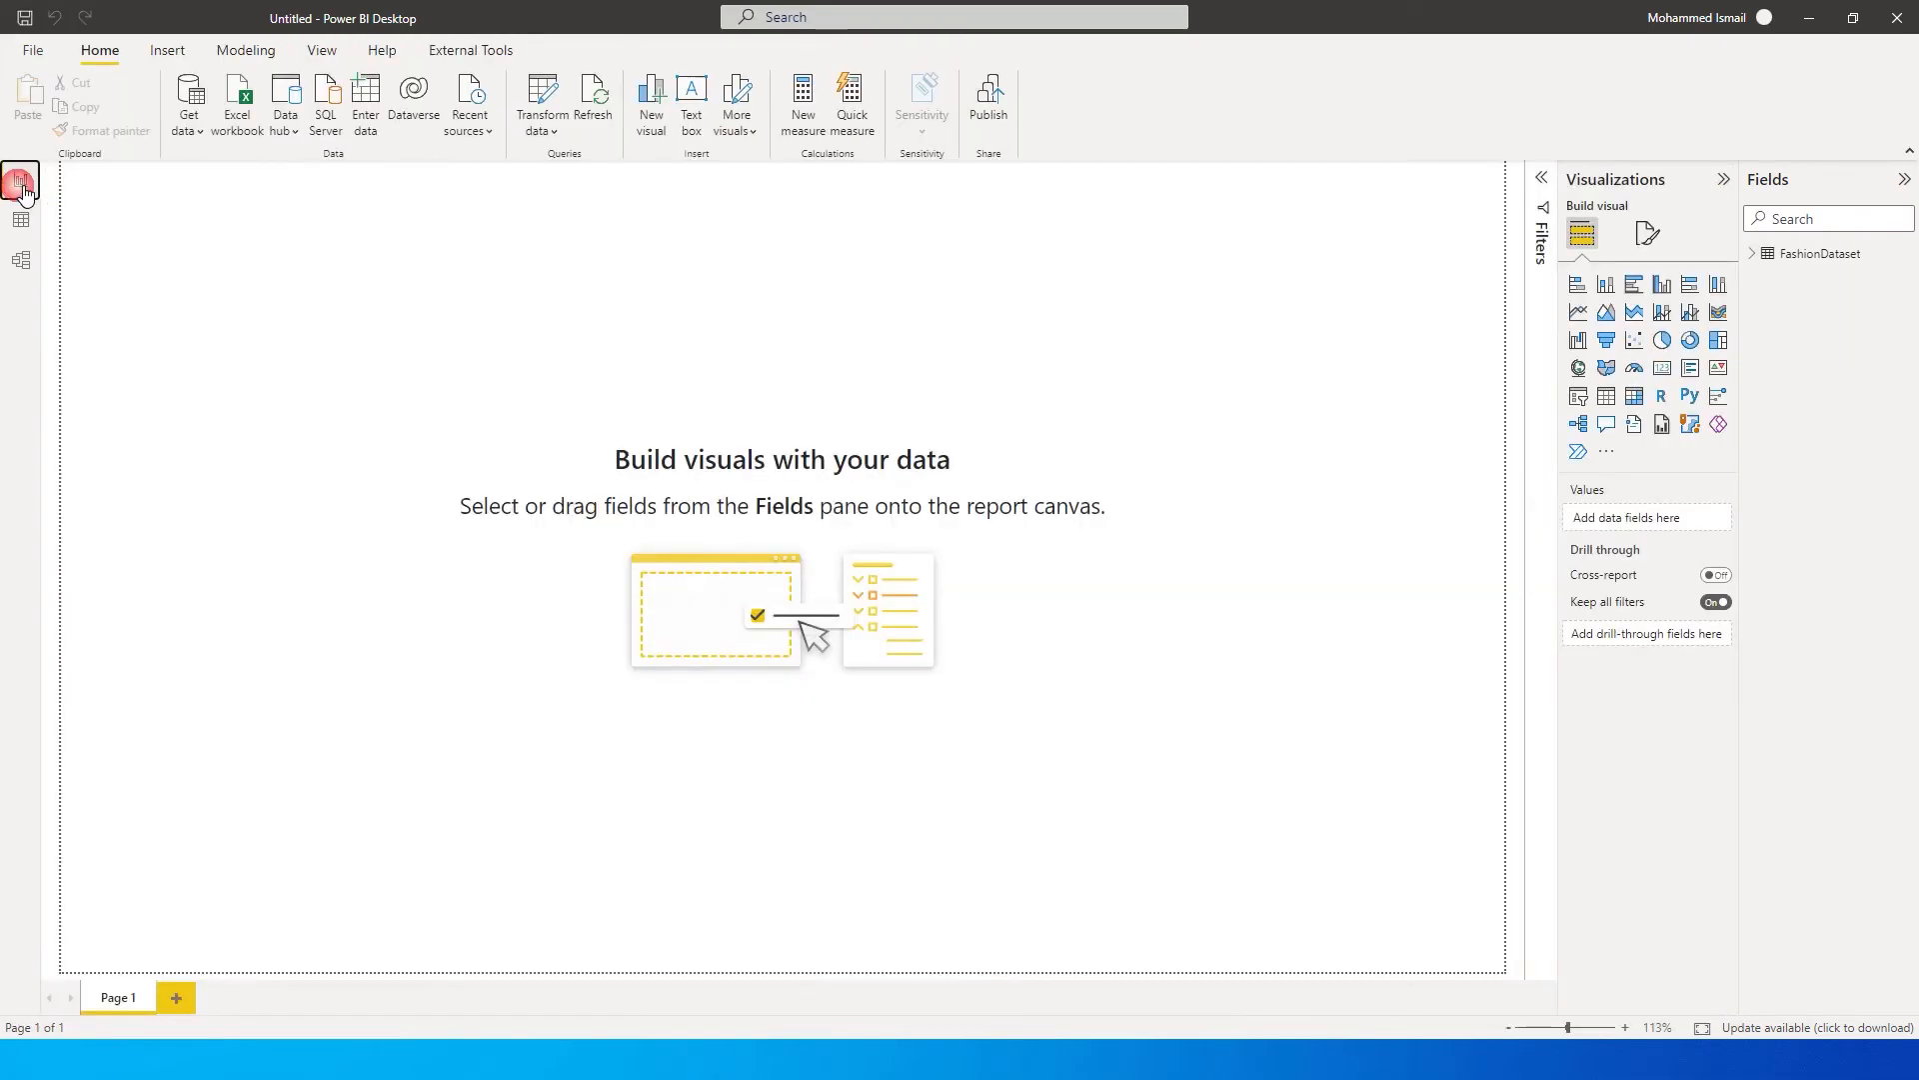
click(1753, 254)
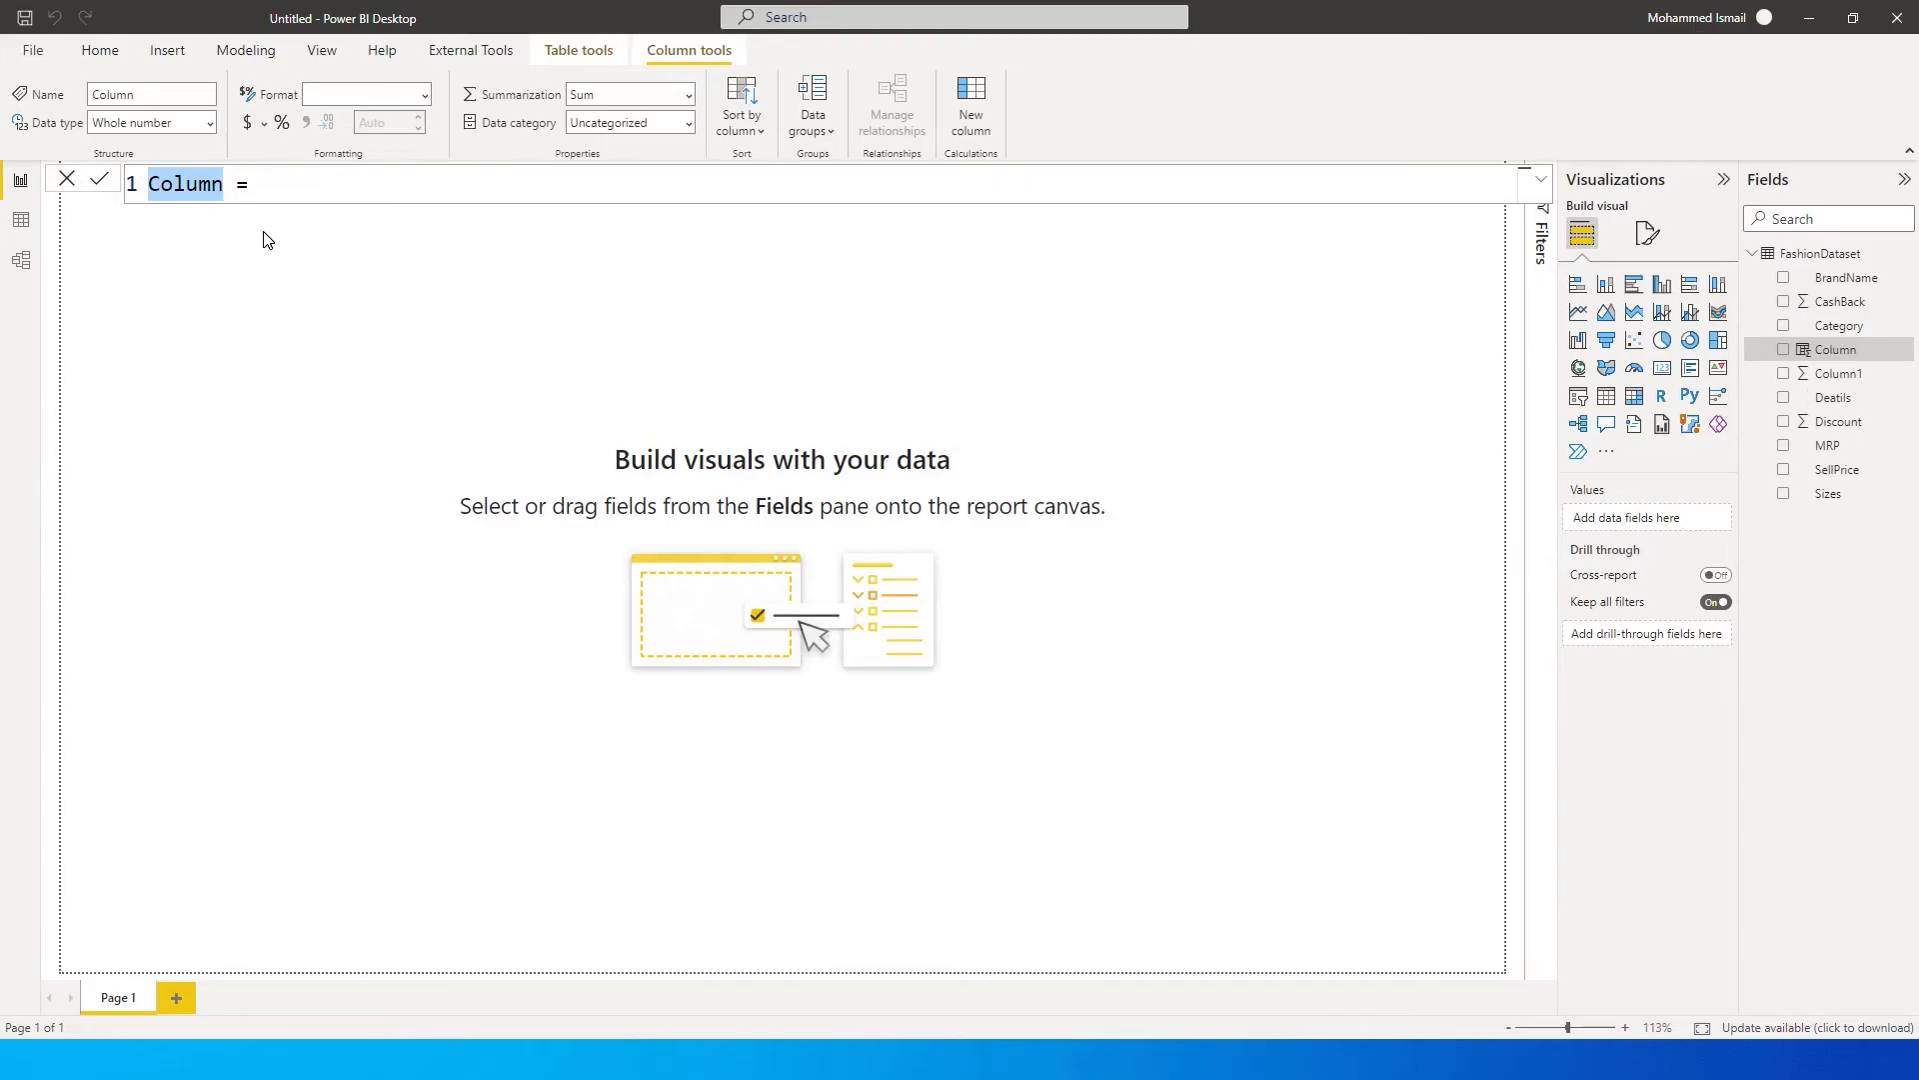
text(Disc =)
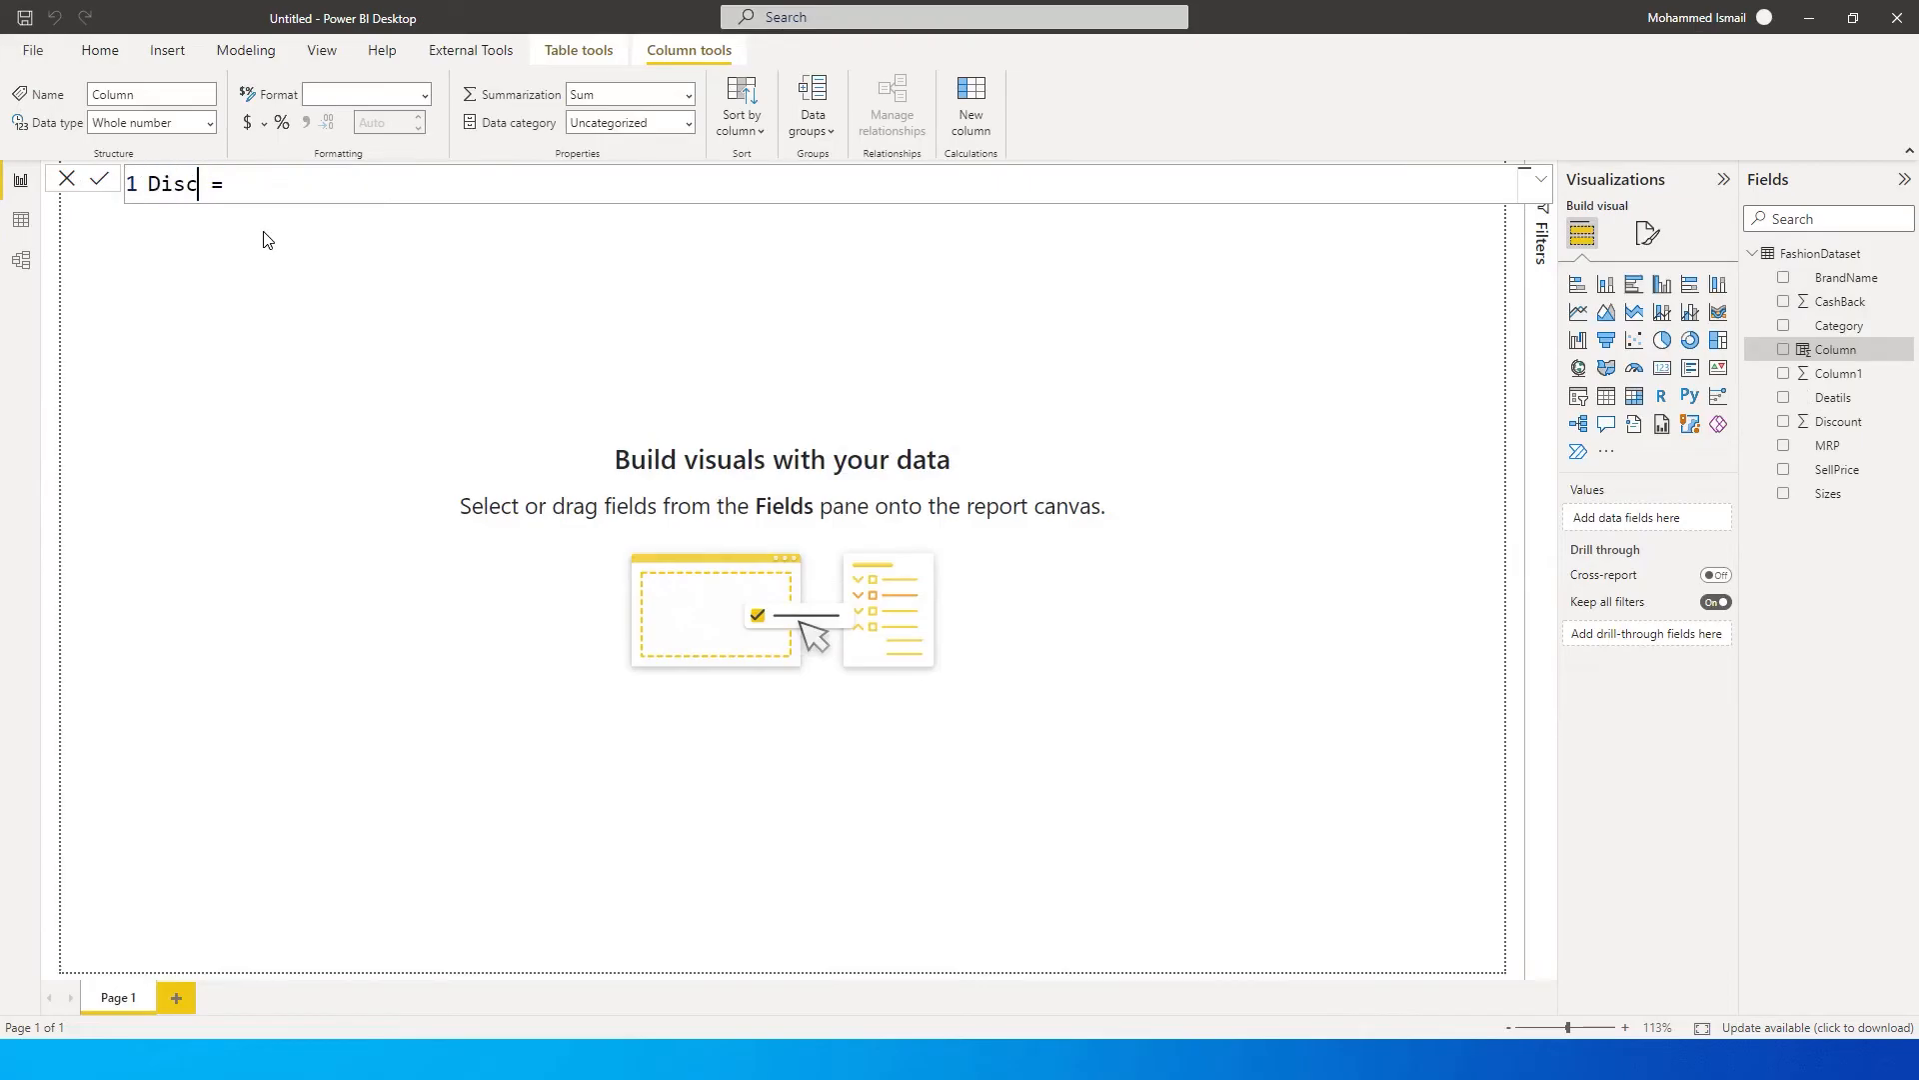
text(/Cash)
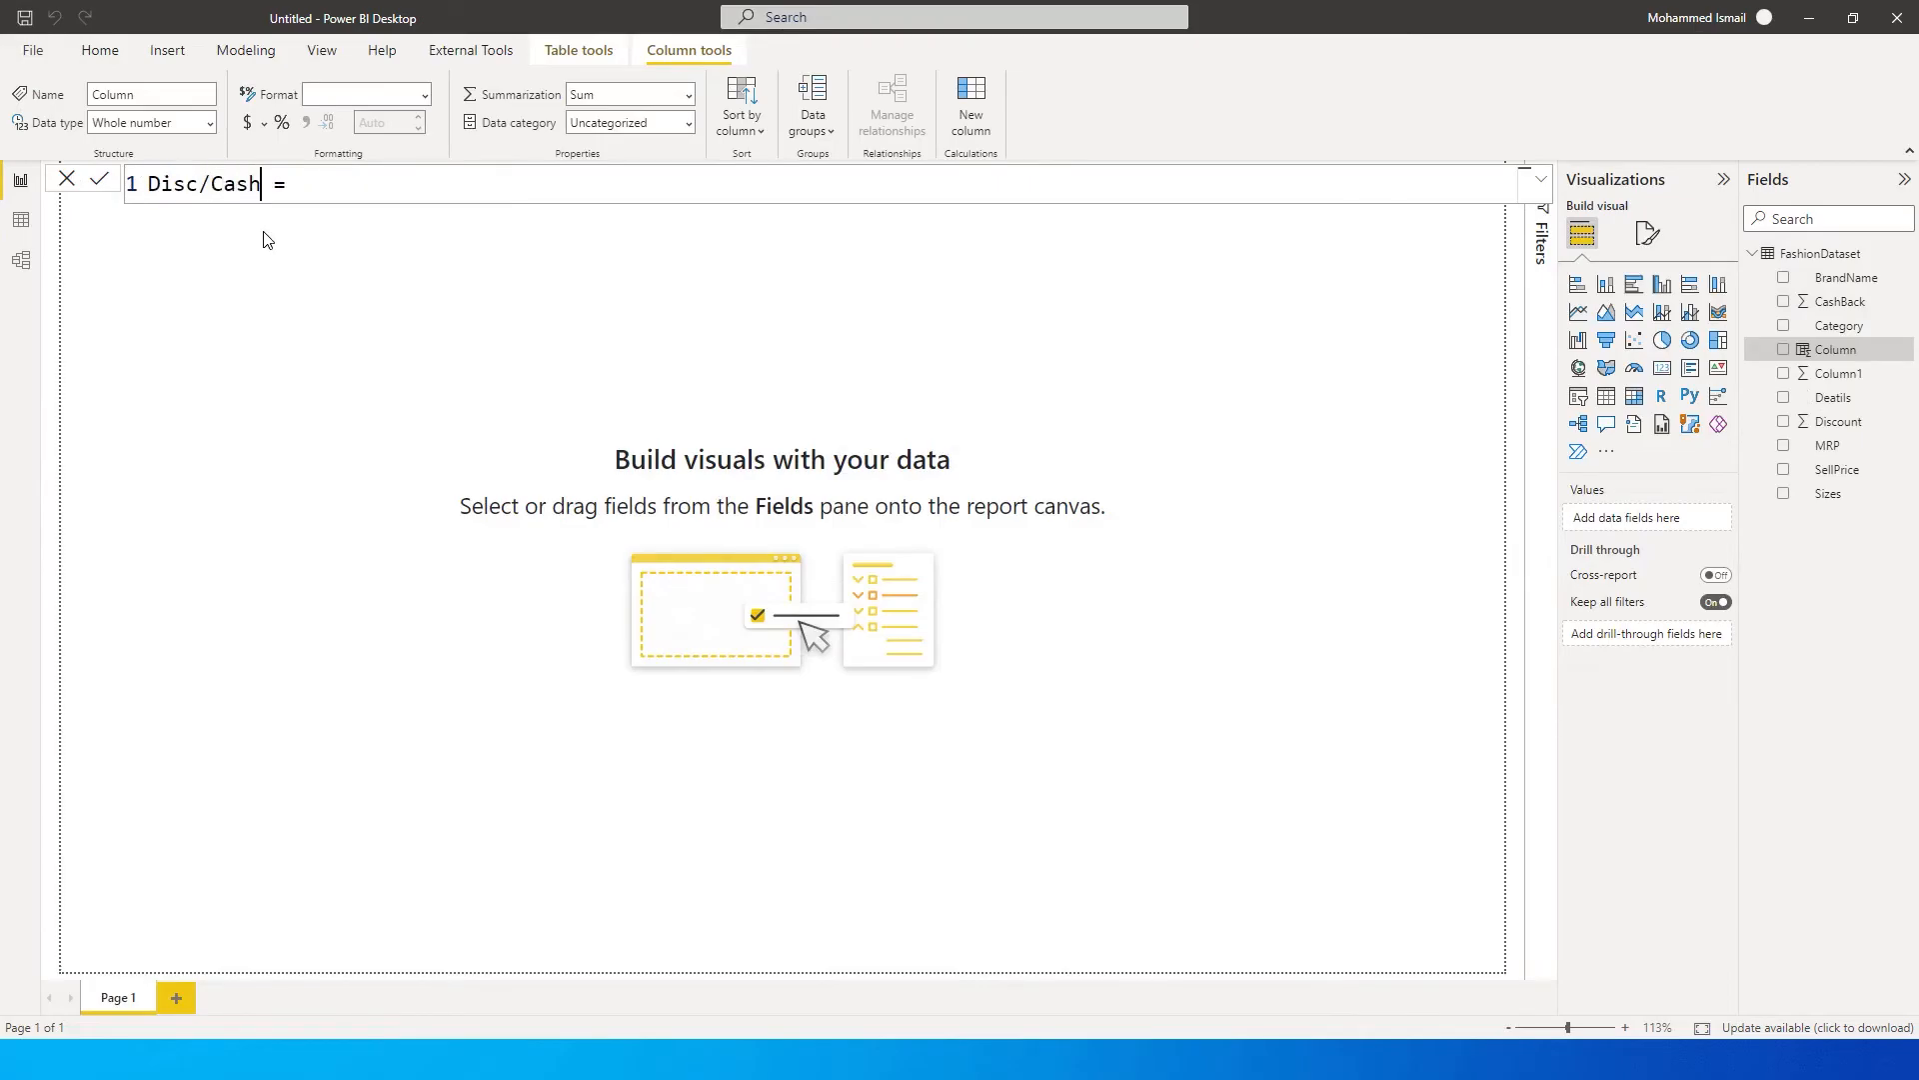
text(back)
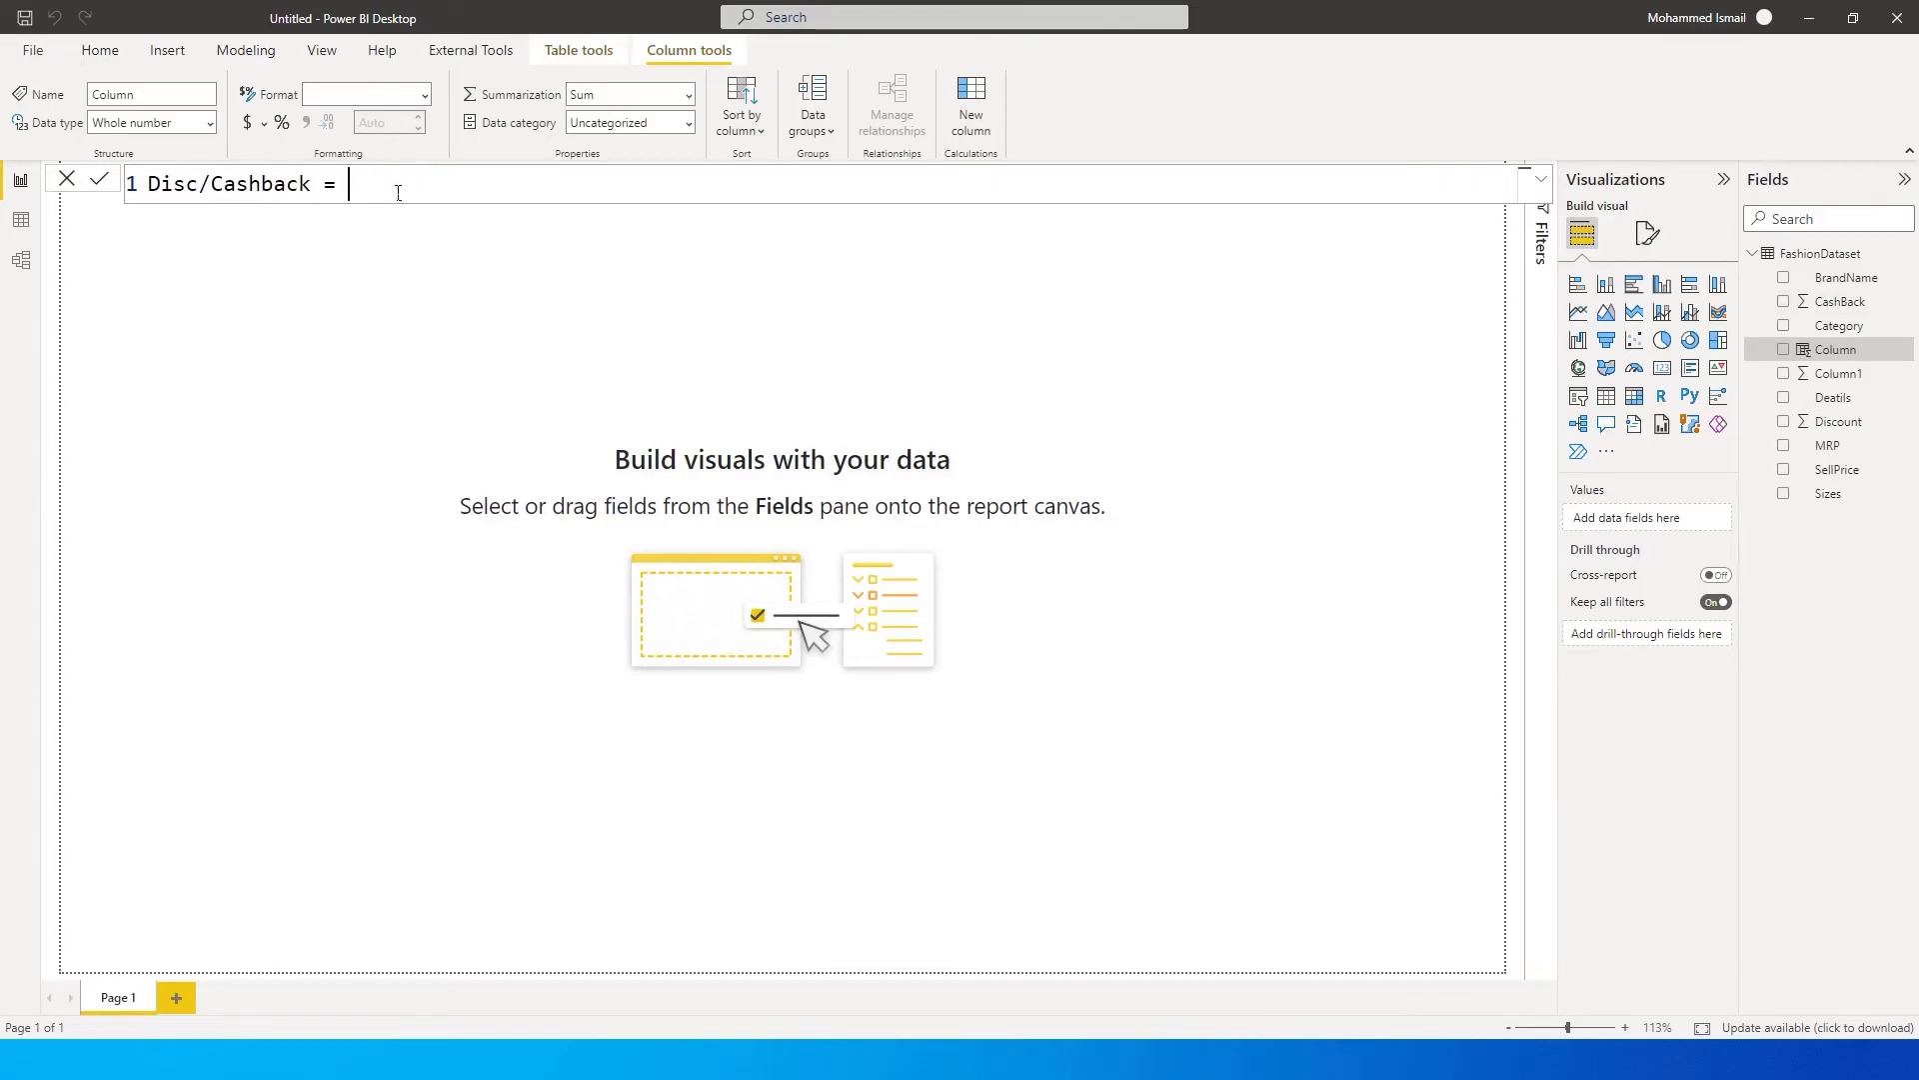
text(IF(a)
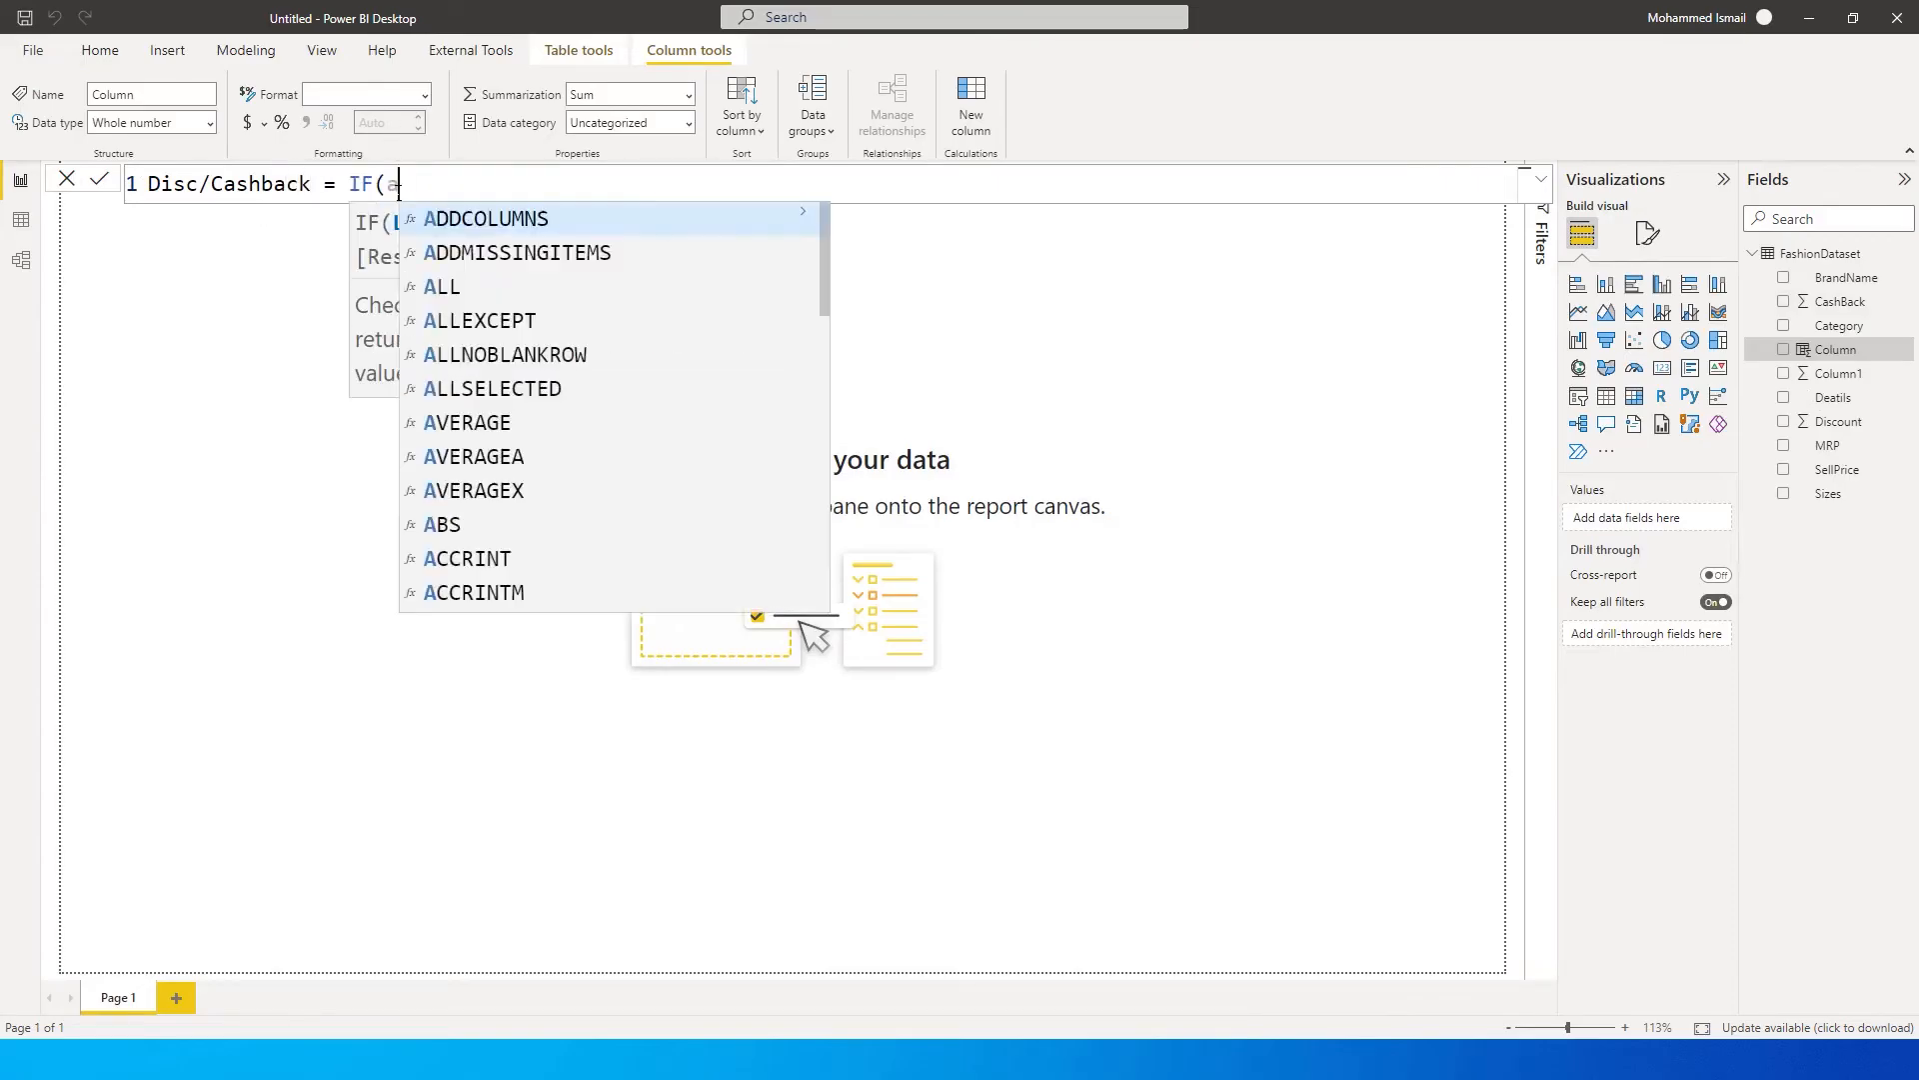
Add an AND condition requiring FashionDataset[Discount] > 0 as its first test.
text(AND()
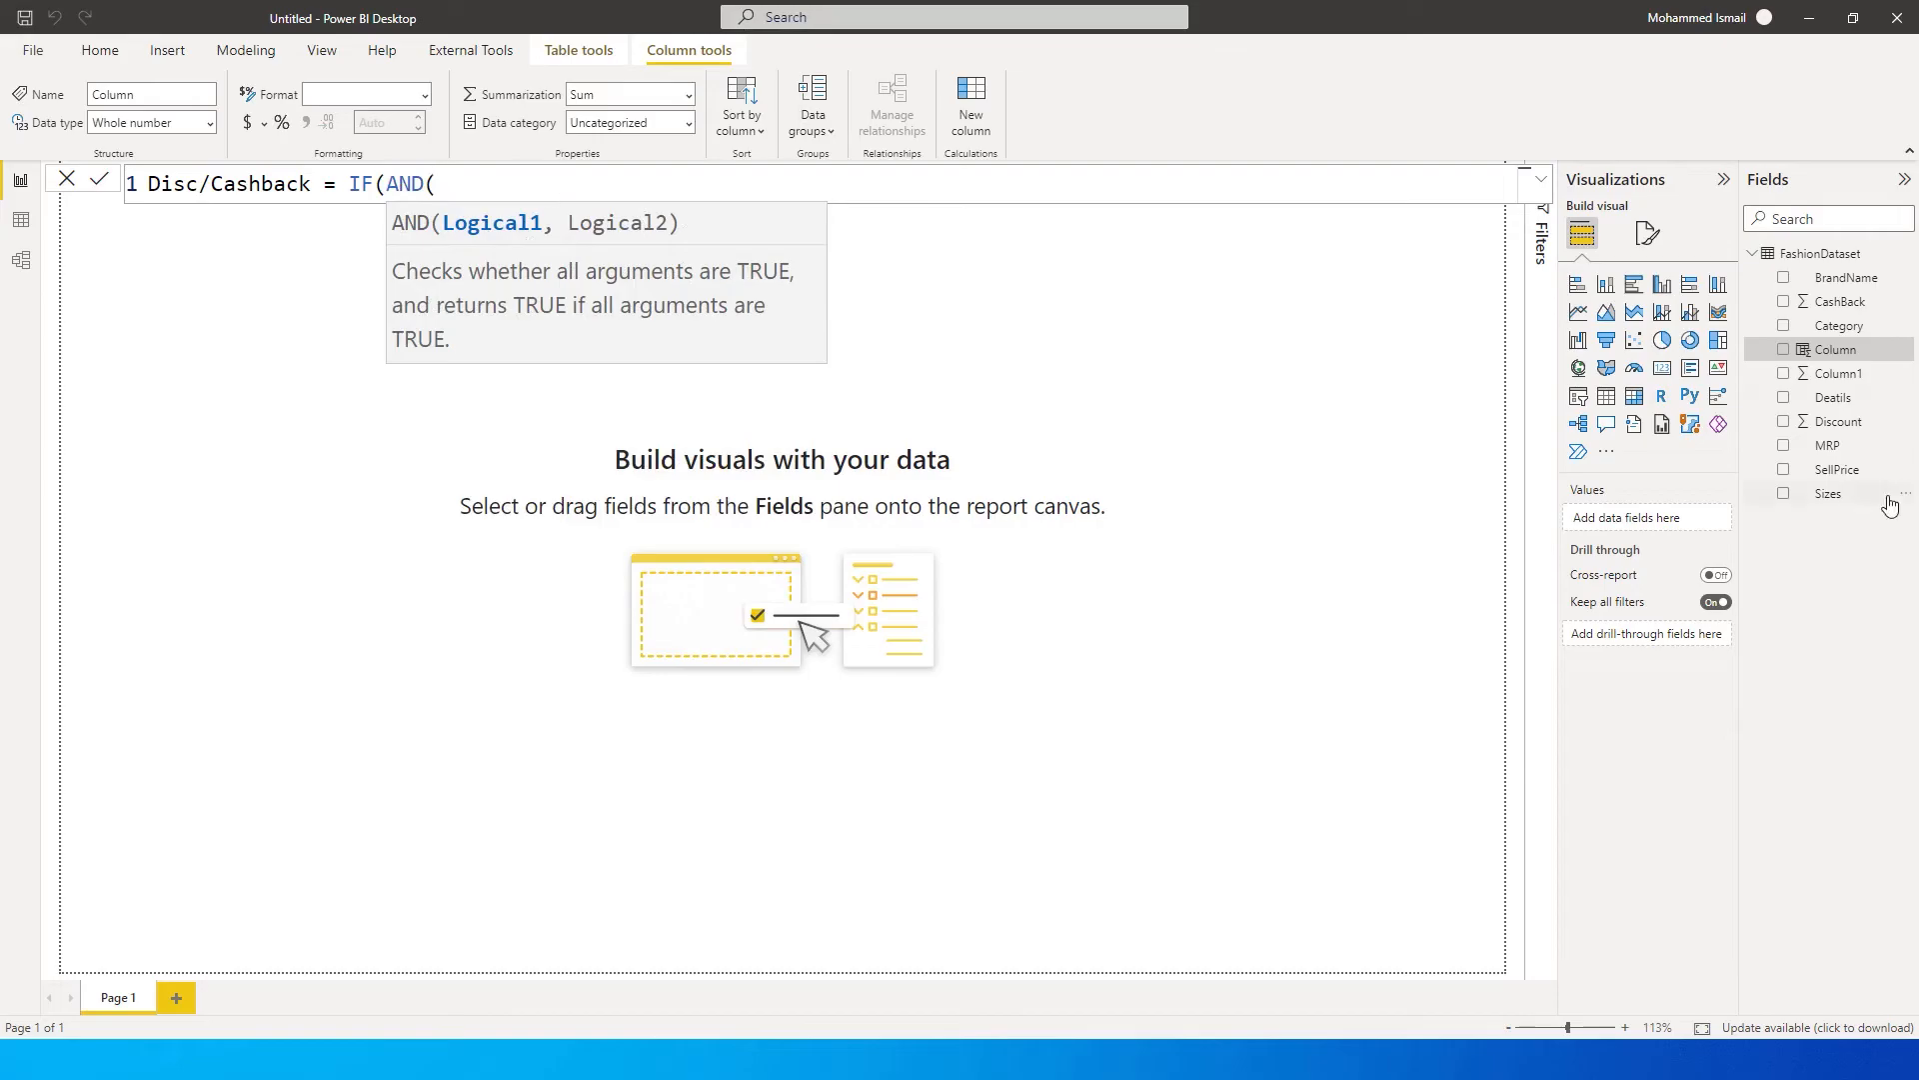
mouse_move(1862, 438)
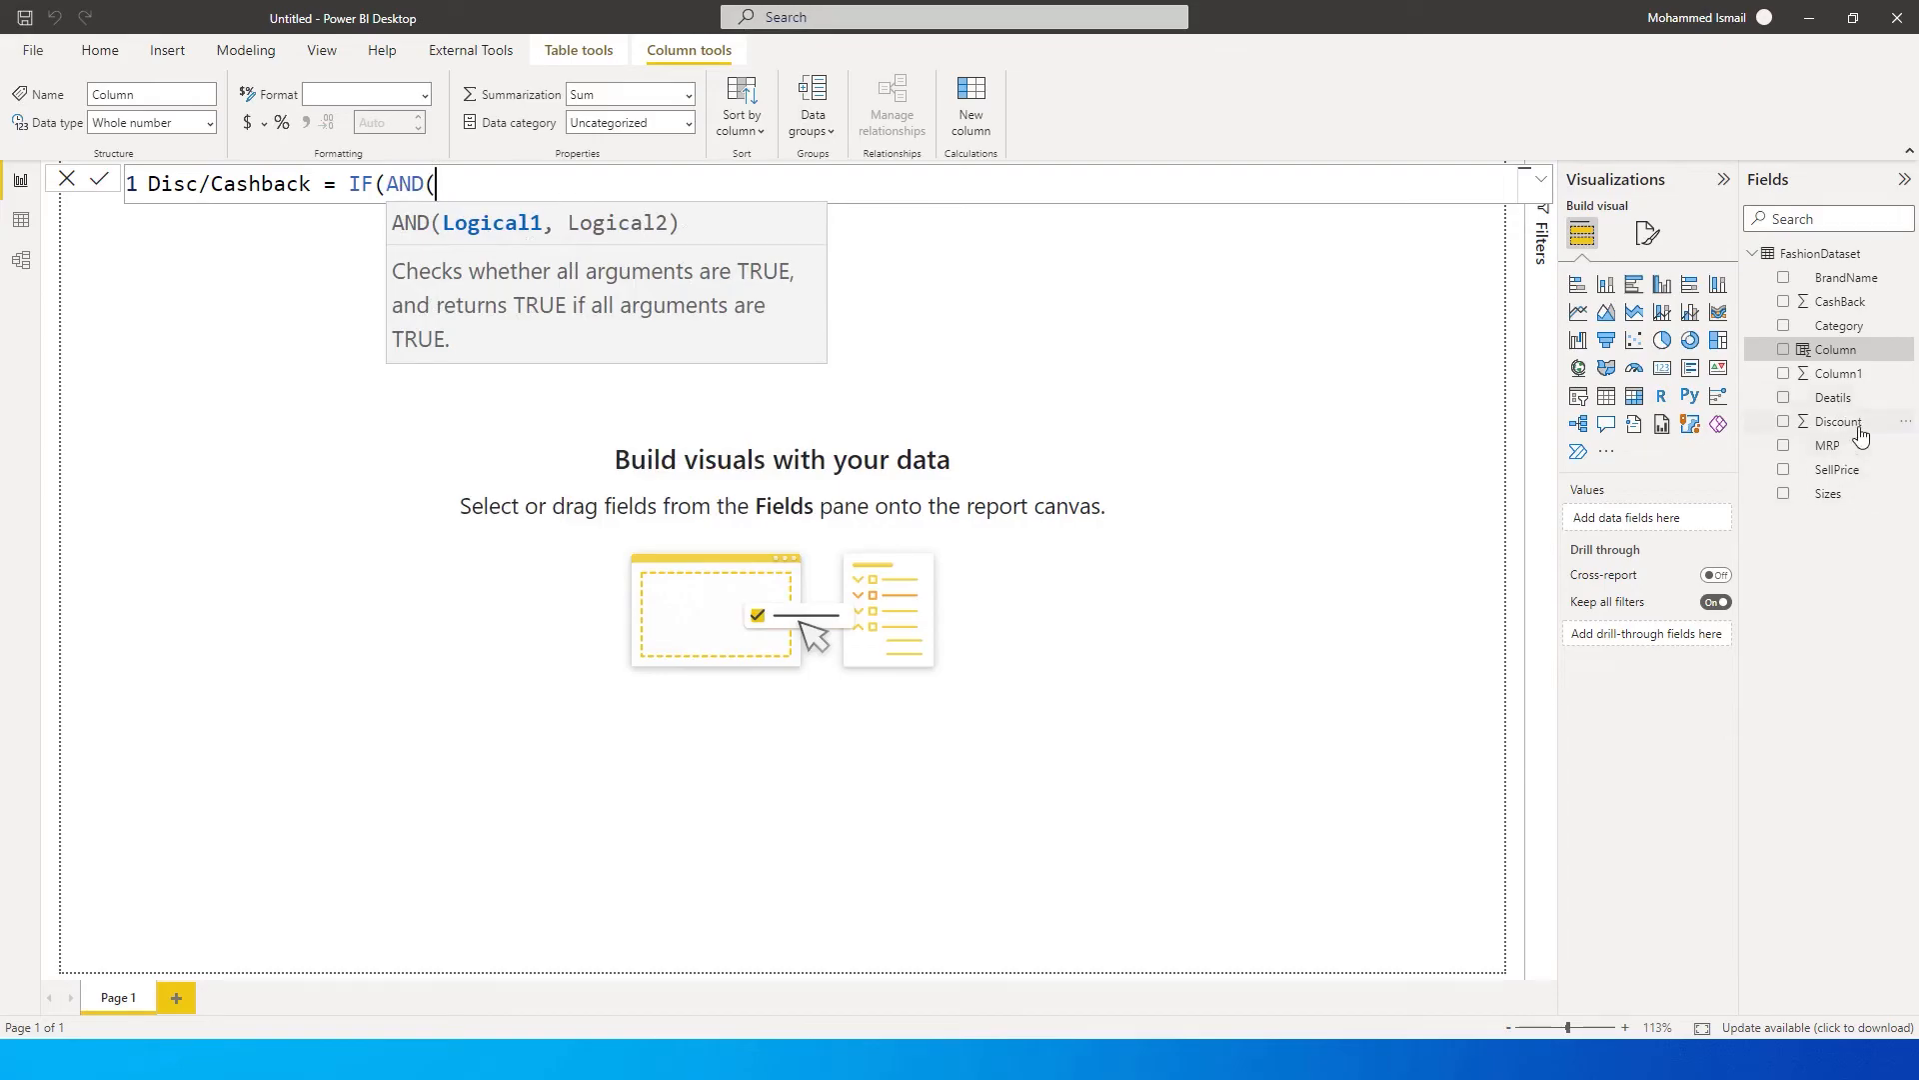
text(dis)
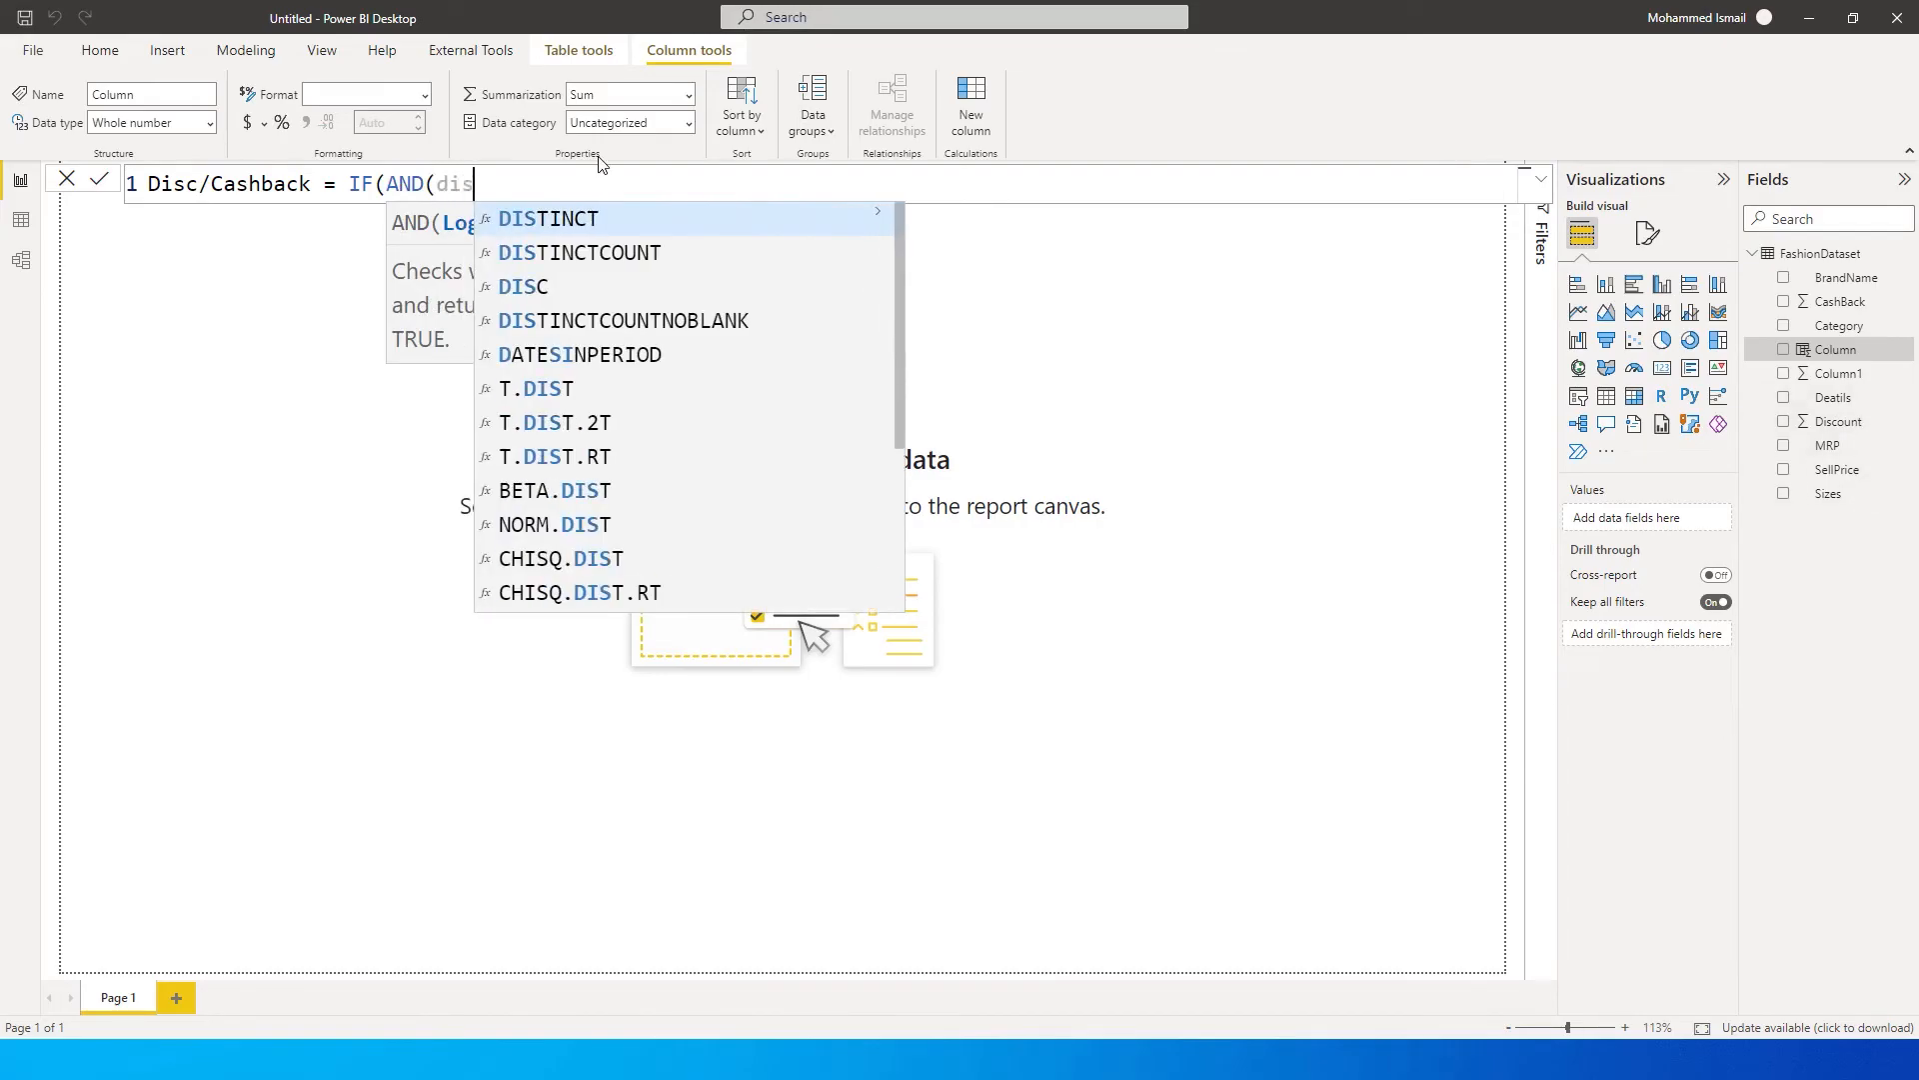
text(count)
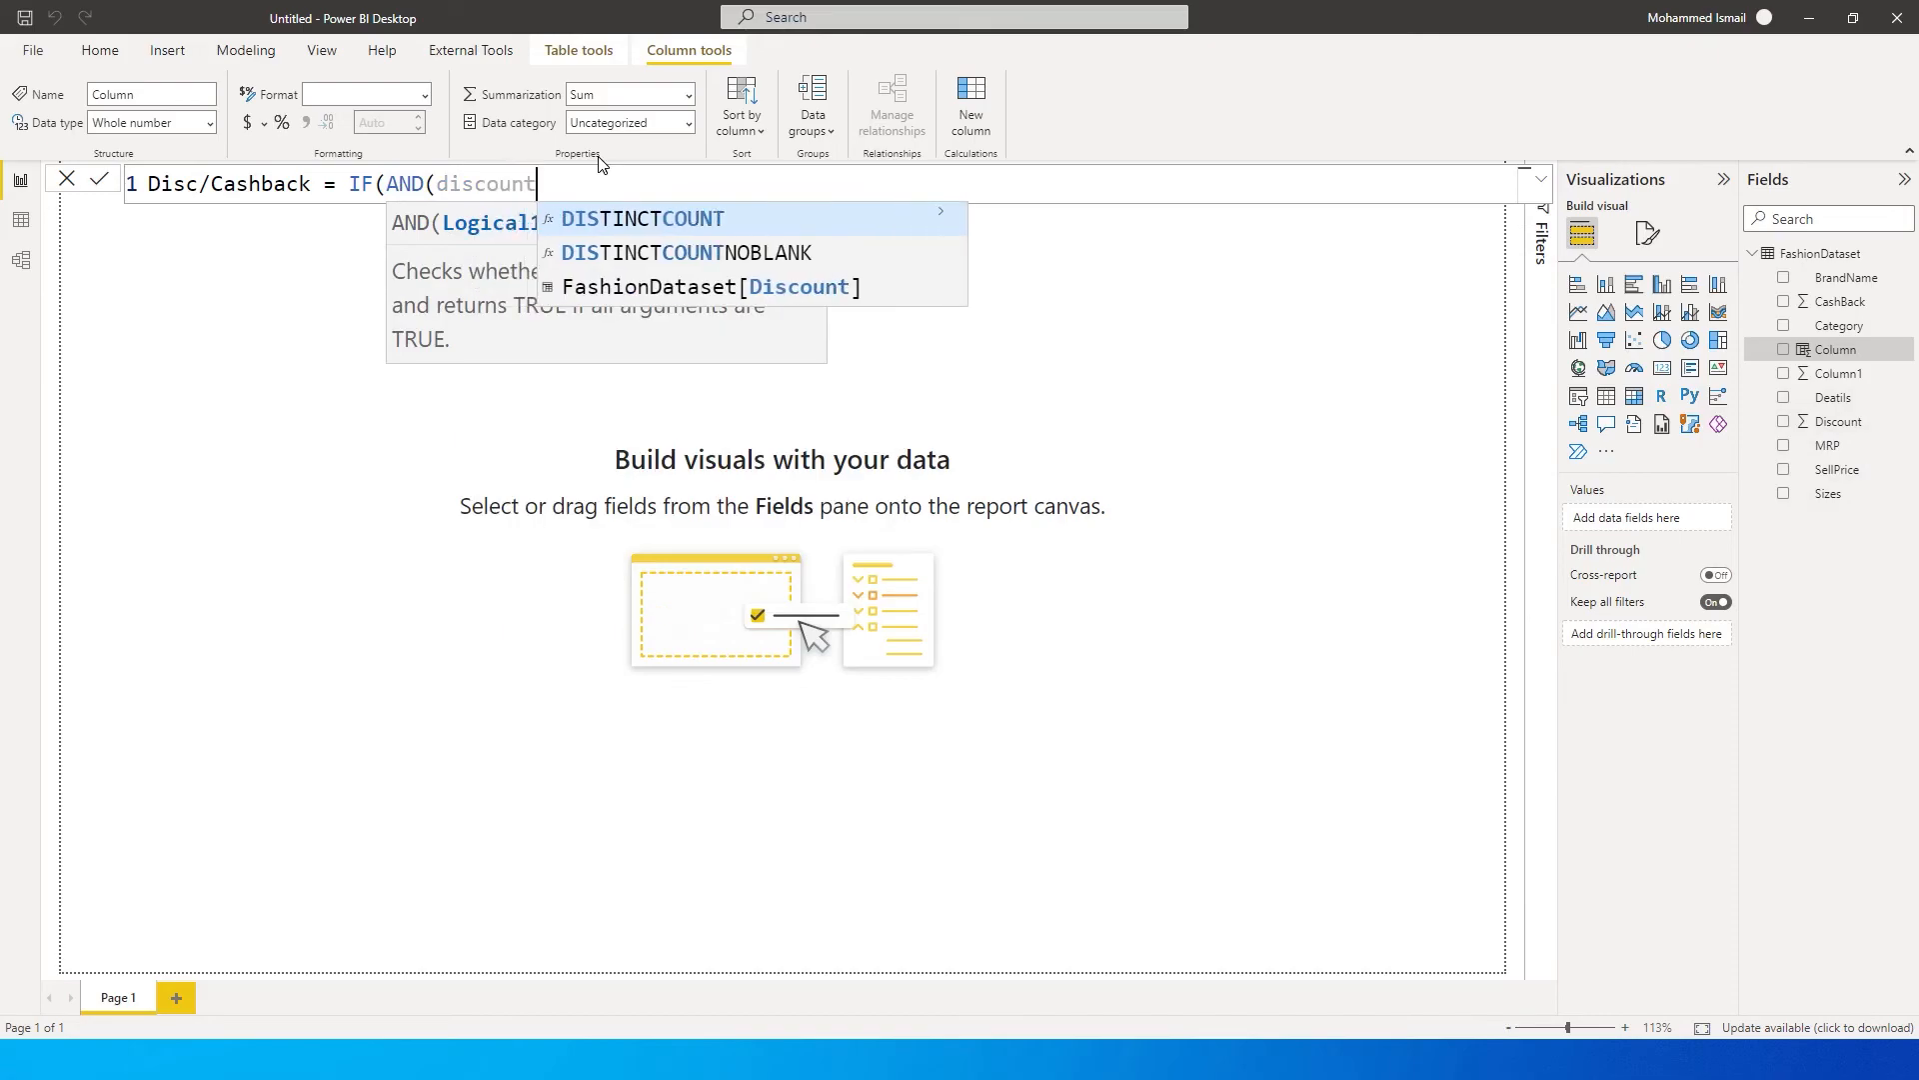
click(720, 286)
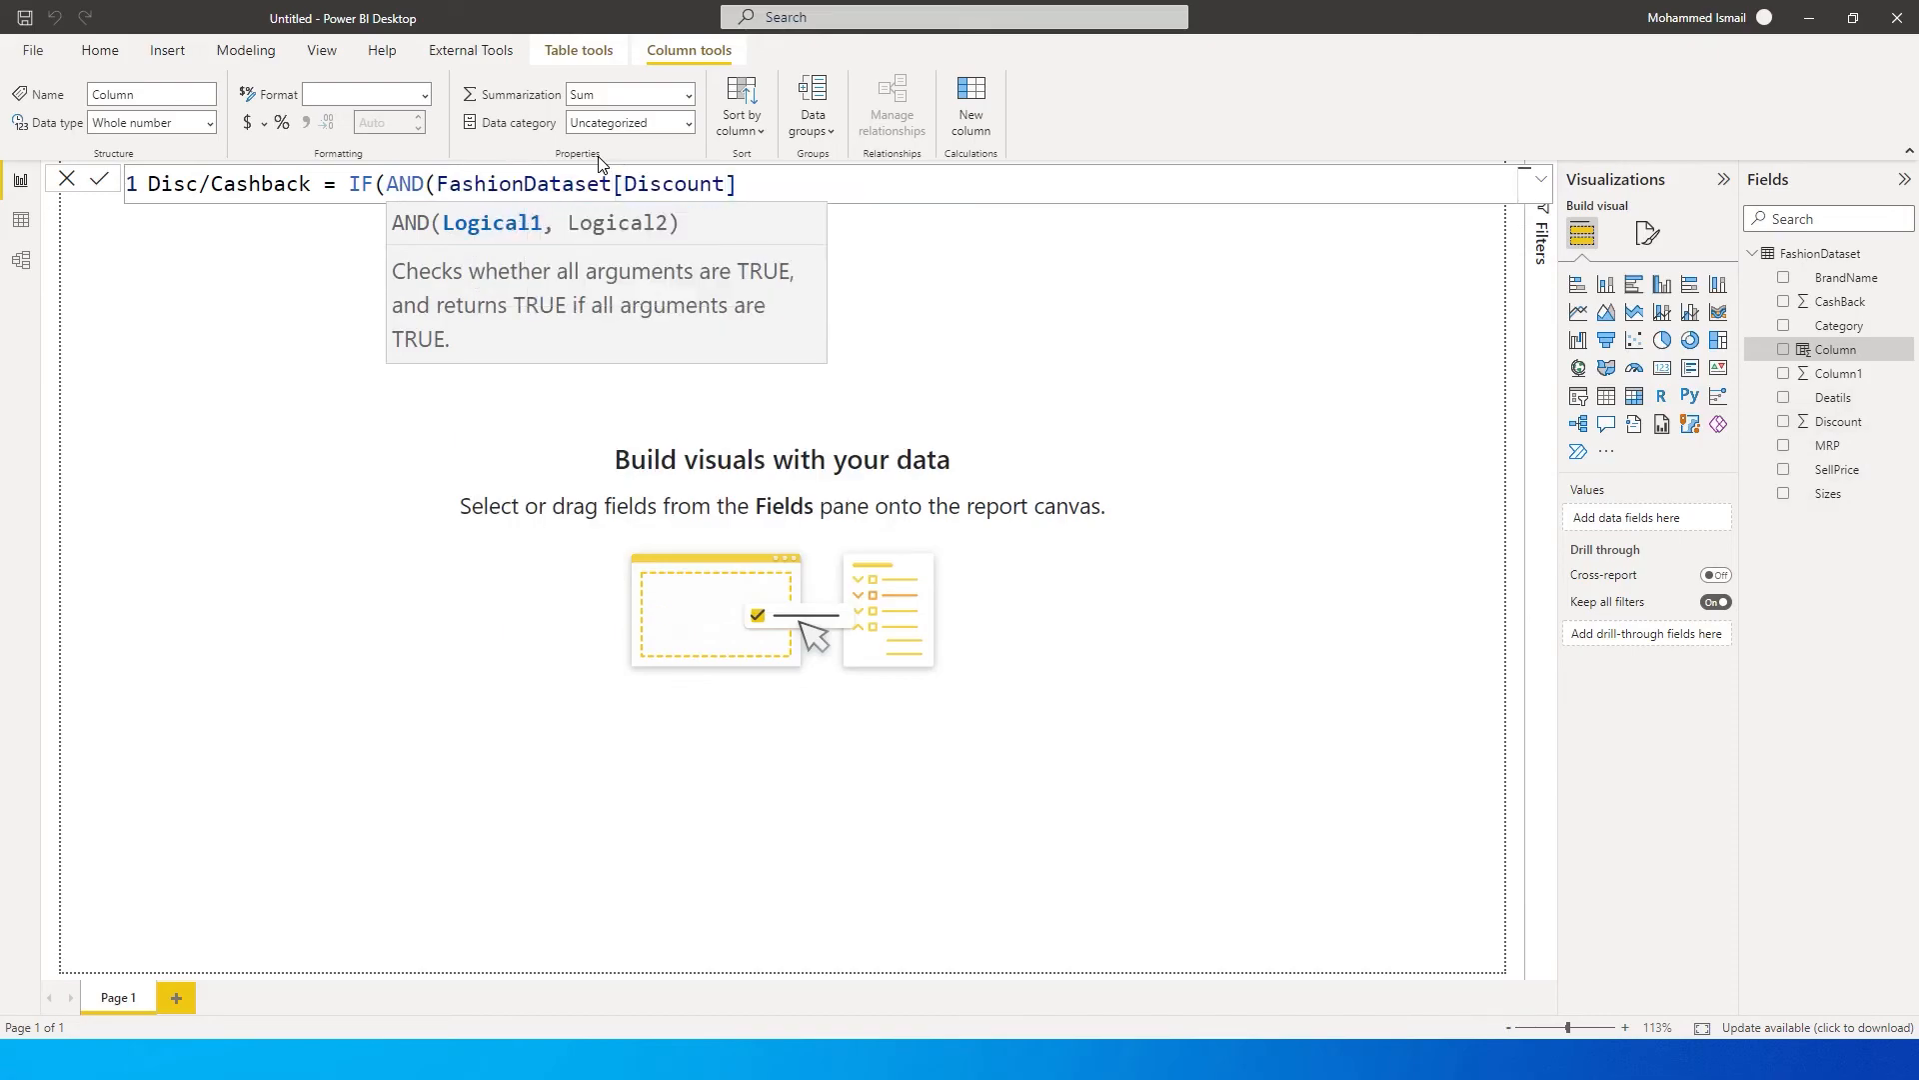
text(>0)
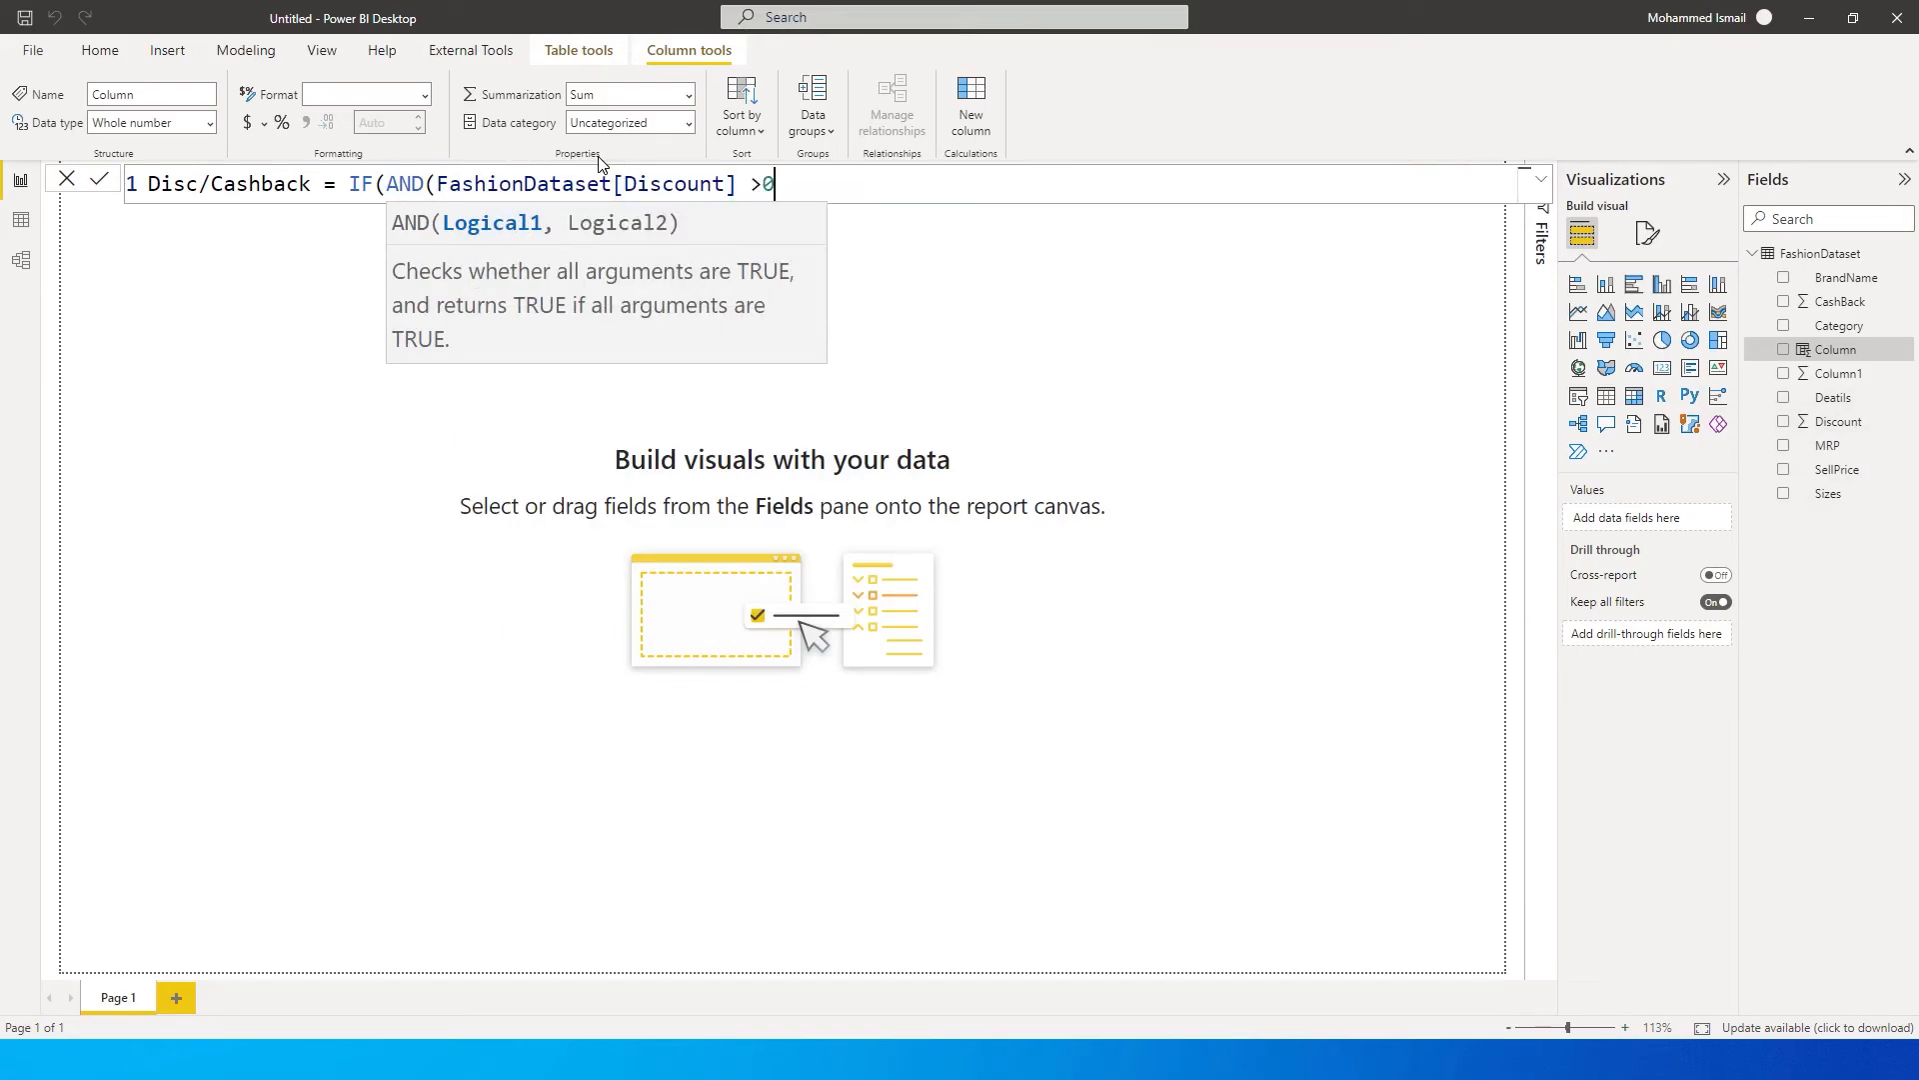
text(,)
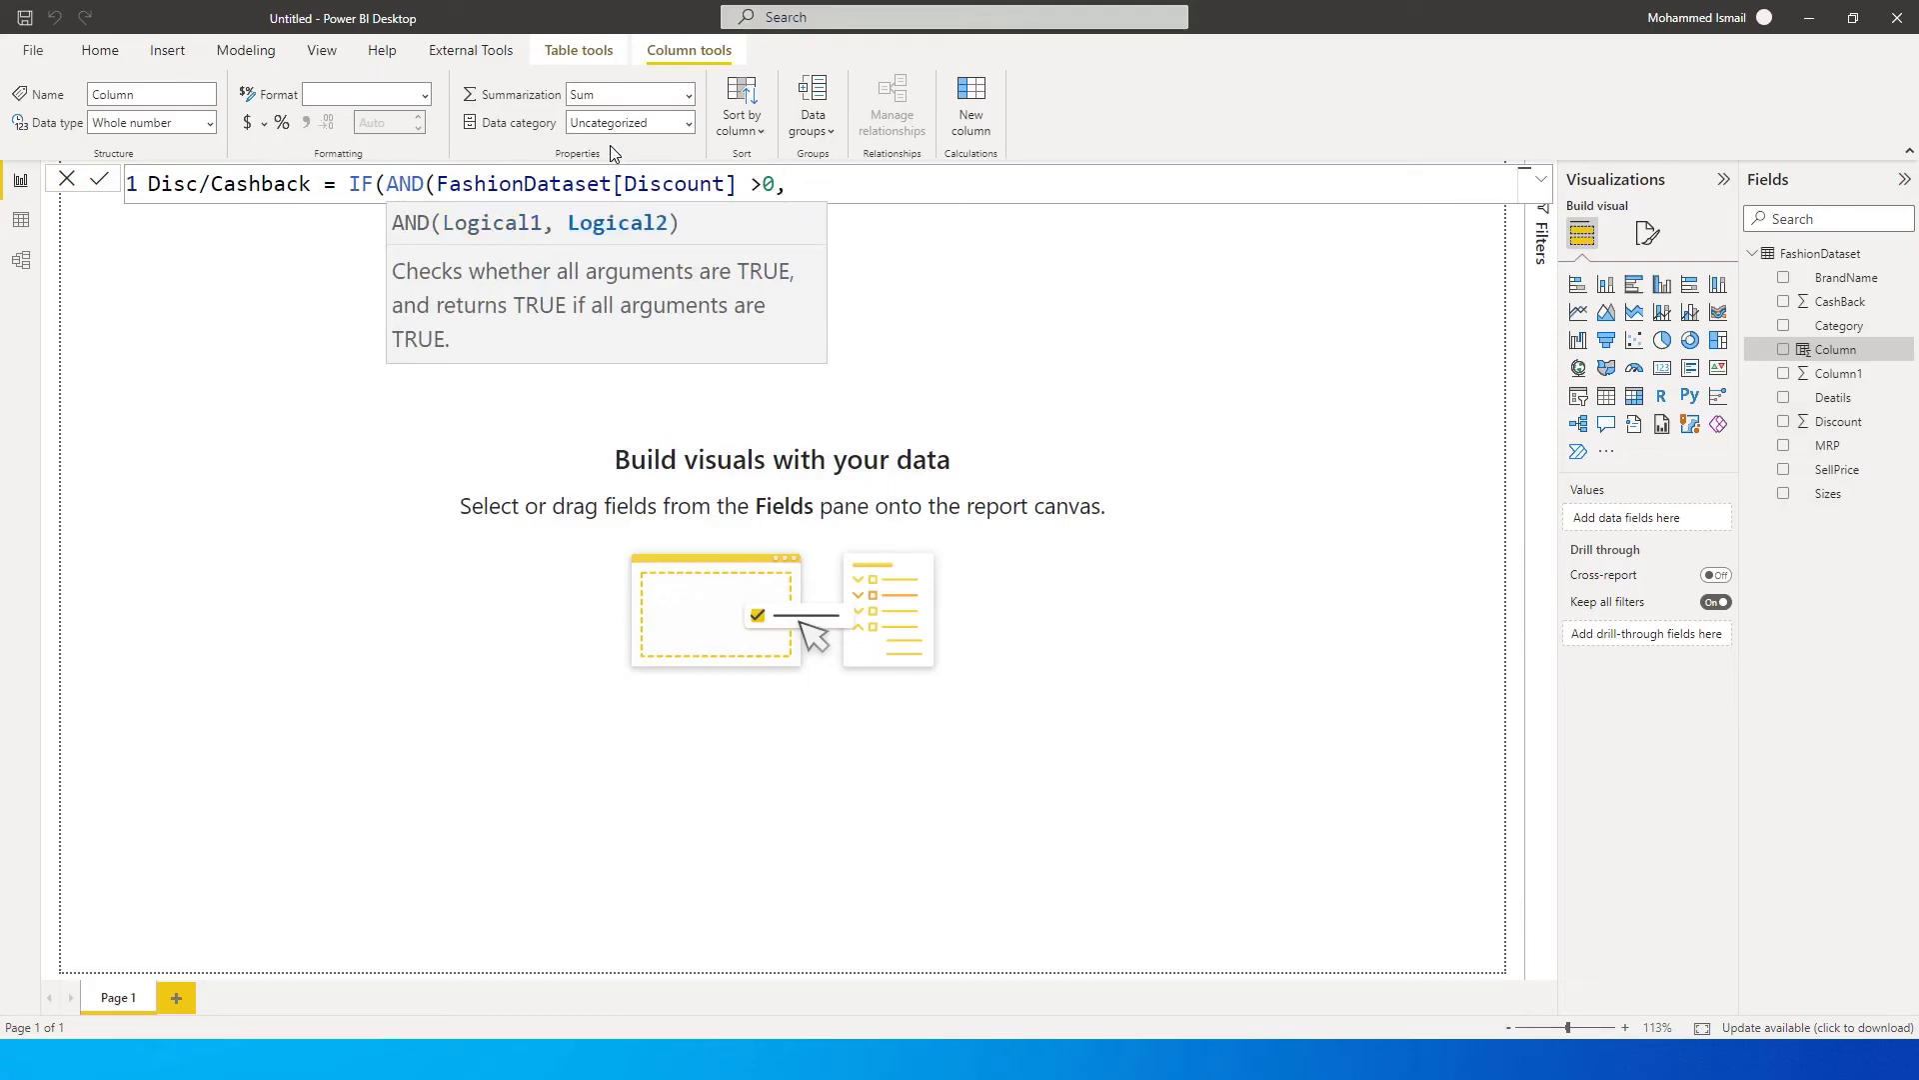
mouse_move(622, 248)
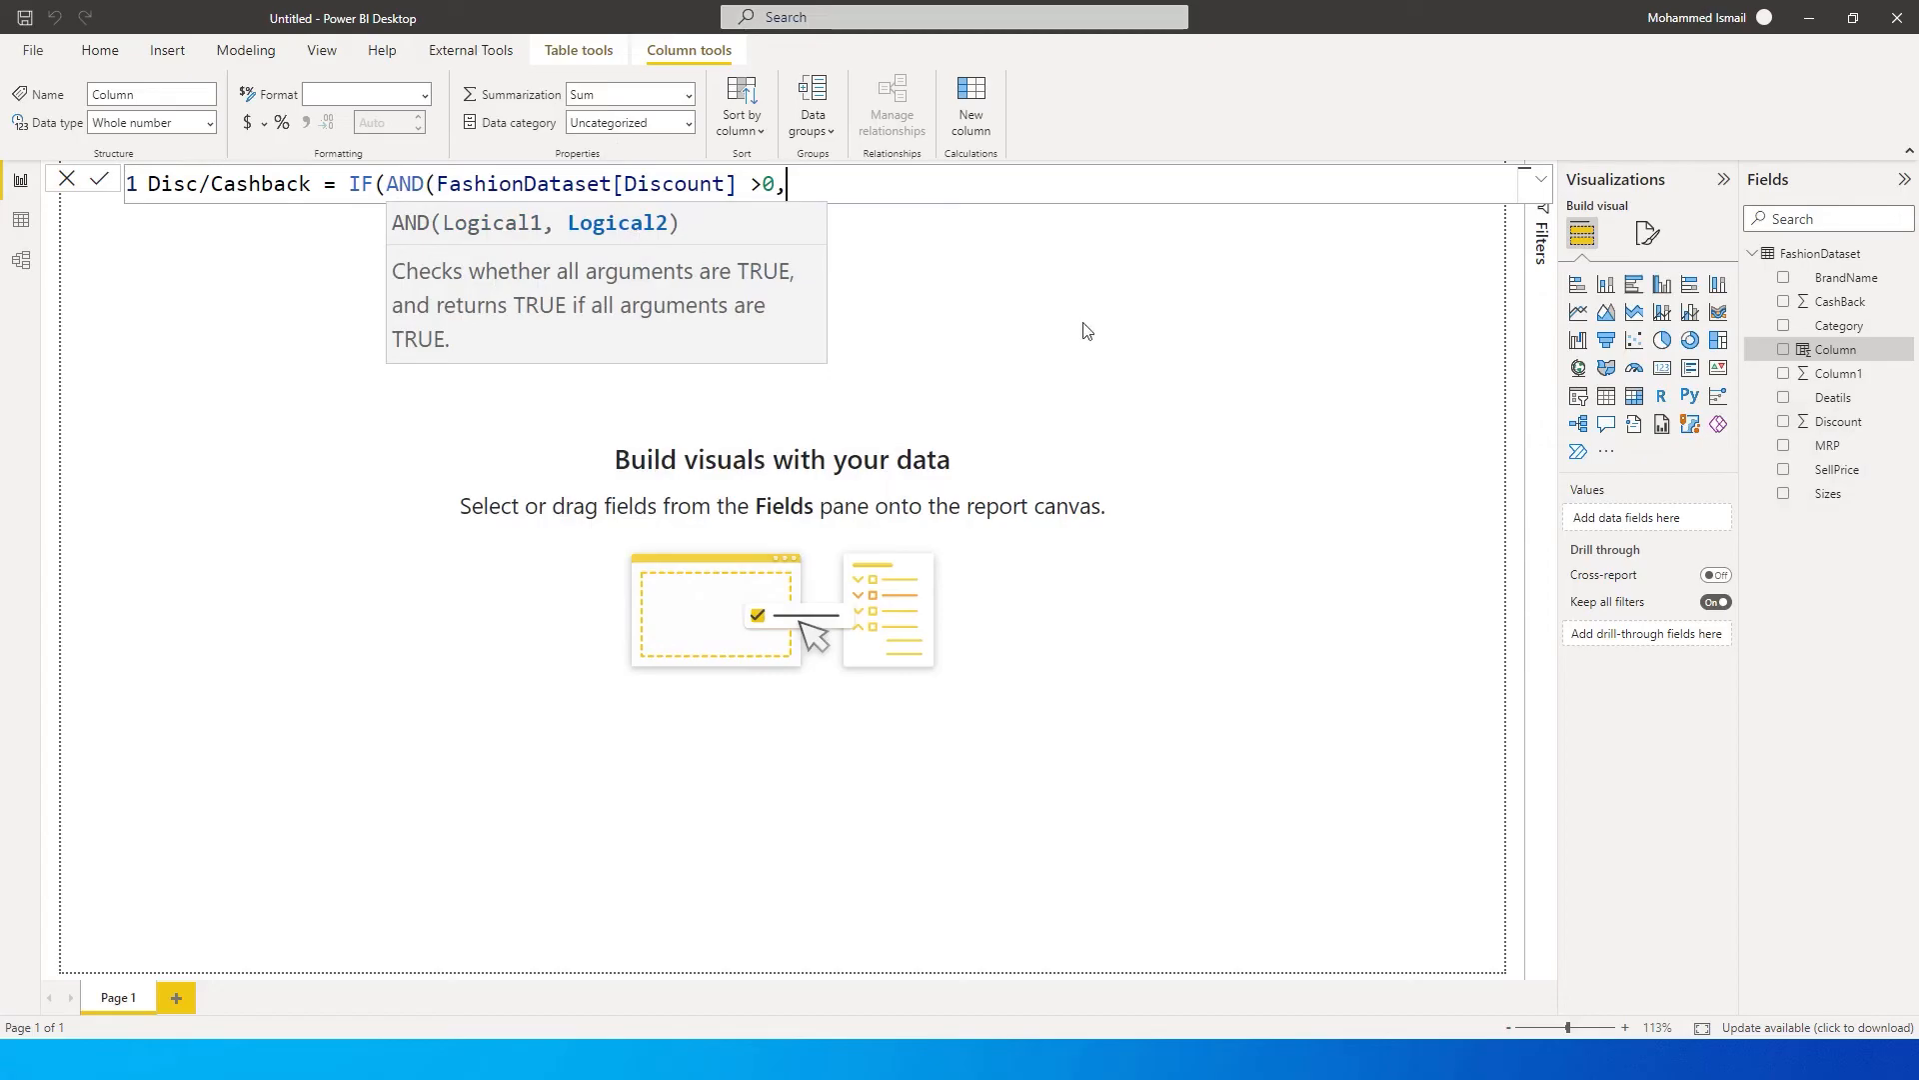
Complete the AND condition with FashionDataset[CashBack] > 0.
text(Cash)
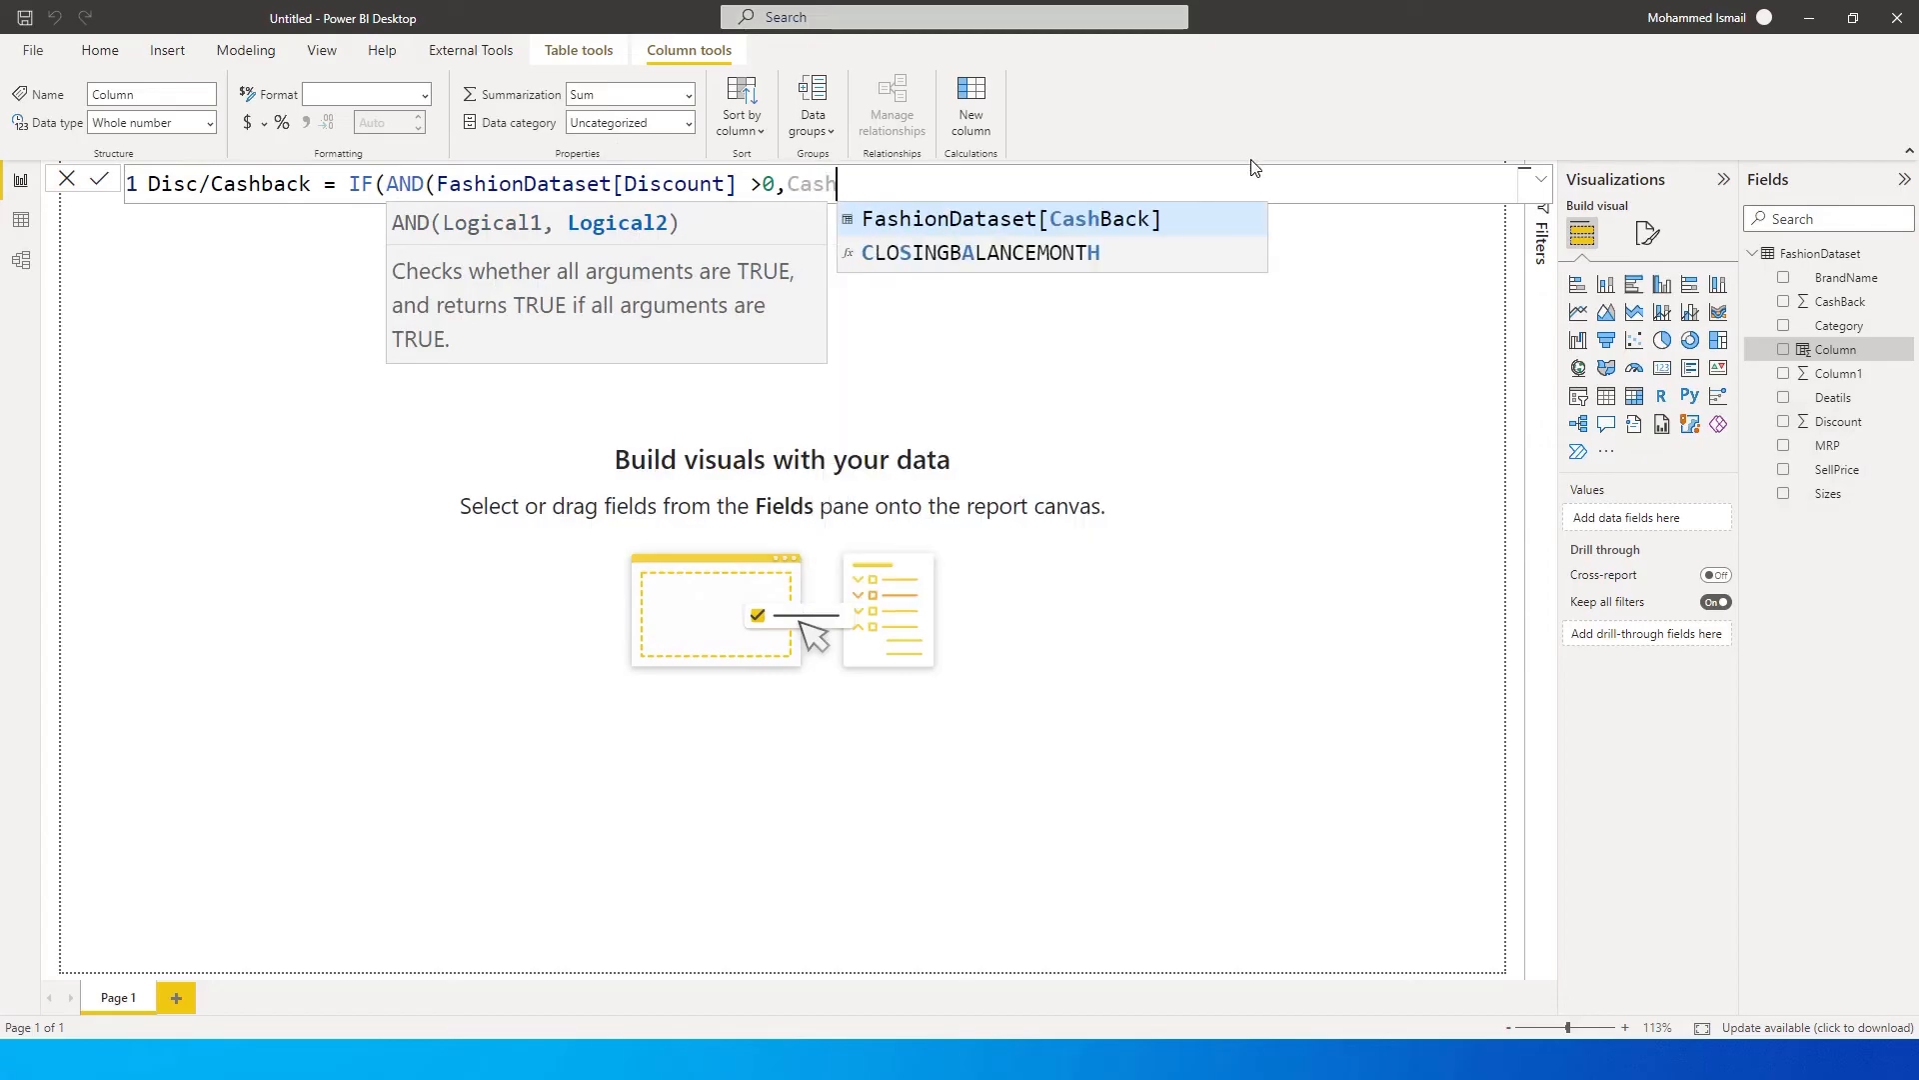
click(1008, 218)
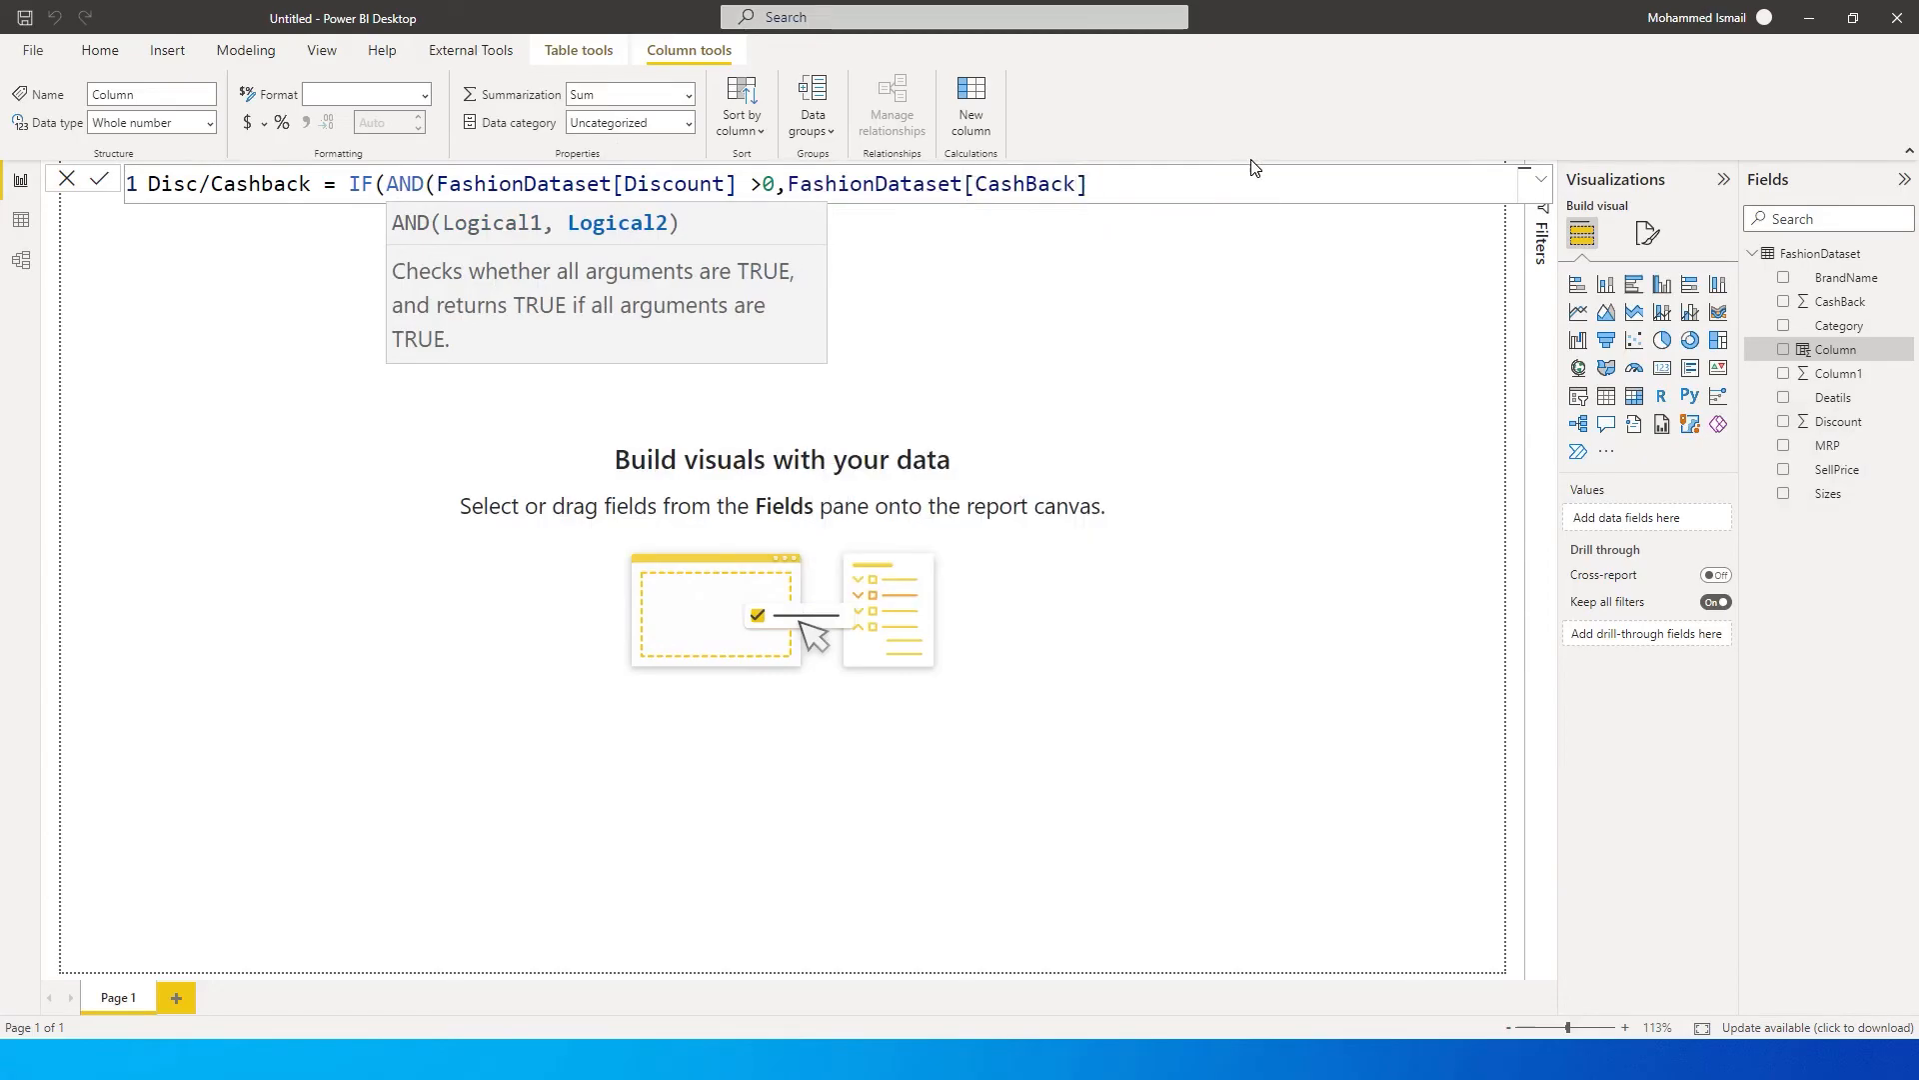
text(>0)
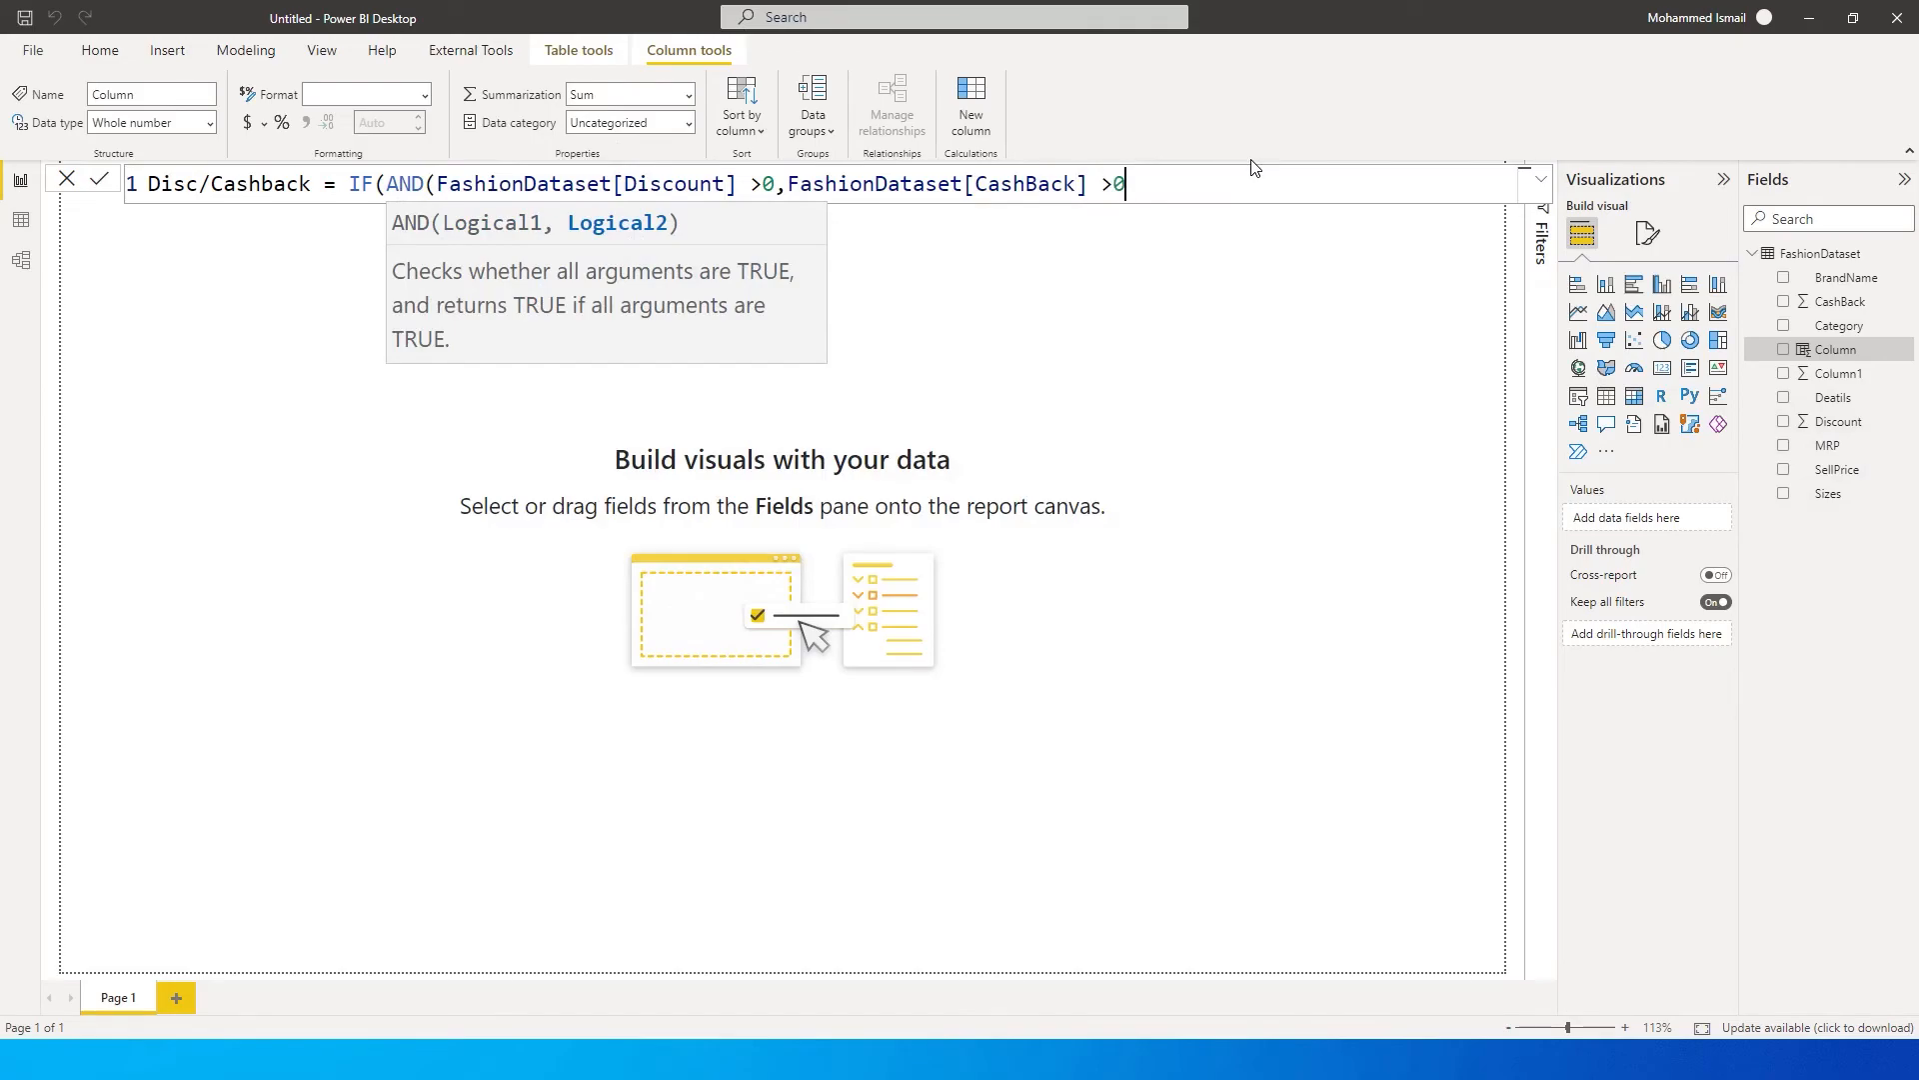
text())
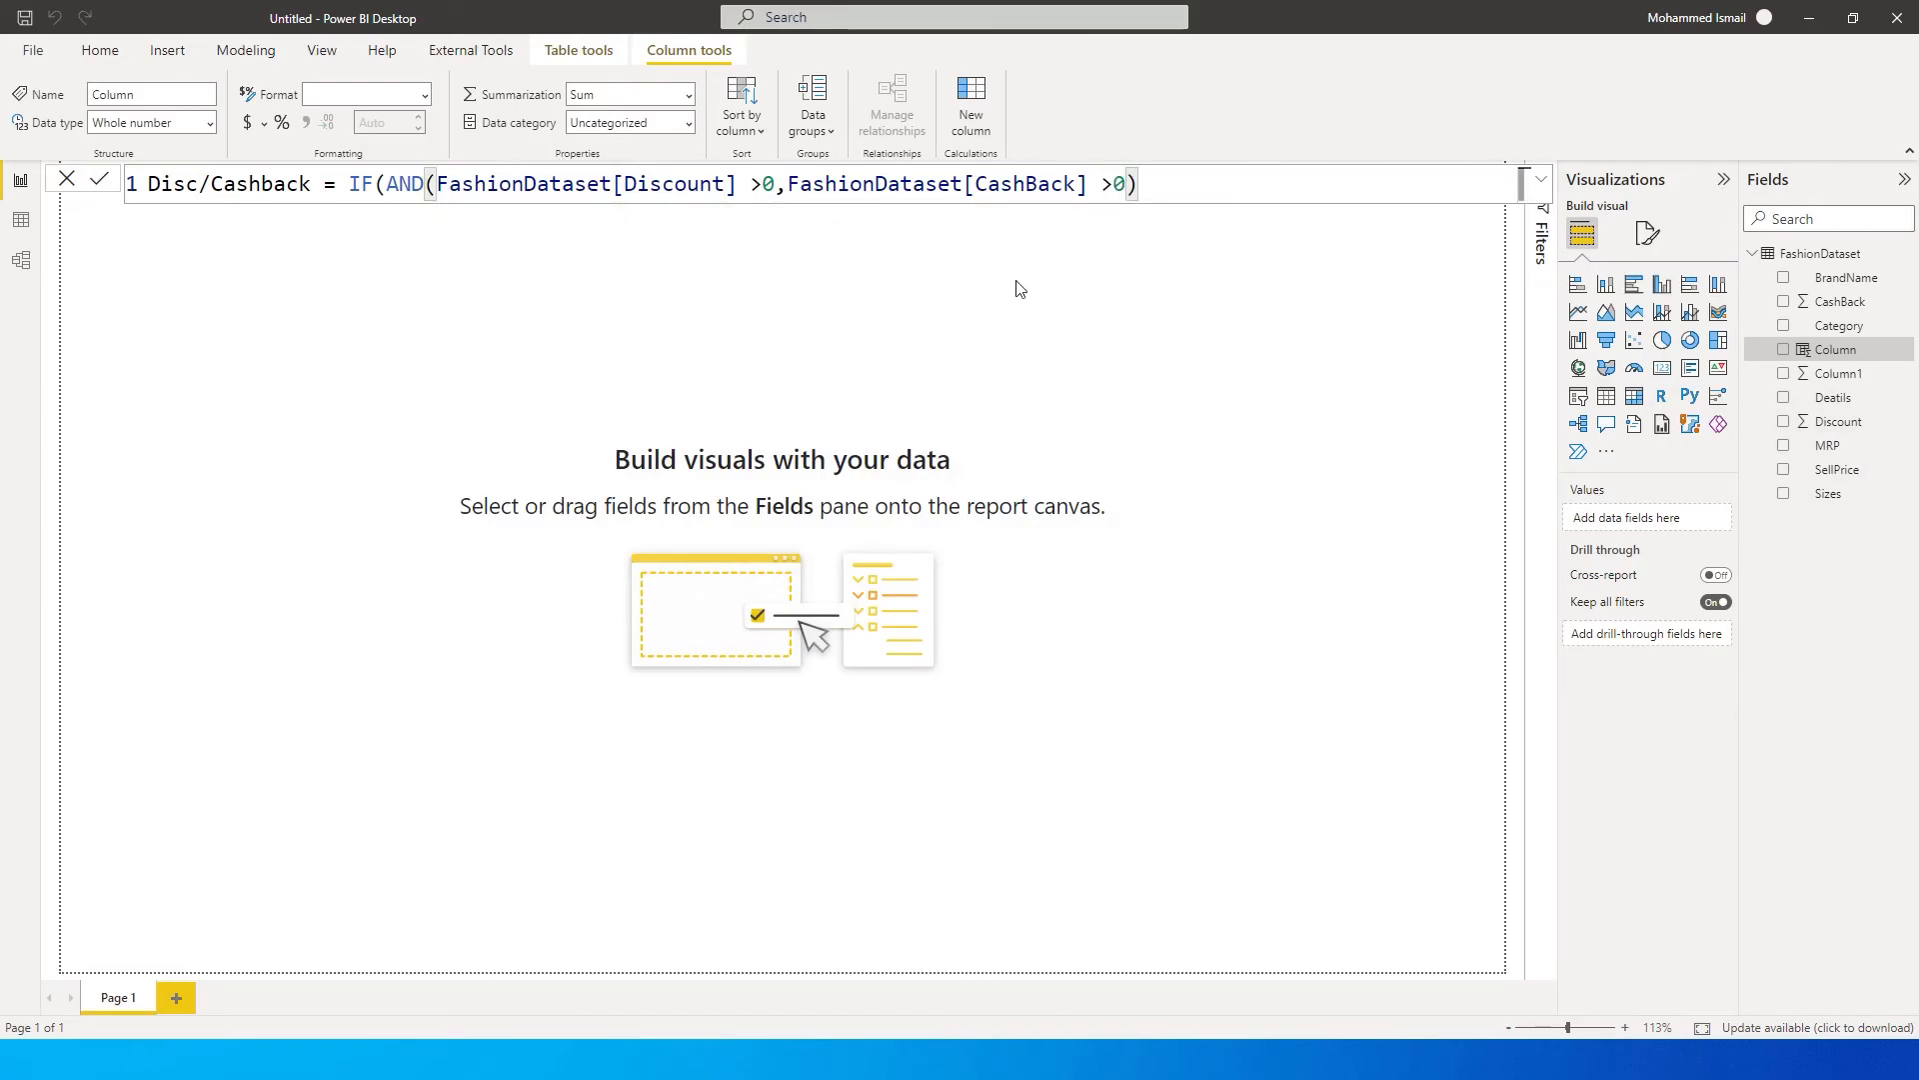
mouse_move(591, 204)
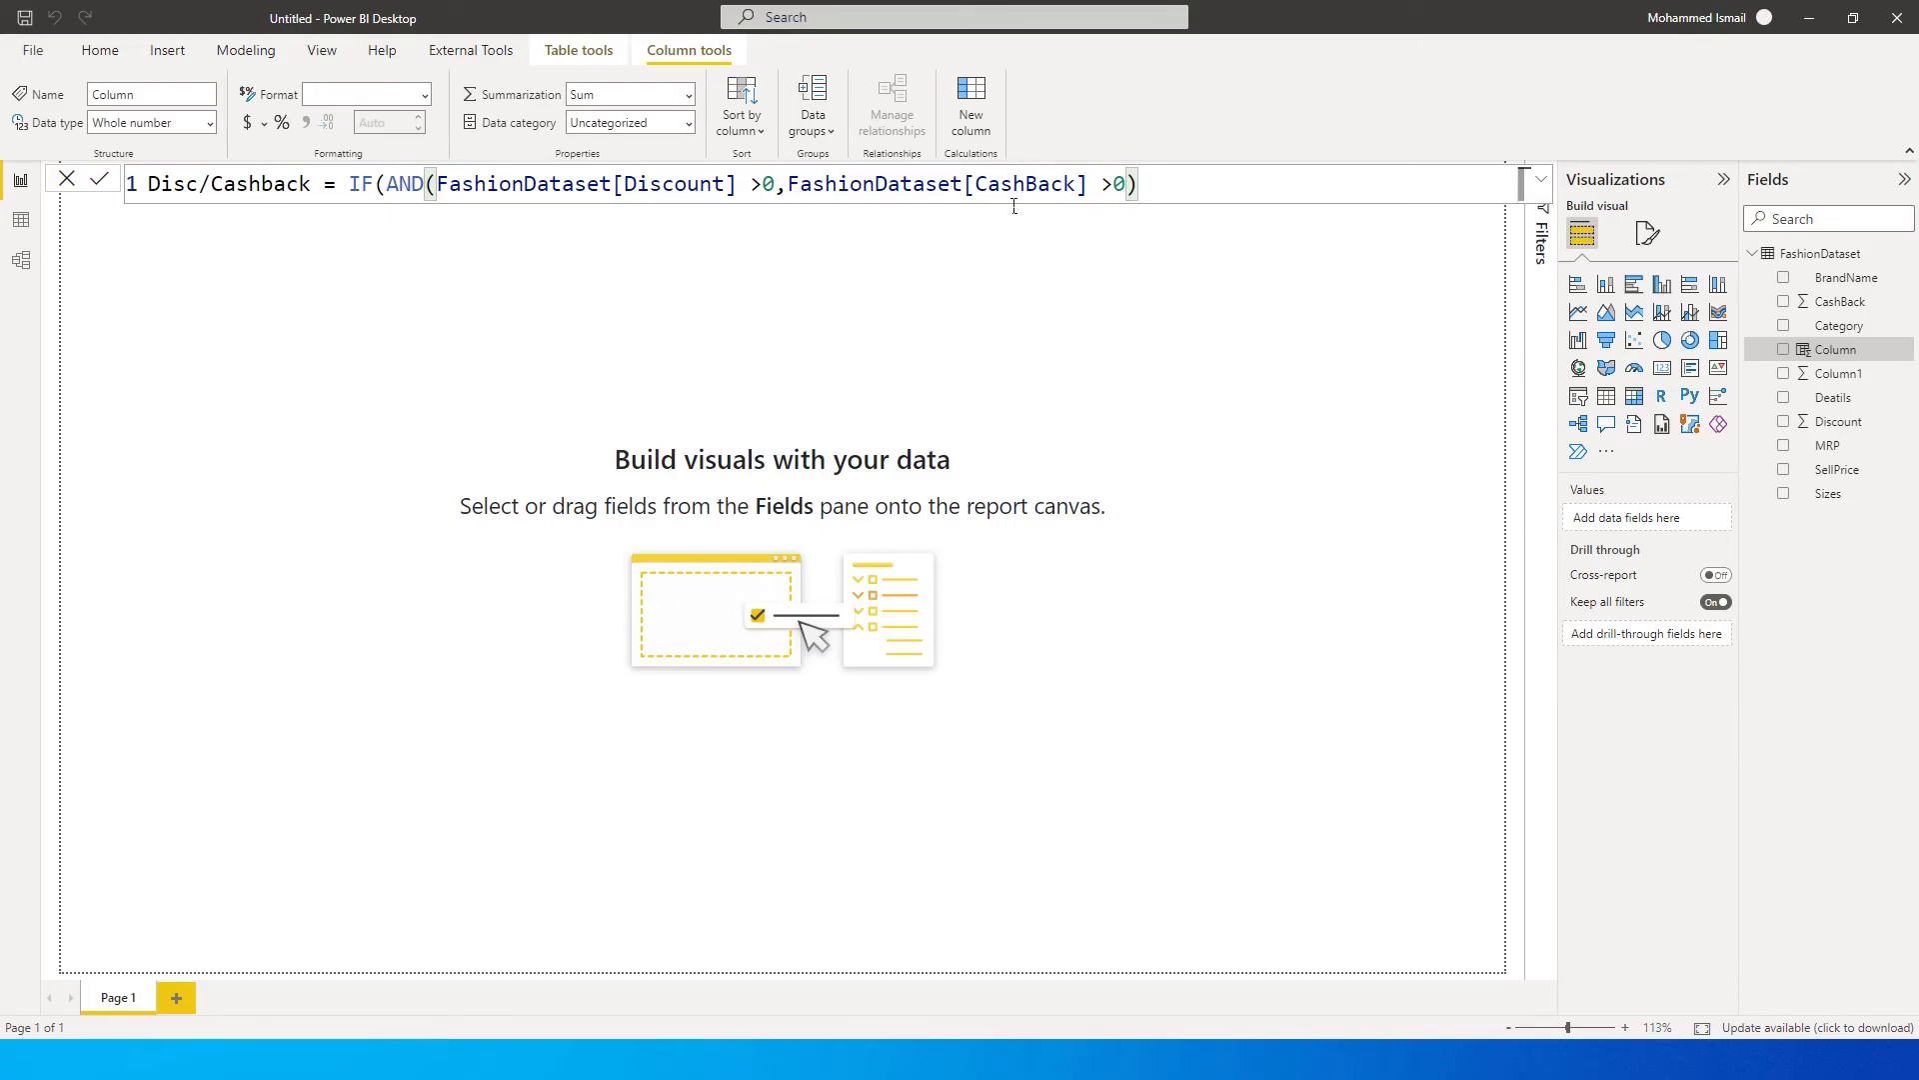
Give the IF its true result "Dis & CB Applicable".
text(,)
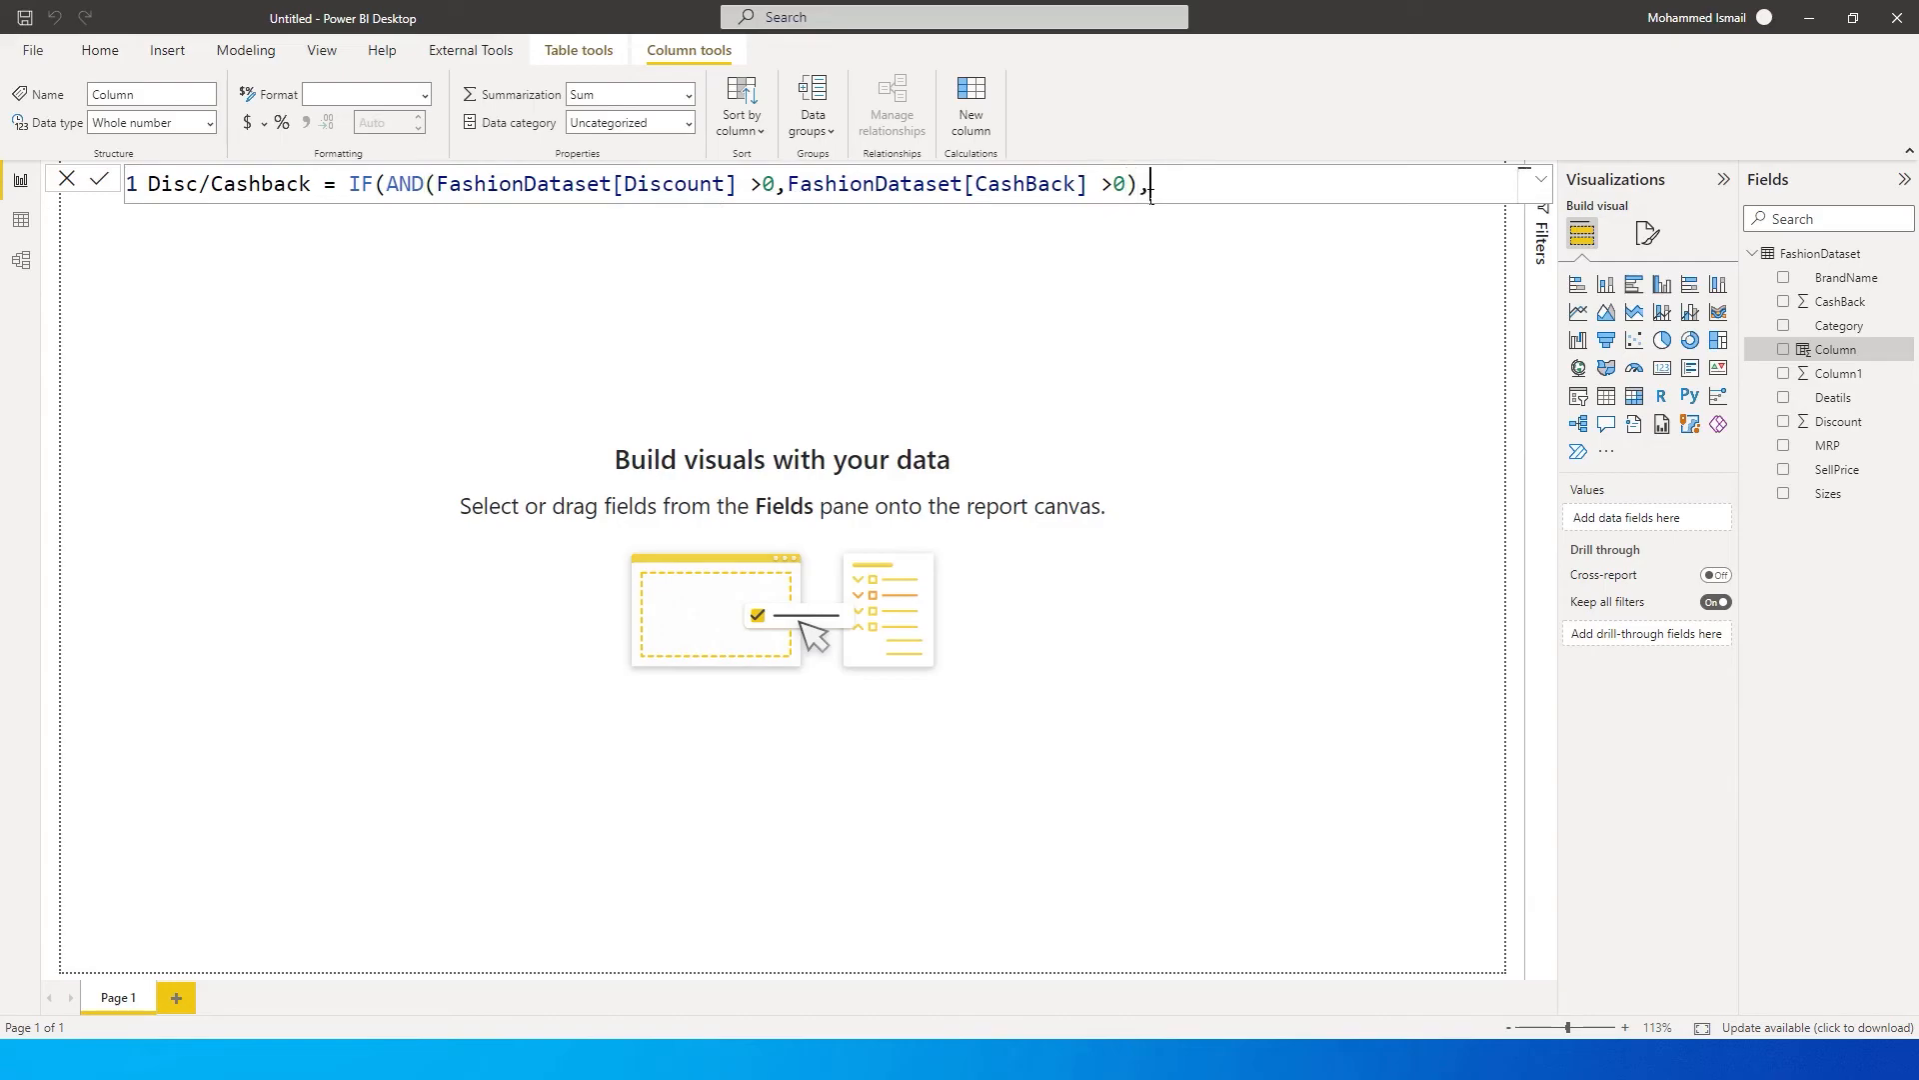
text(")
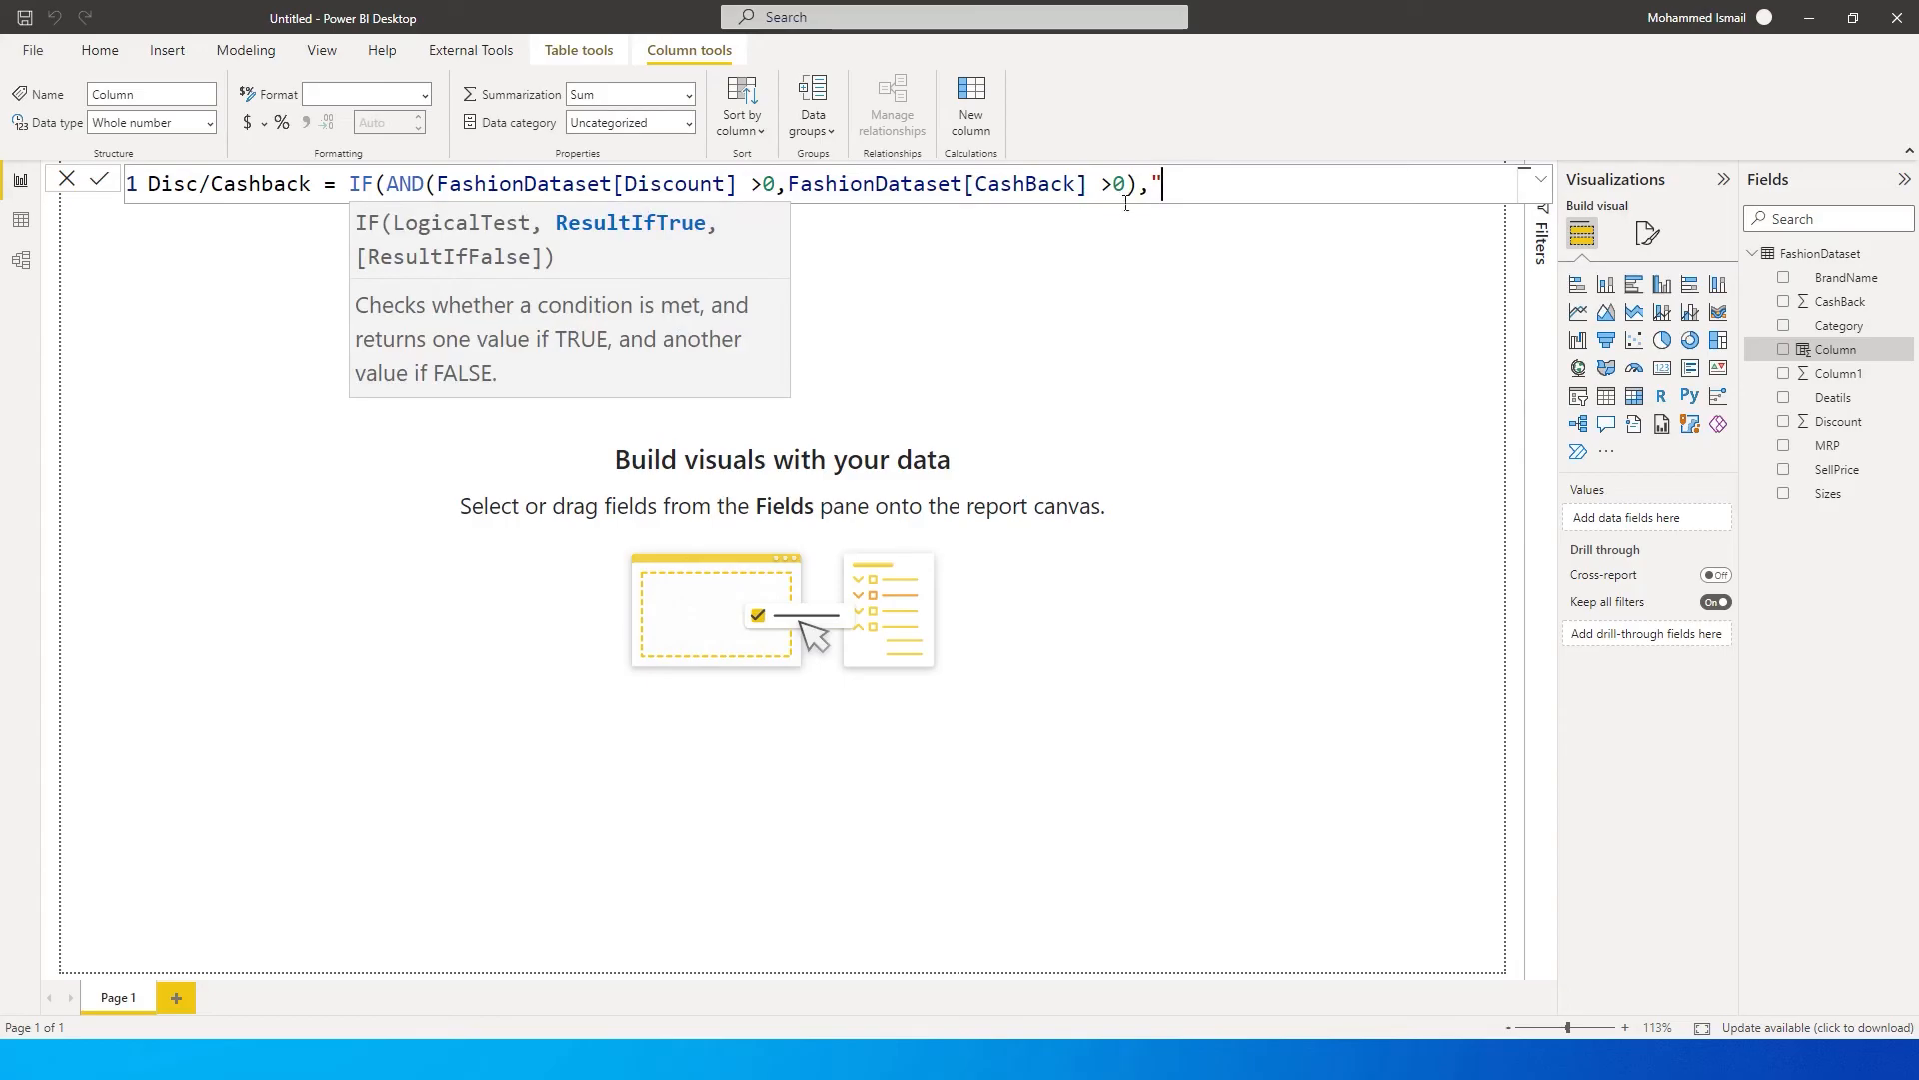
text(Dis)
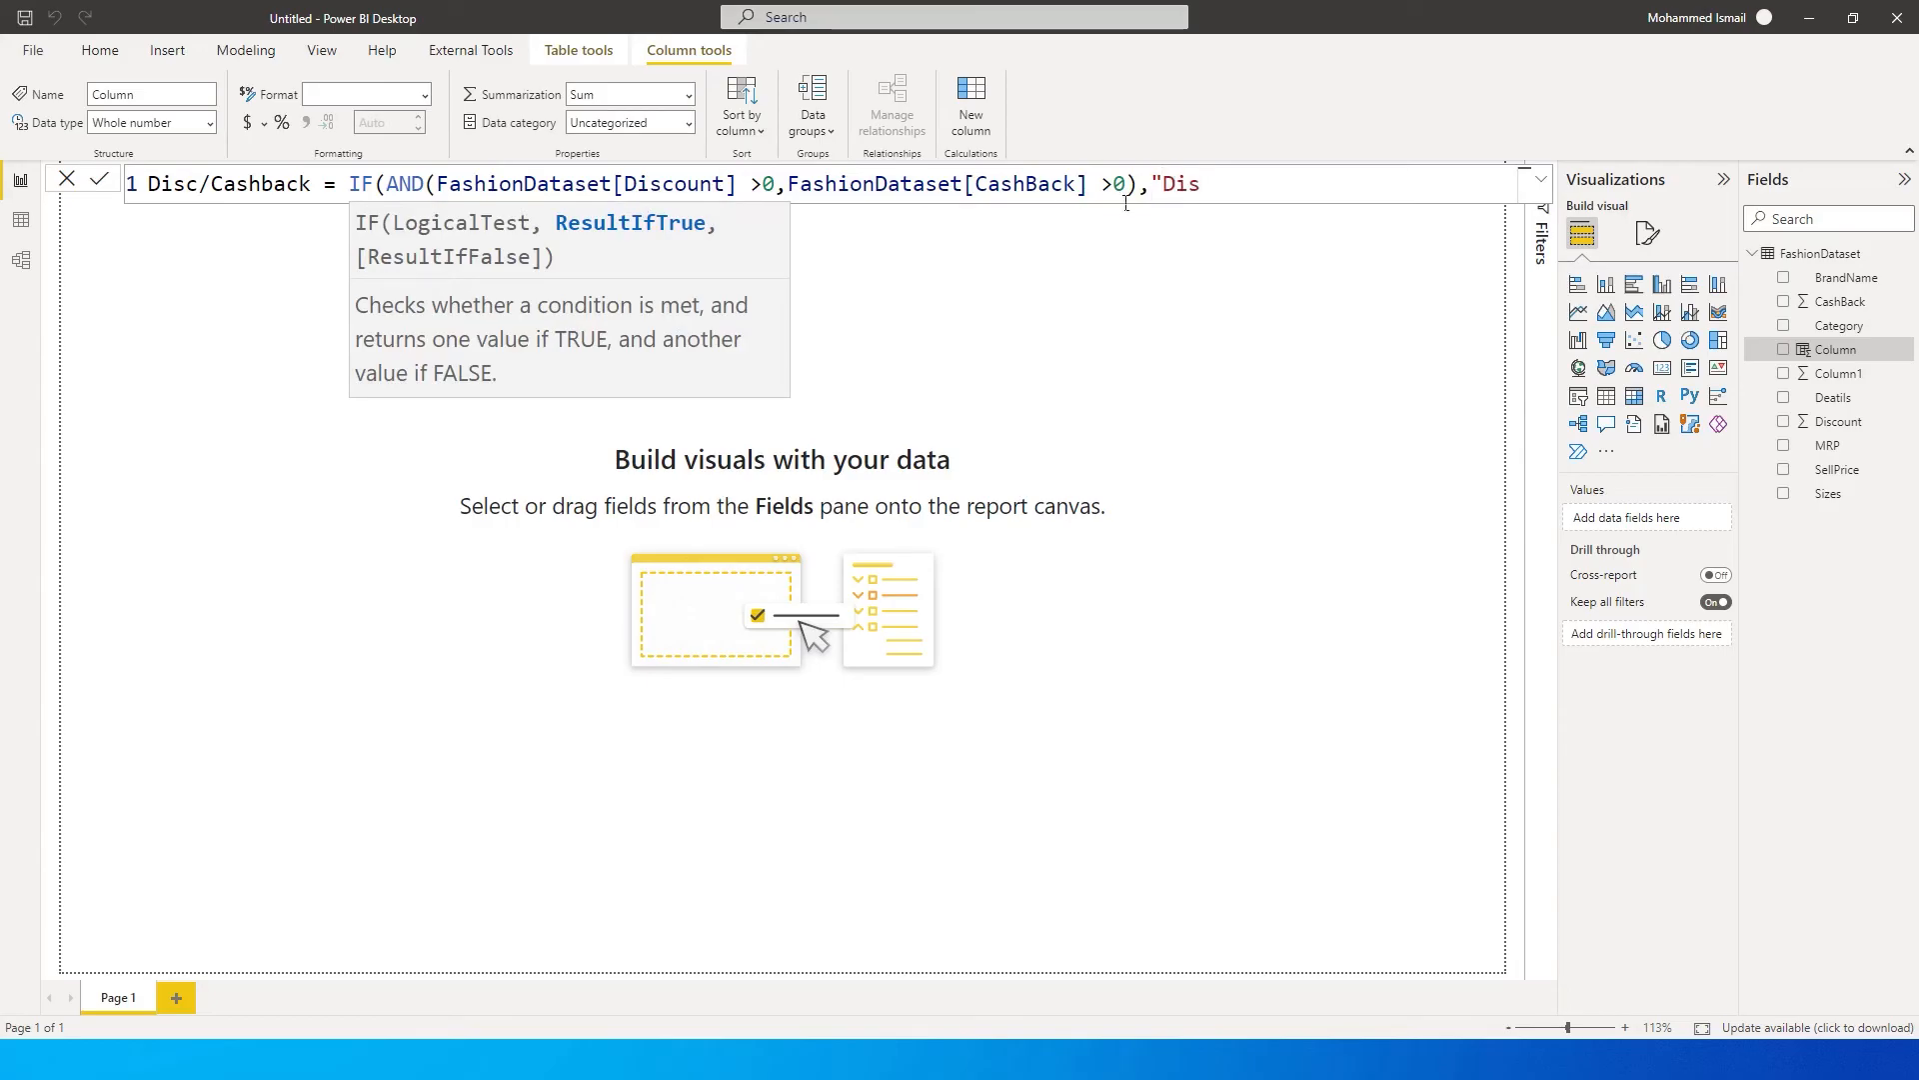
text(& Cash)
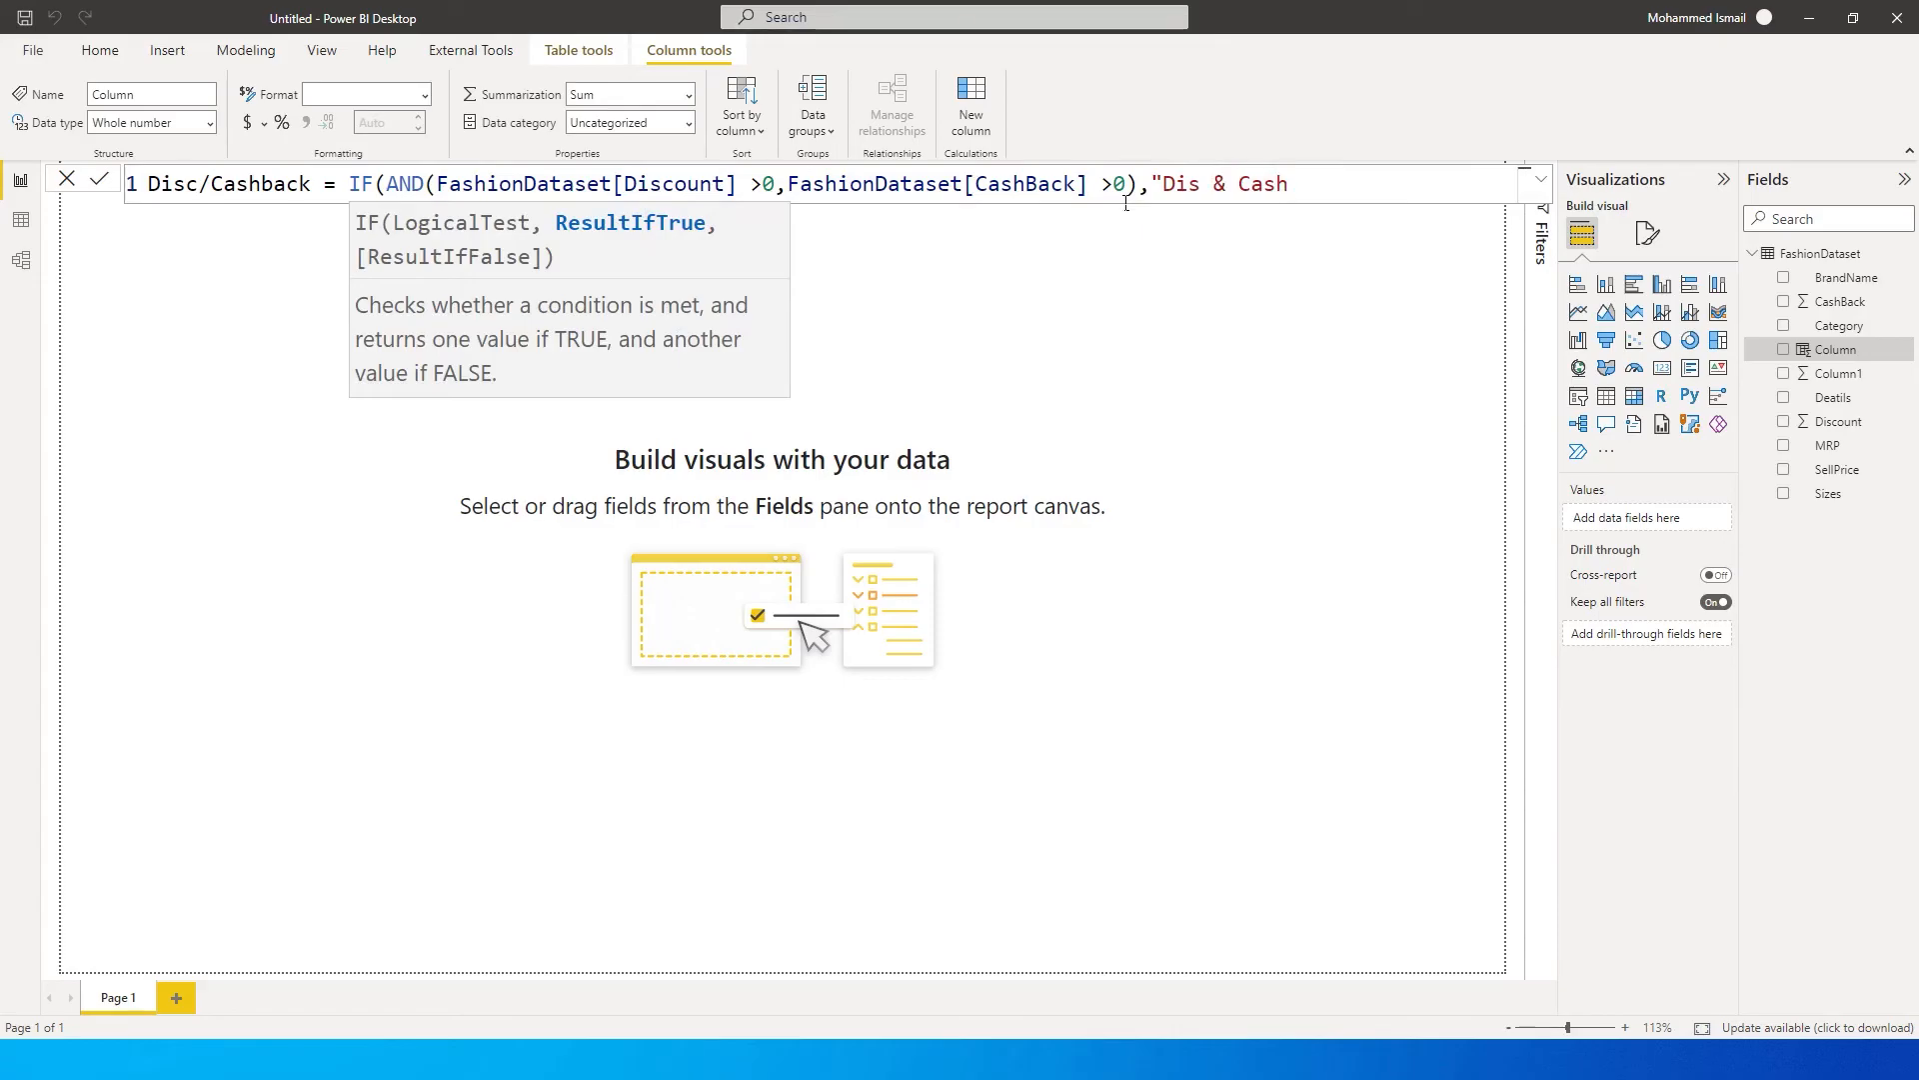
text(CB)
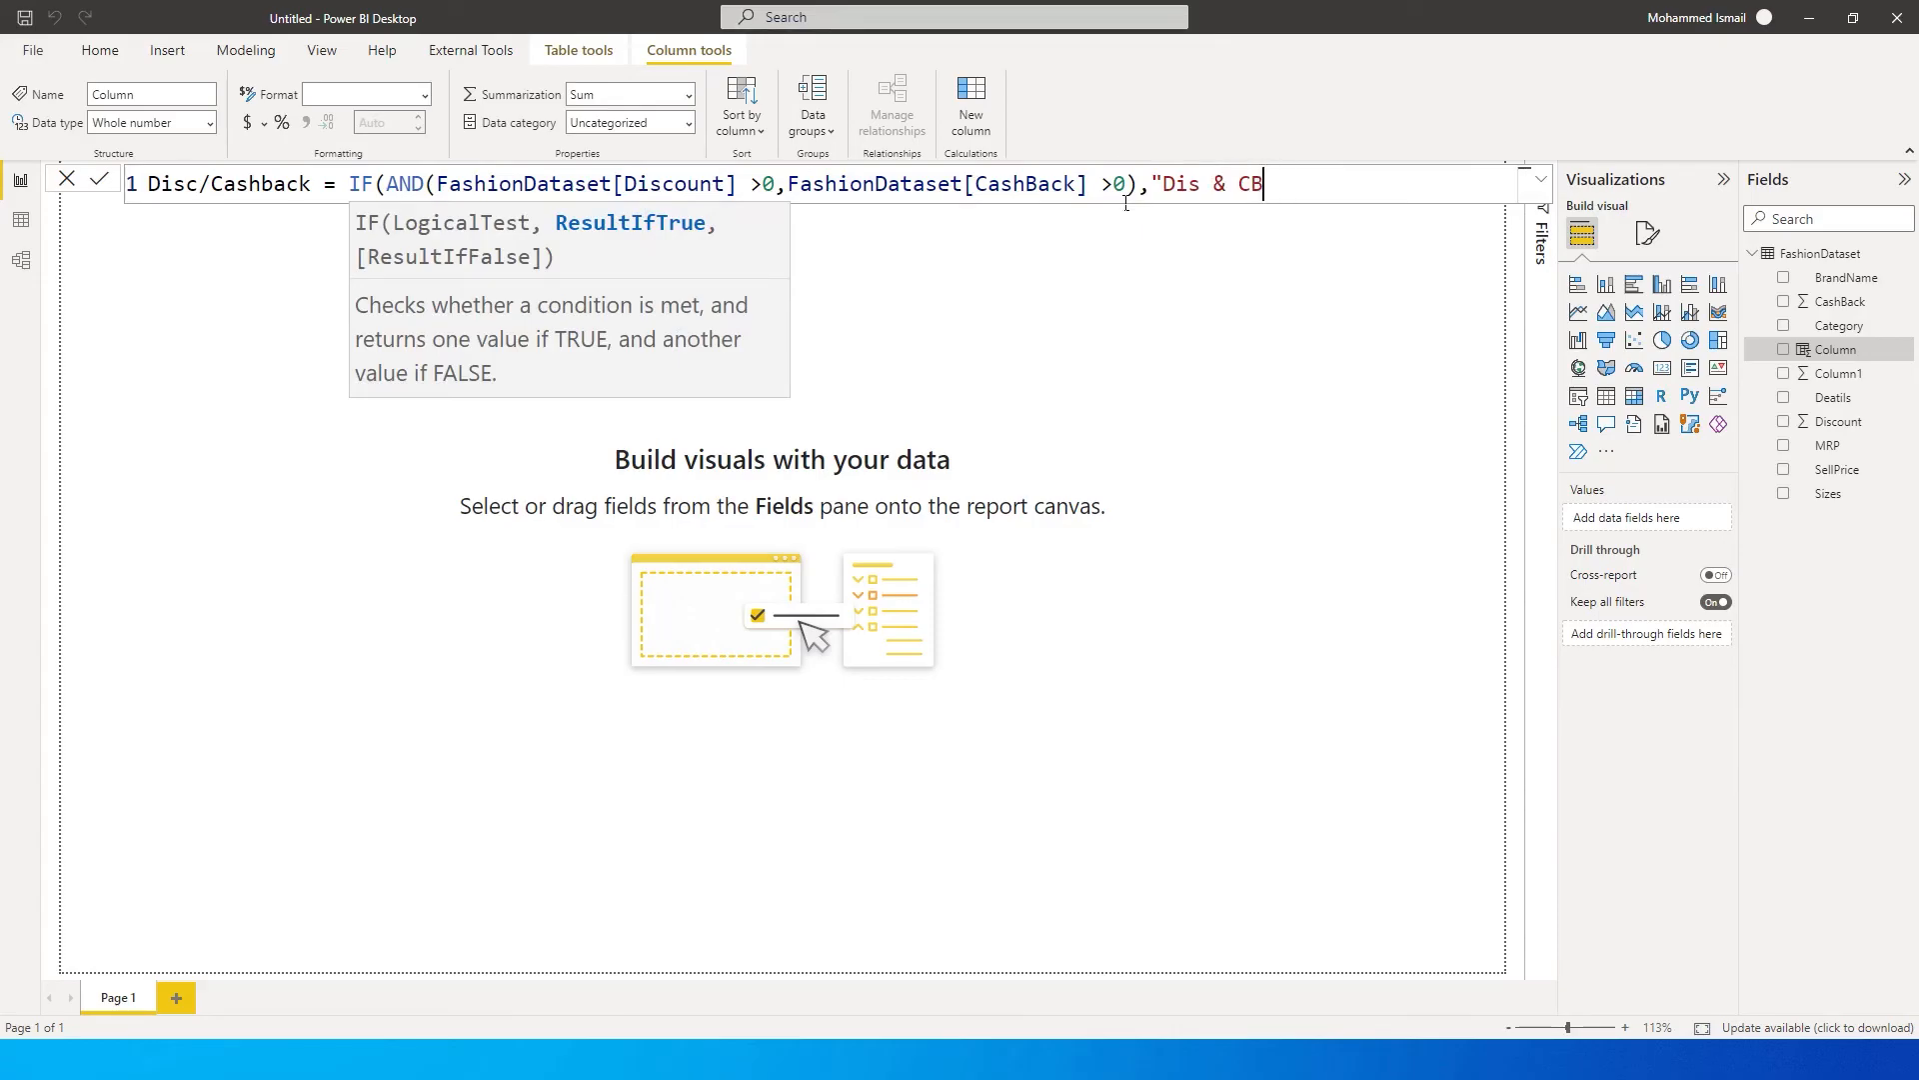
text(Application)
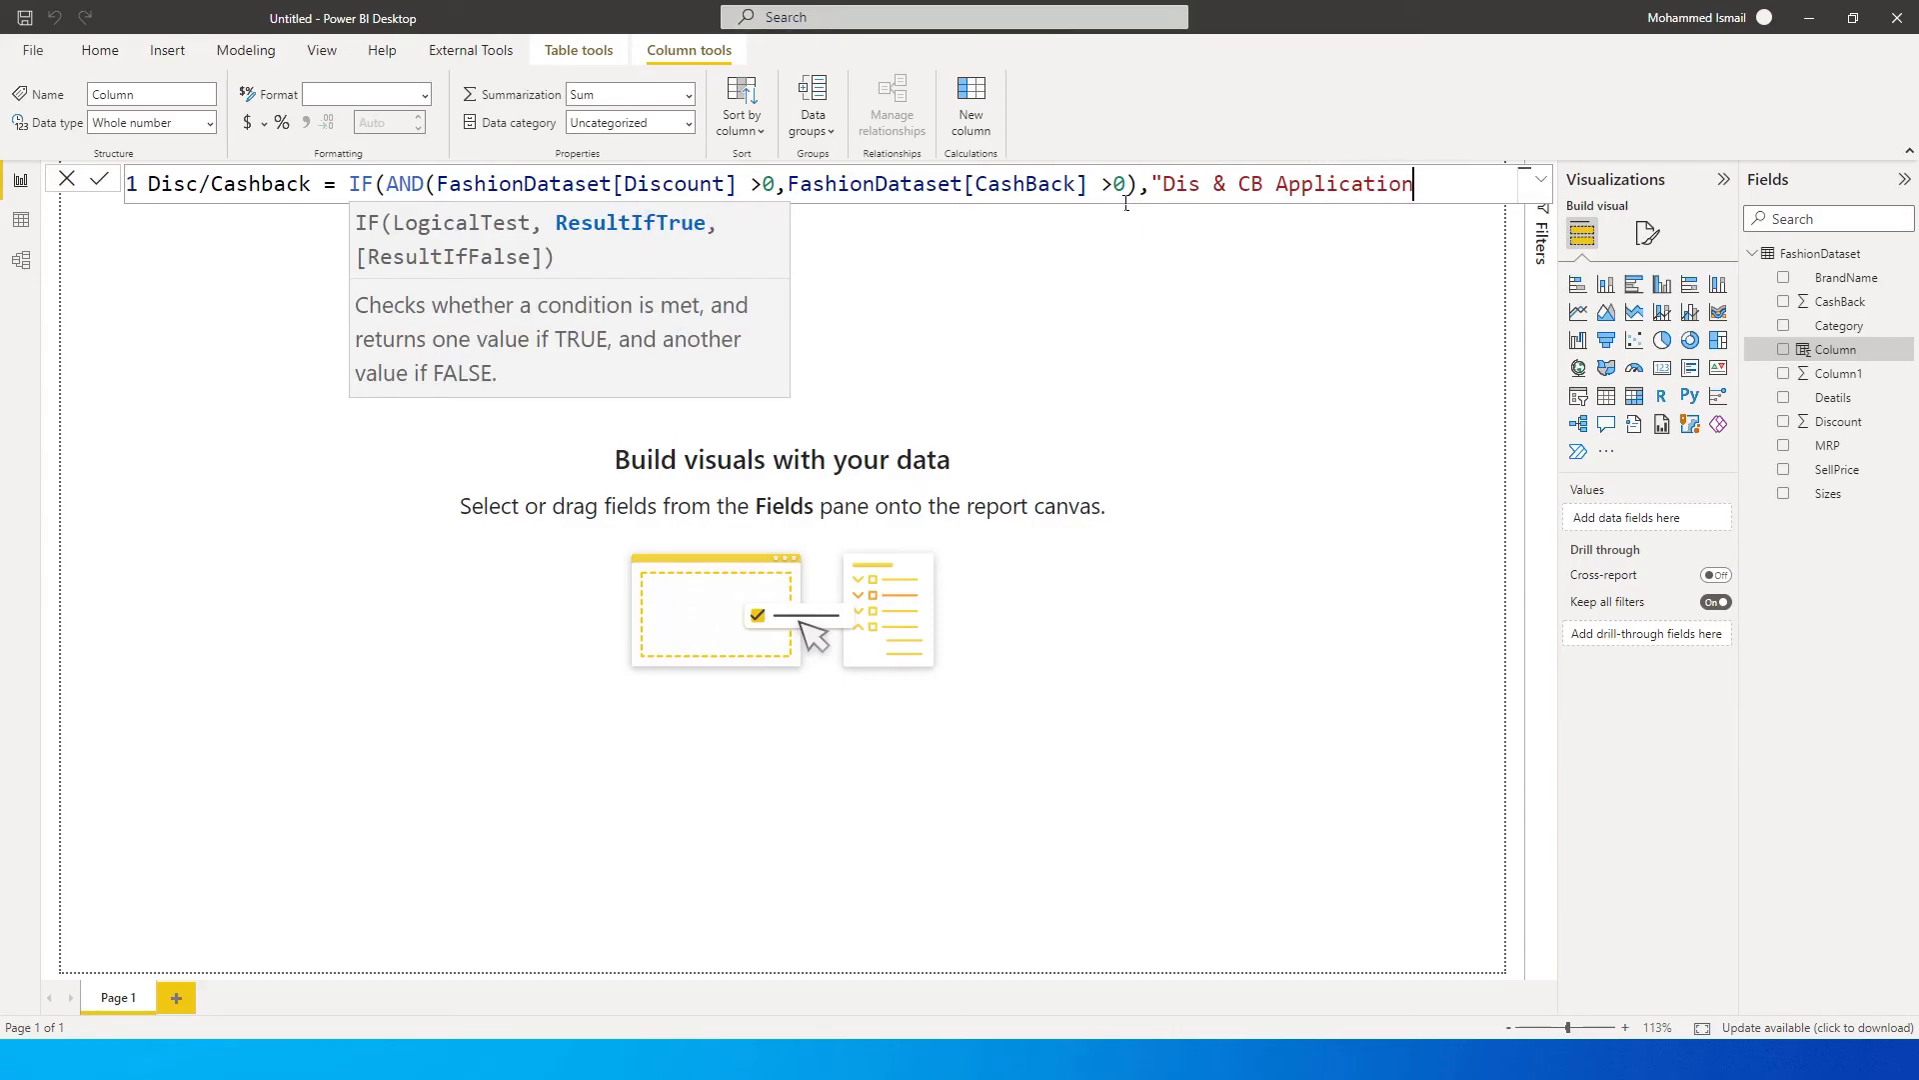
key(Backspace)
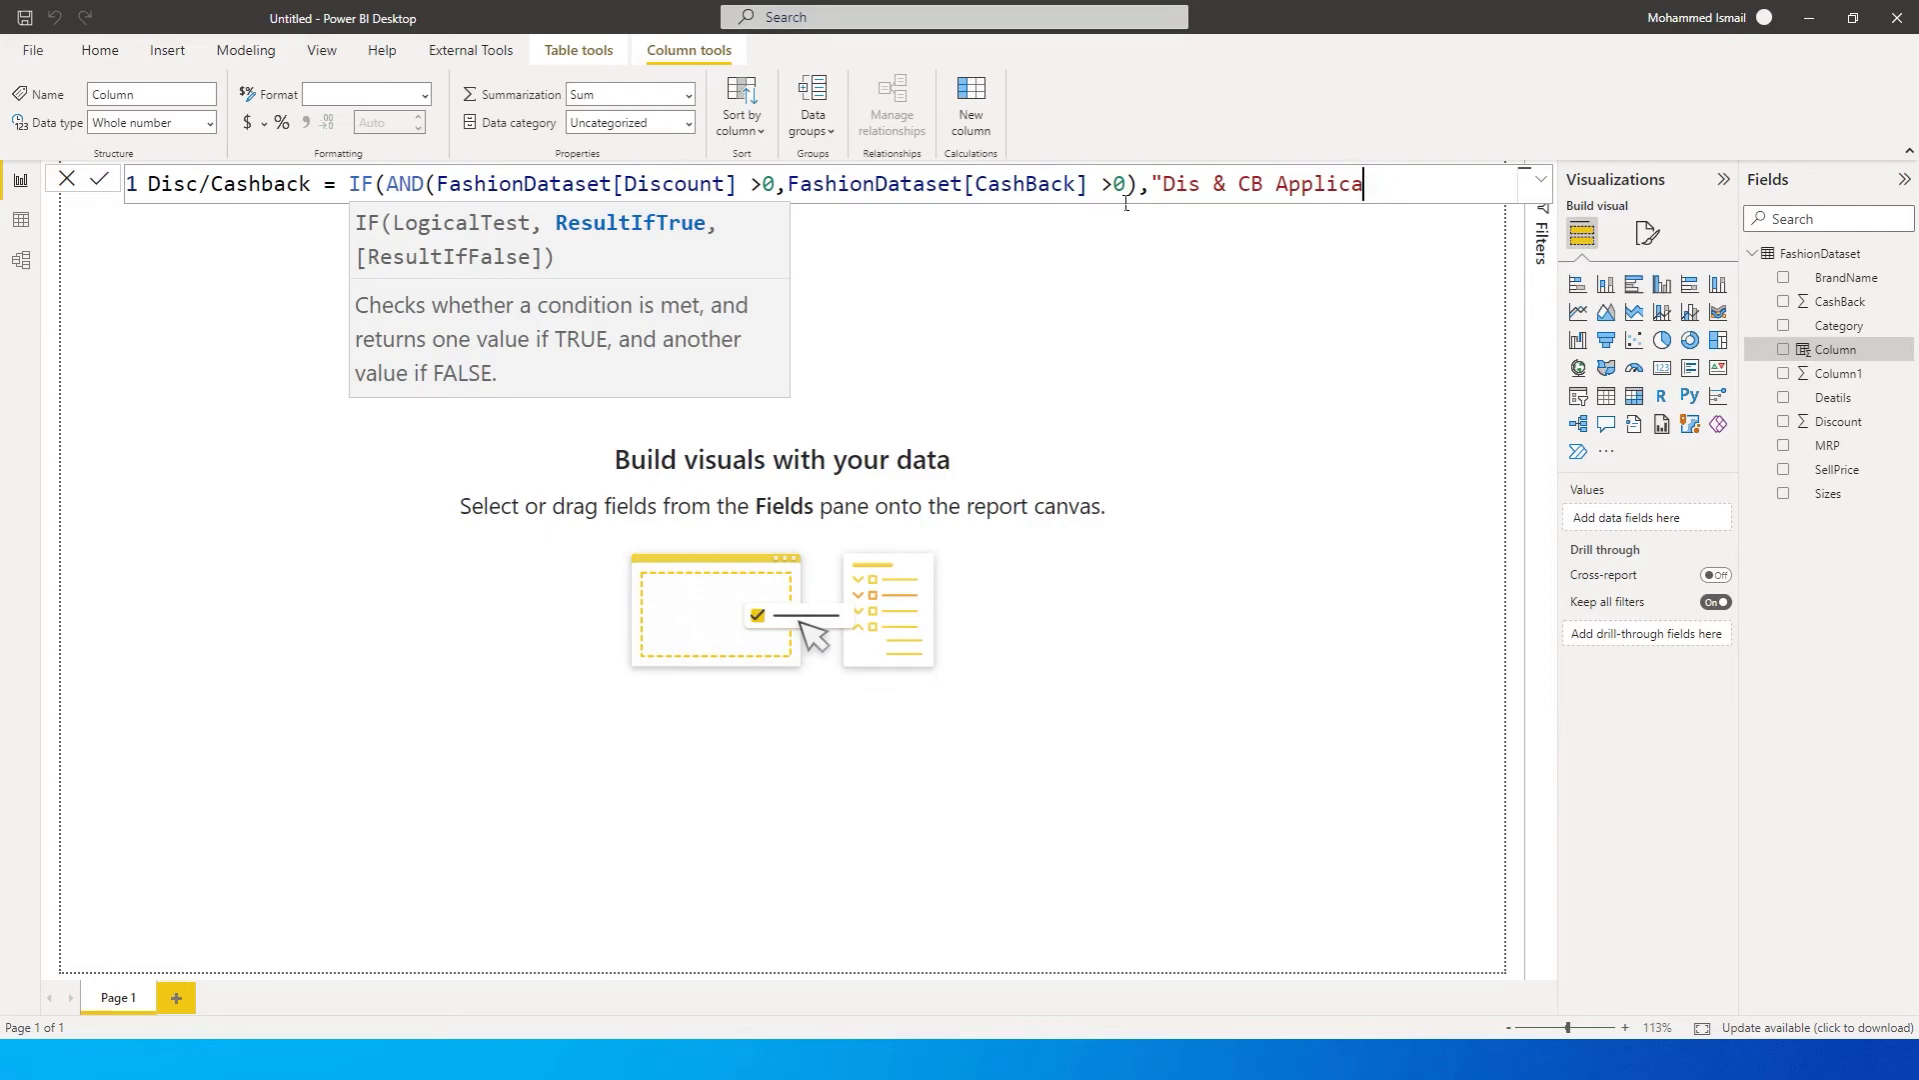
text(ble")
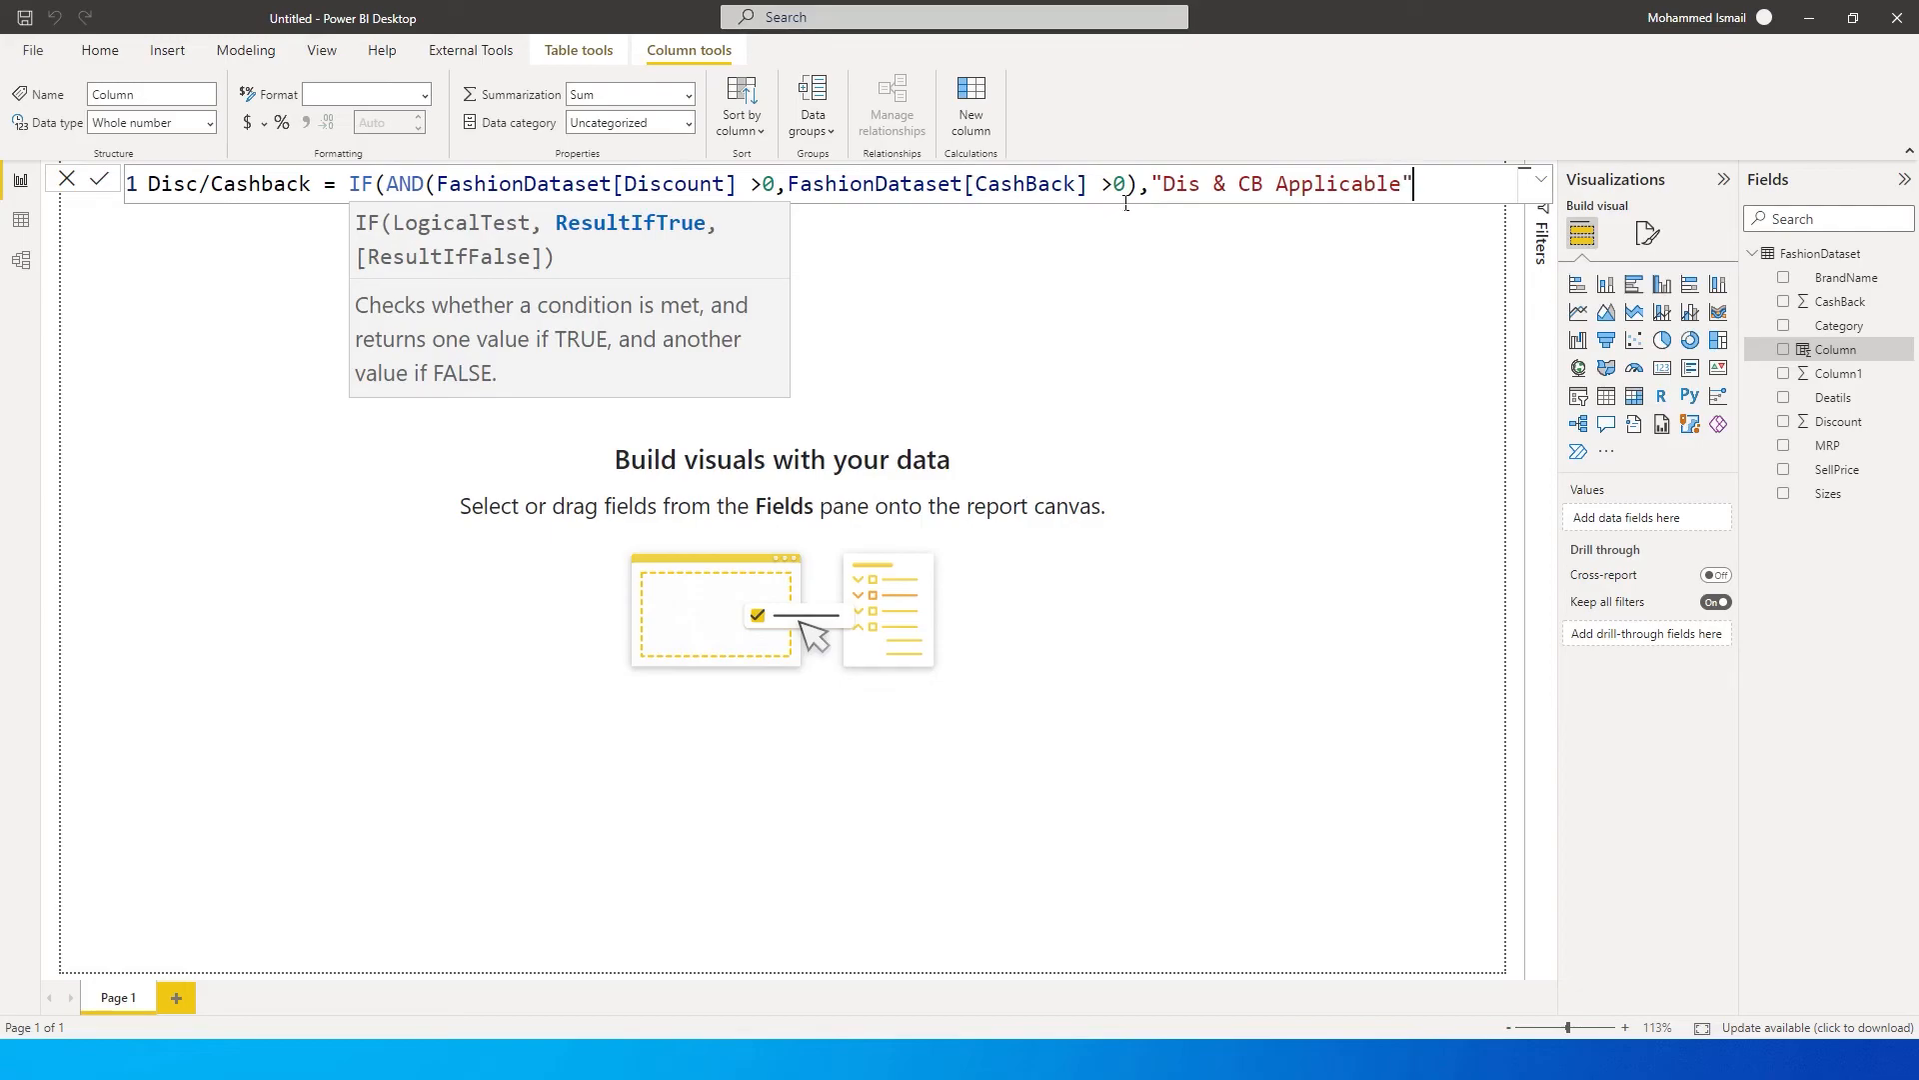
Set the false result to blank "", commit the column and view the table rows.
text(,)
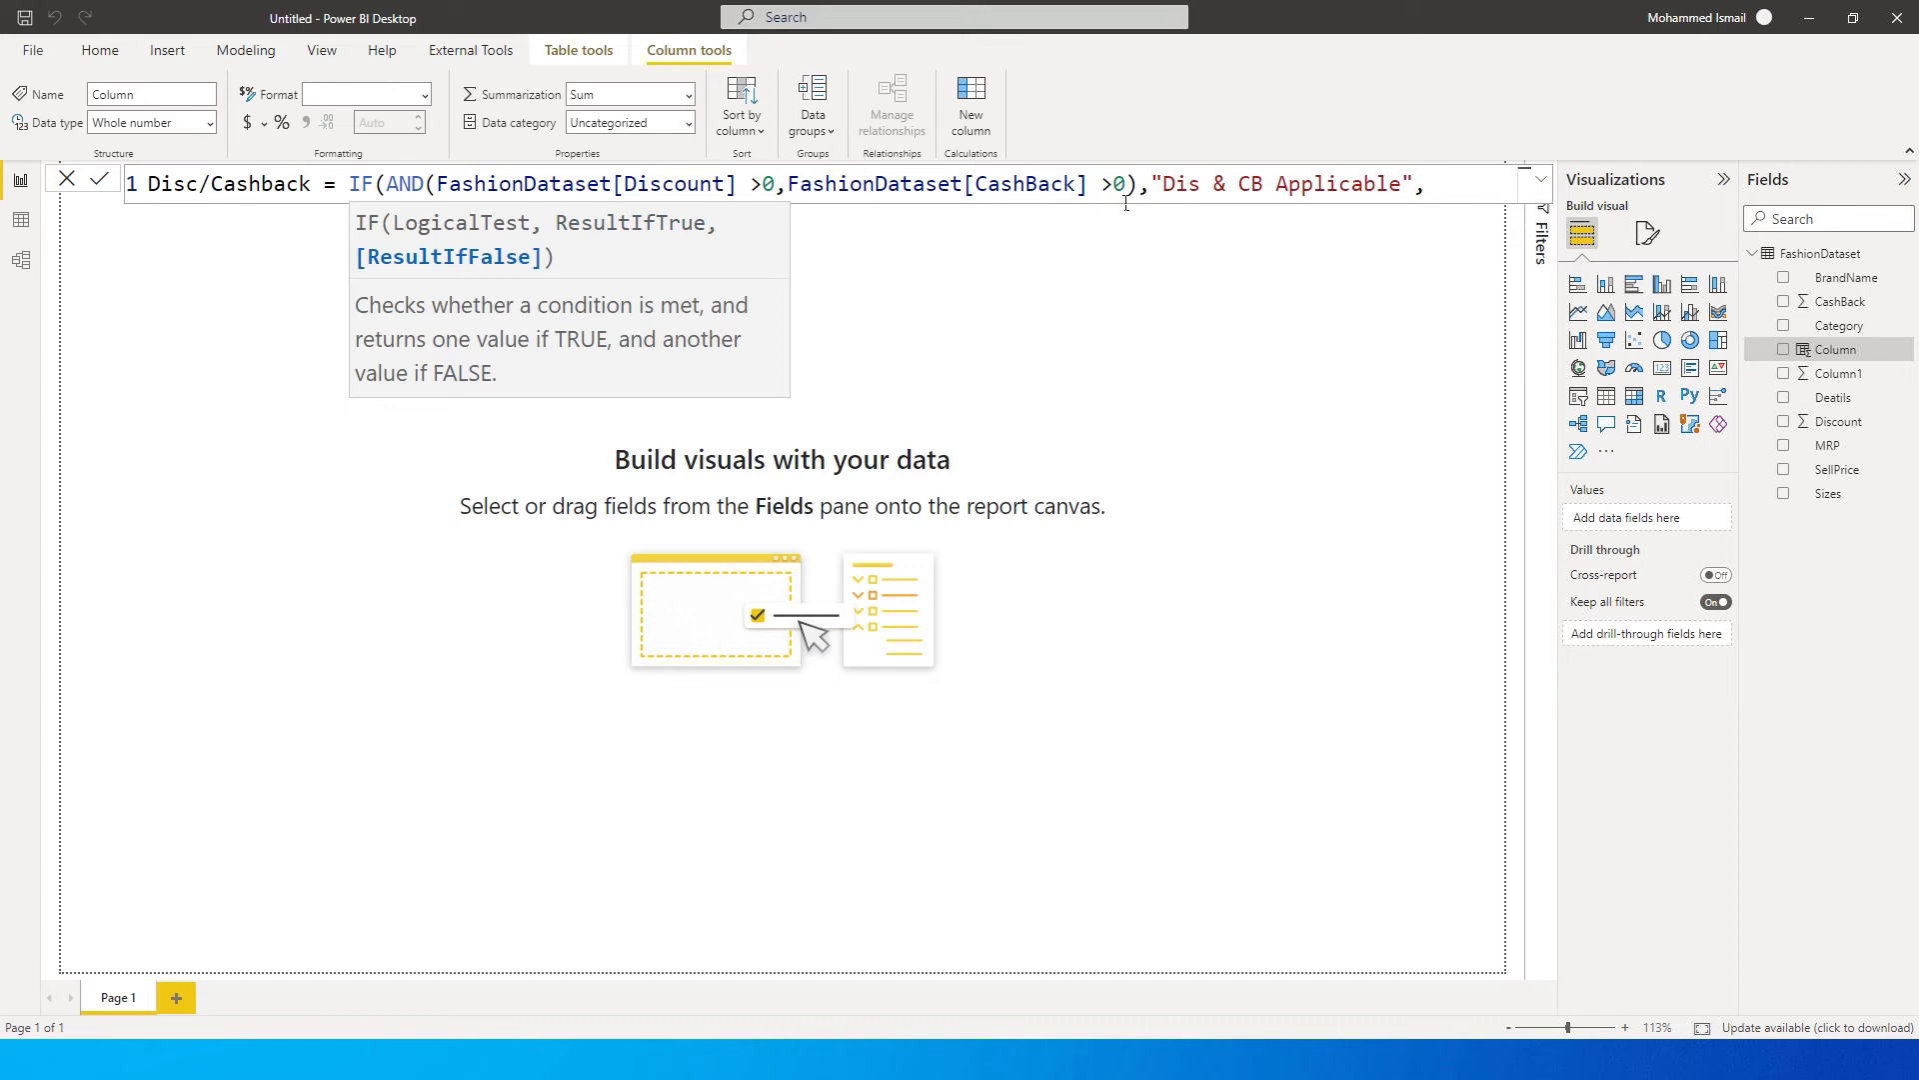
text("")
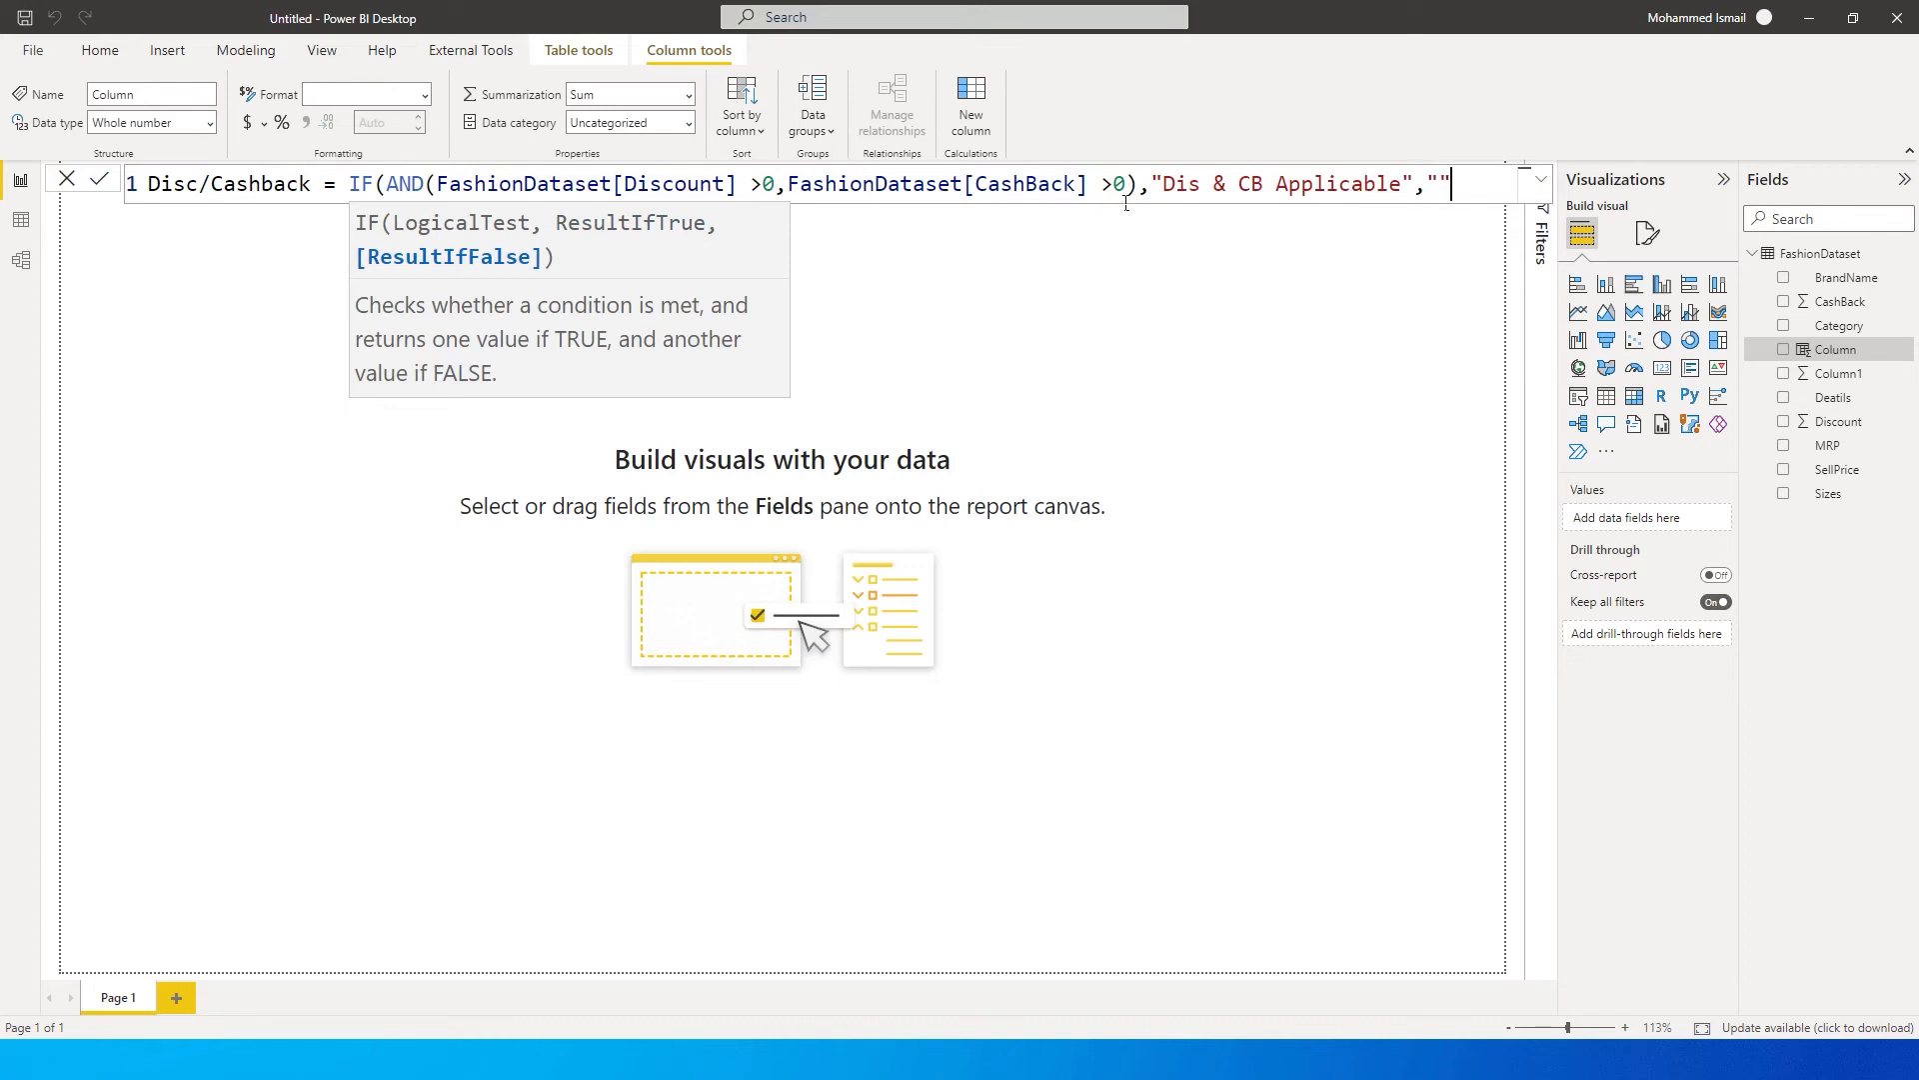
text())
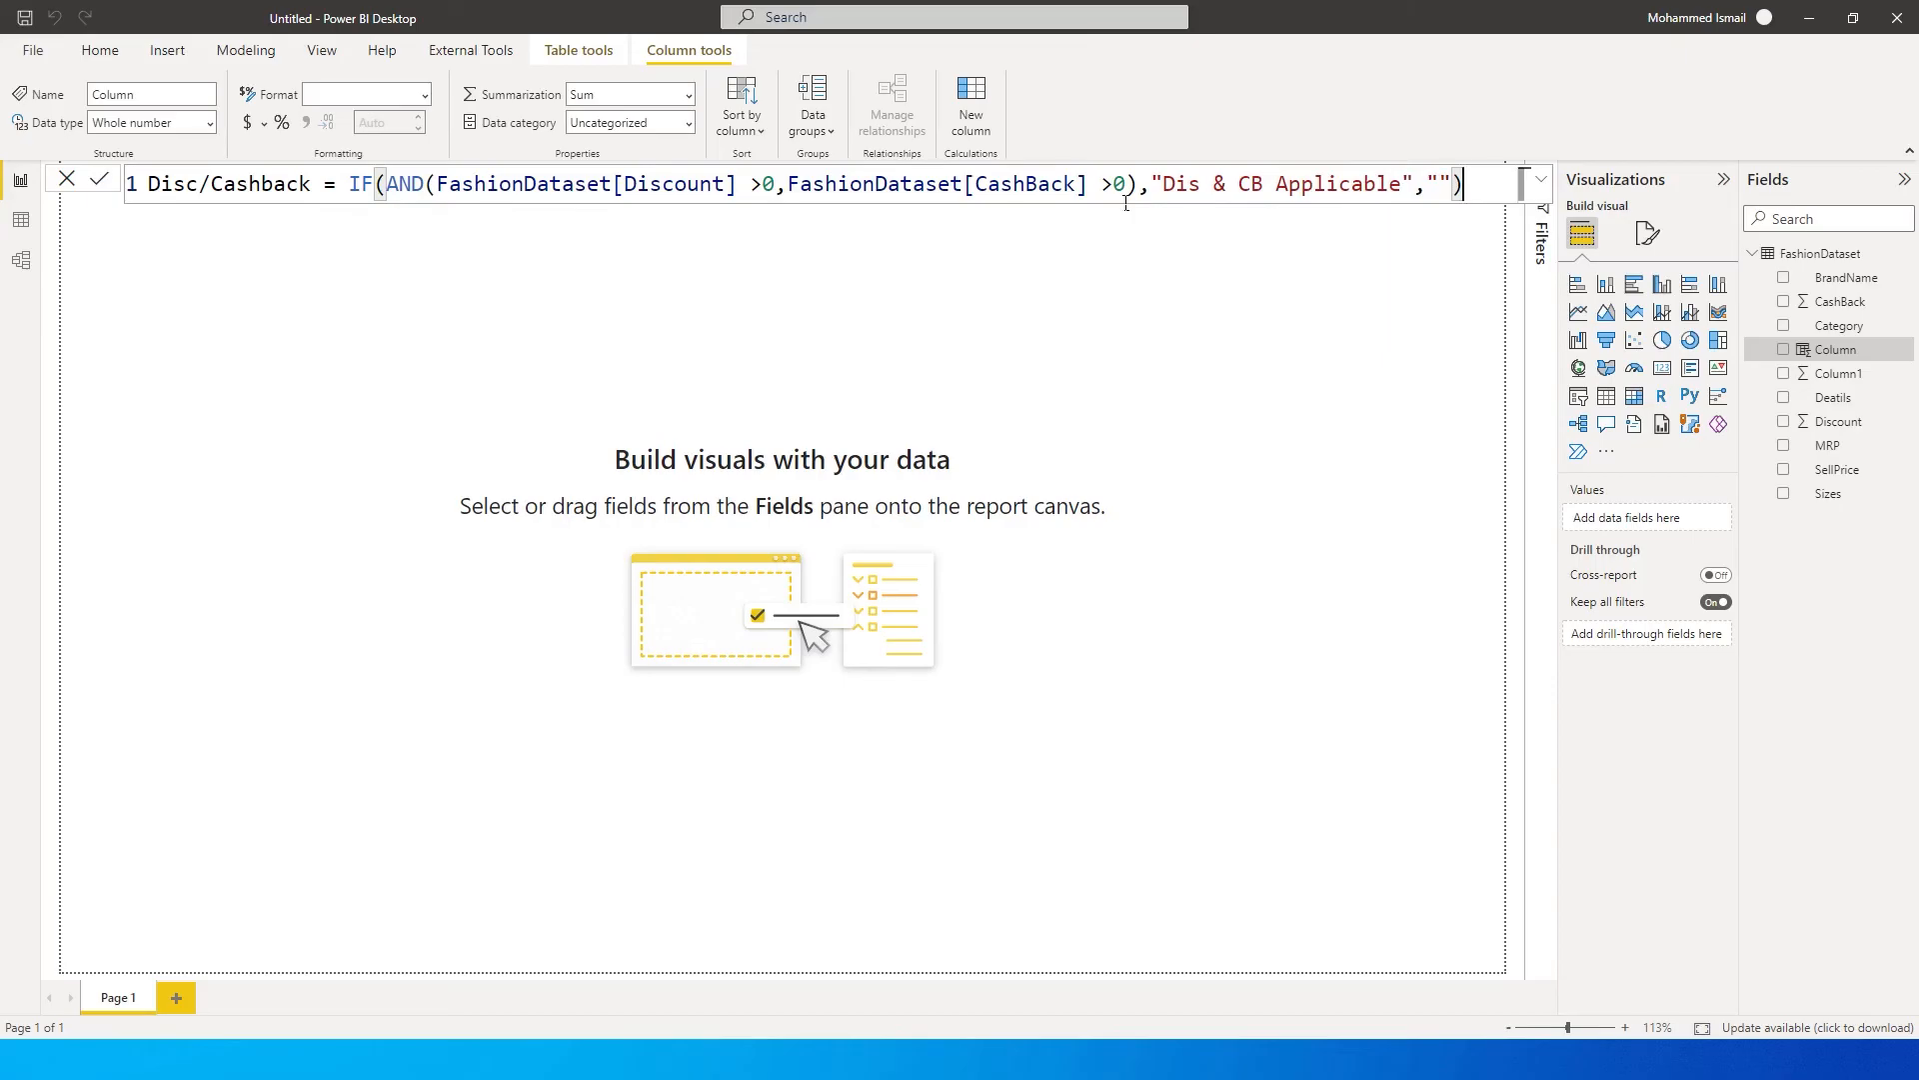
click(100, 178)
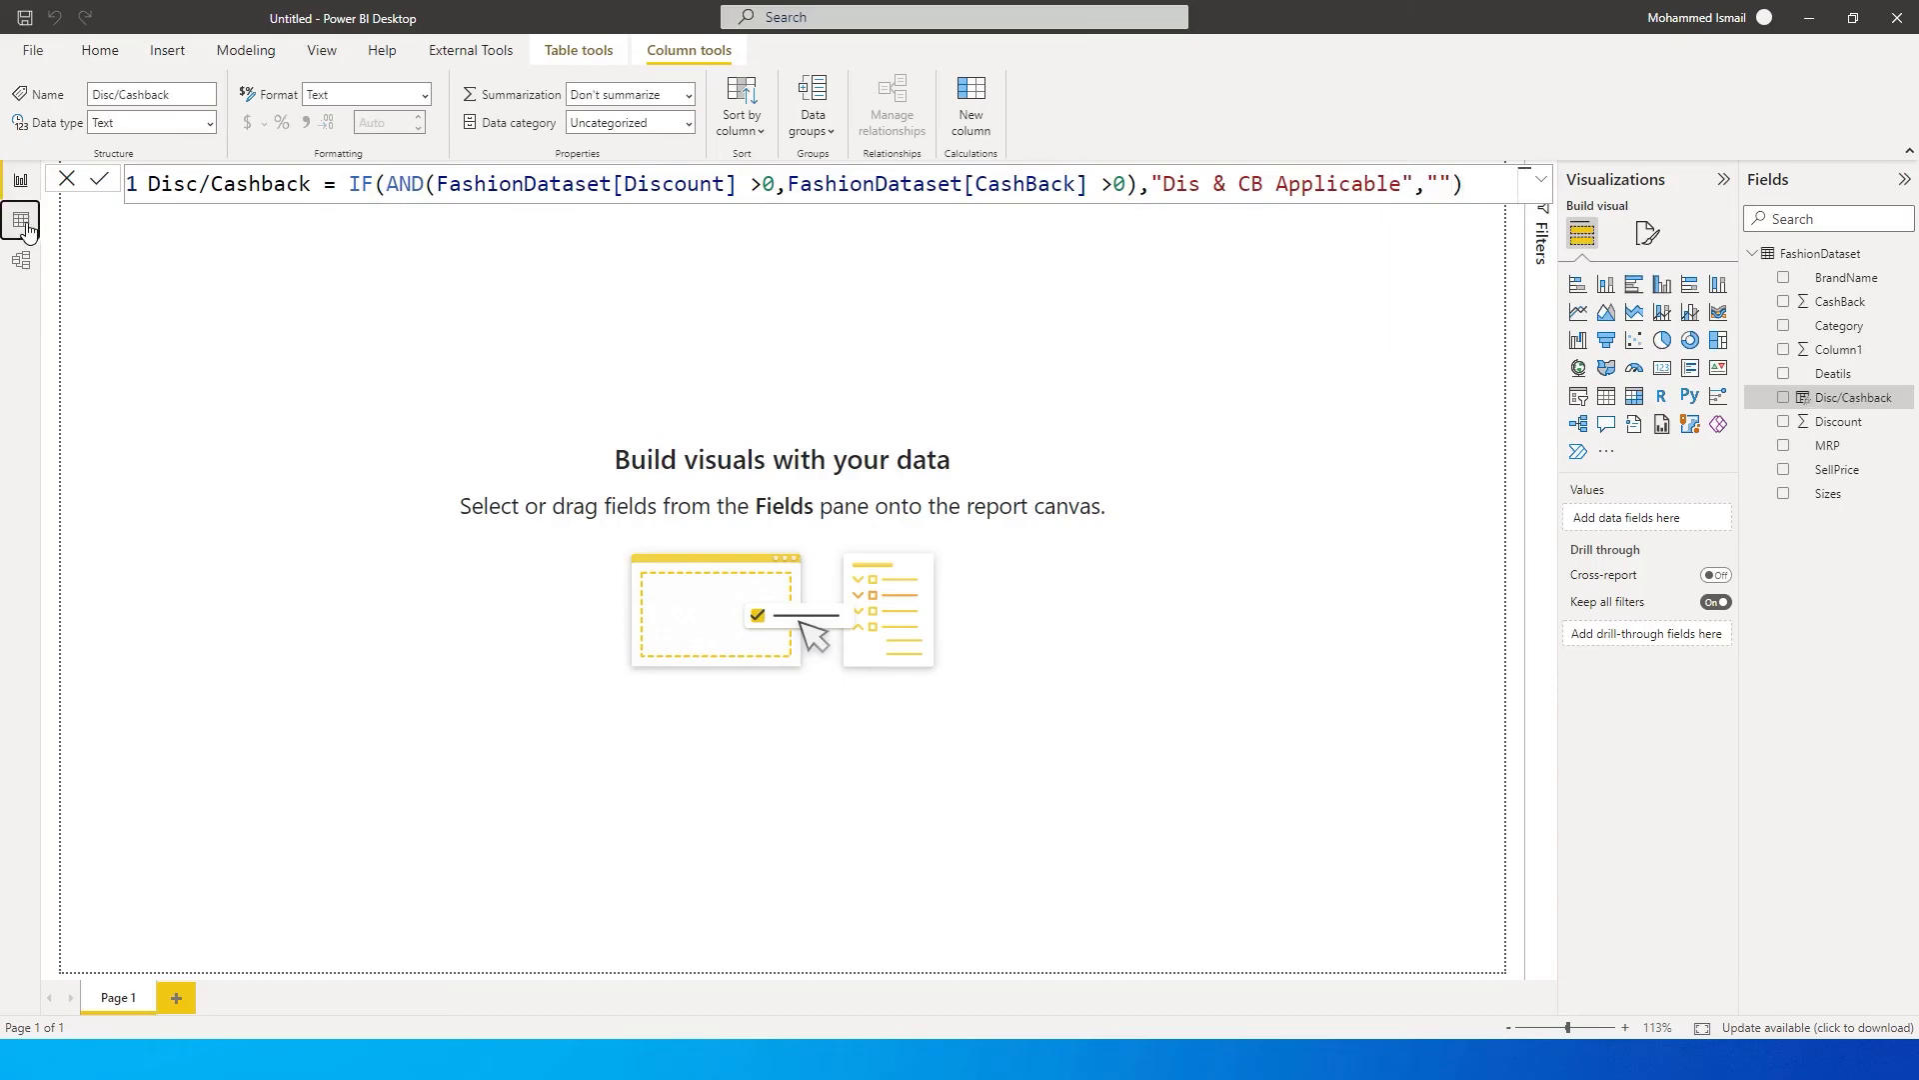
click(20, 220)
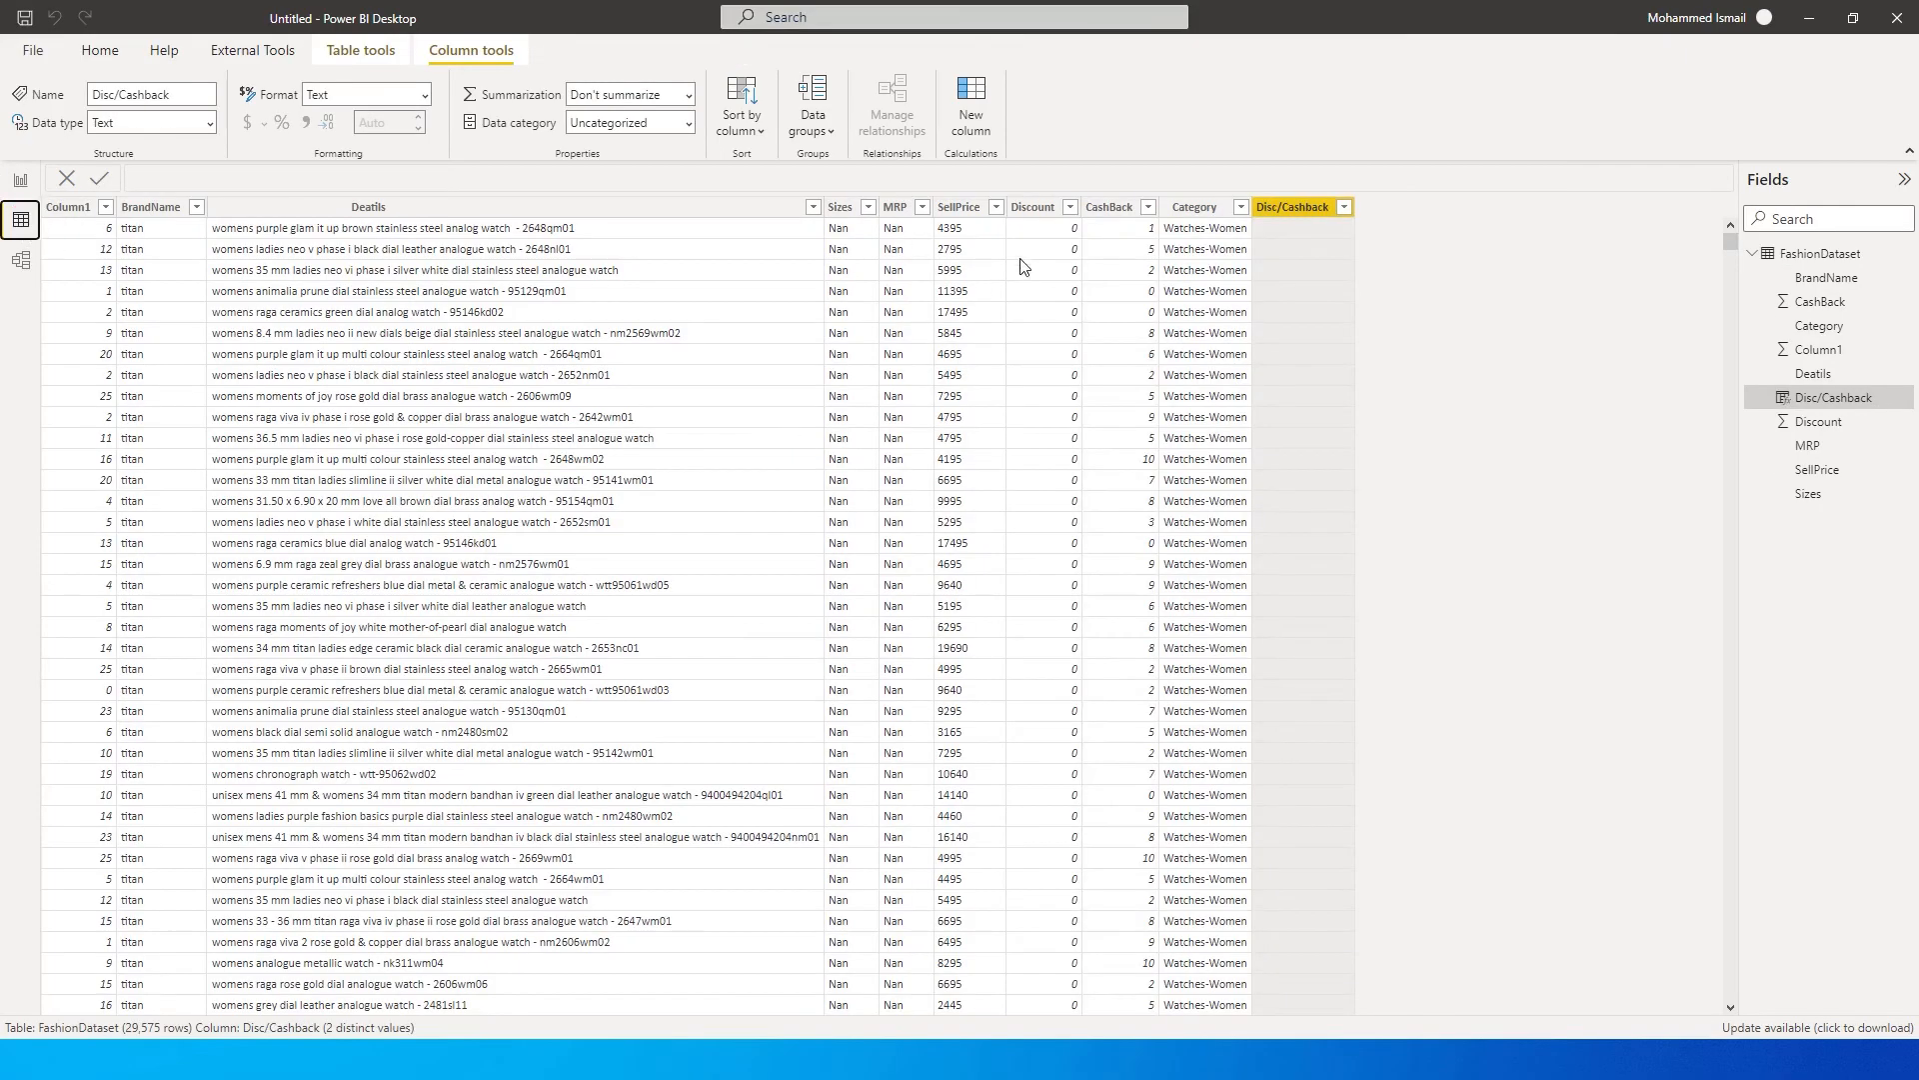
mouse_move(1138, 230)
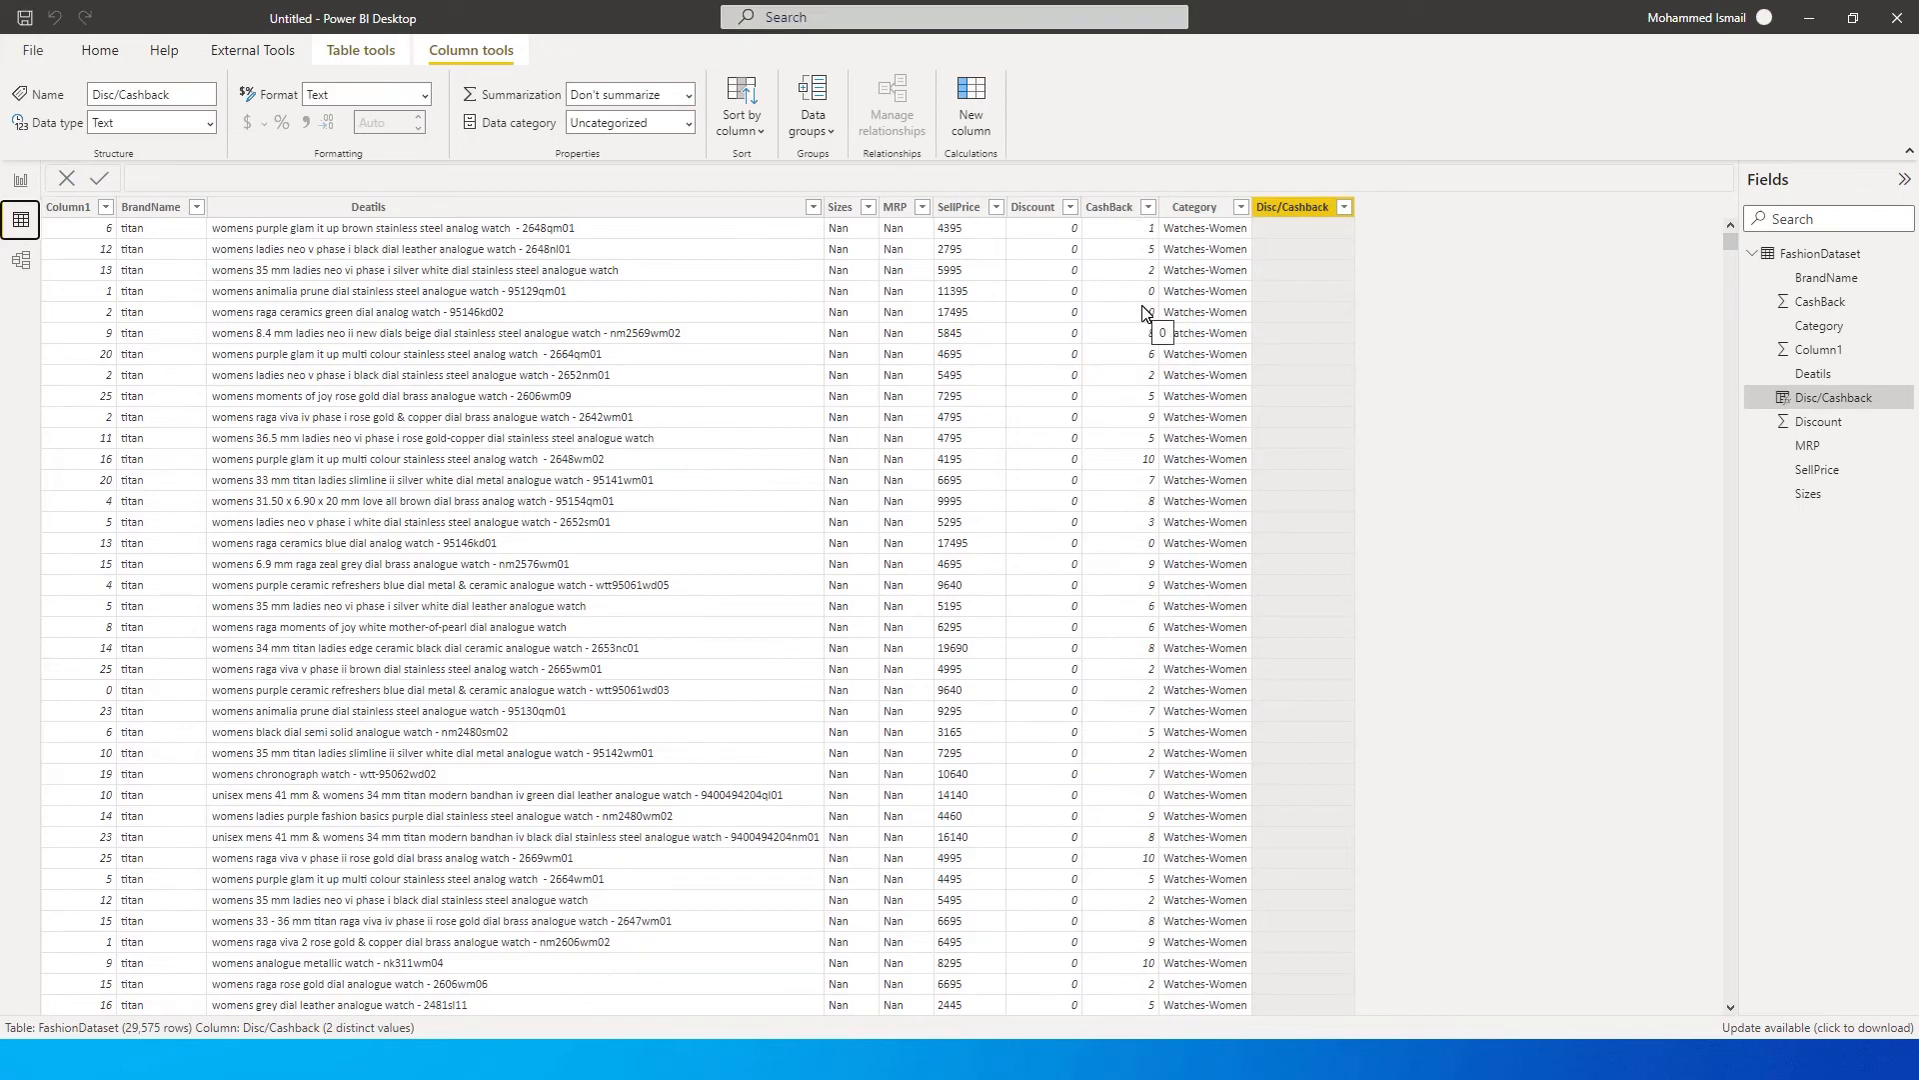
mouse_move(1309, 274)
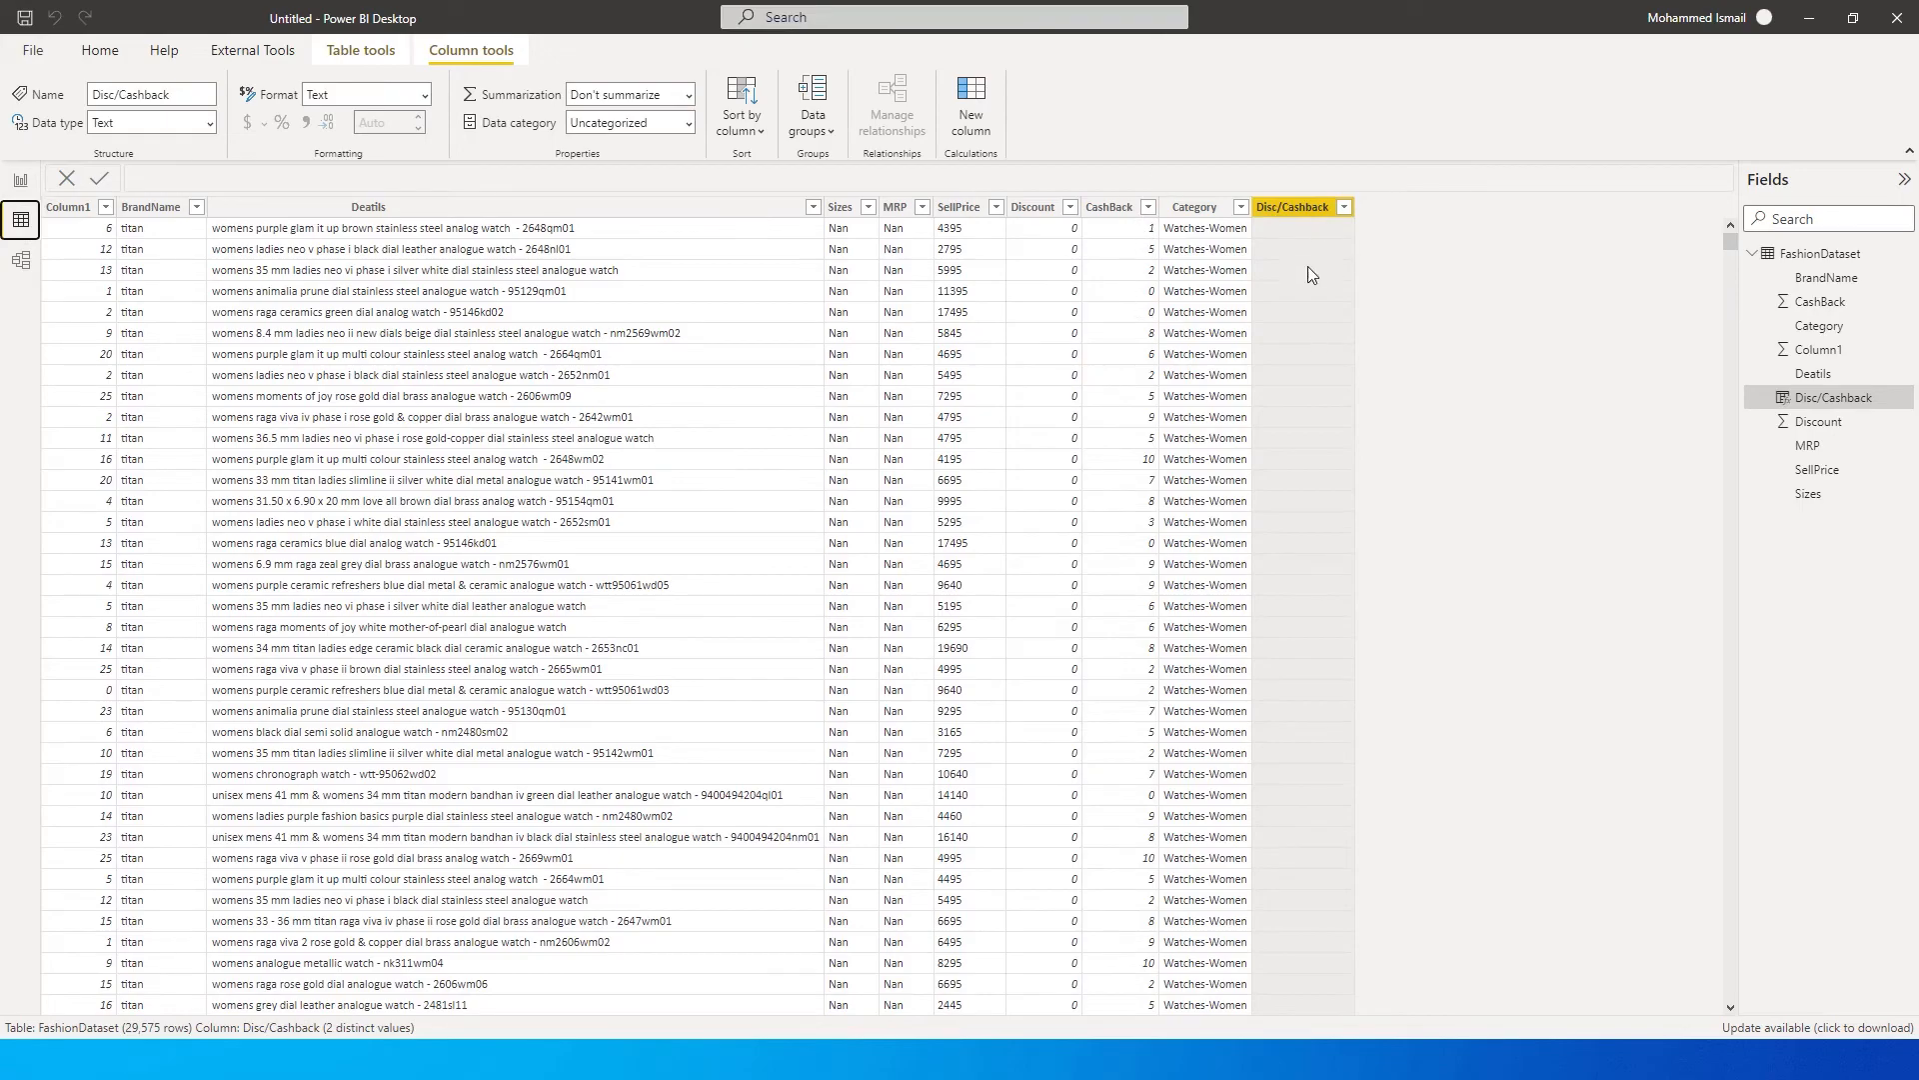
Filter out zero-Discount rows and check the Disc/Cashback labels against CashBack.
click(1074, 206)
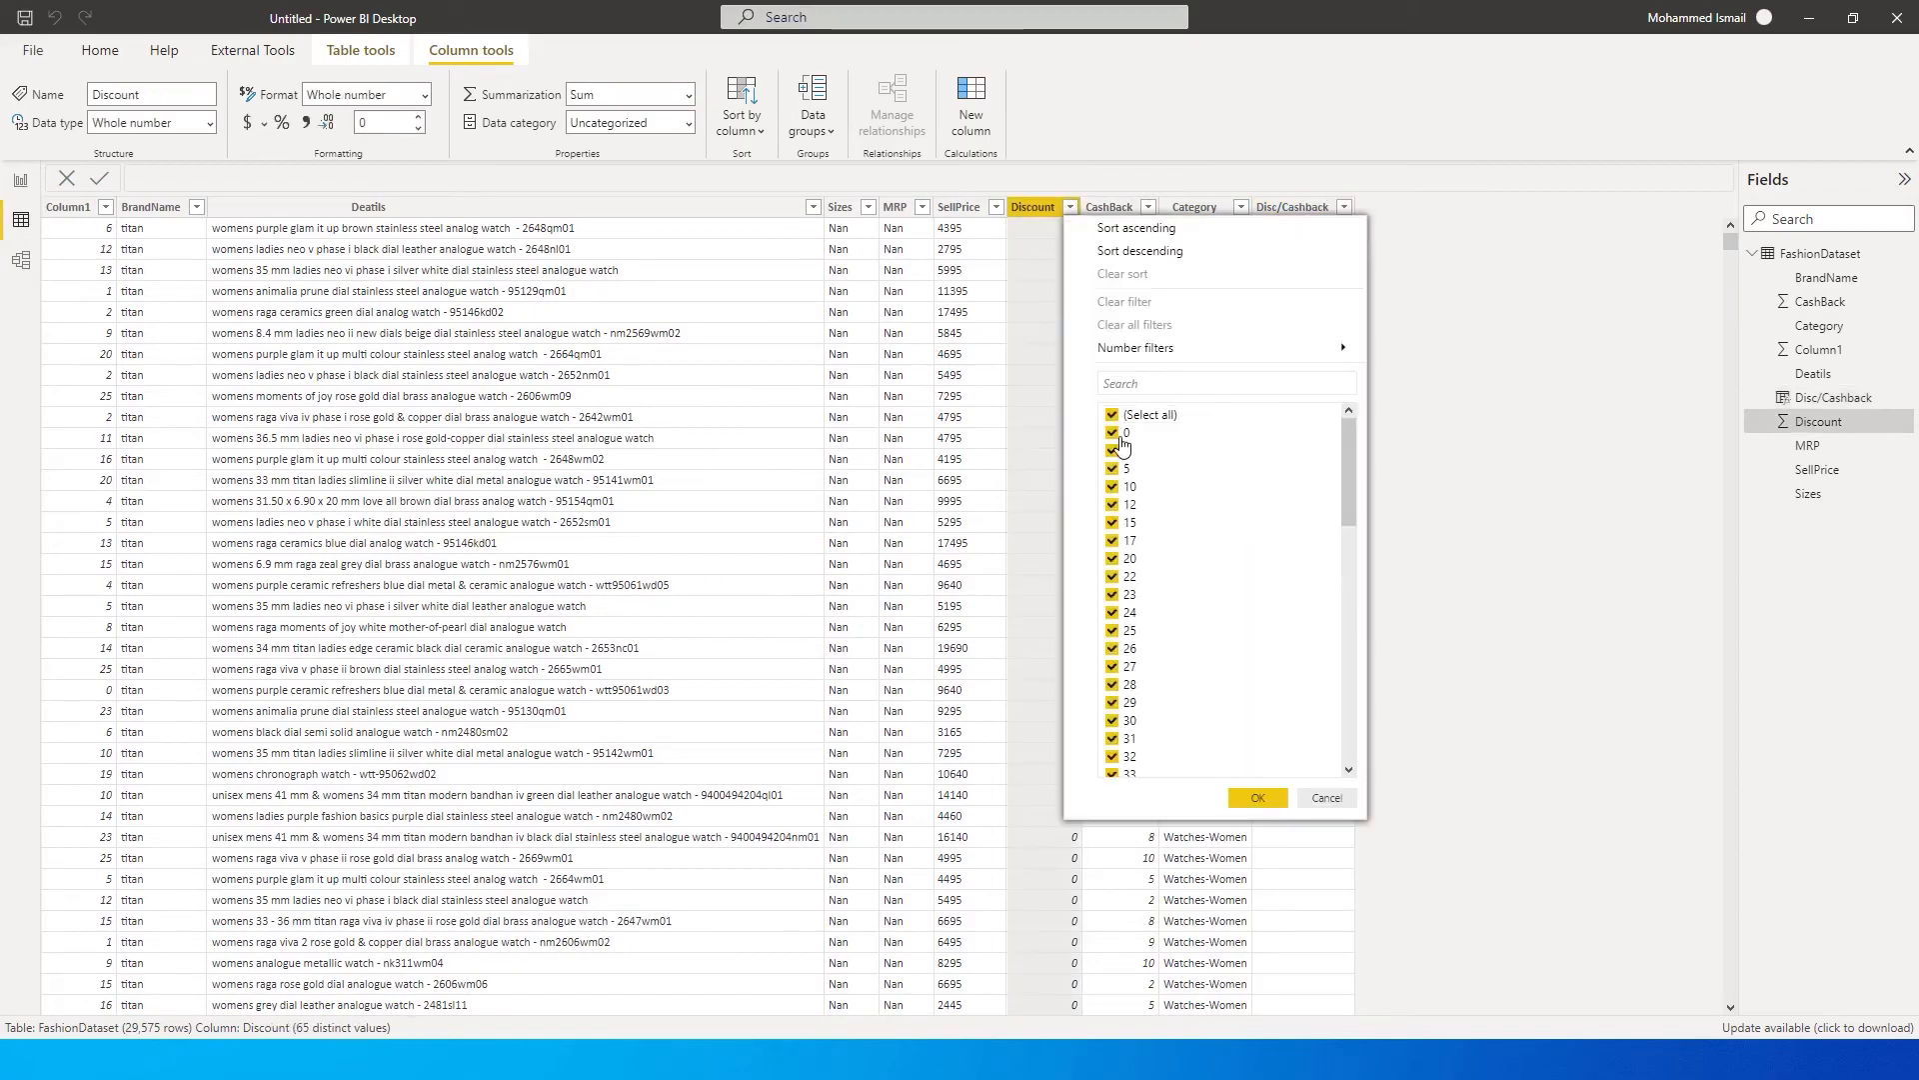
click(1255, 798)
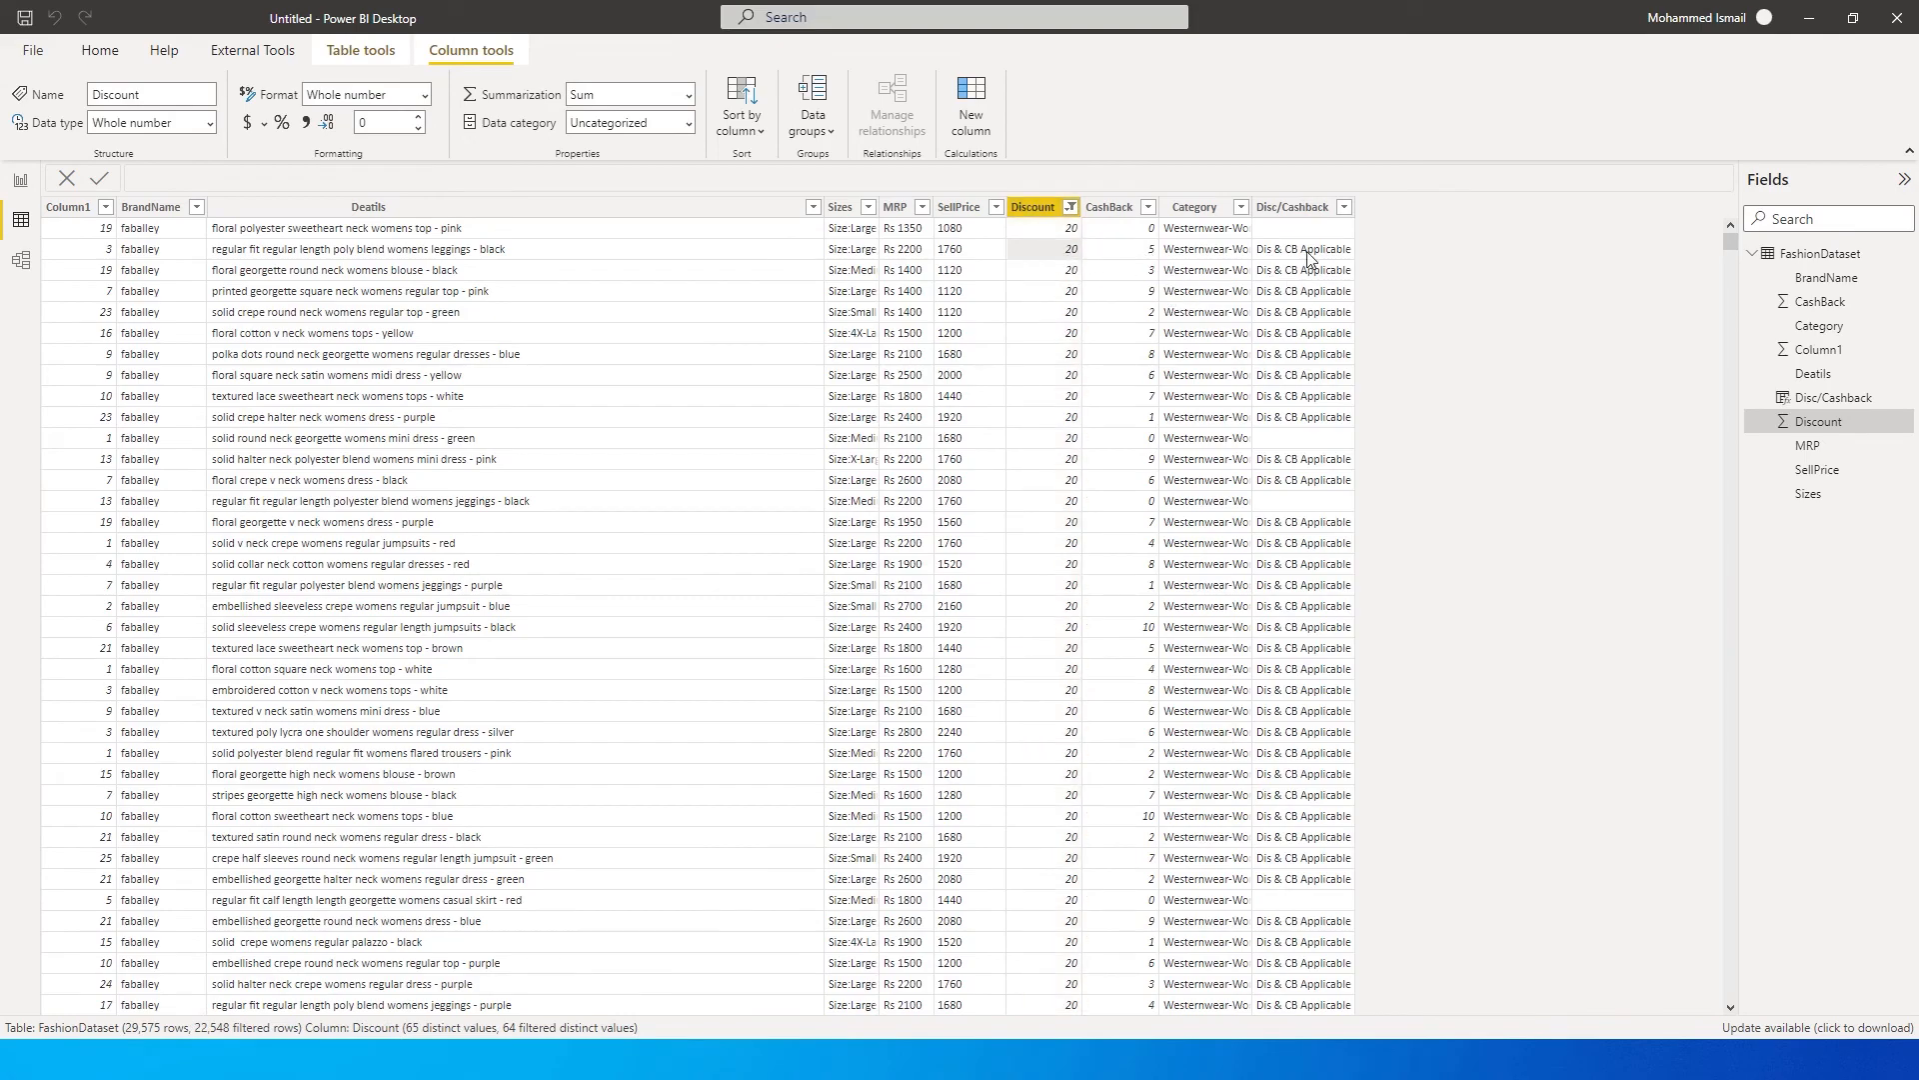
click(1296, 205)
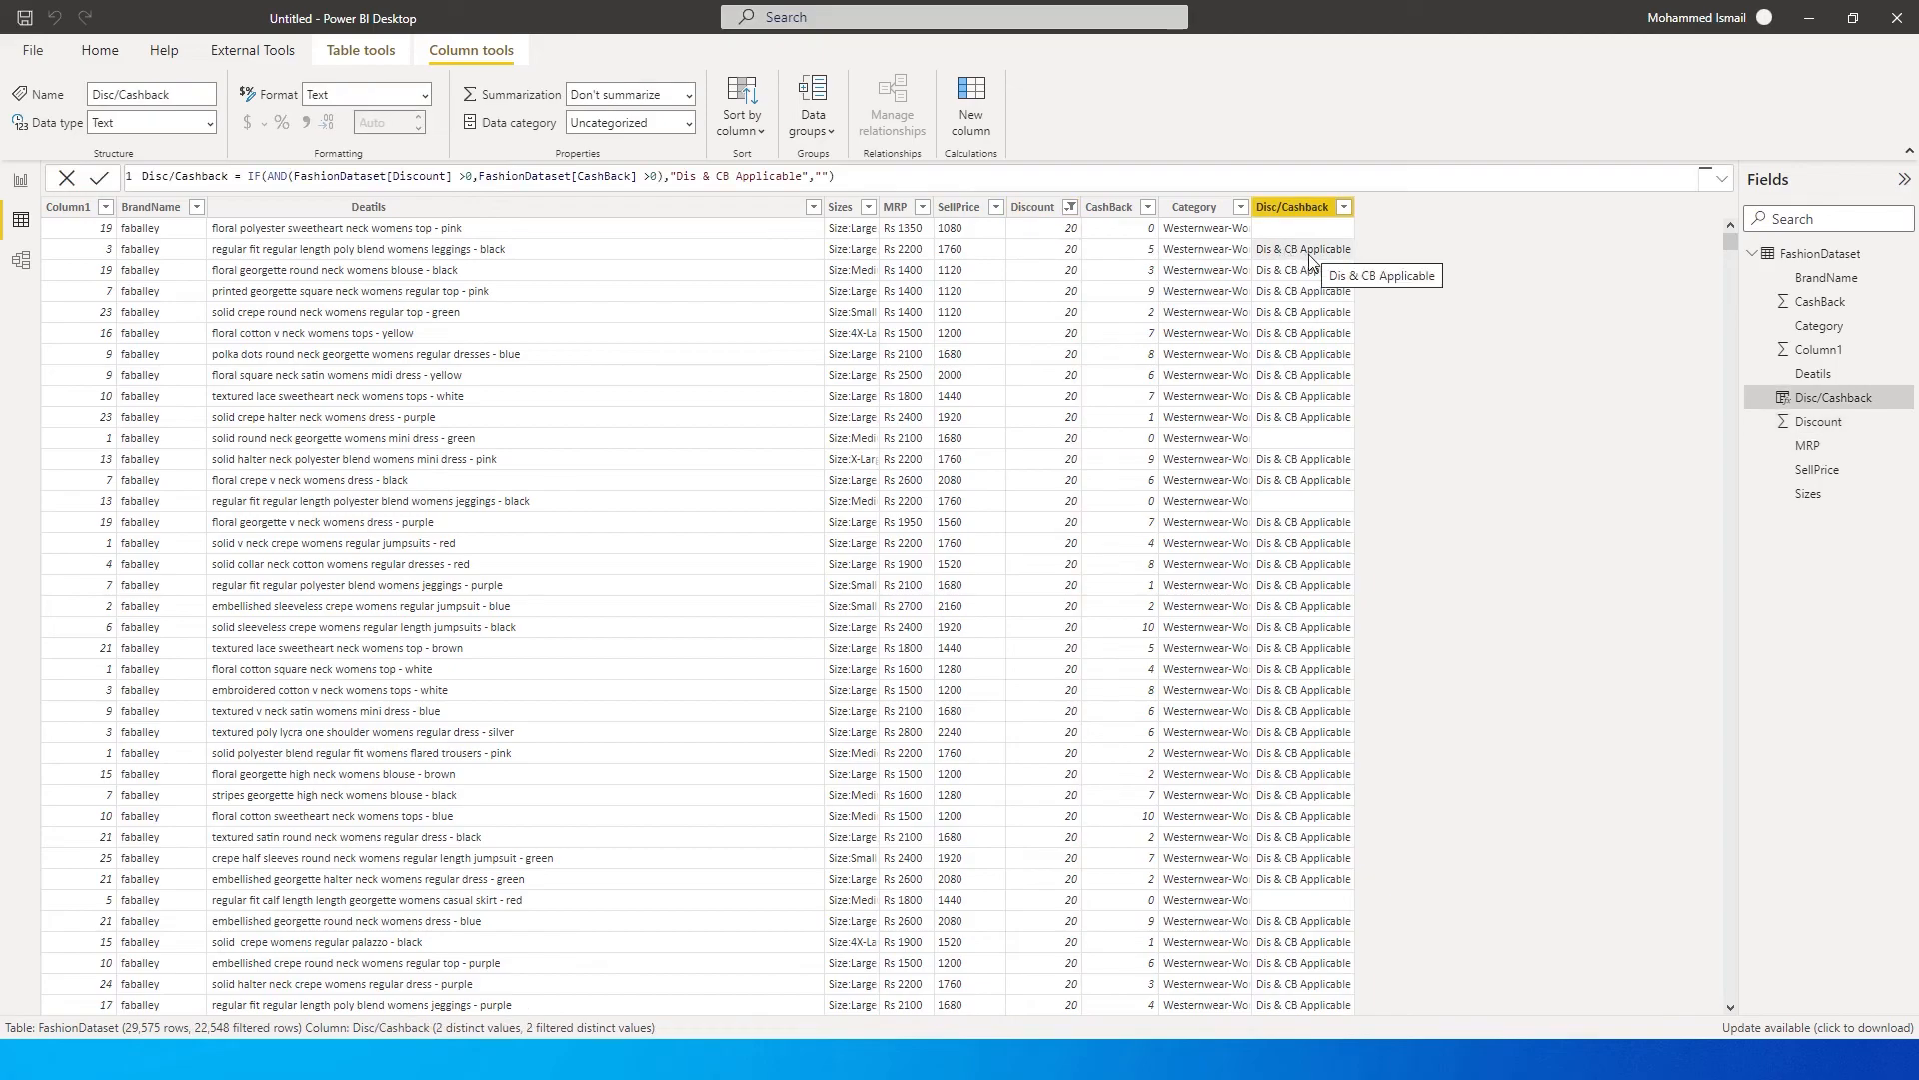
mouse_move(1157, 218)
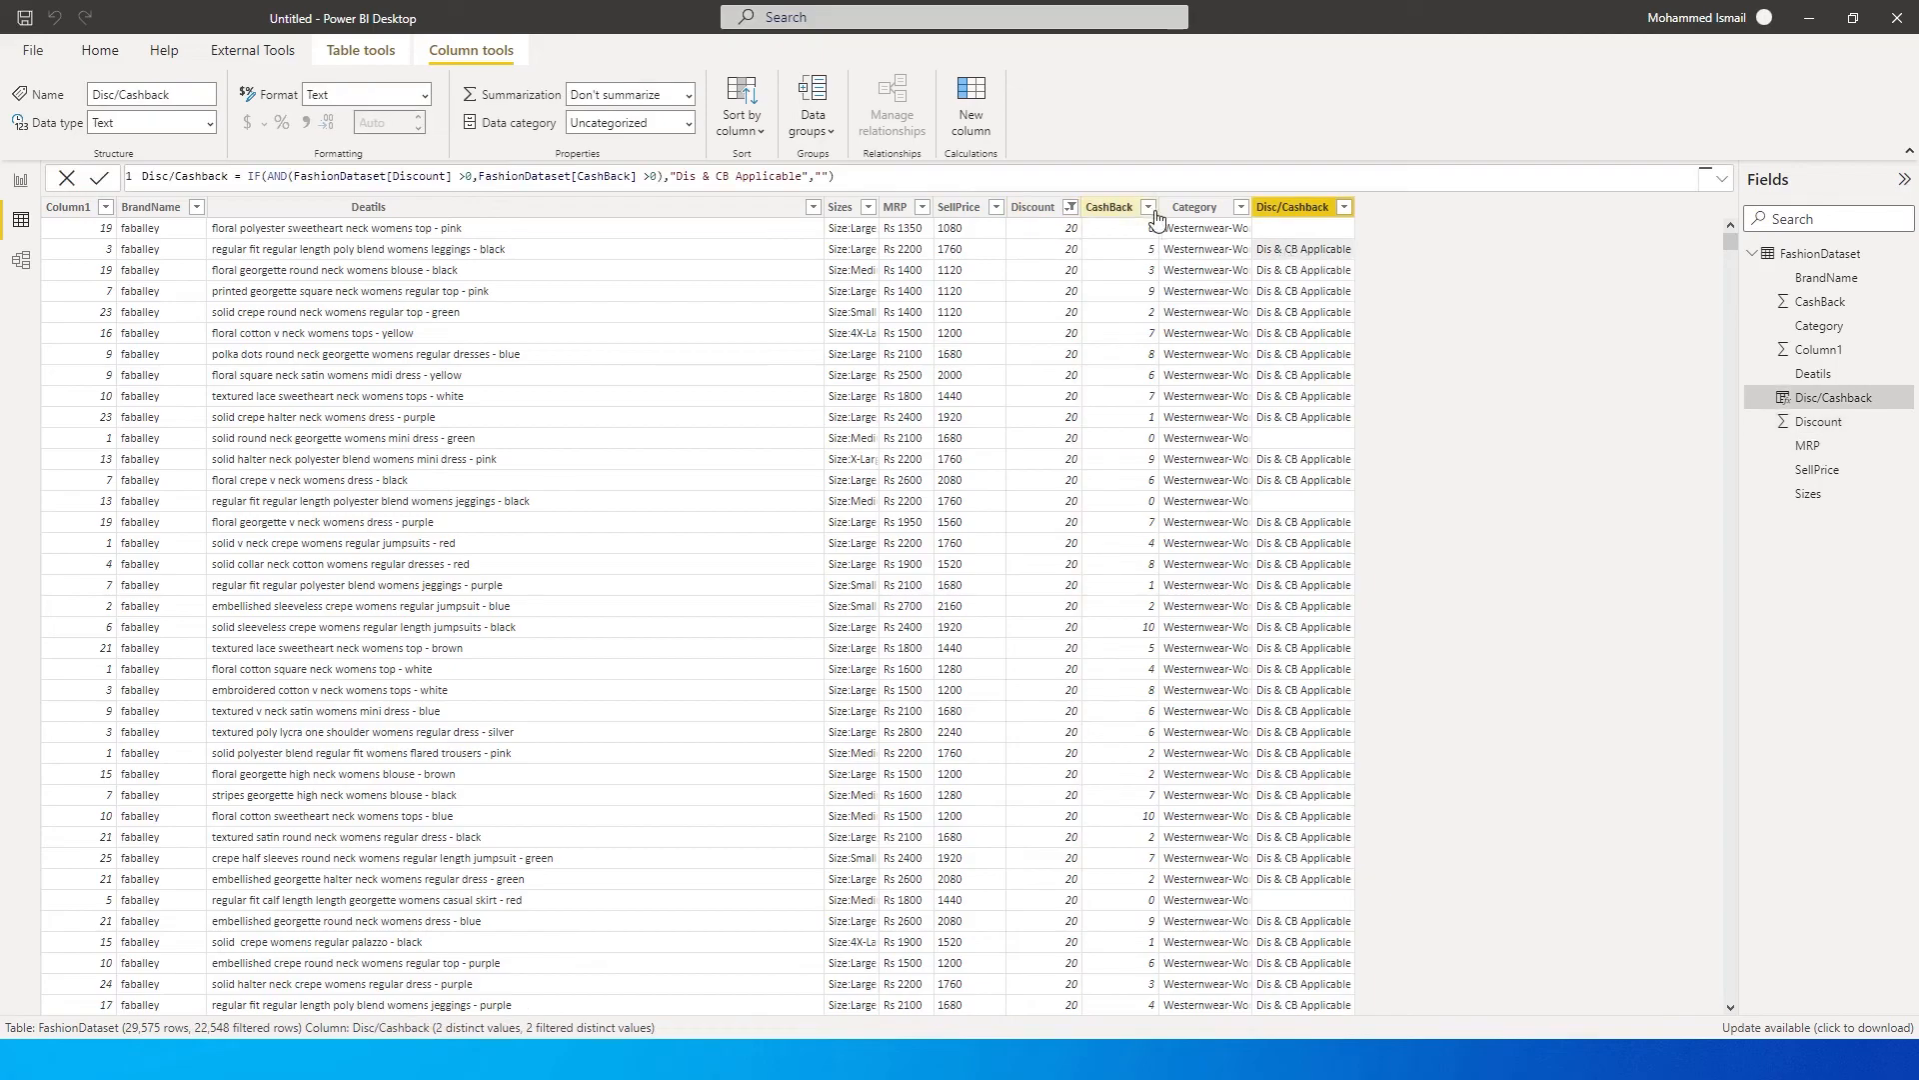
click(1148, 206)
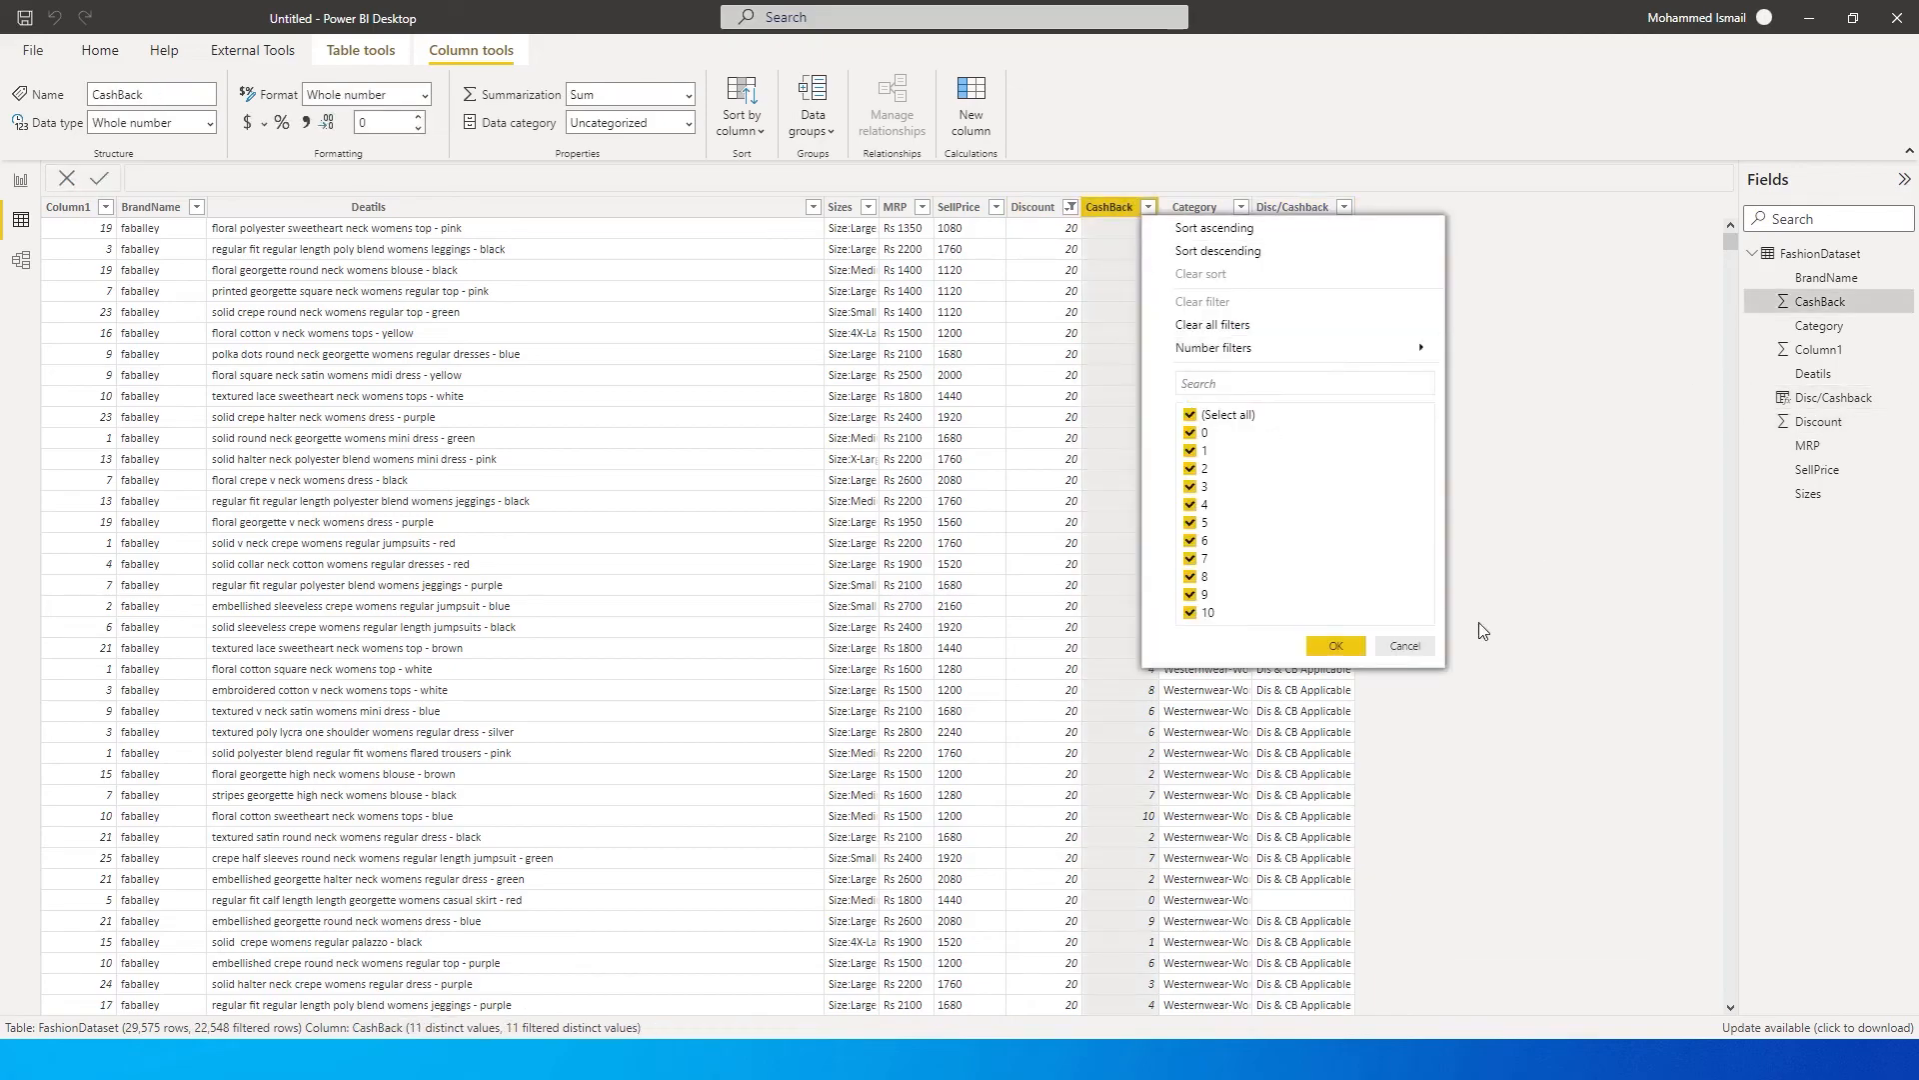
click(1334, 646)
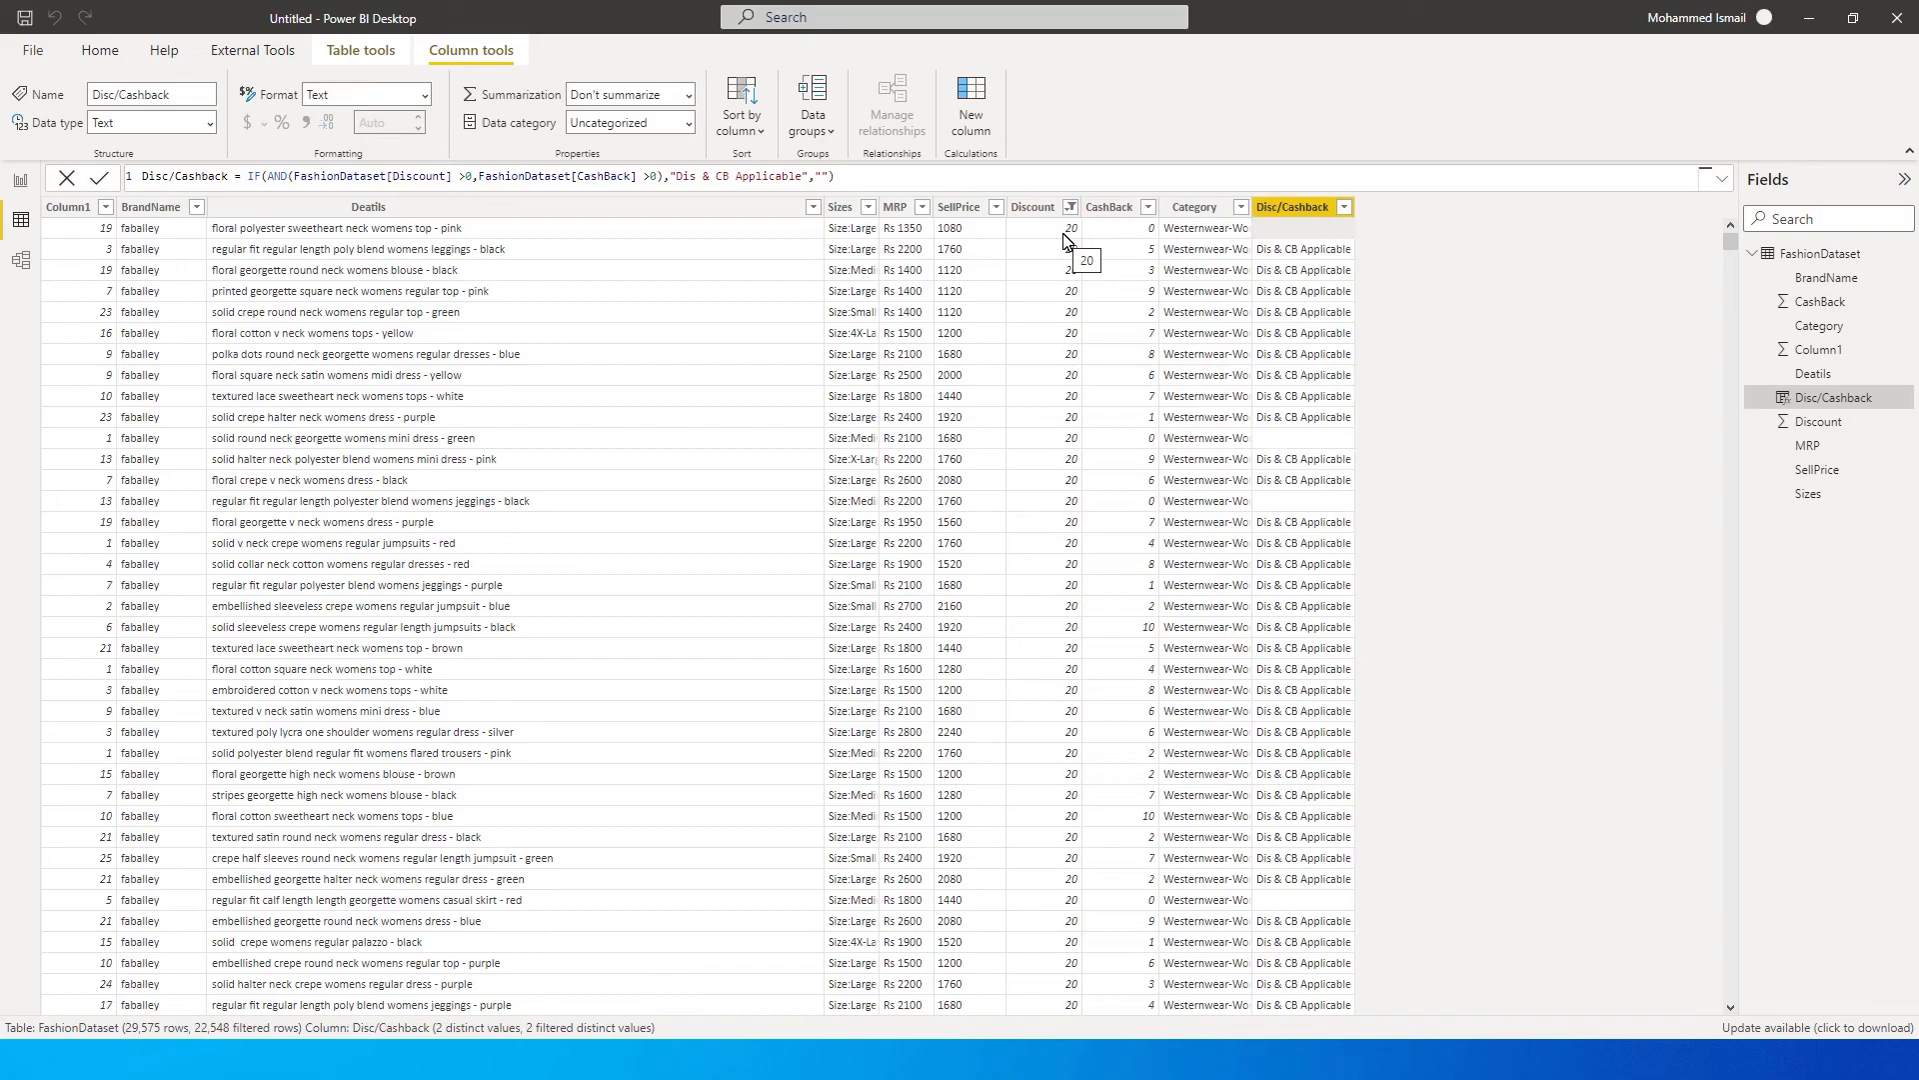
mouse_move(981, 244)
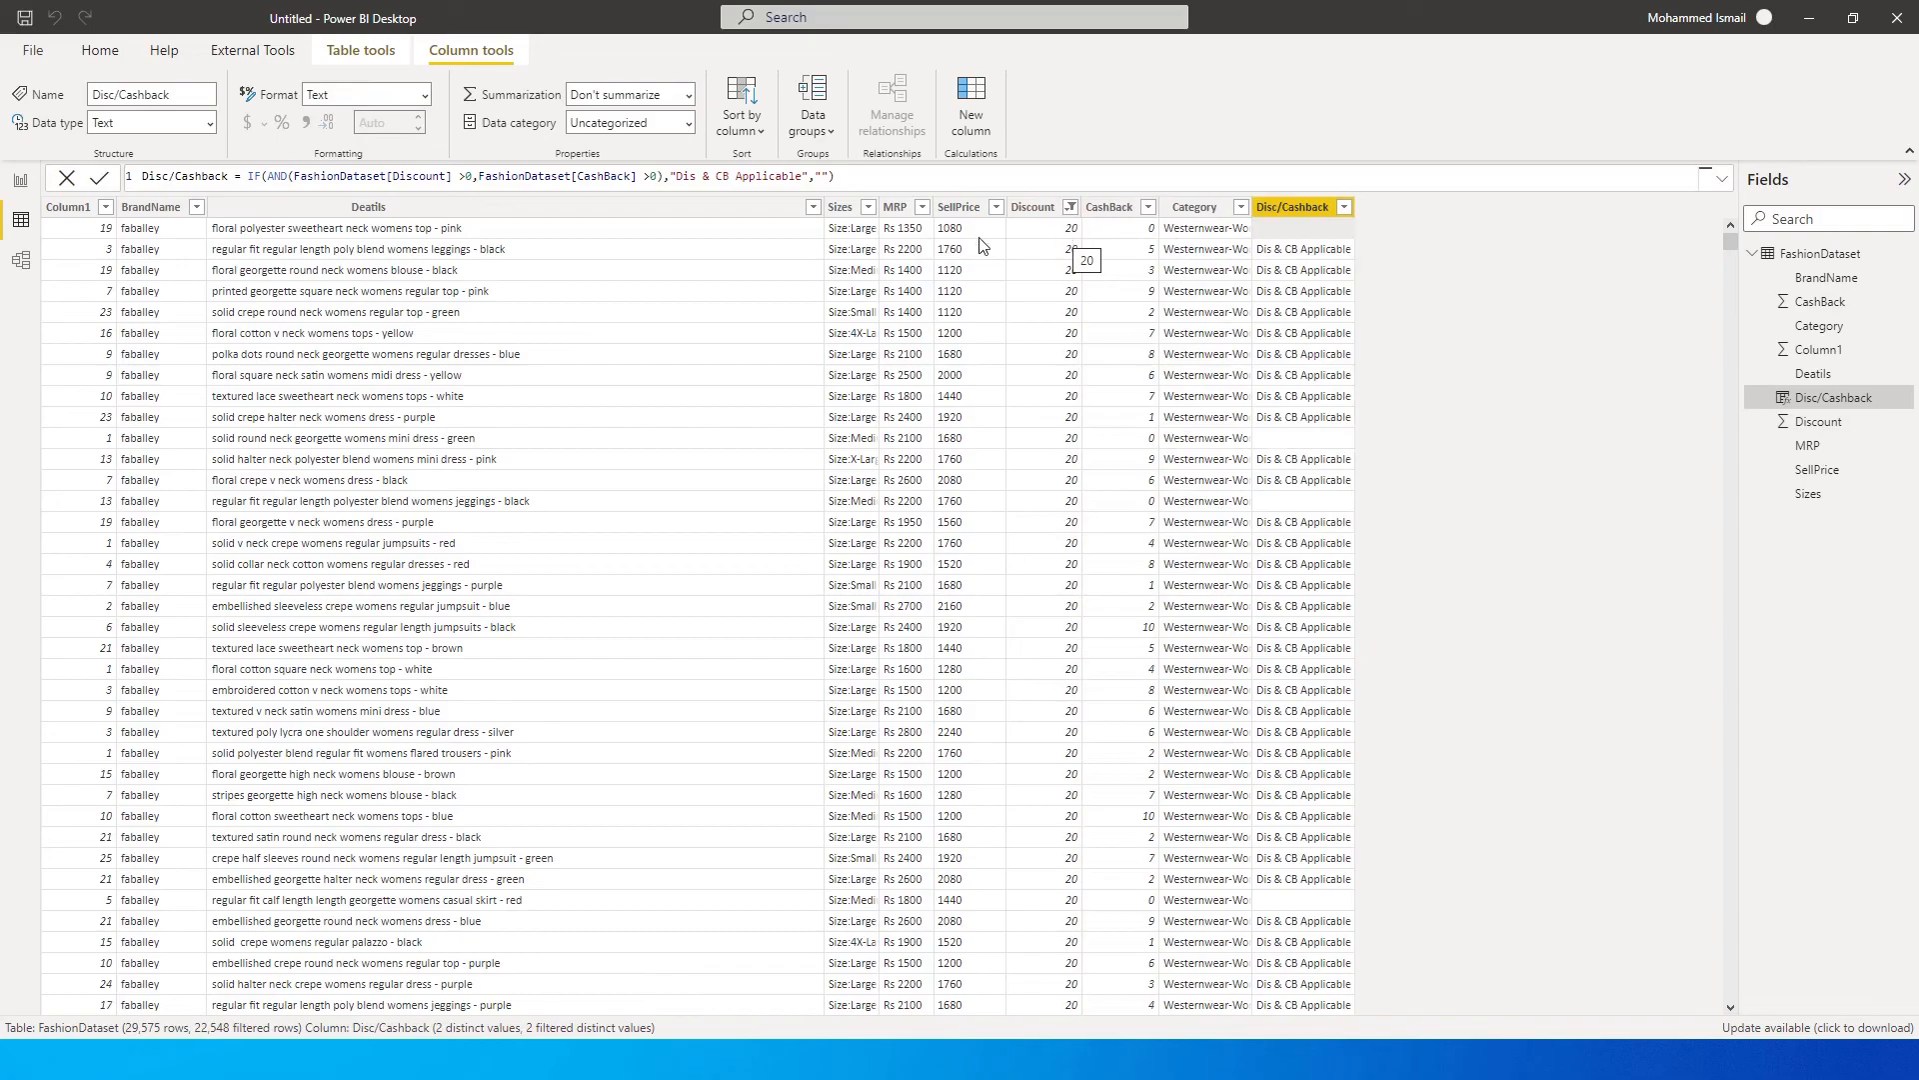
mouse_move(1236, 270)
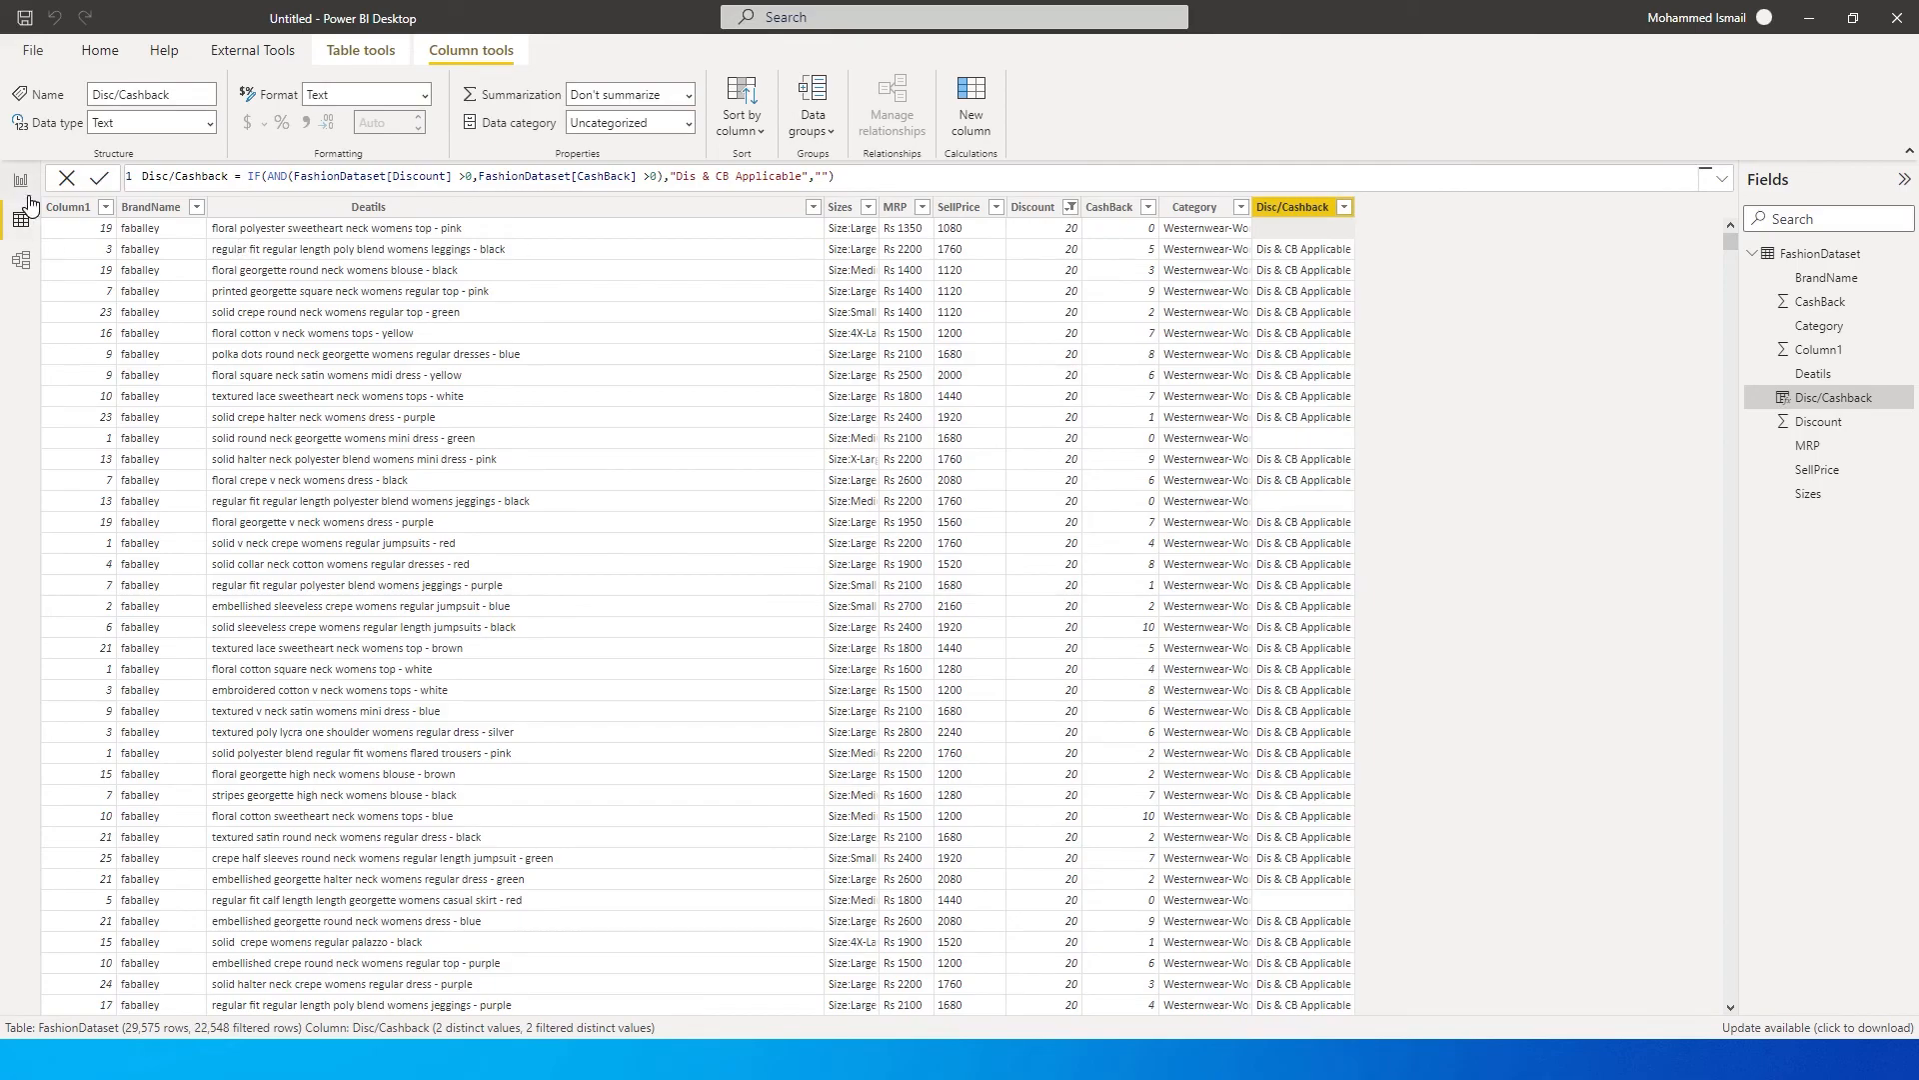
Replace the blank false case with a nested IF returning "Discount Only" when Discount > 0.
click(20, 180)
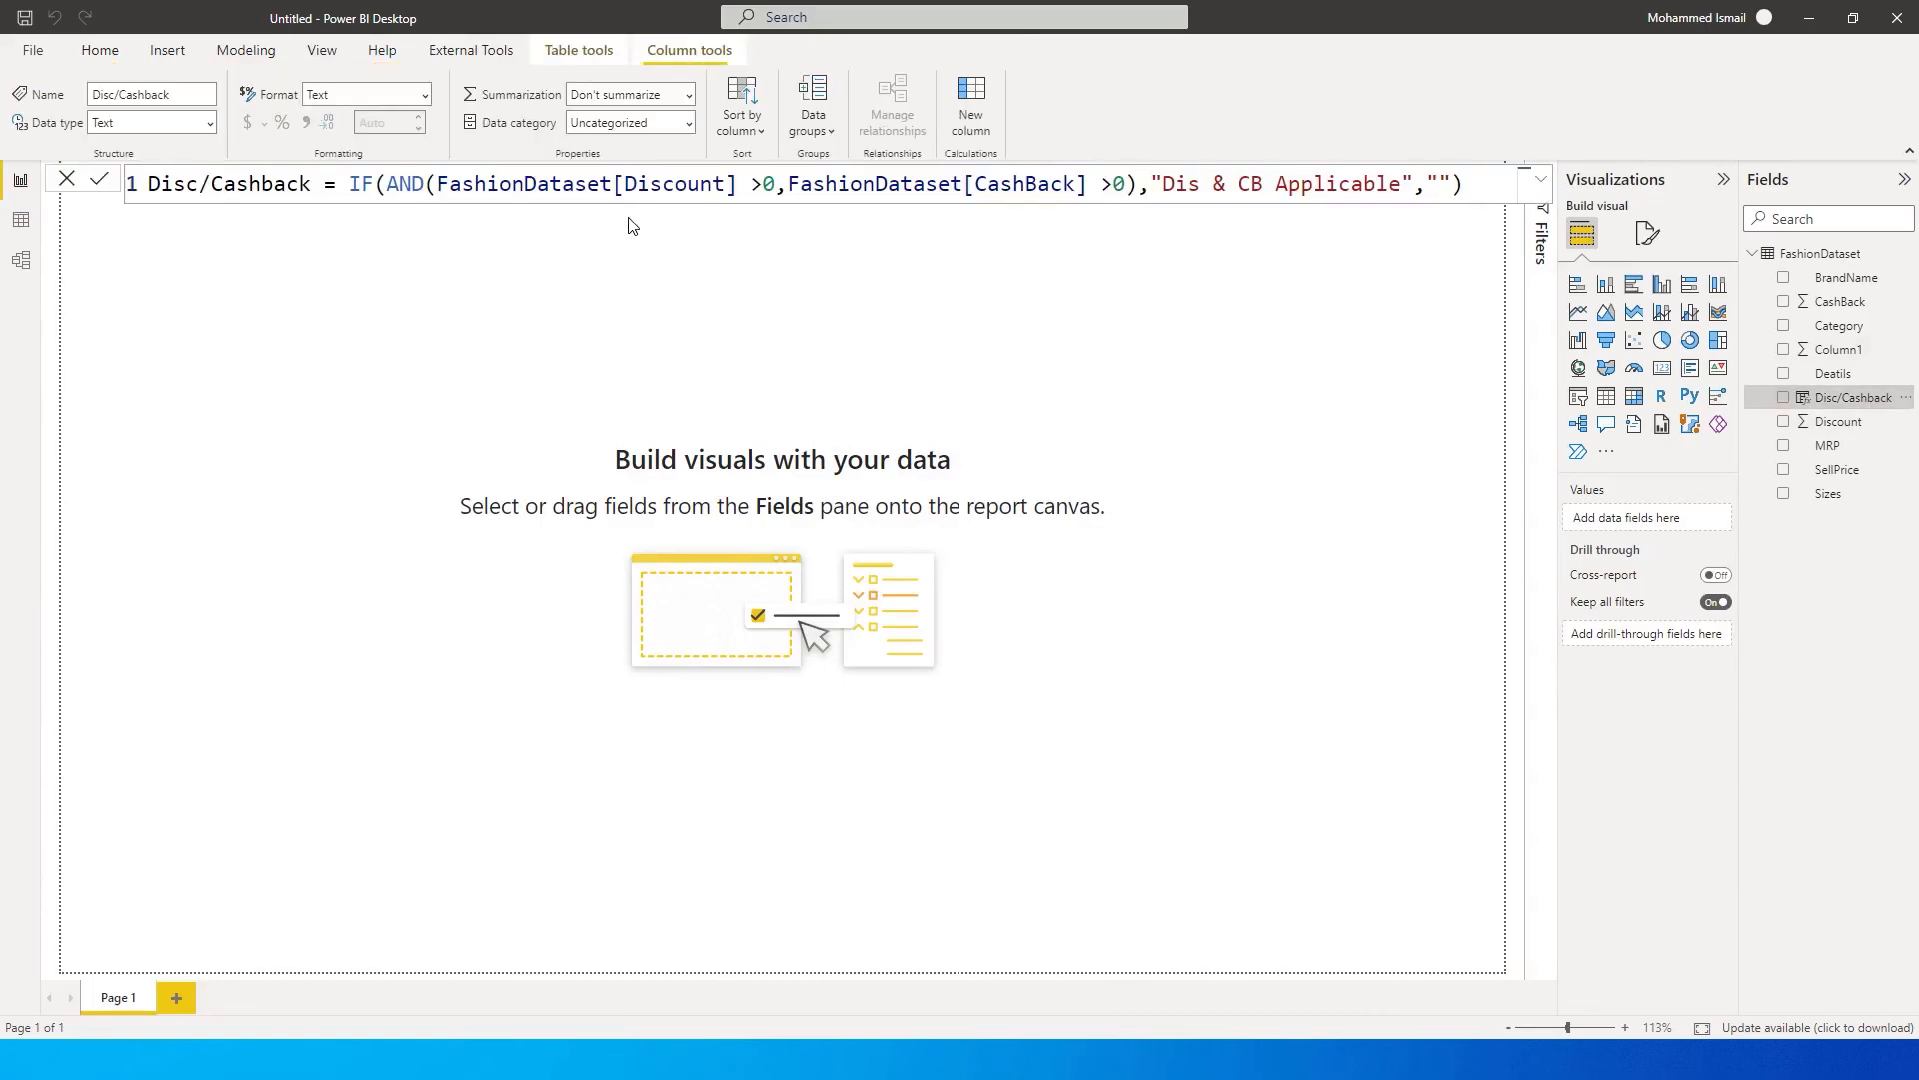
mouse_move(1198, 200)
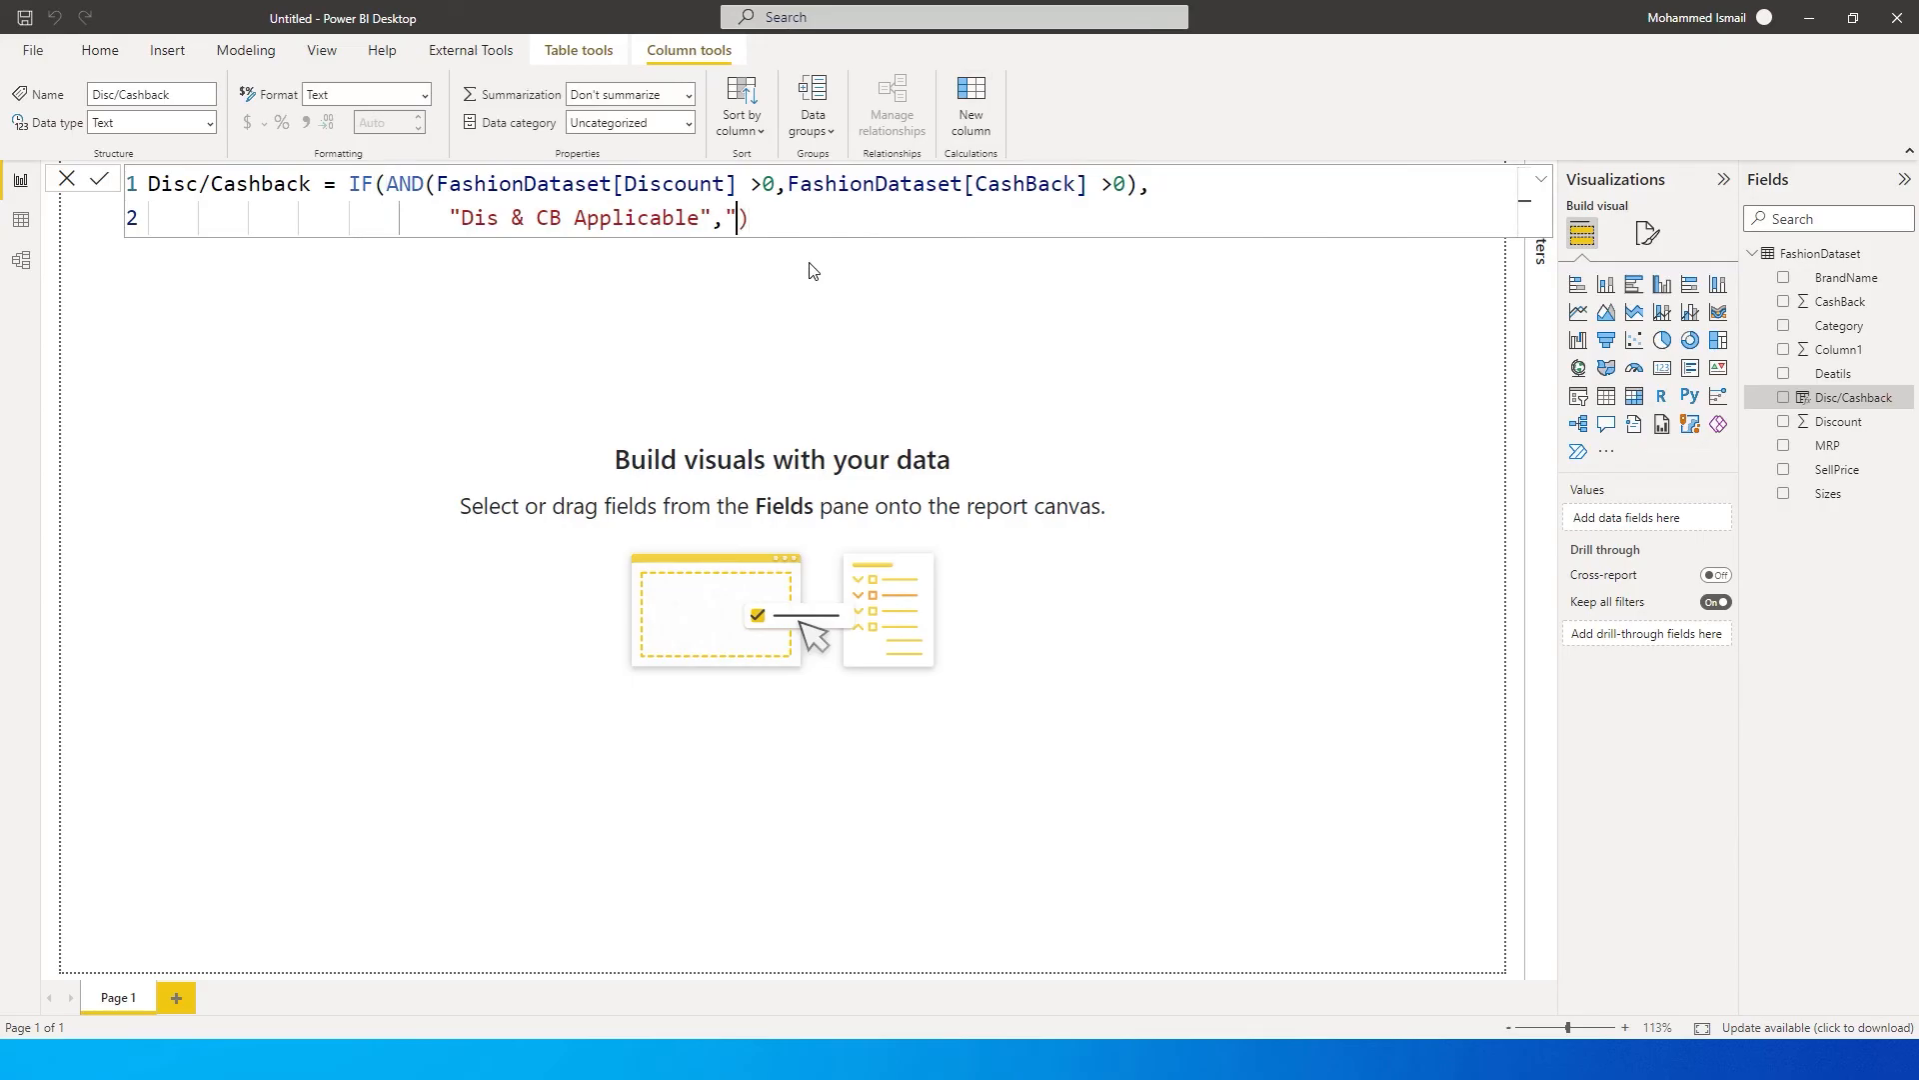
key(Backspace)
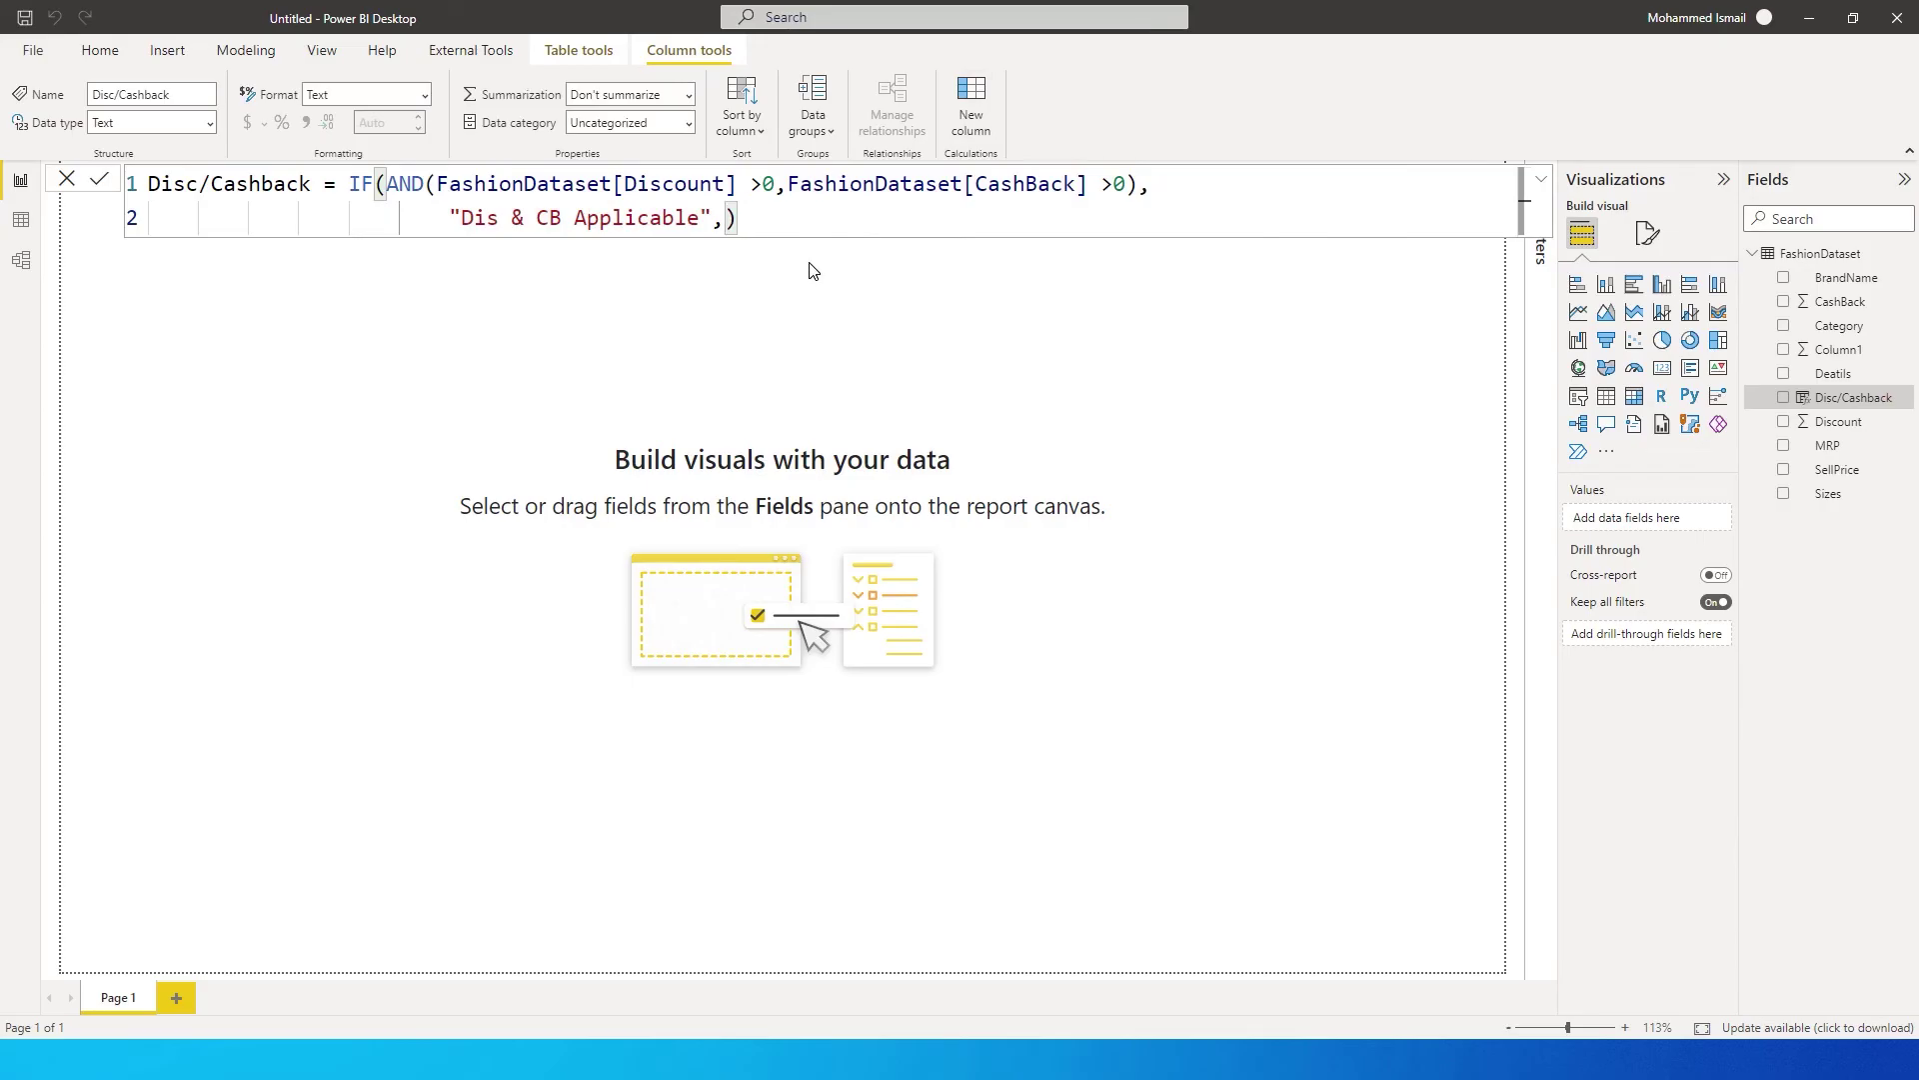
text(if)
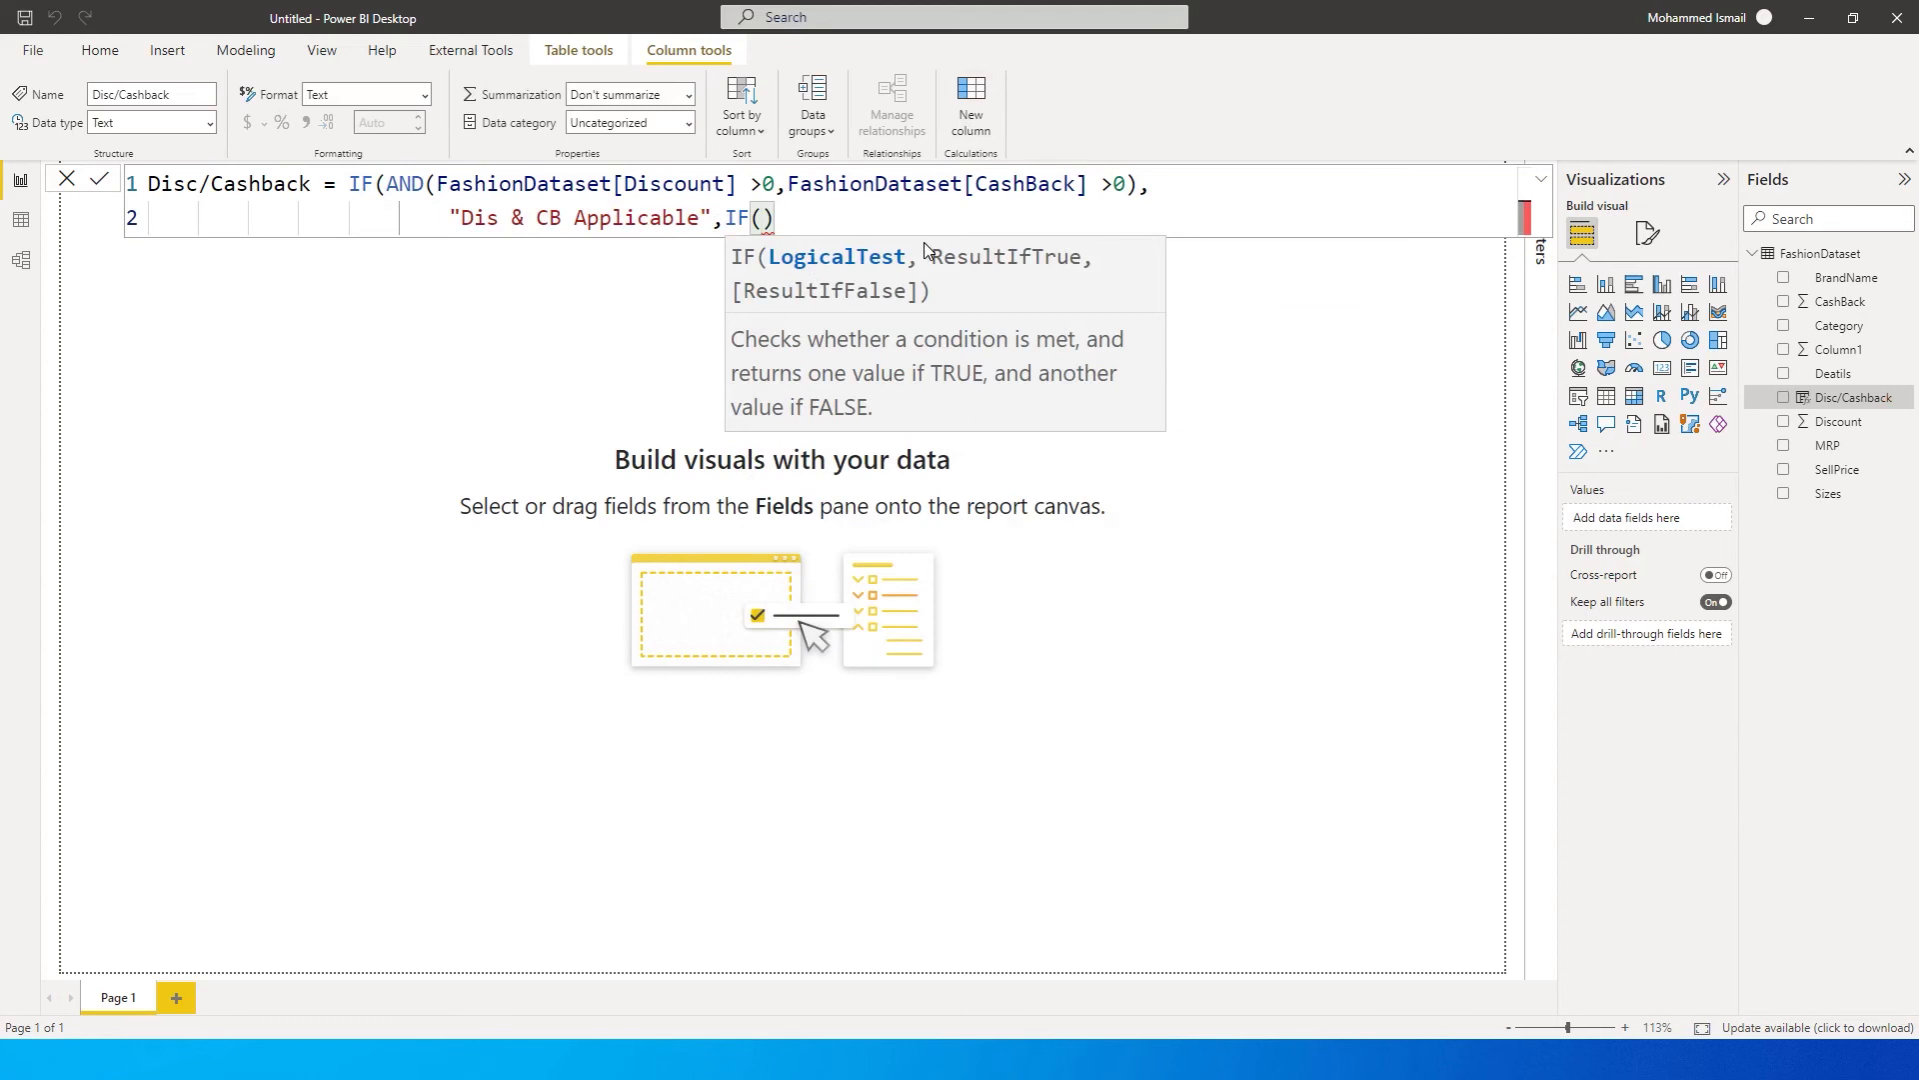
text(Discount] >)
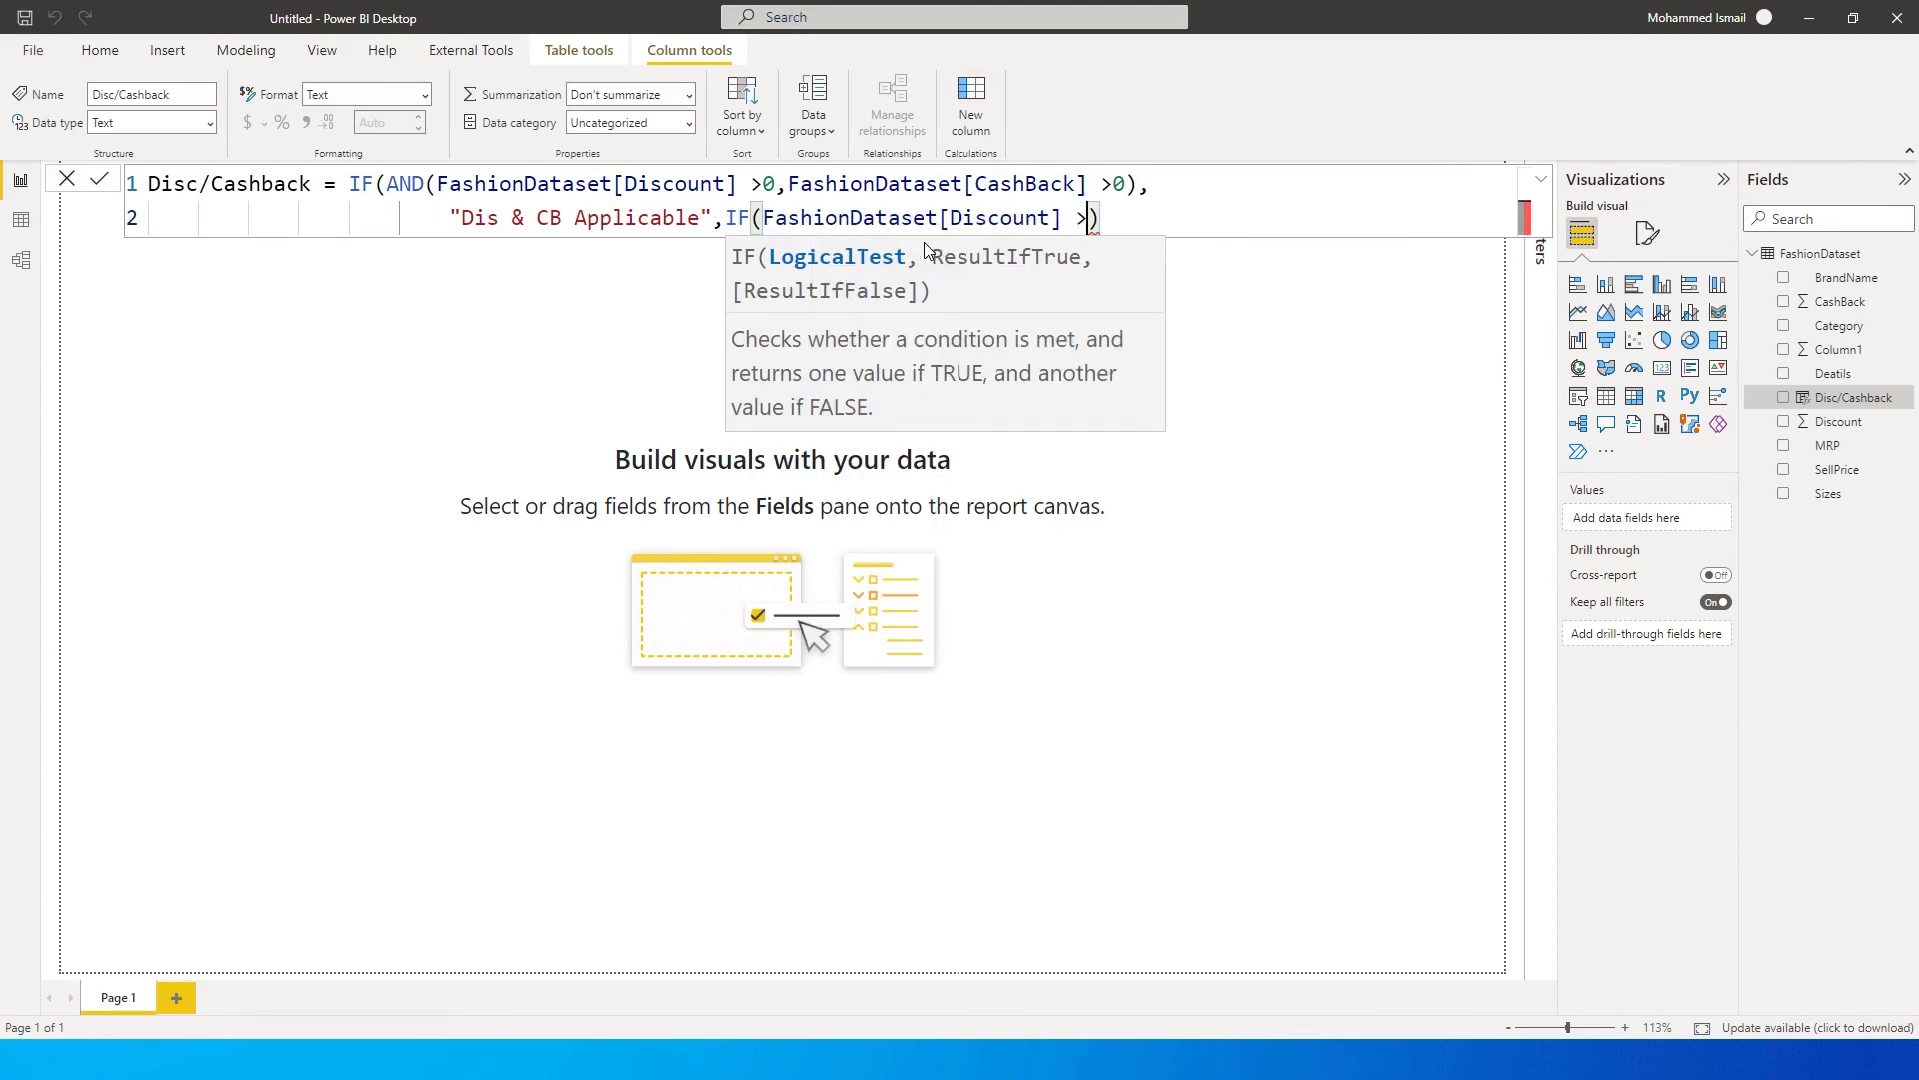
text(0,)
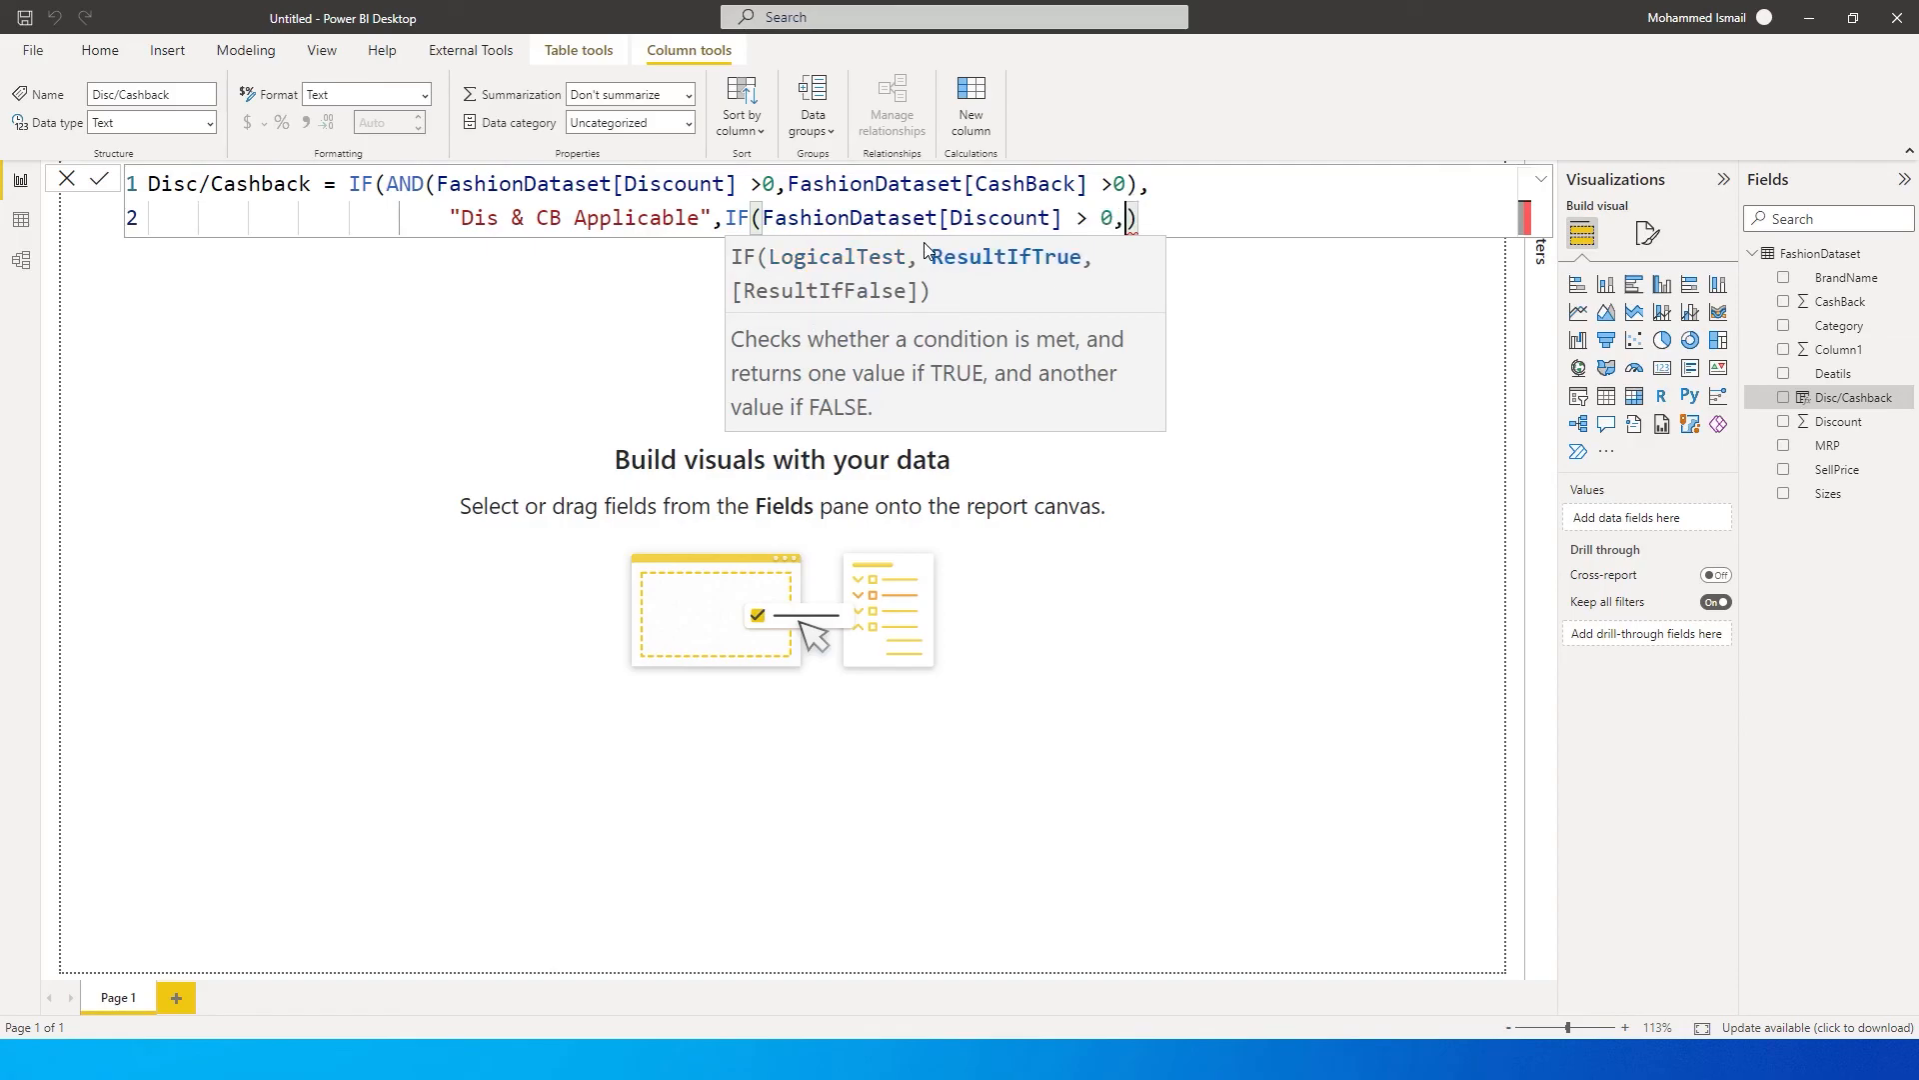
text(")
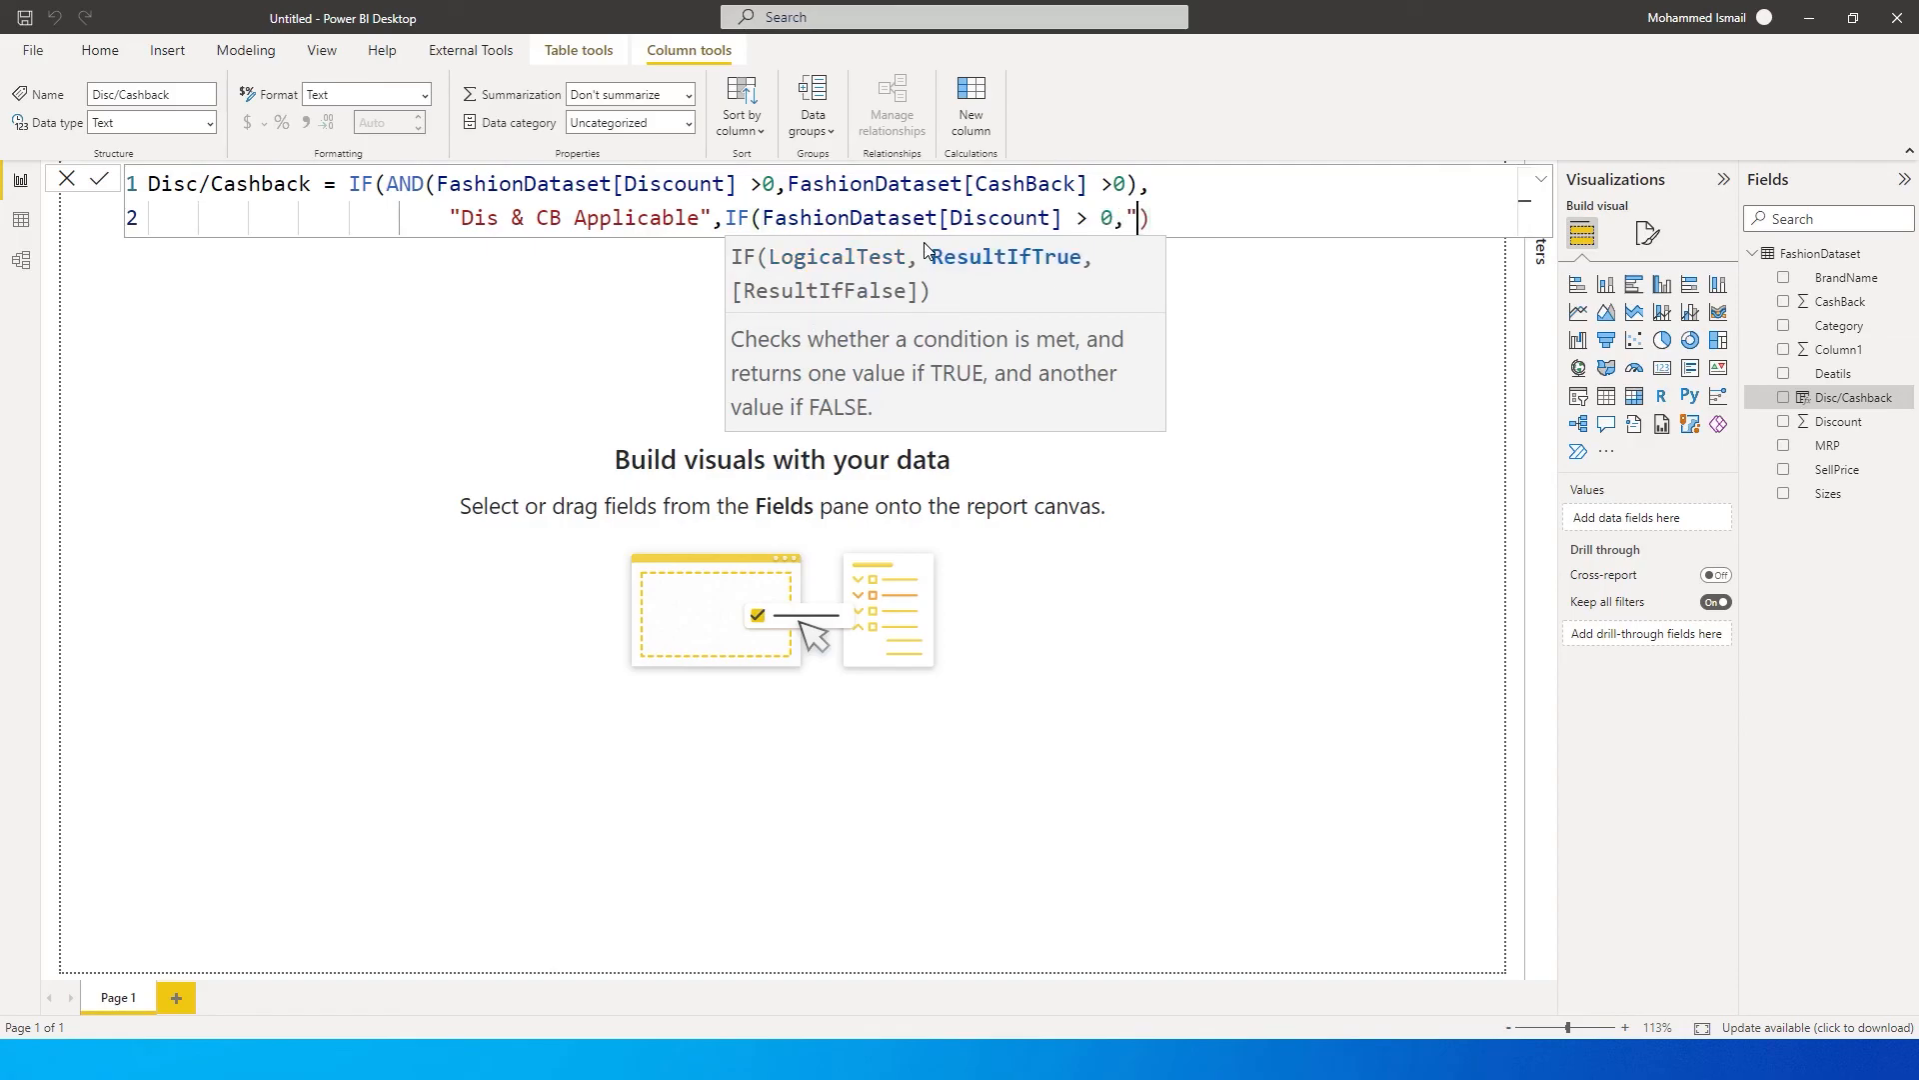
text(Discou)
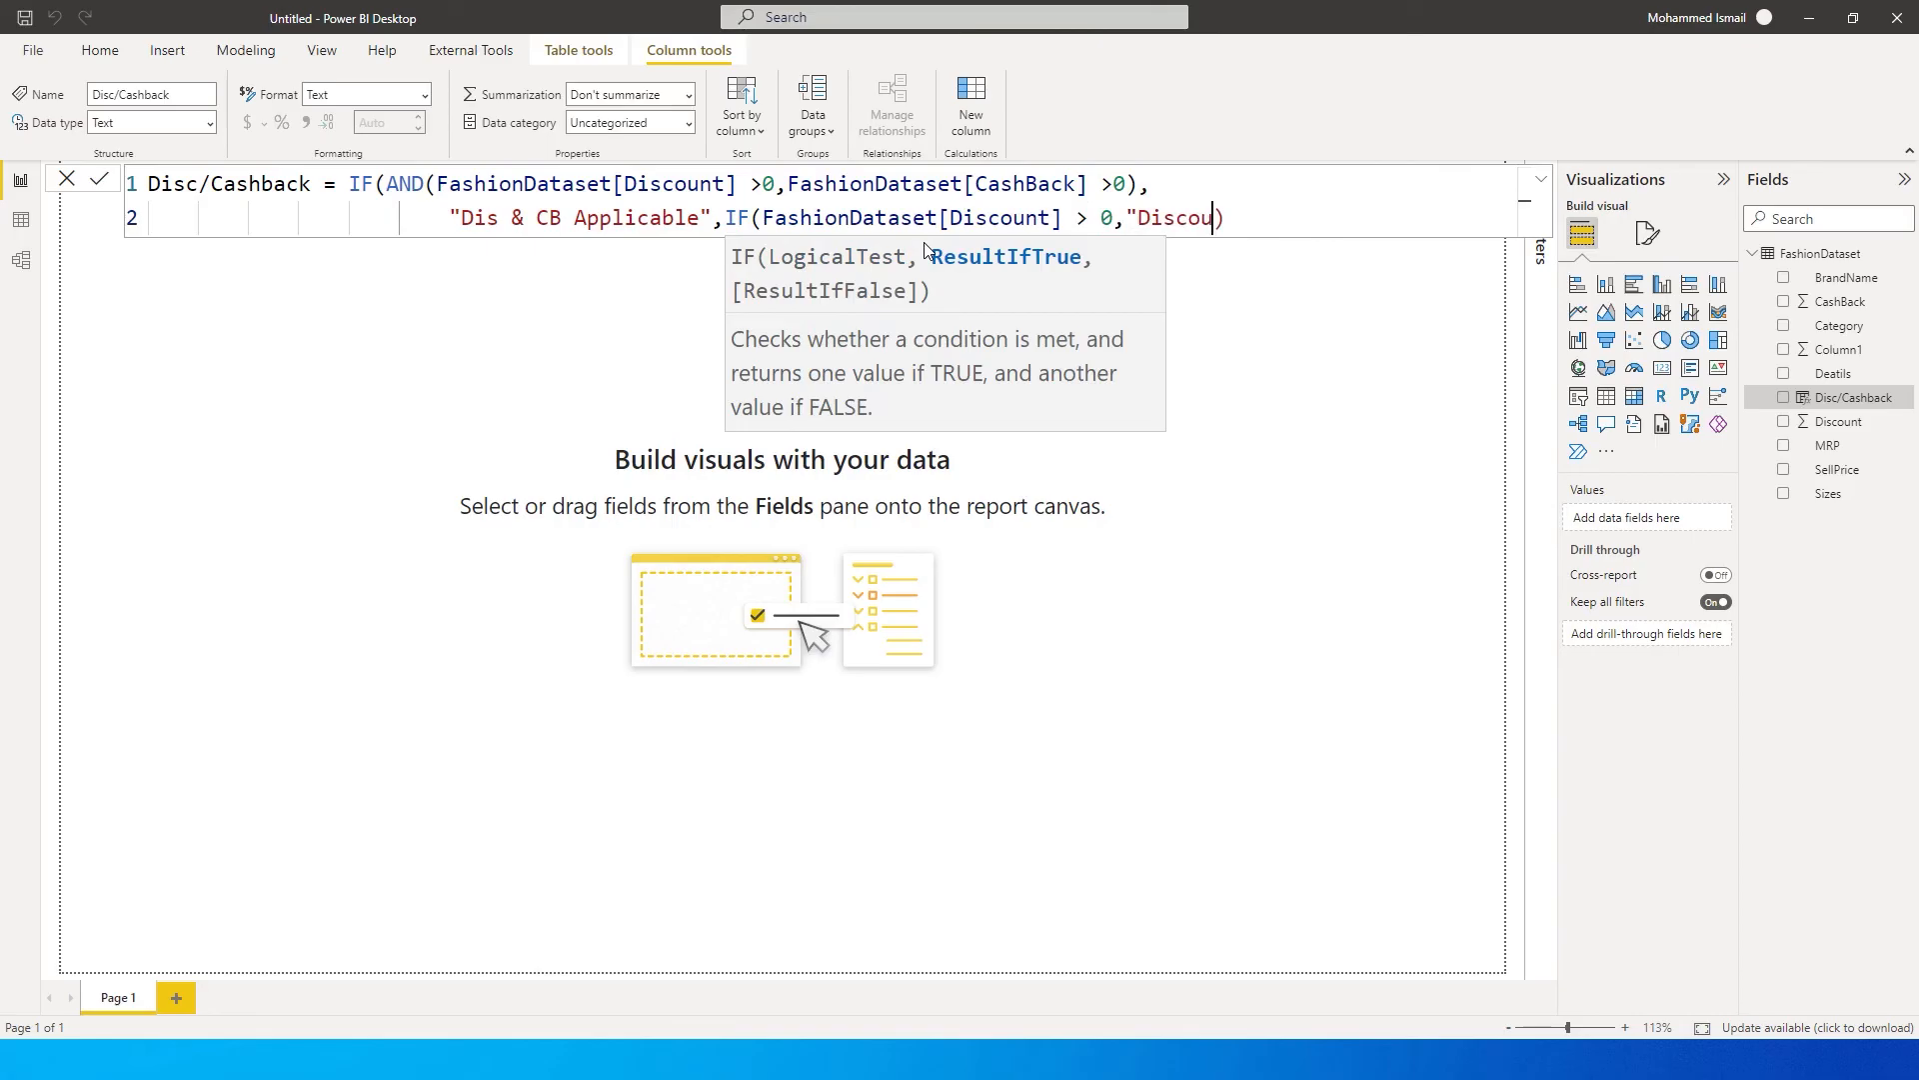
text(nt Only)
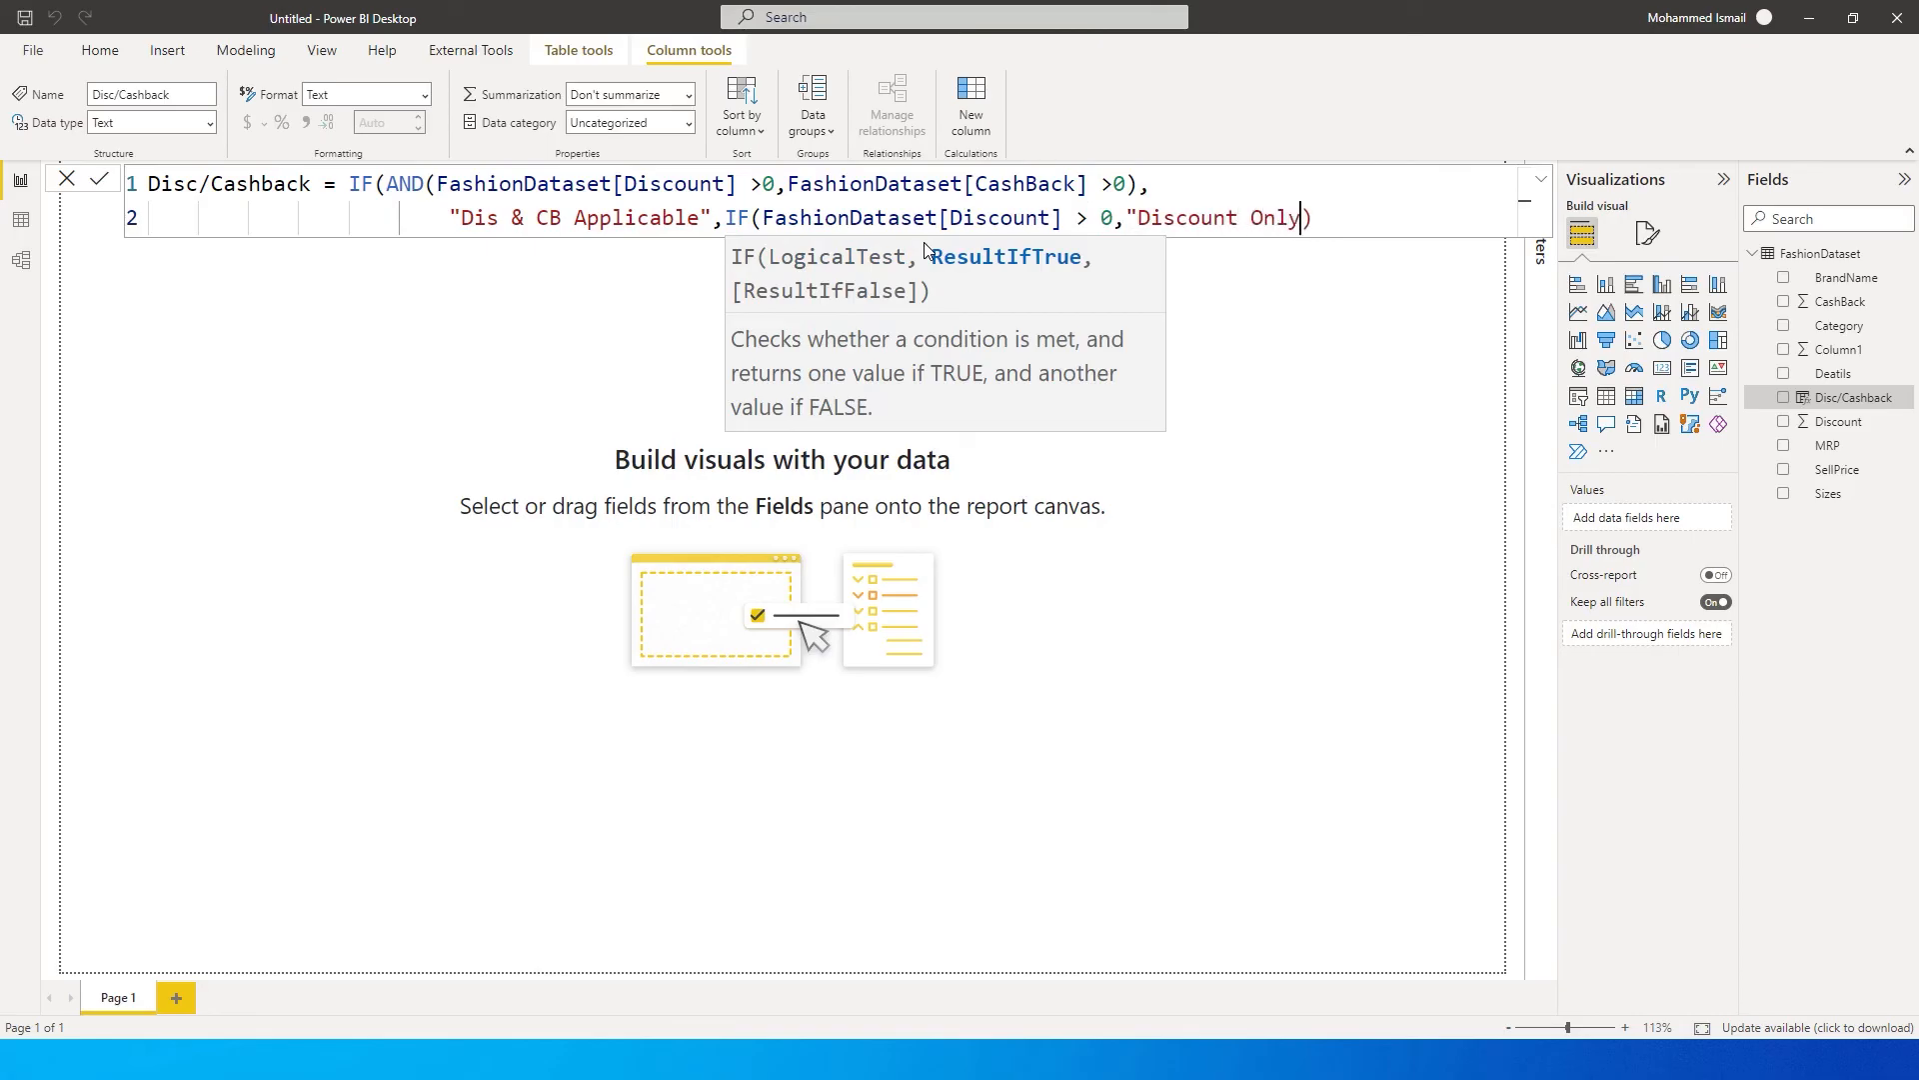
text(")
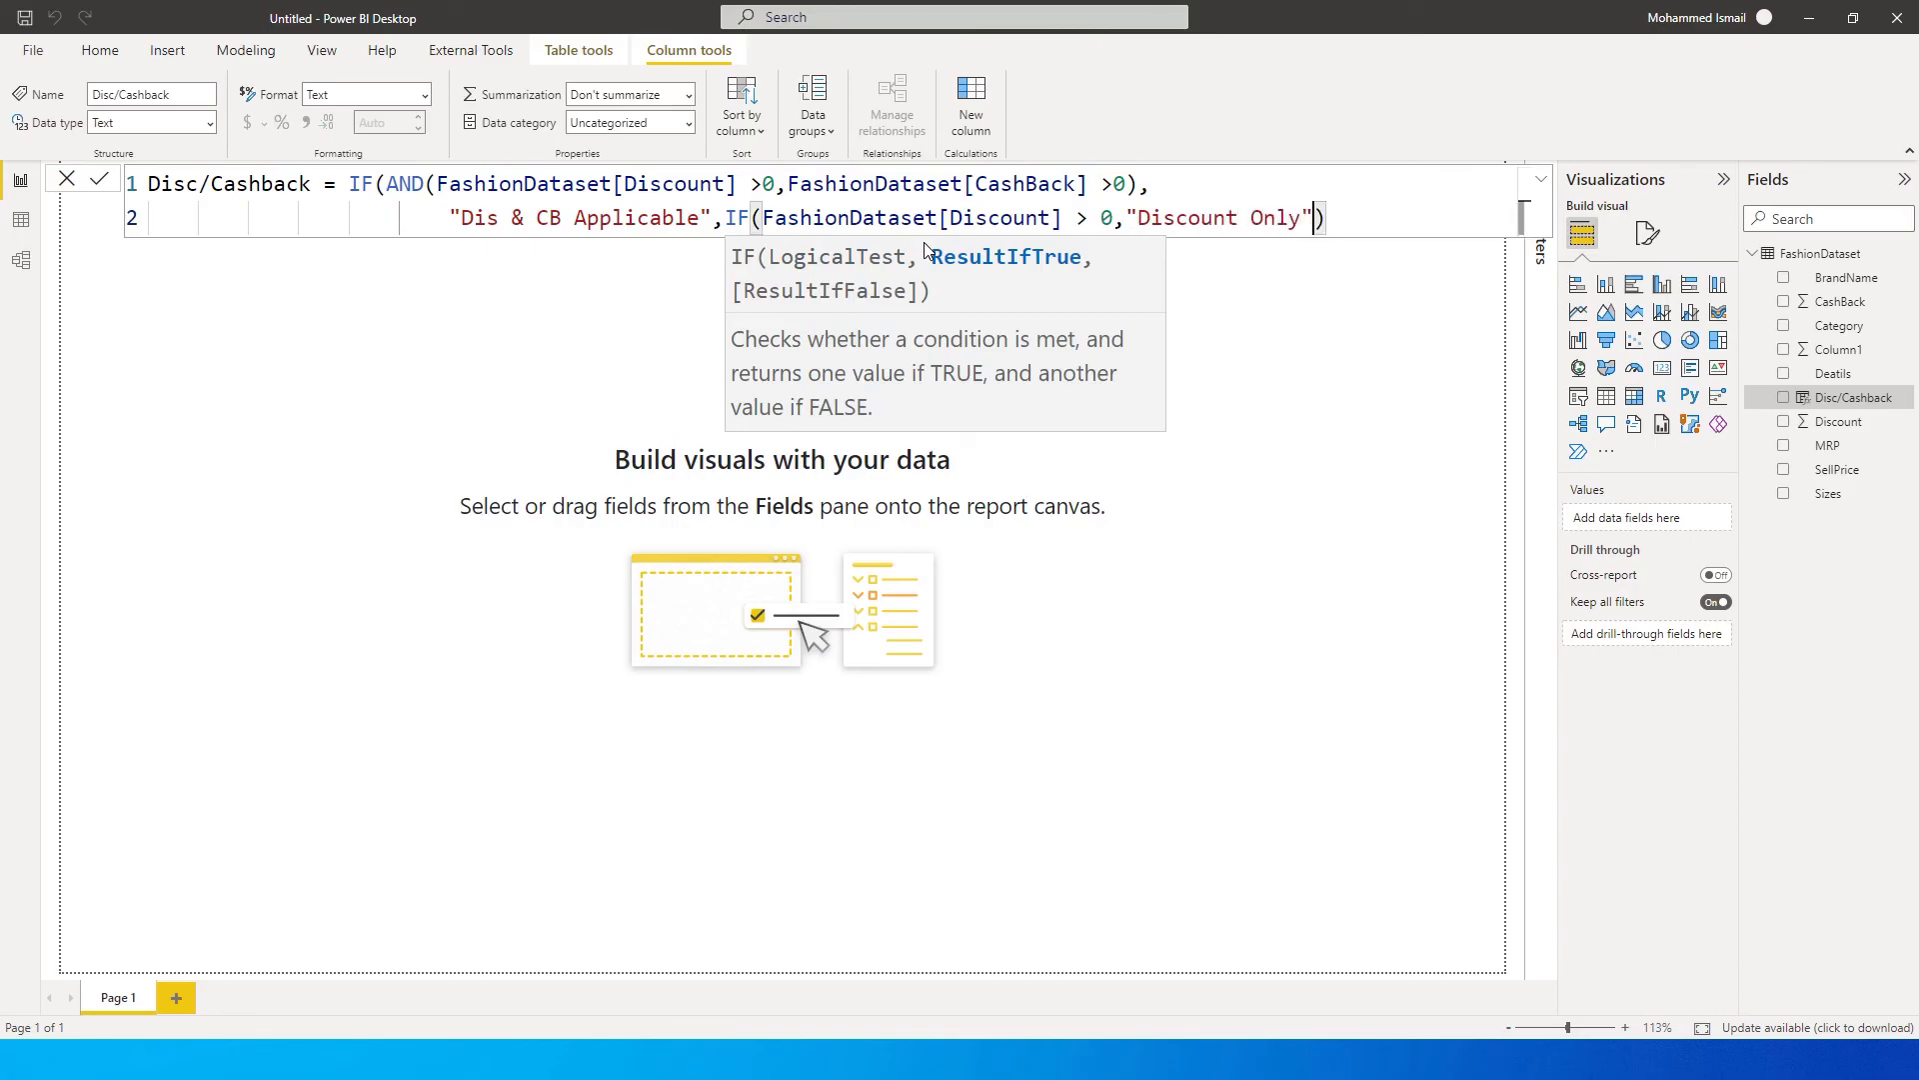
text(,)
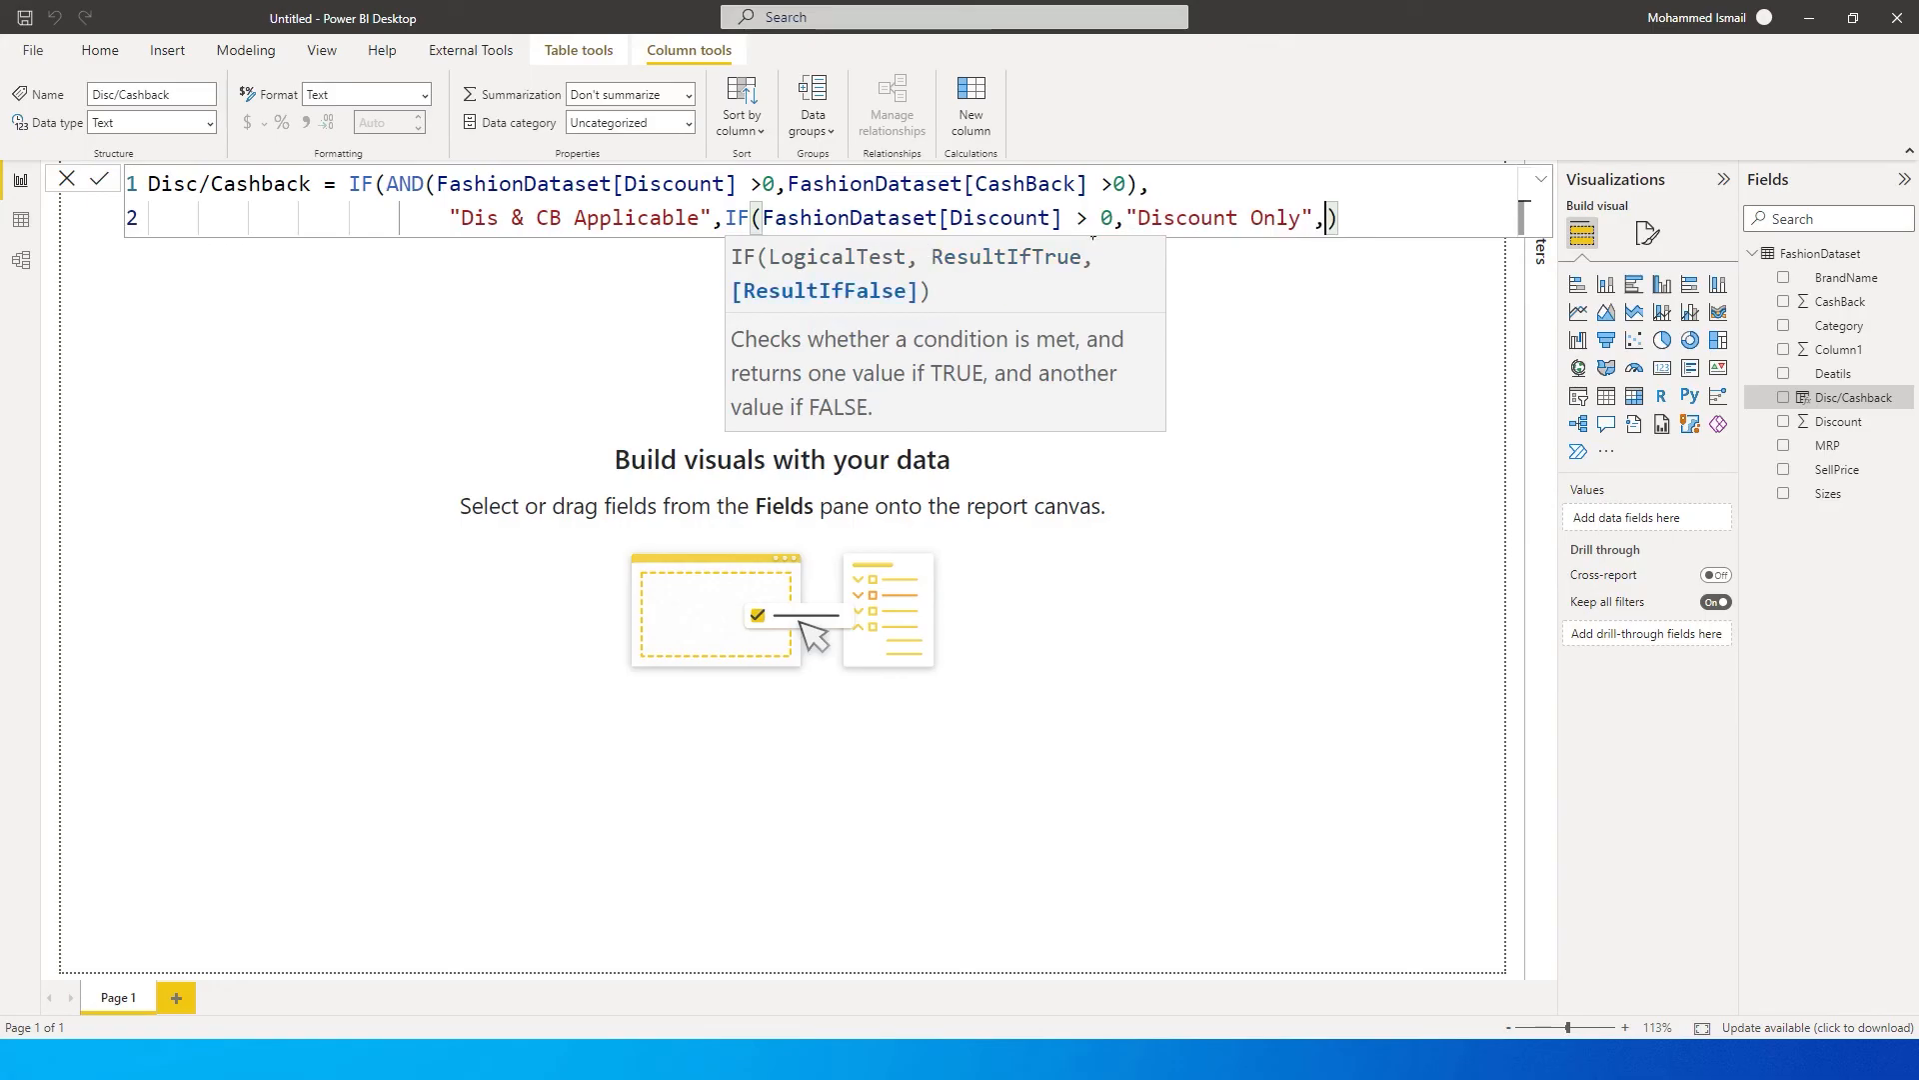
On a new line, make "CashBack Only" the nested IF's final result.
key(enter)
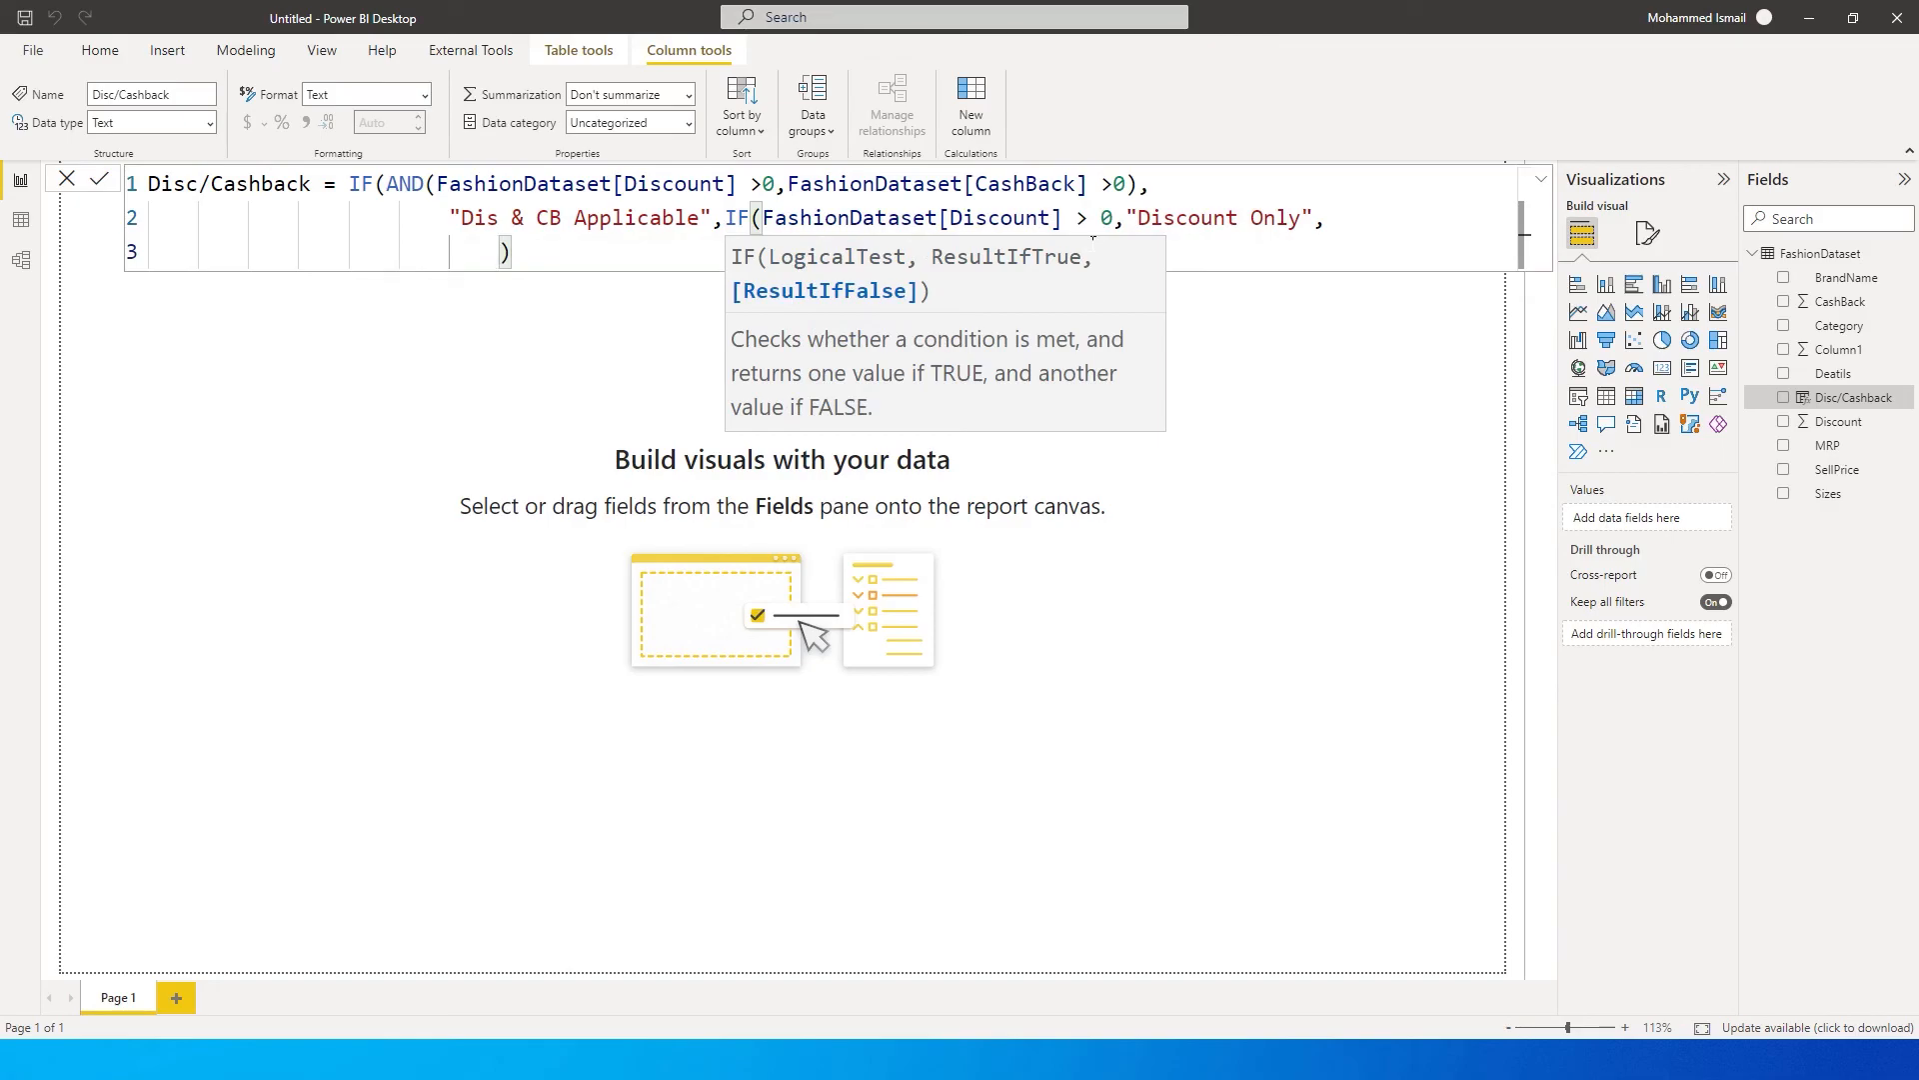
text(I)
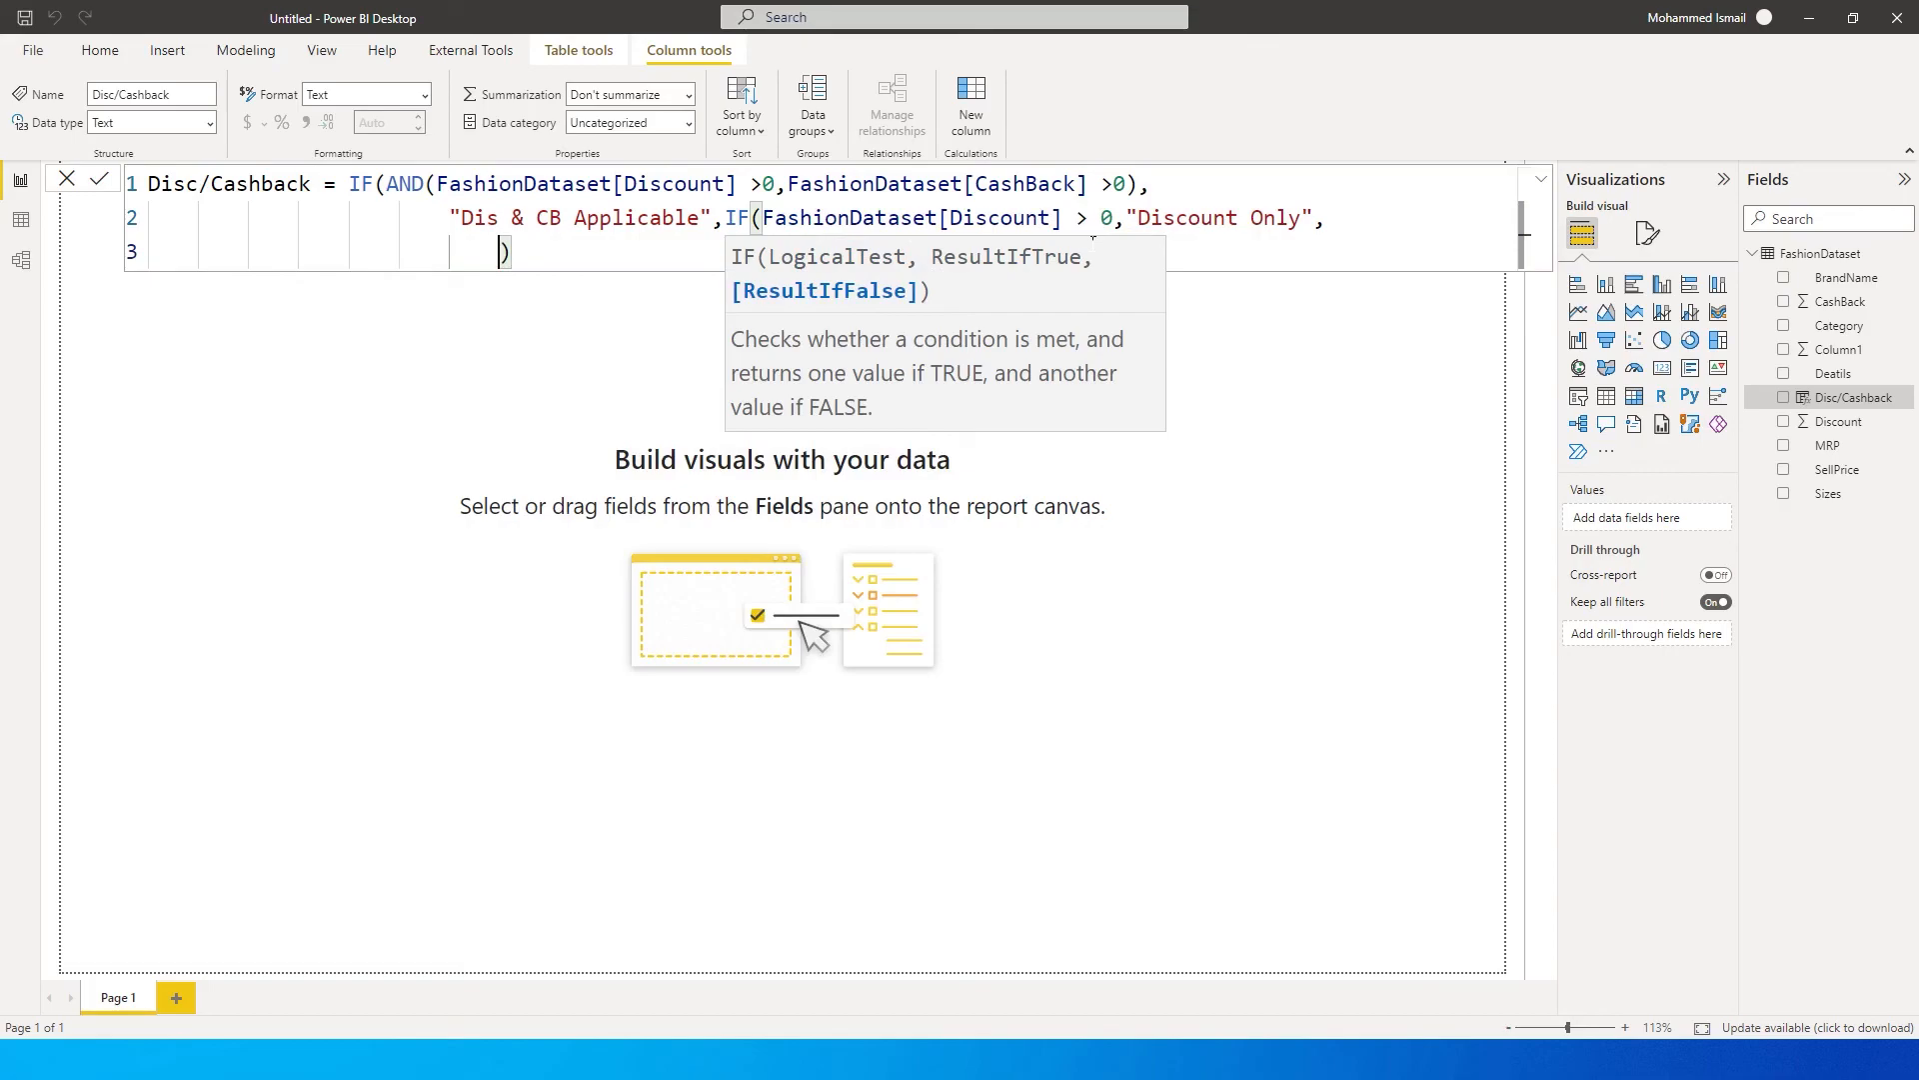
text("Cash)
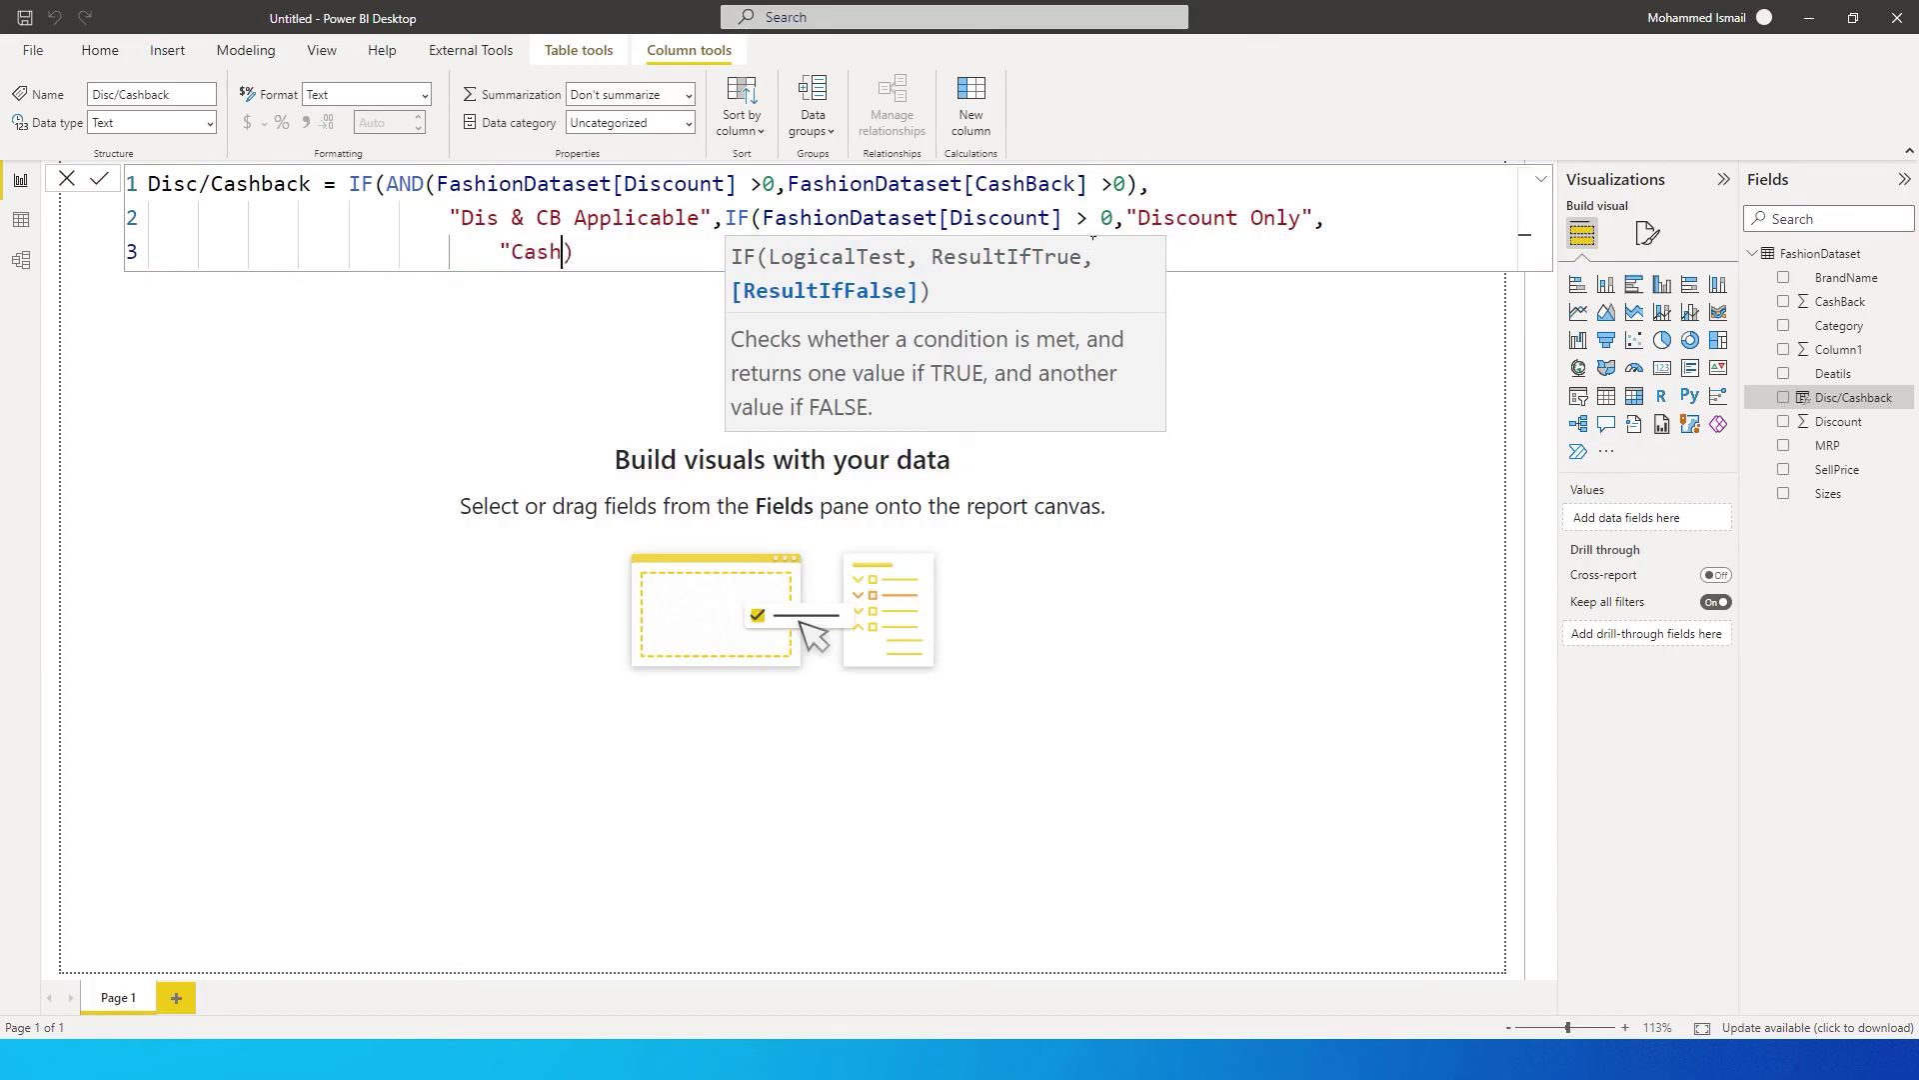
text(Back)
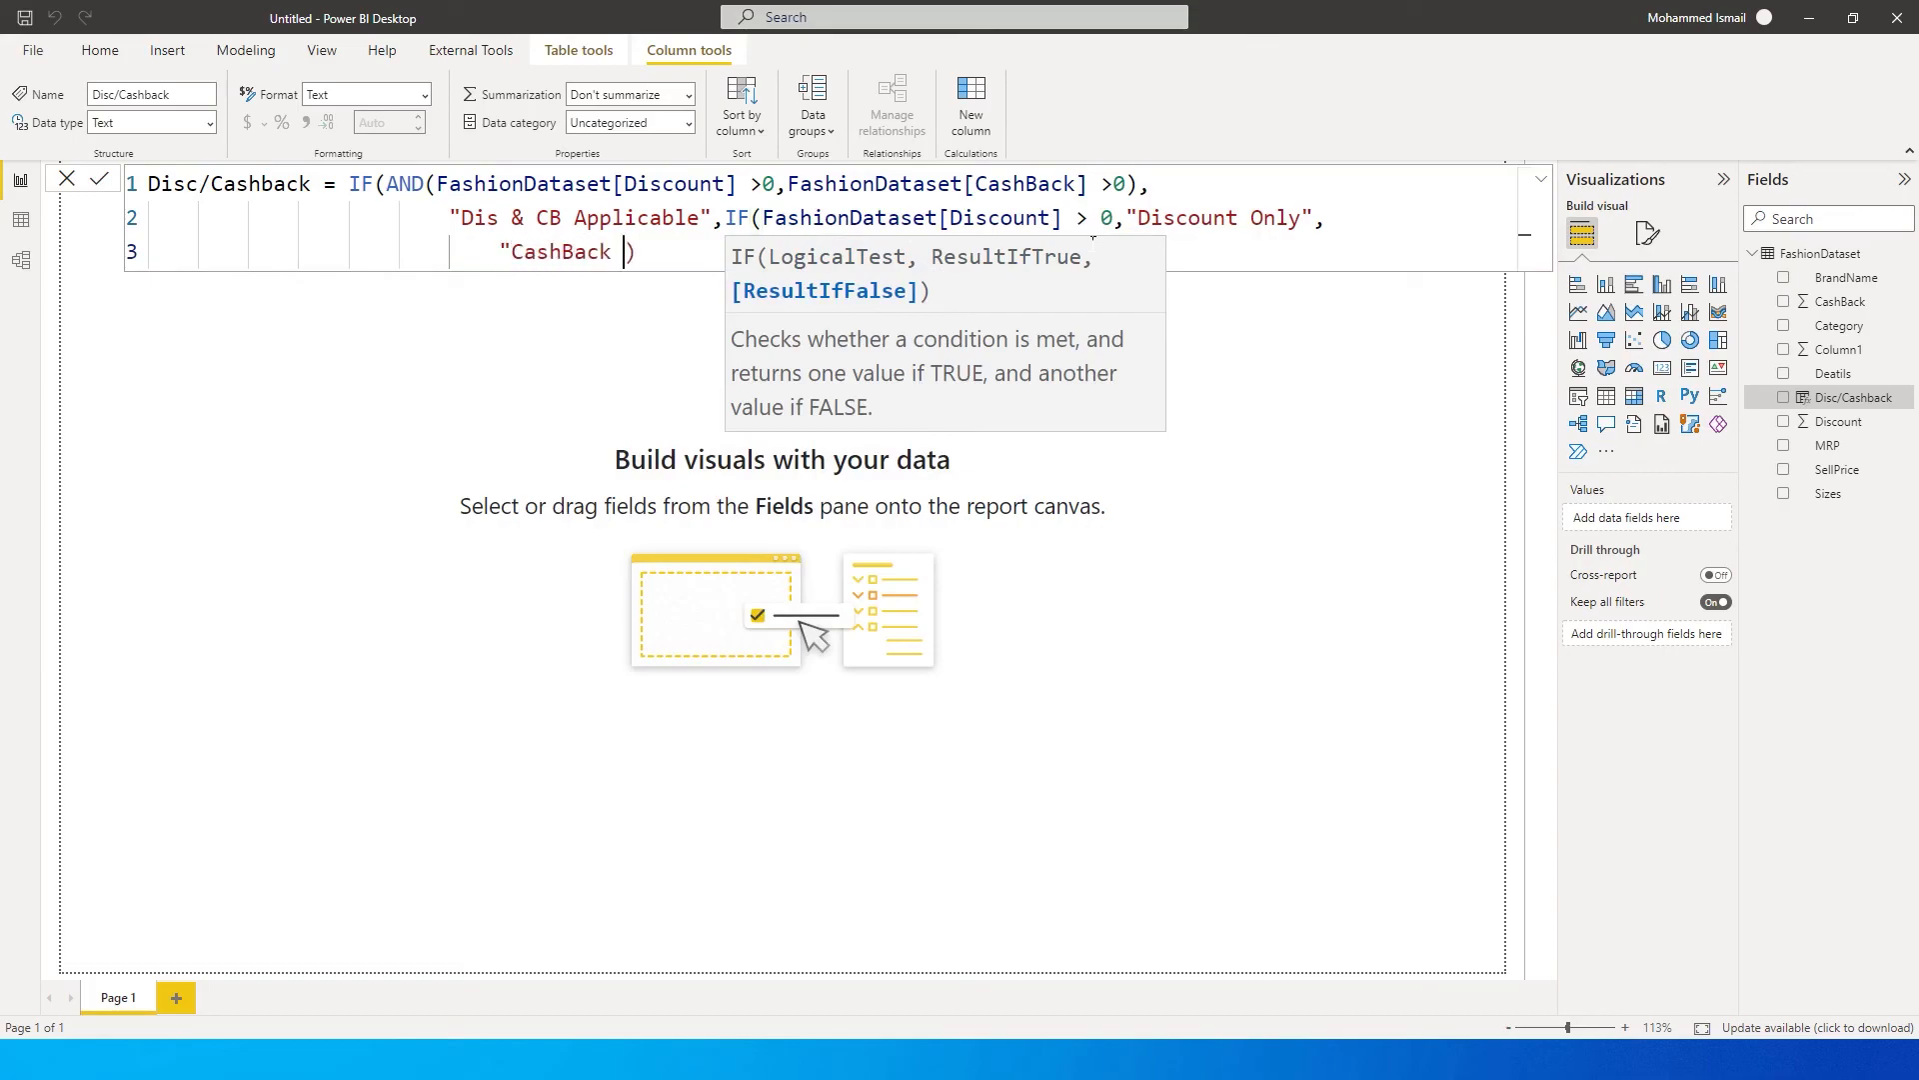
text(Only")
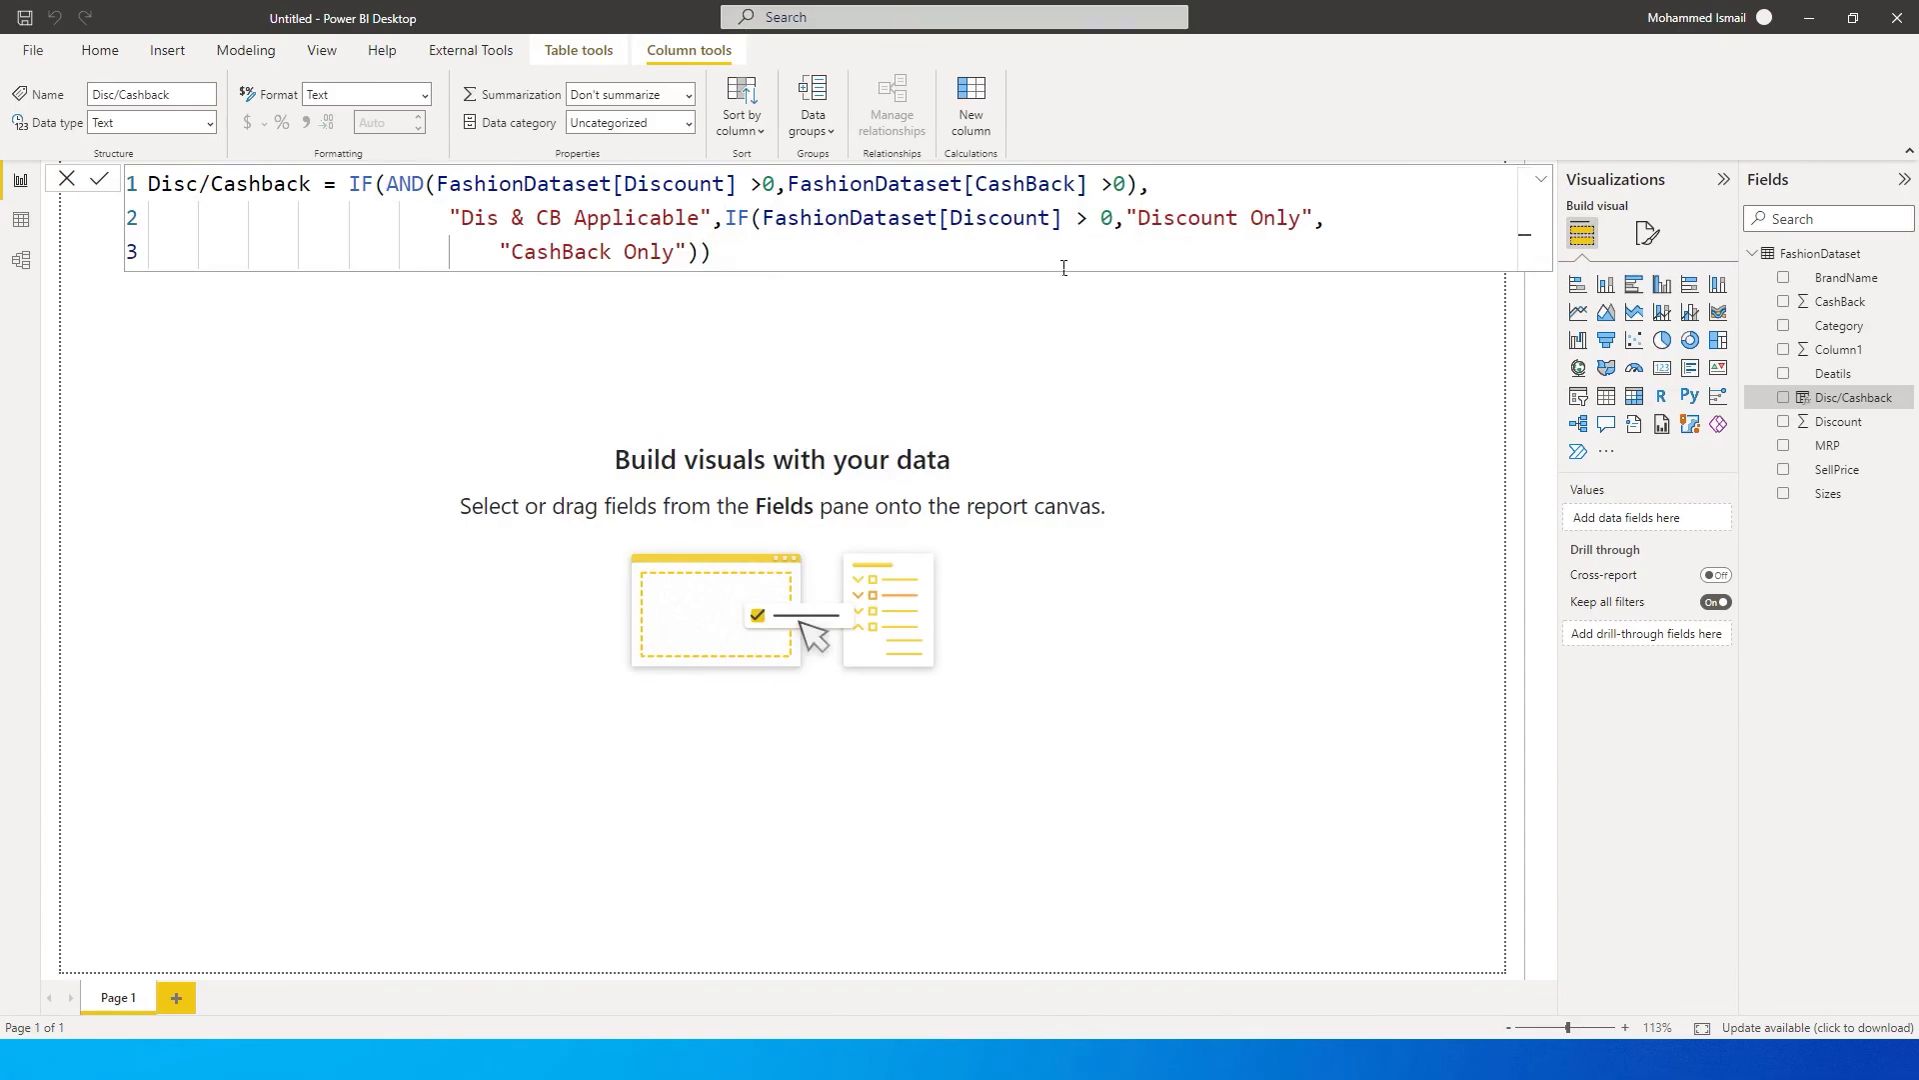
Commit the column and check Discount, CashBack and Disc/Cashback labels in the table.
click(20, 220)
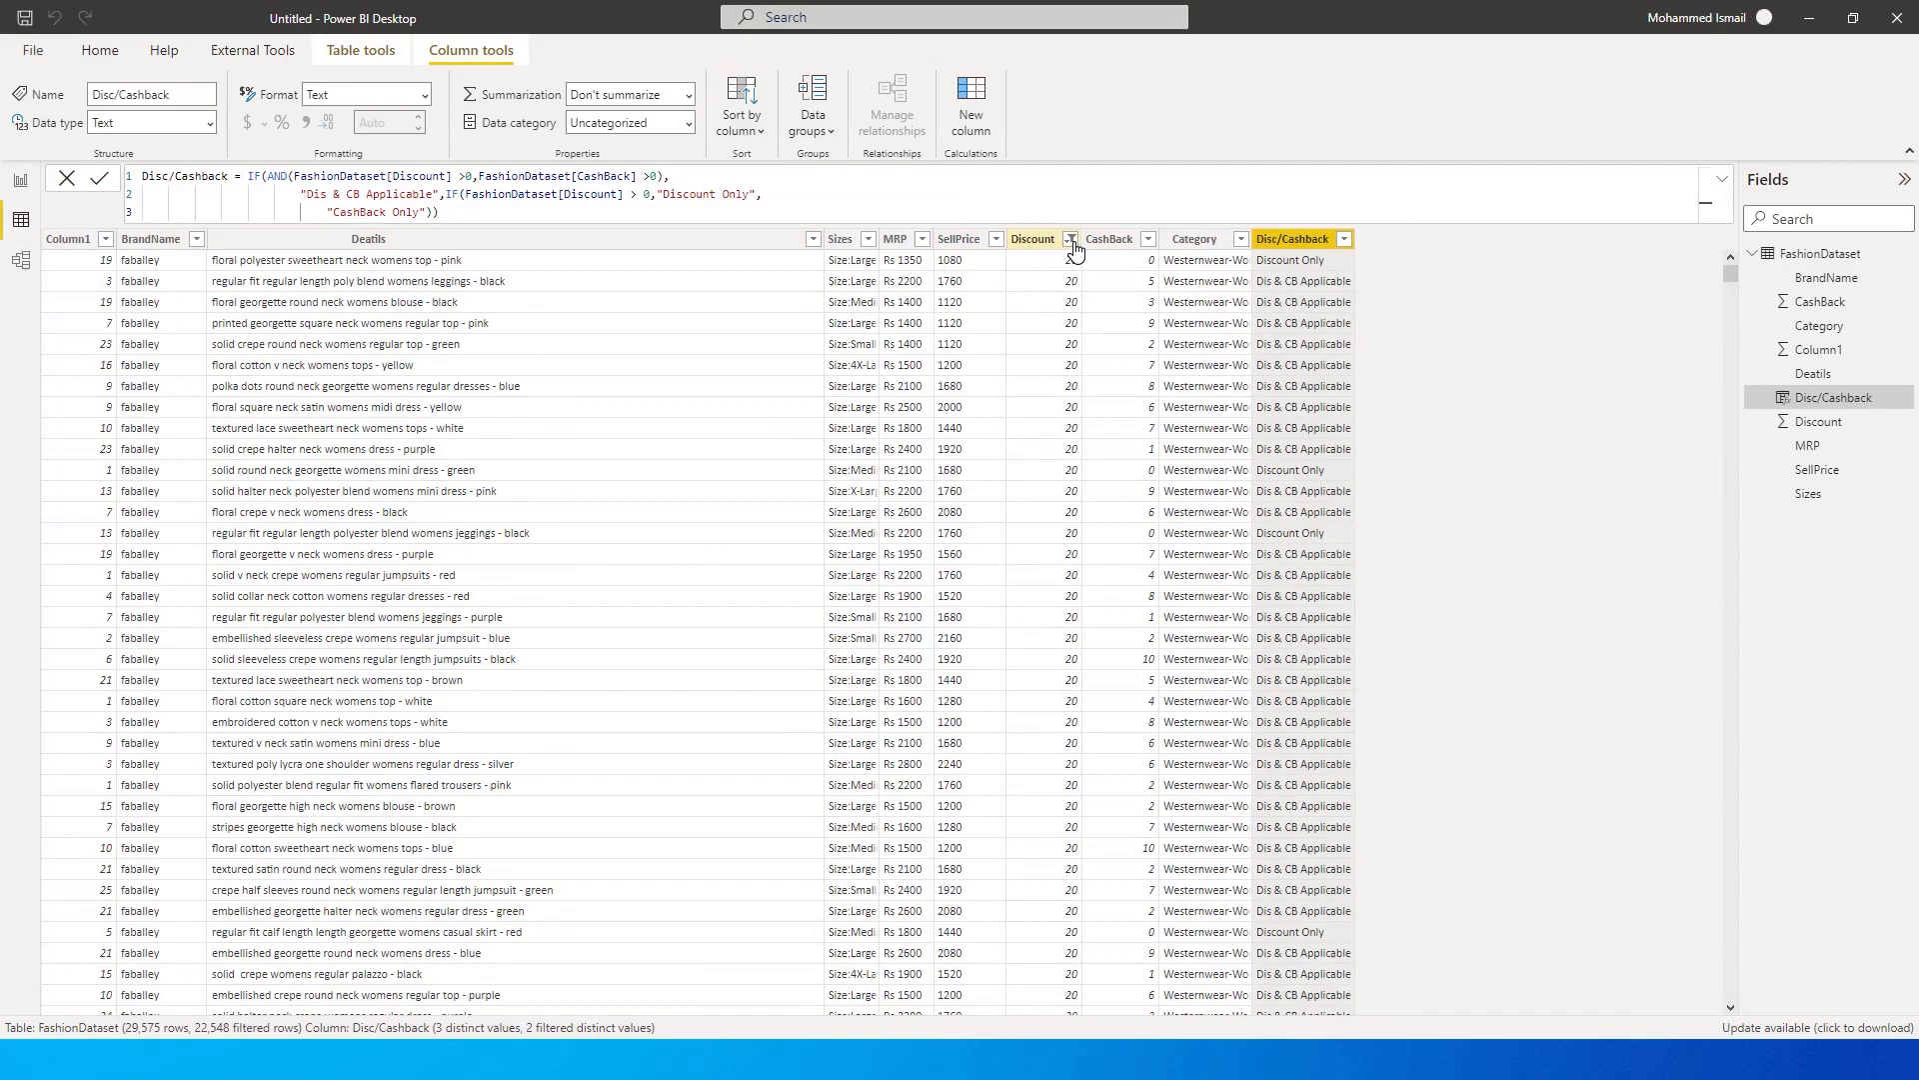
click(1071, 238)
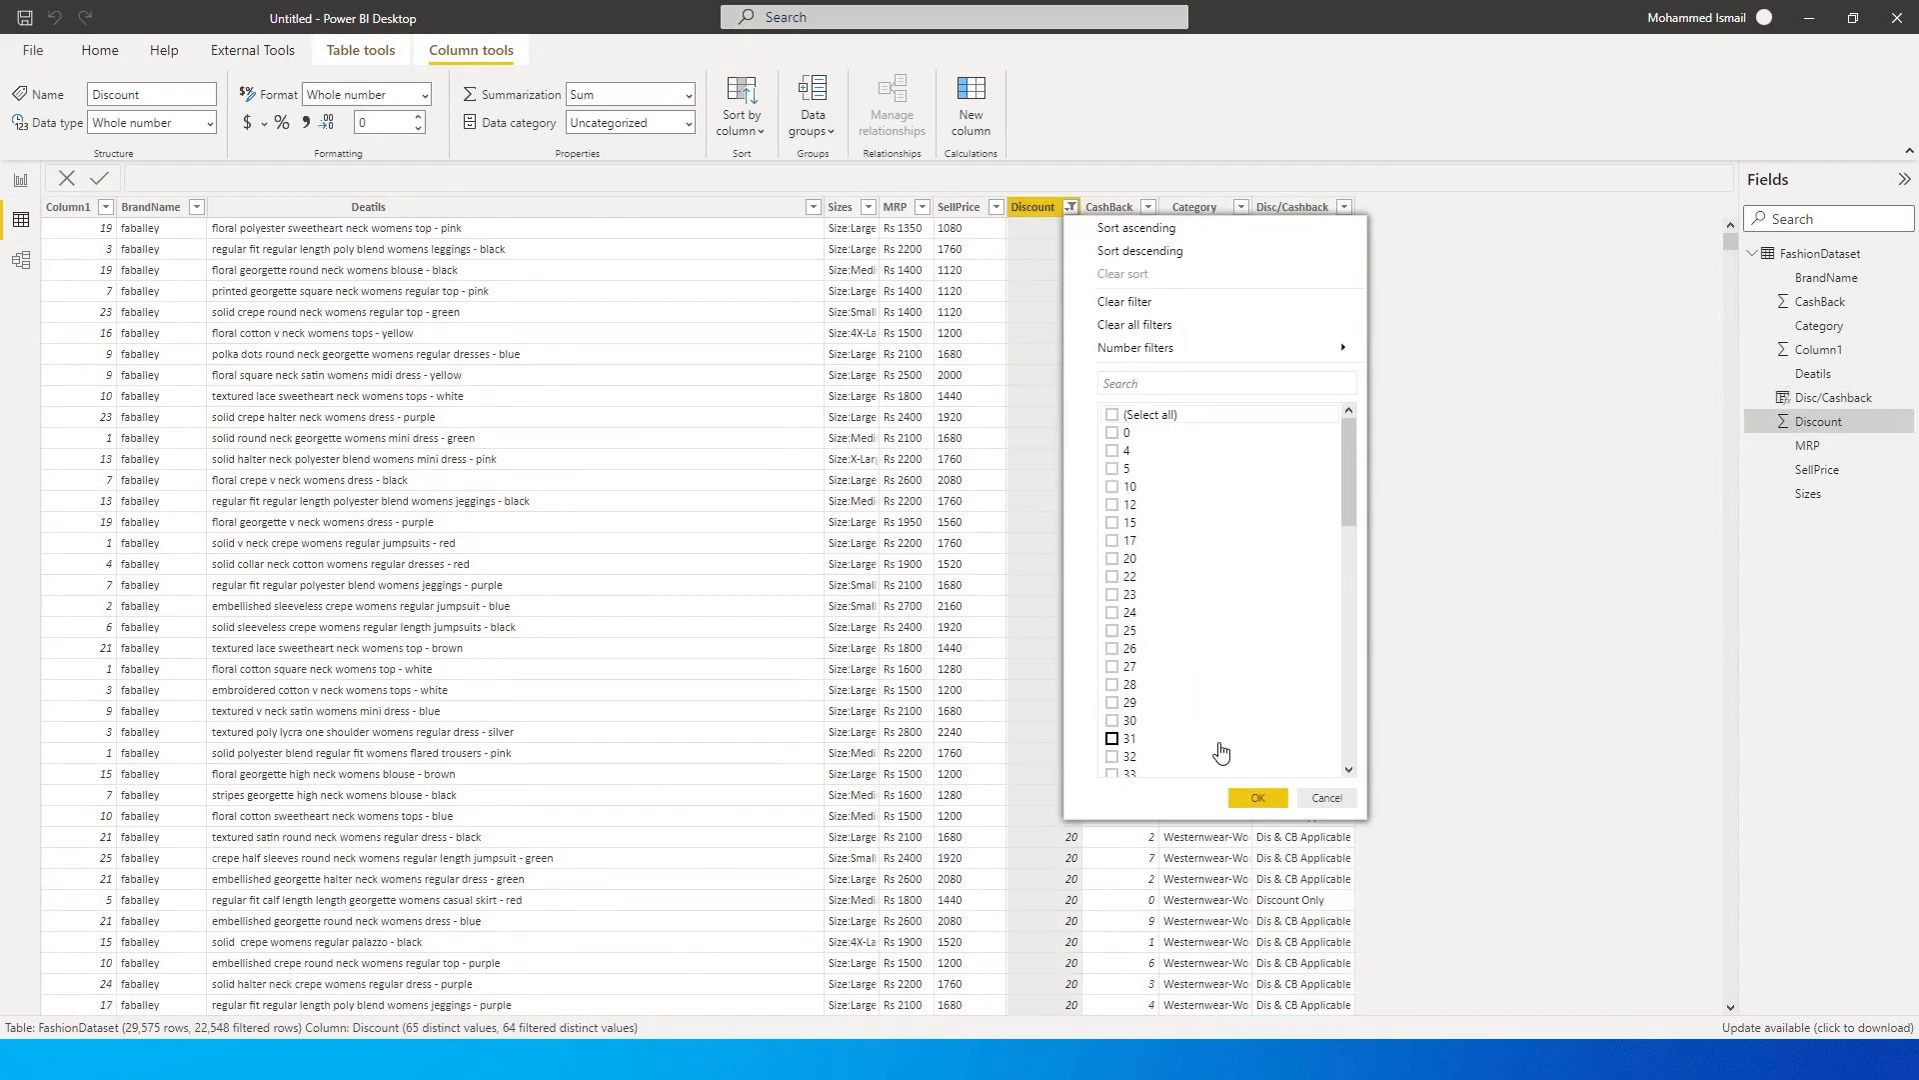
click(1256, 797)
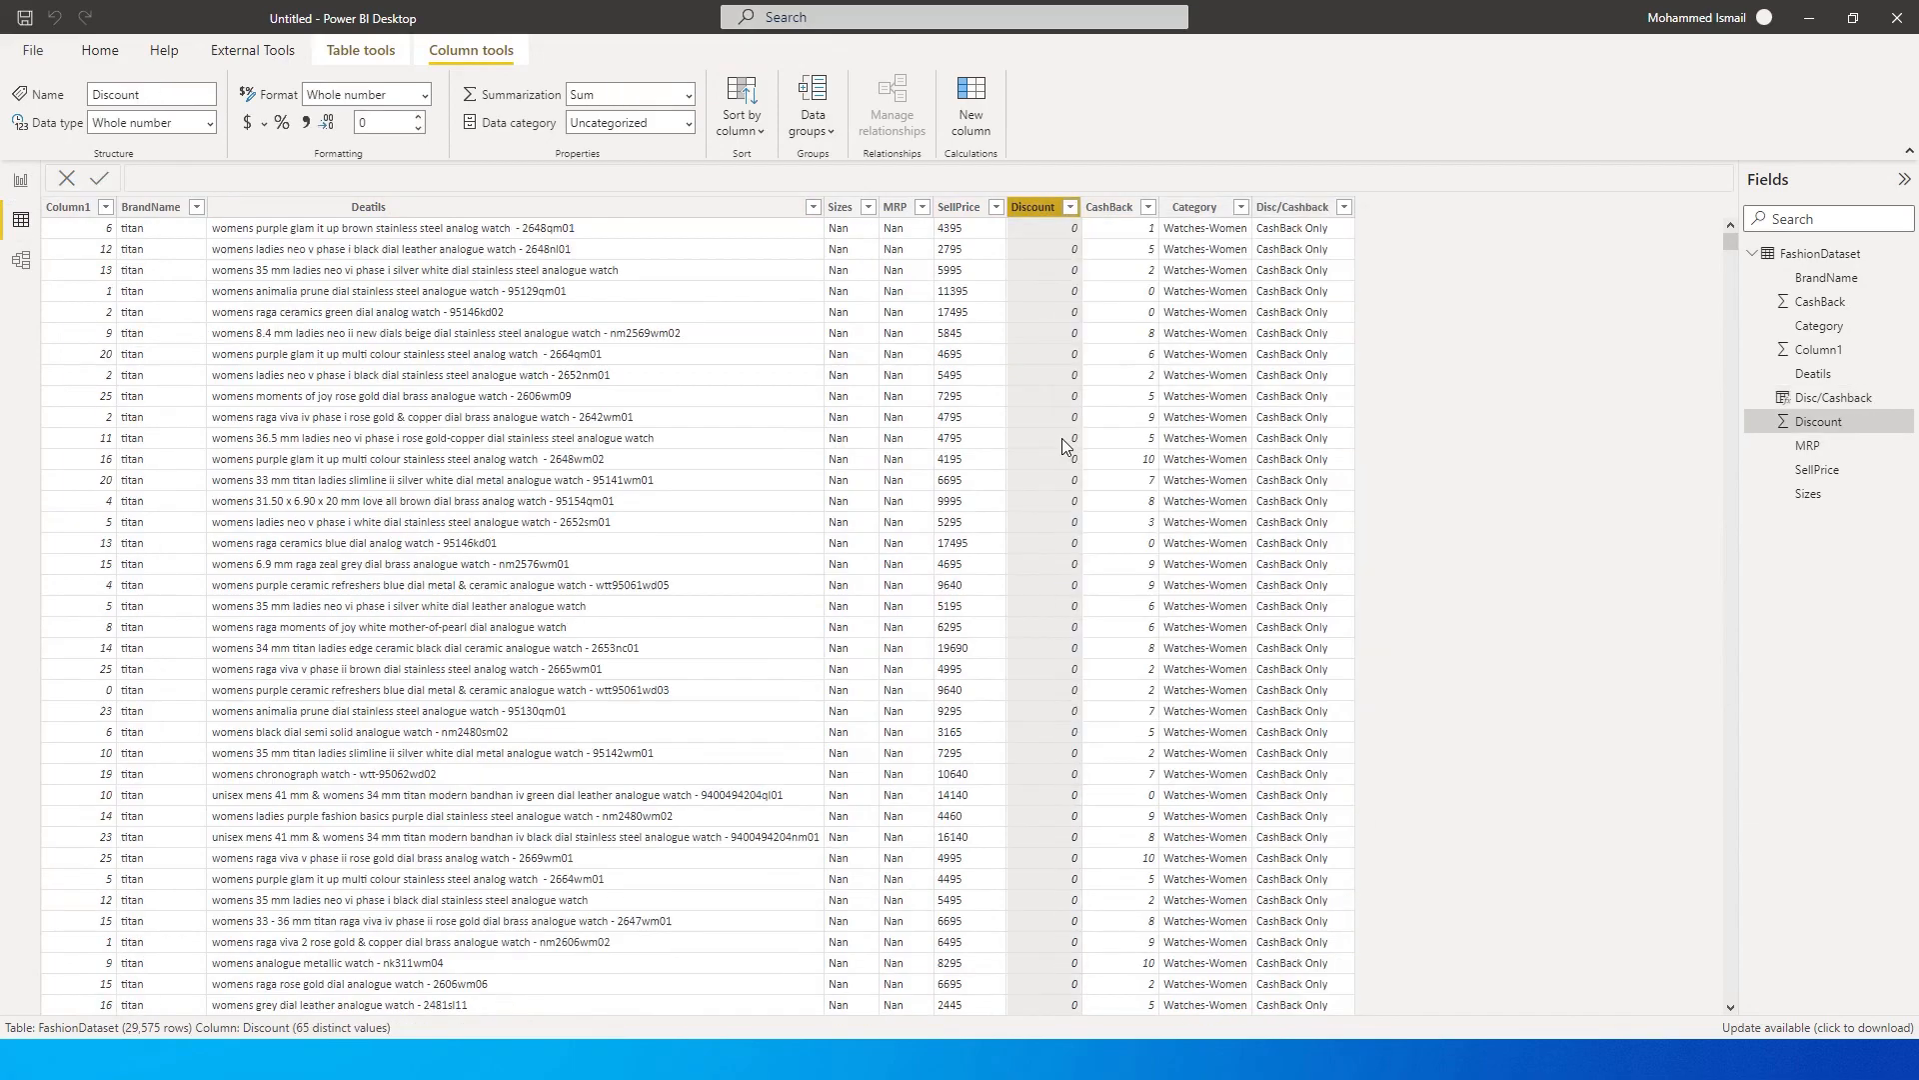
mouse_move(1088, 320)
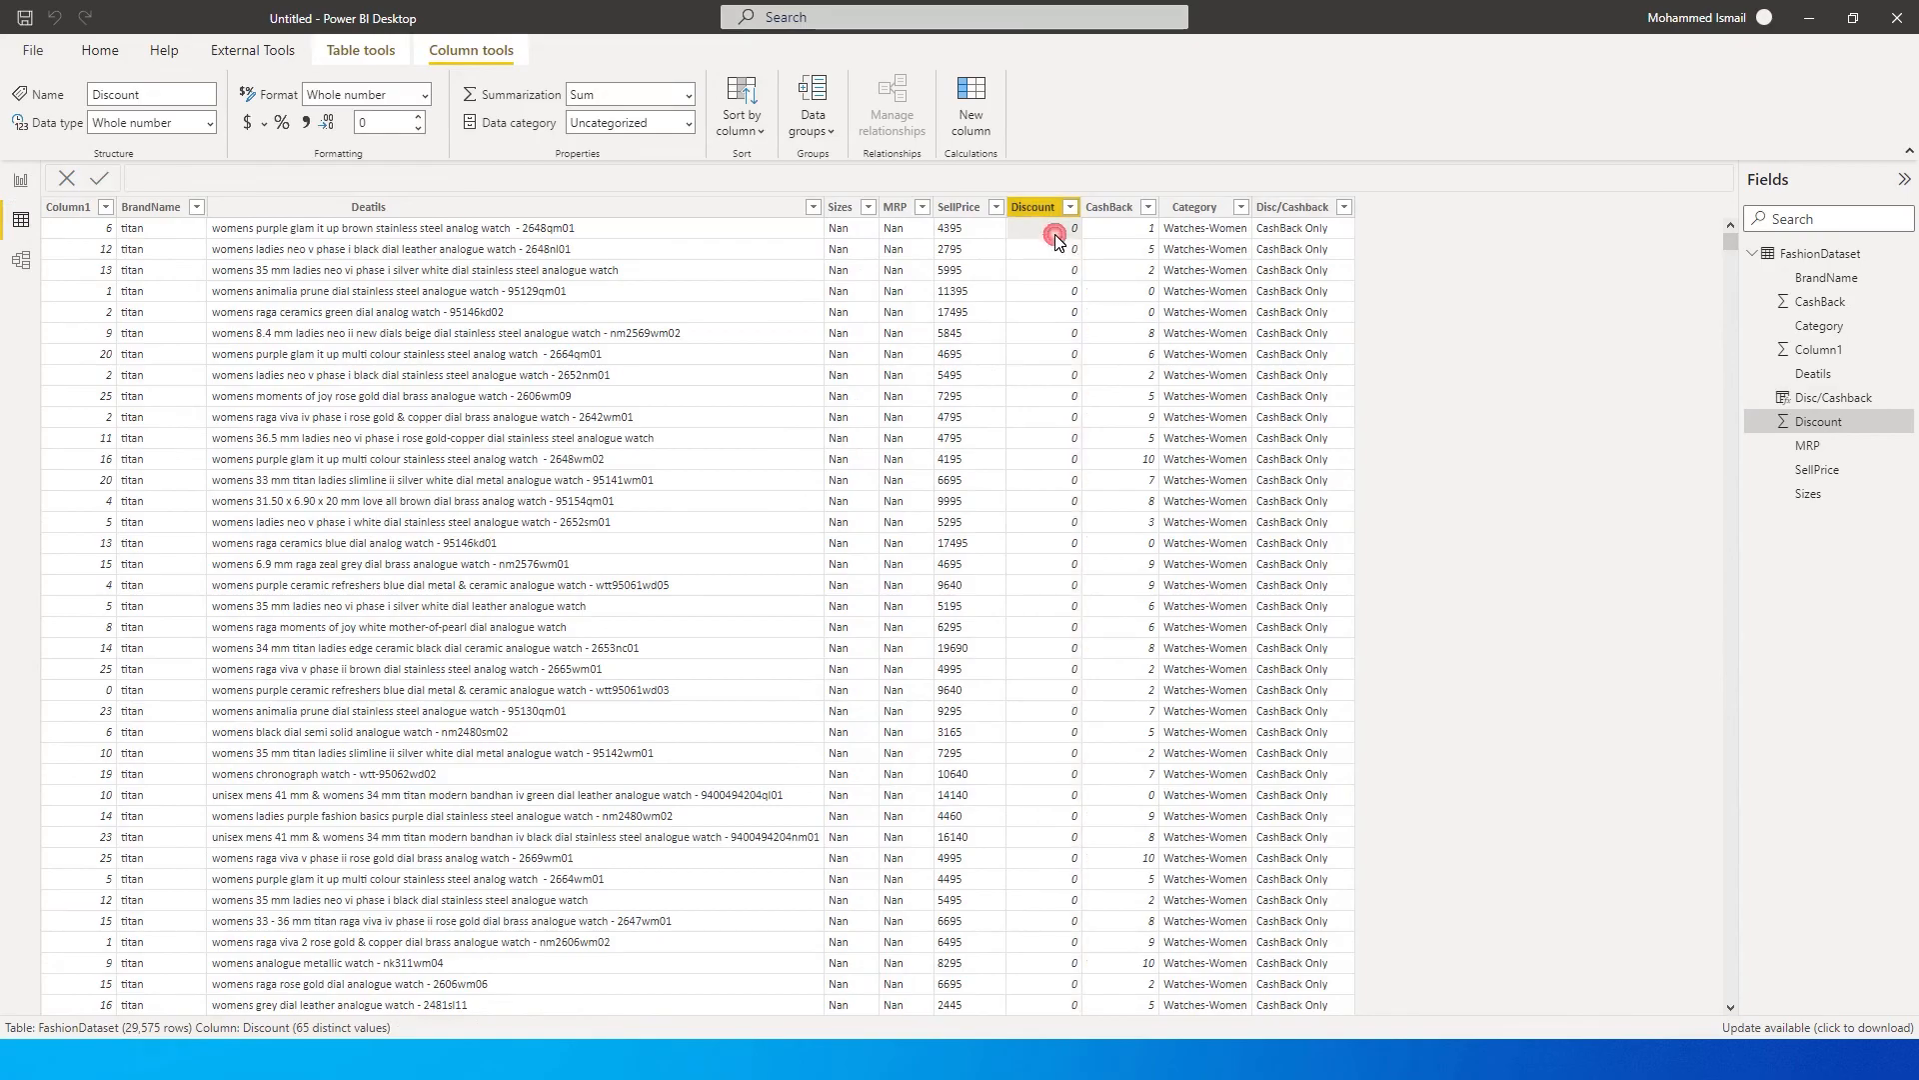
click(1108, 206)
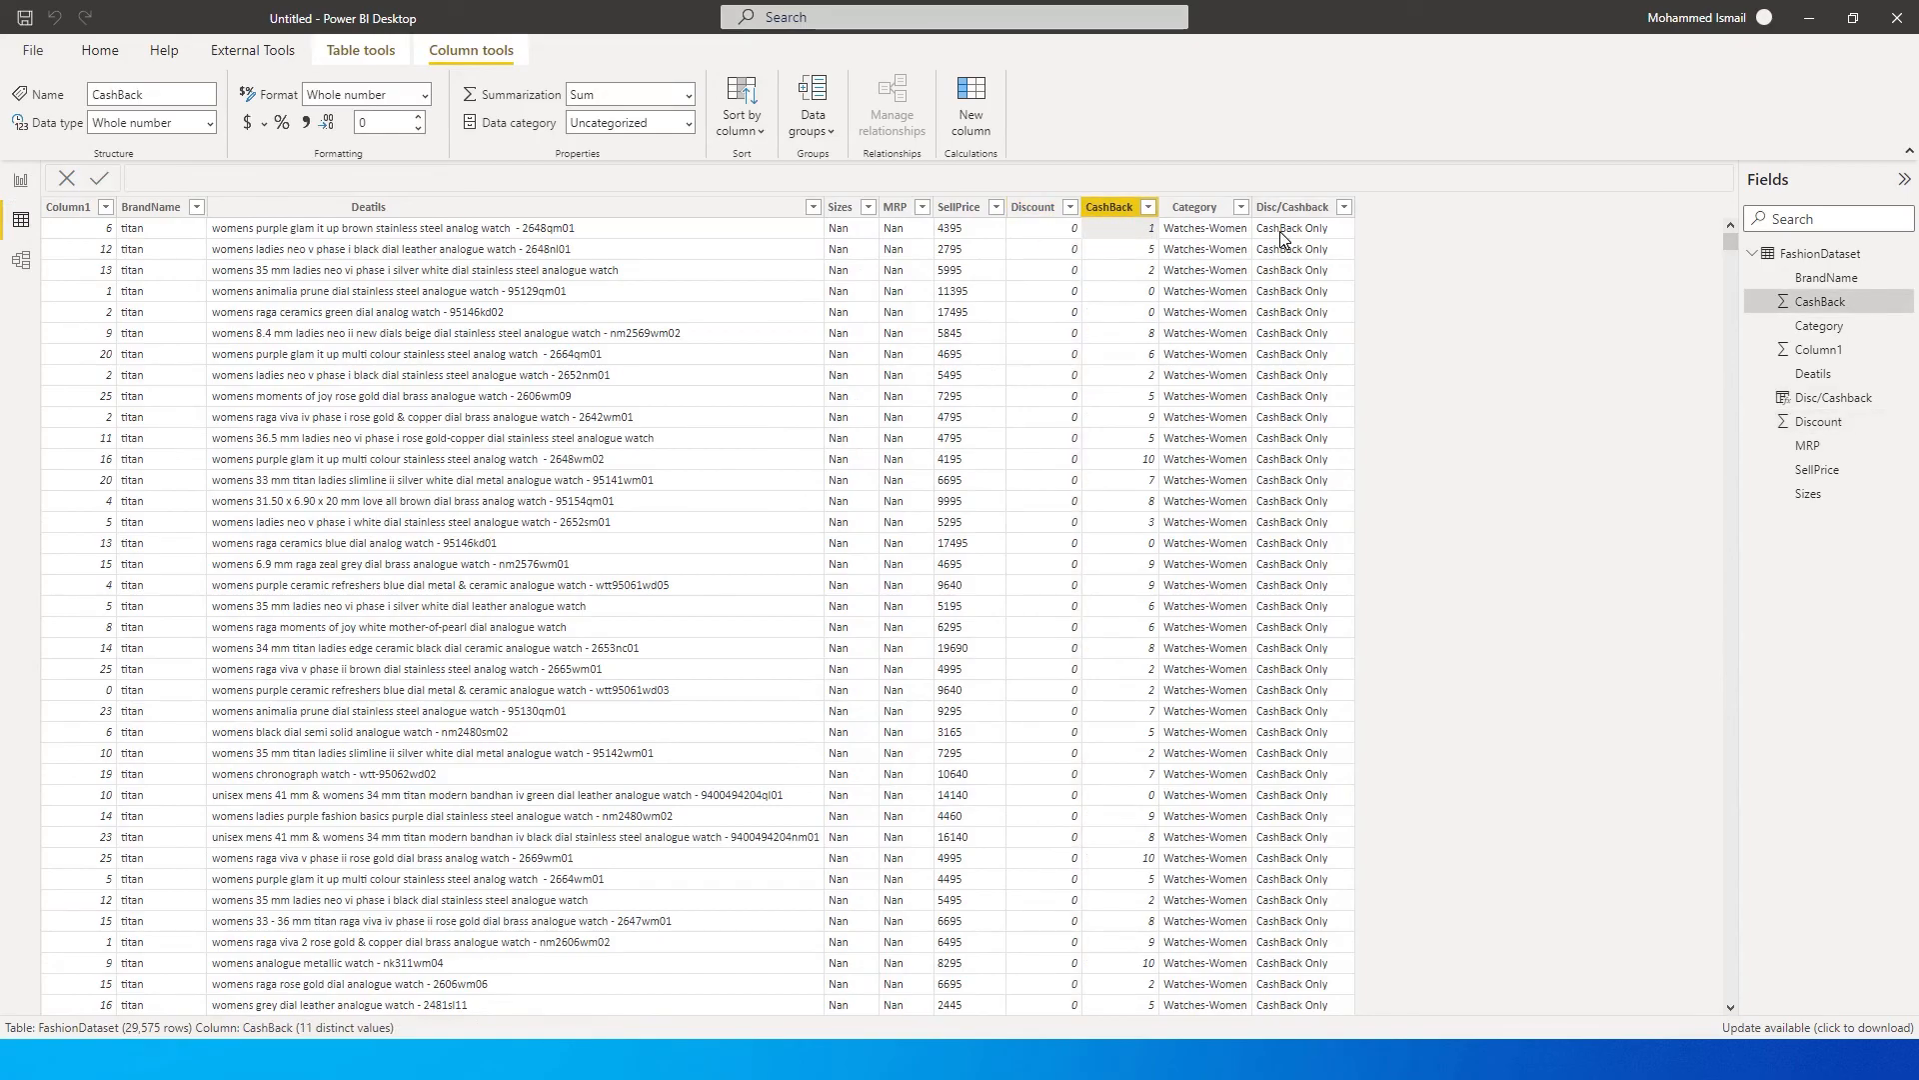
click(1294, 206)
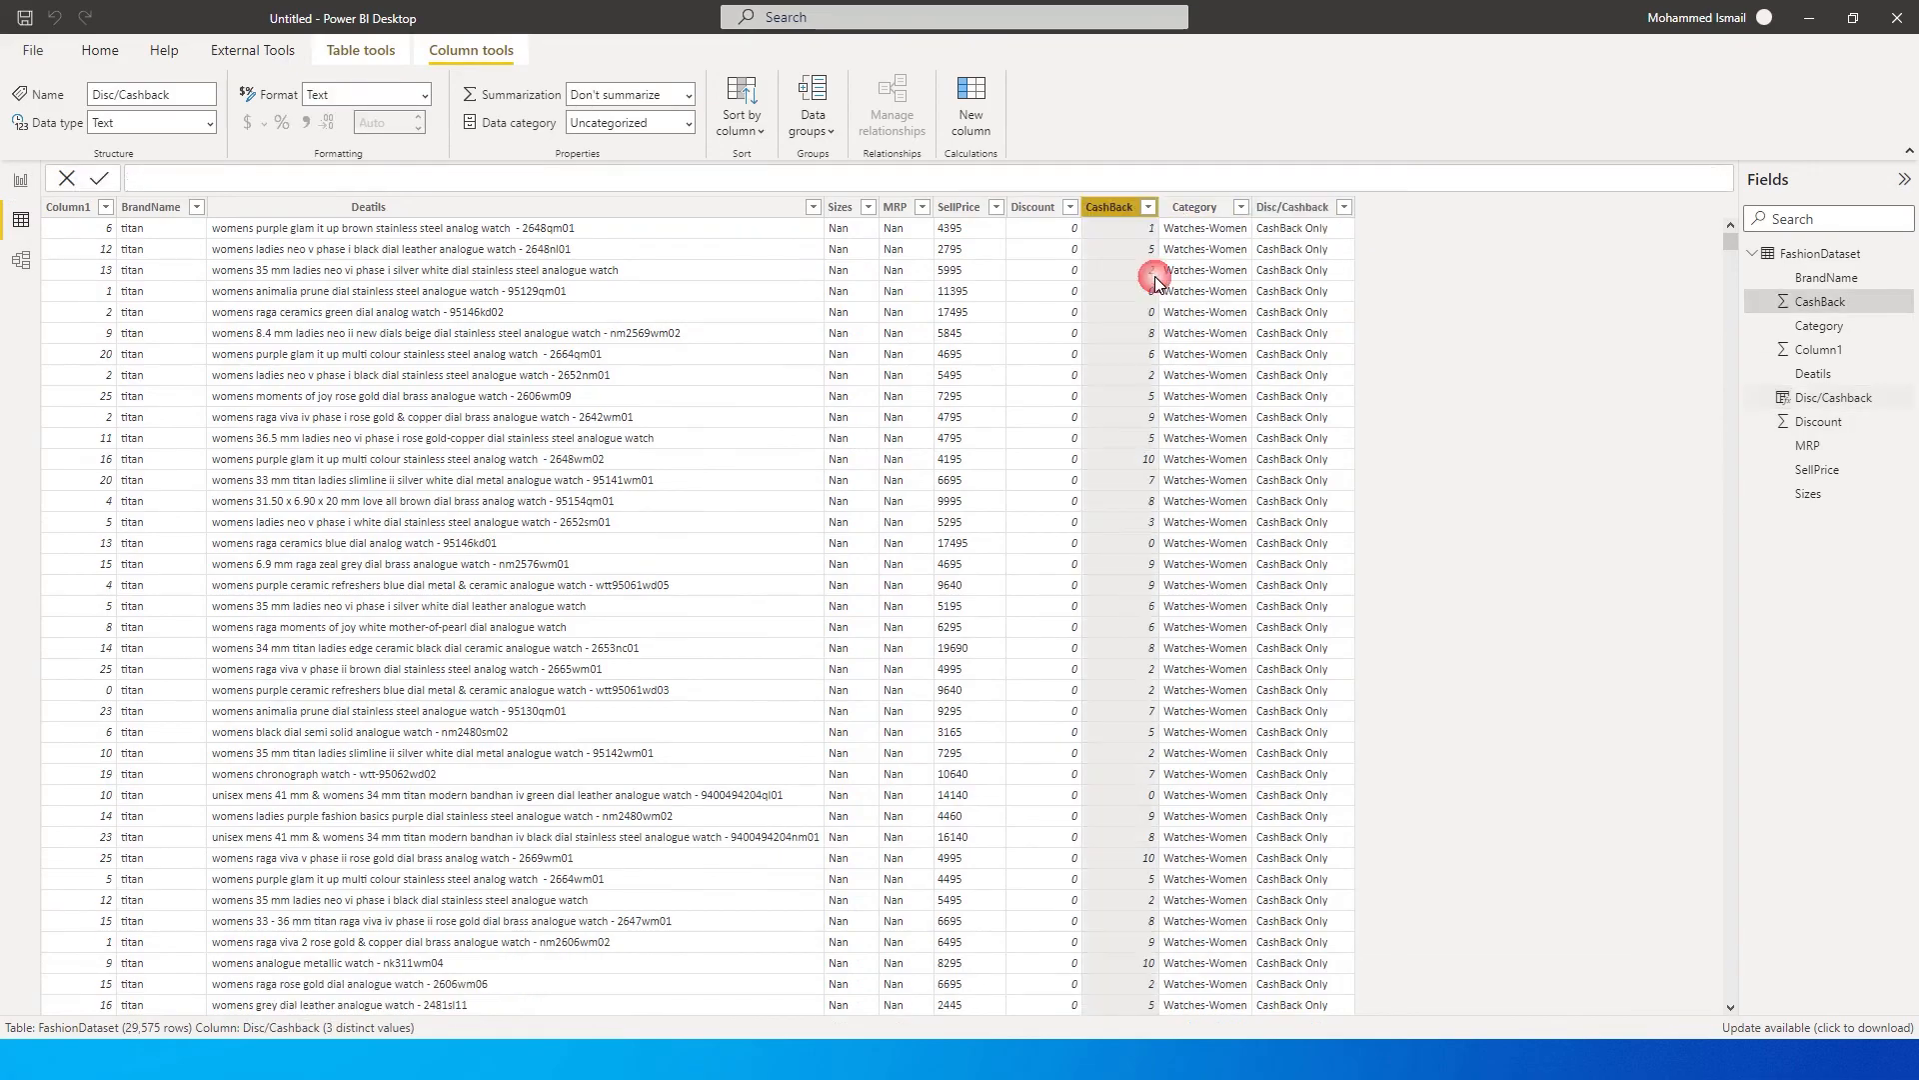
Filter CashBack to zero, then to non-zero values, and narrow to discounted rows.
click(1147, 206)
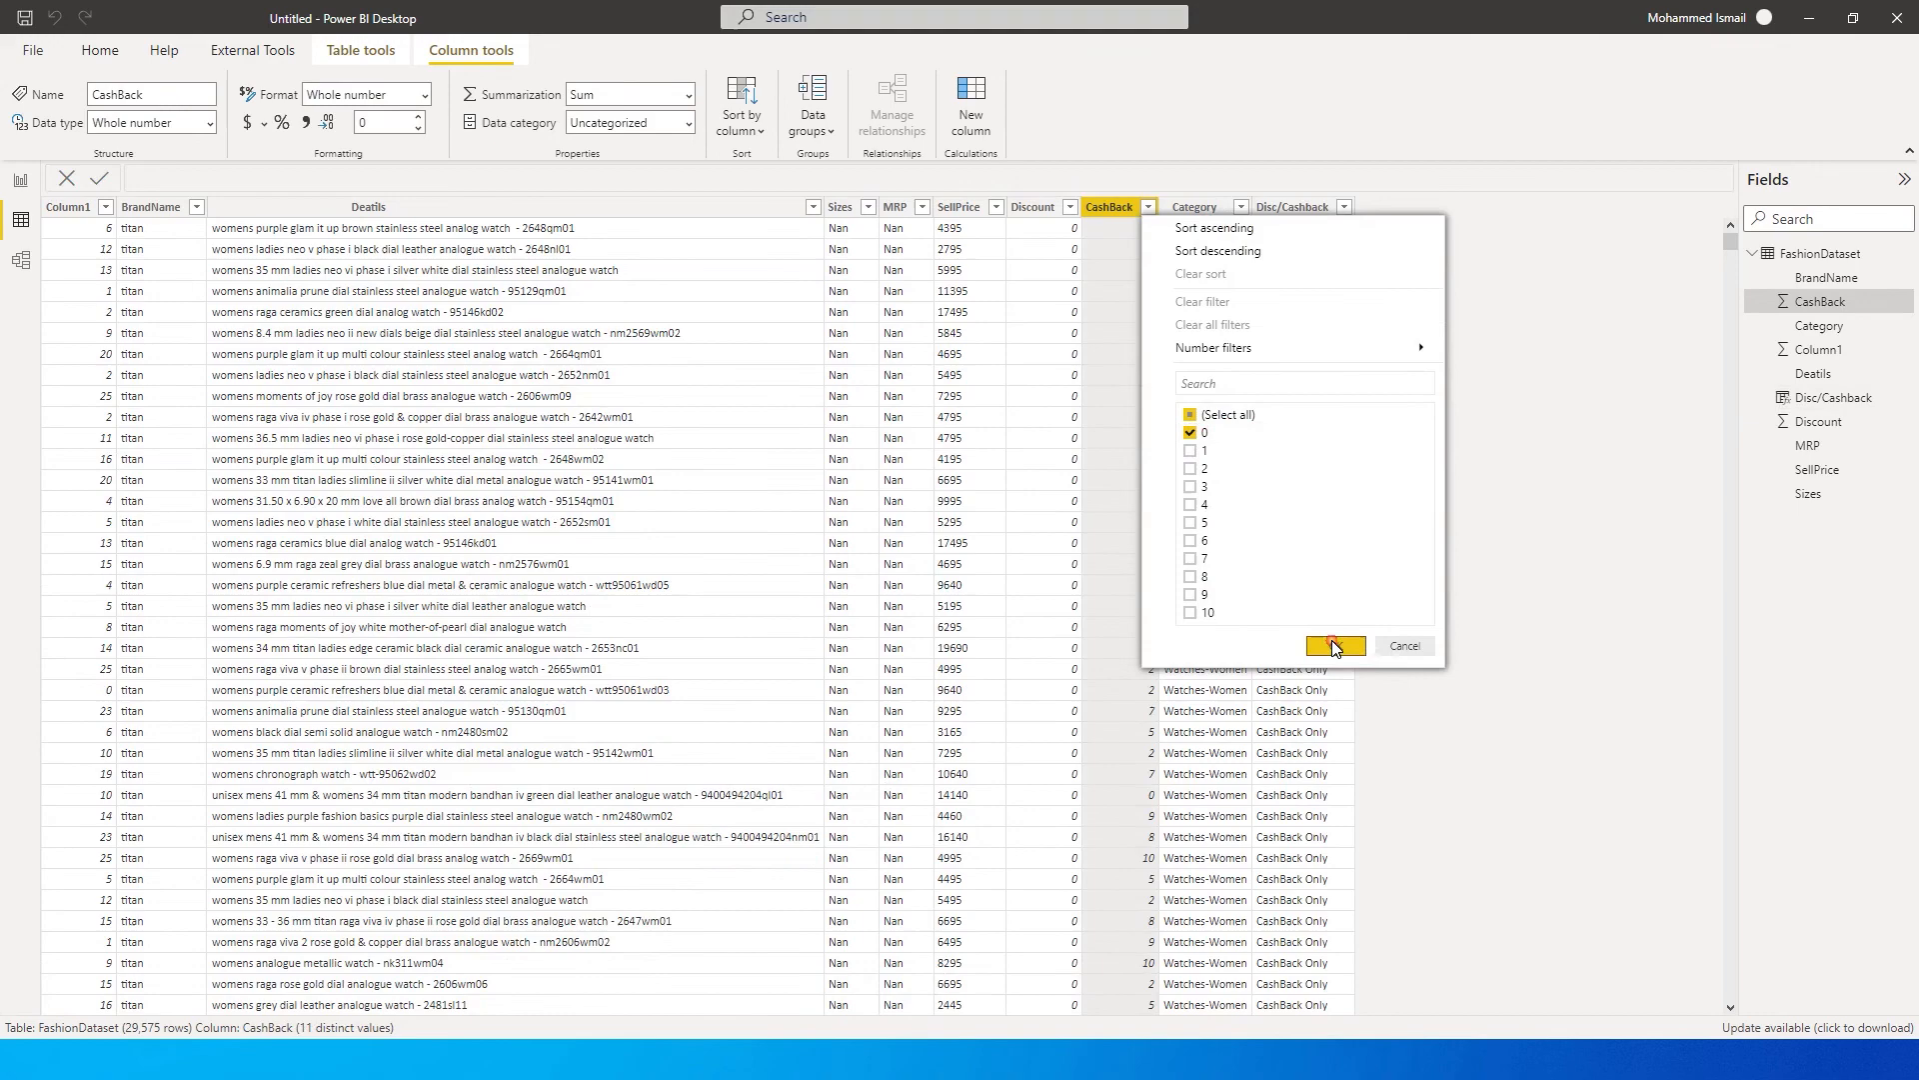
click(1334, 645)
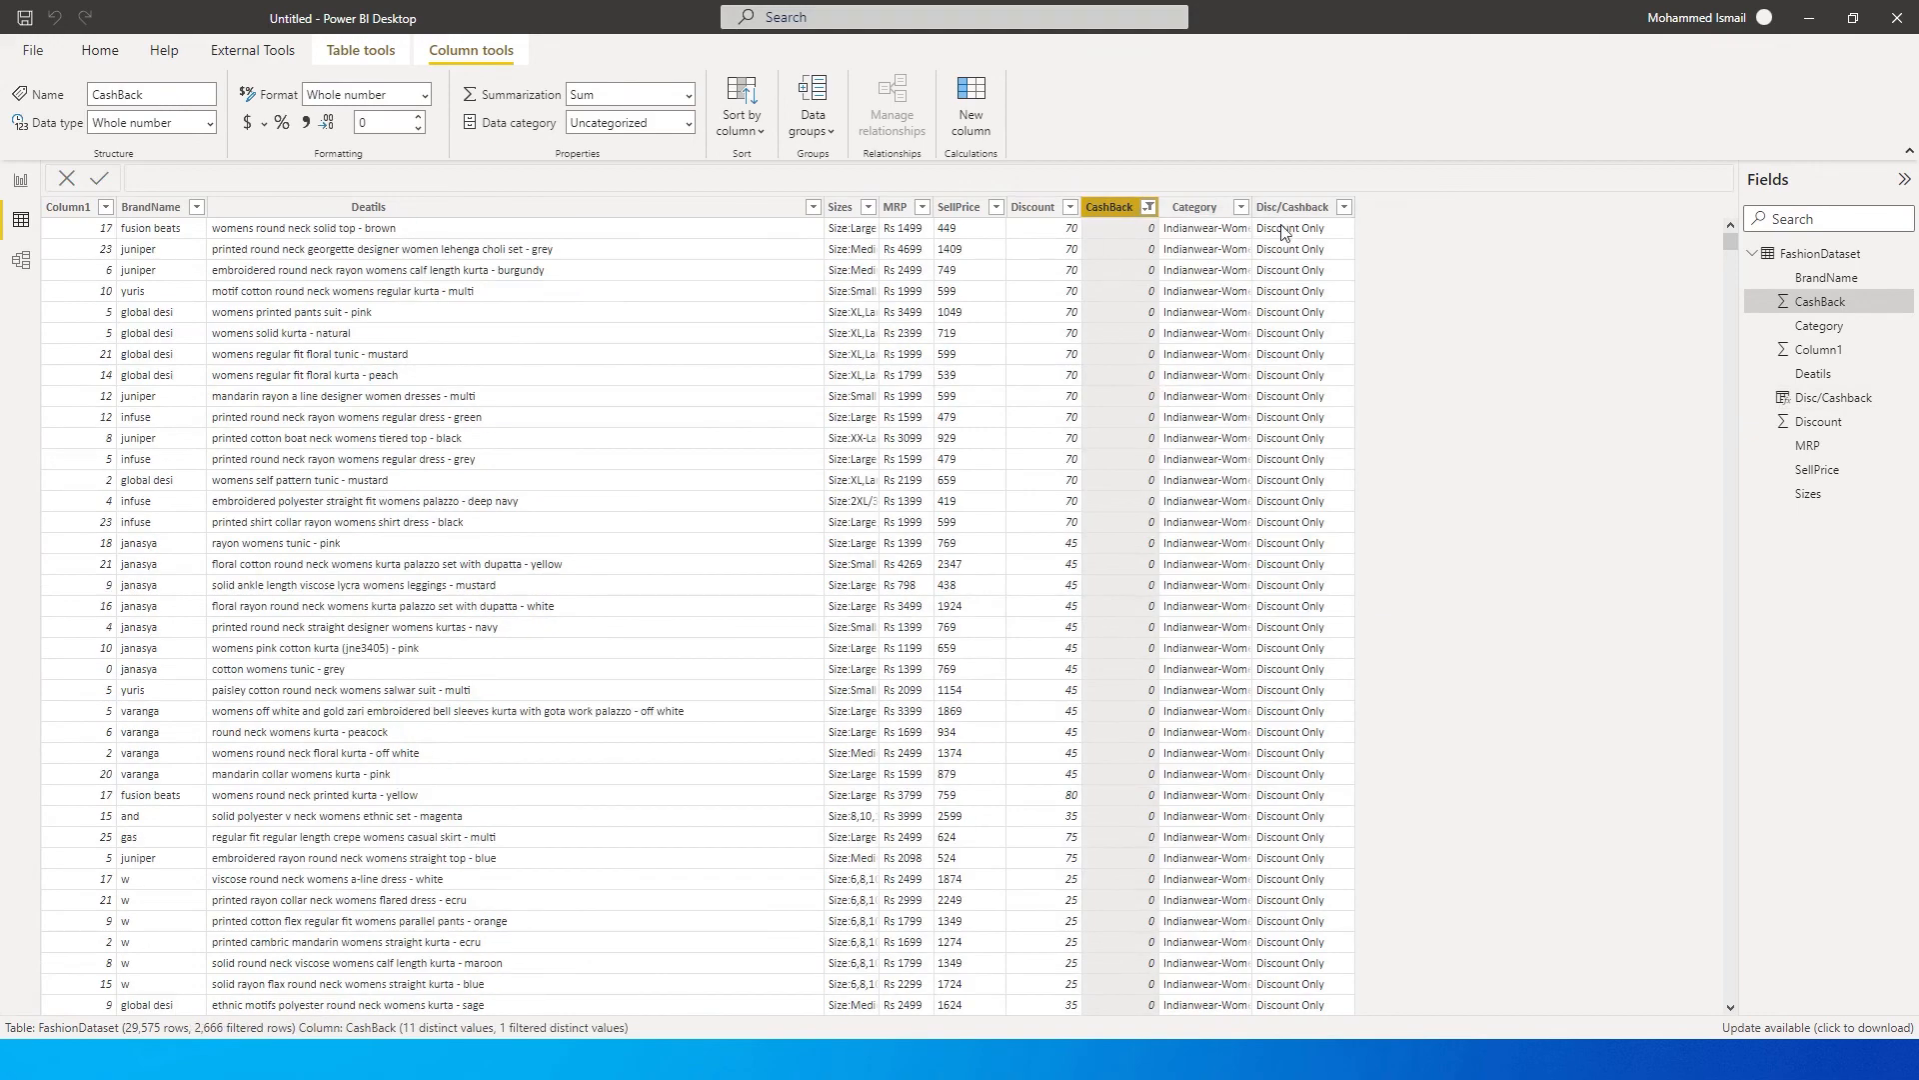
click(1148, 206)
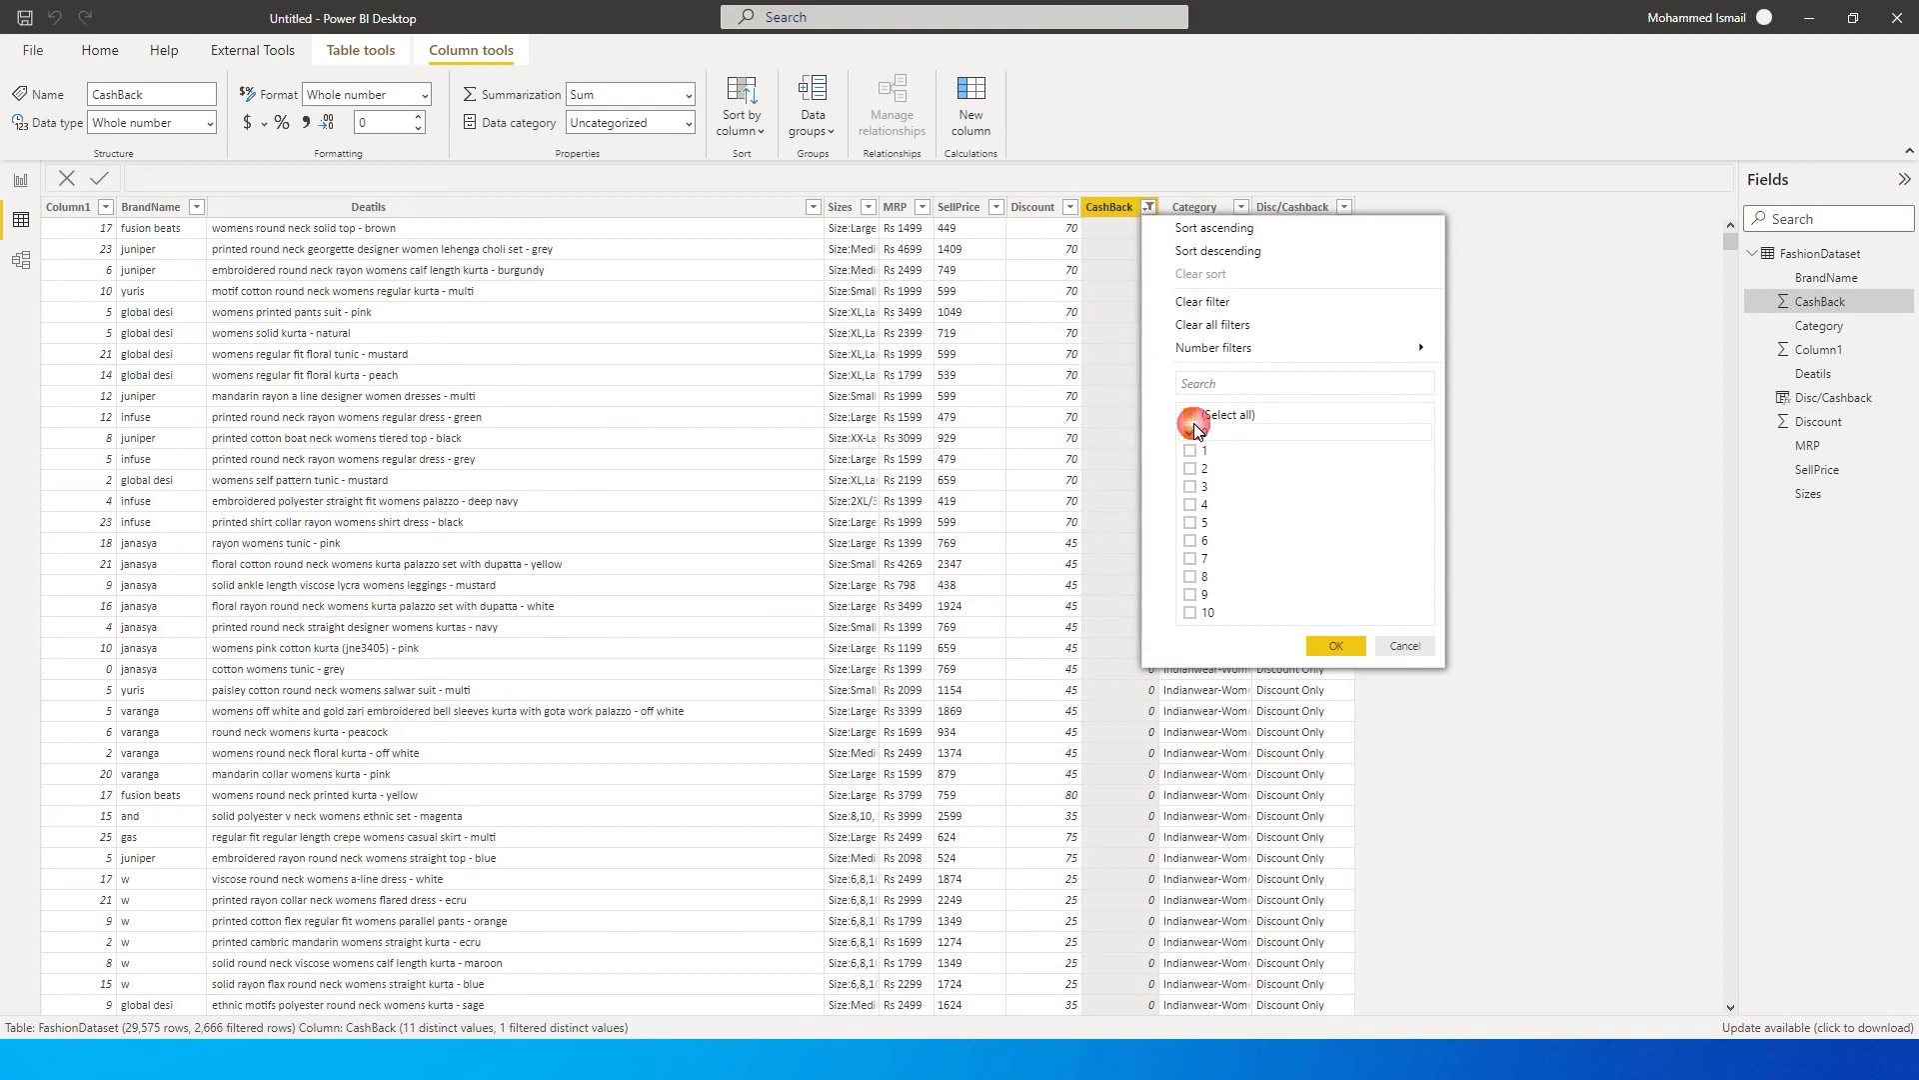
click(1188, 414)
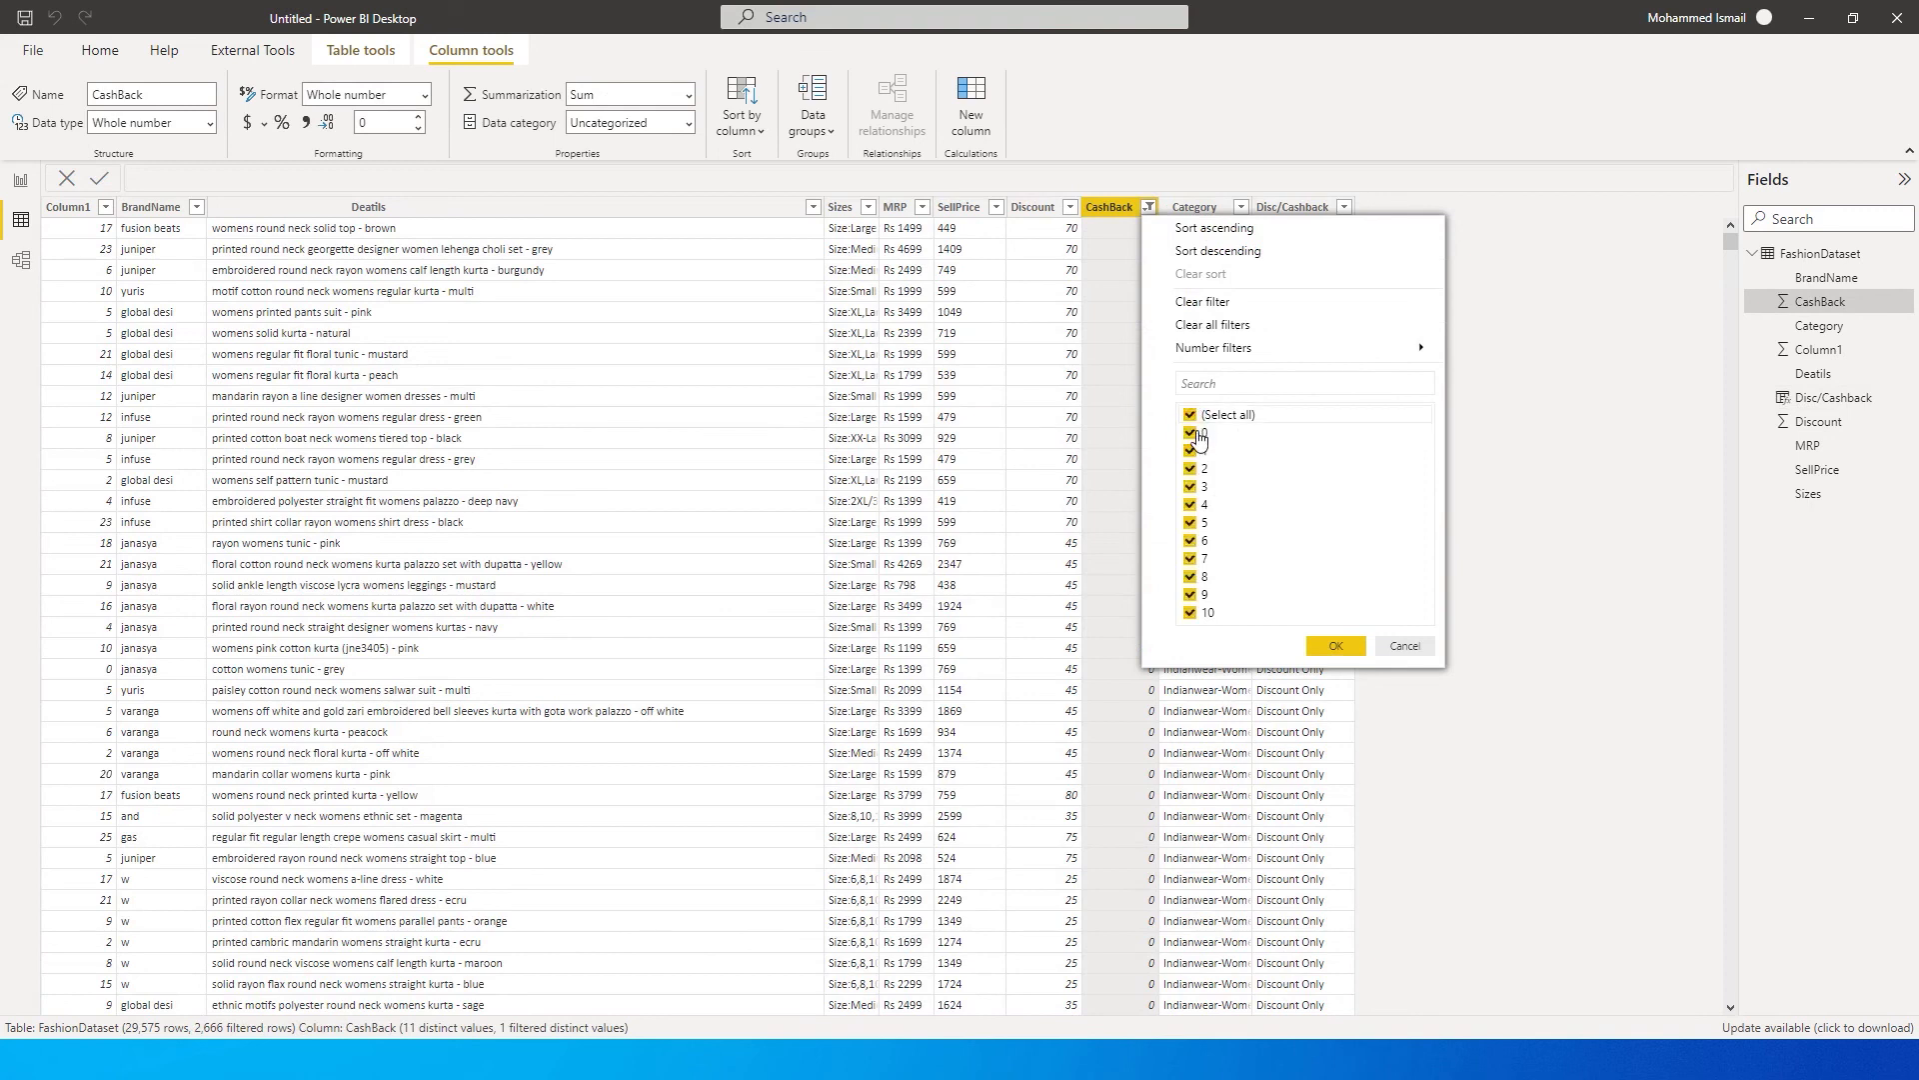
click(1334, 646)
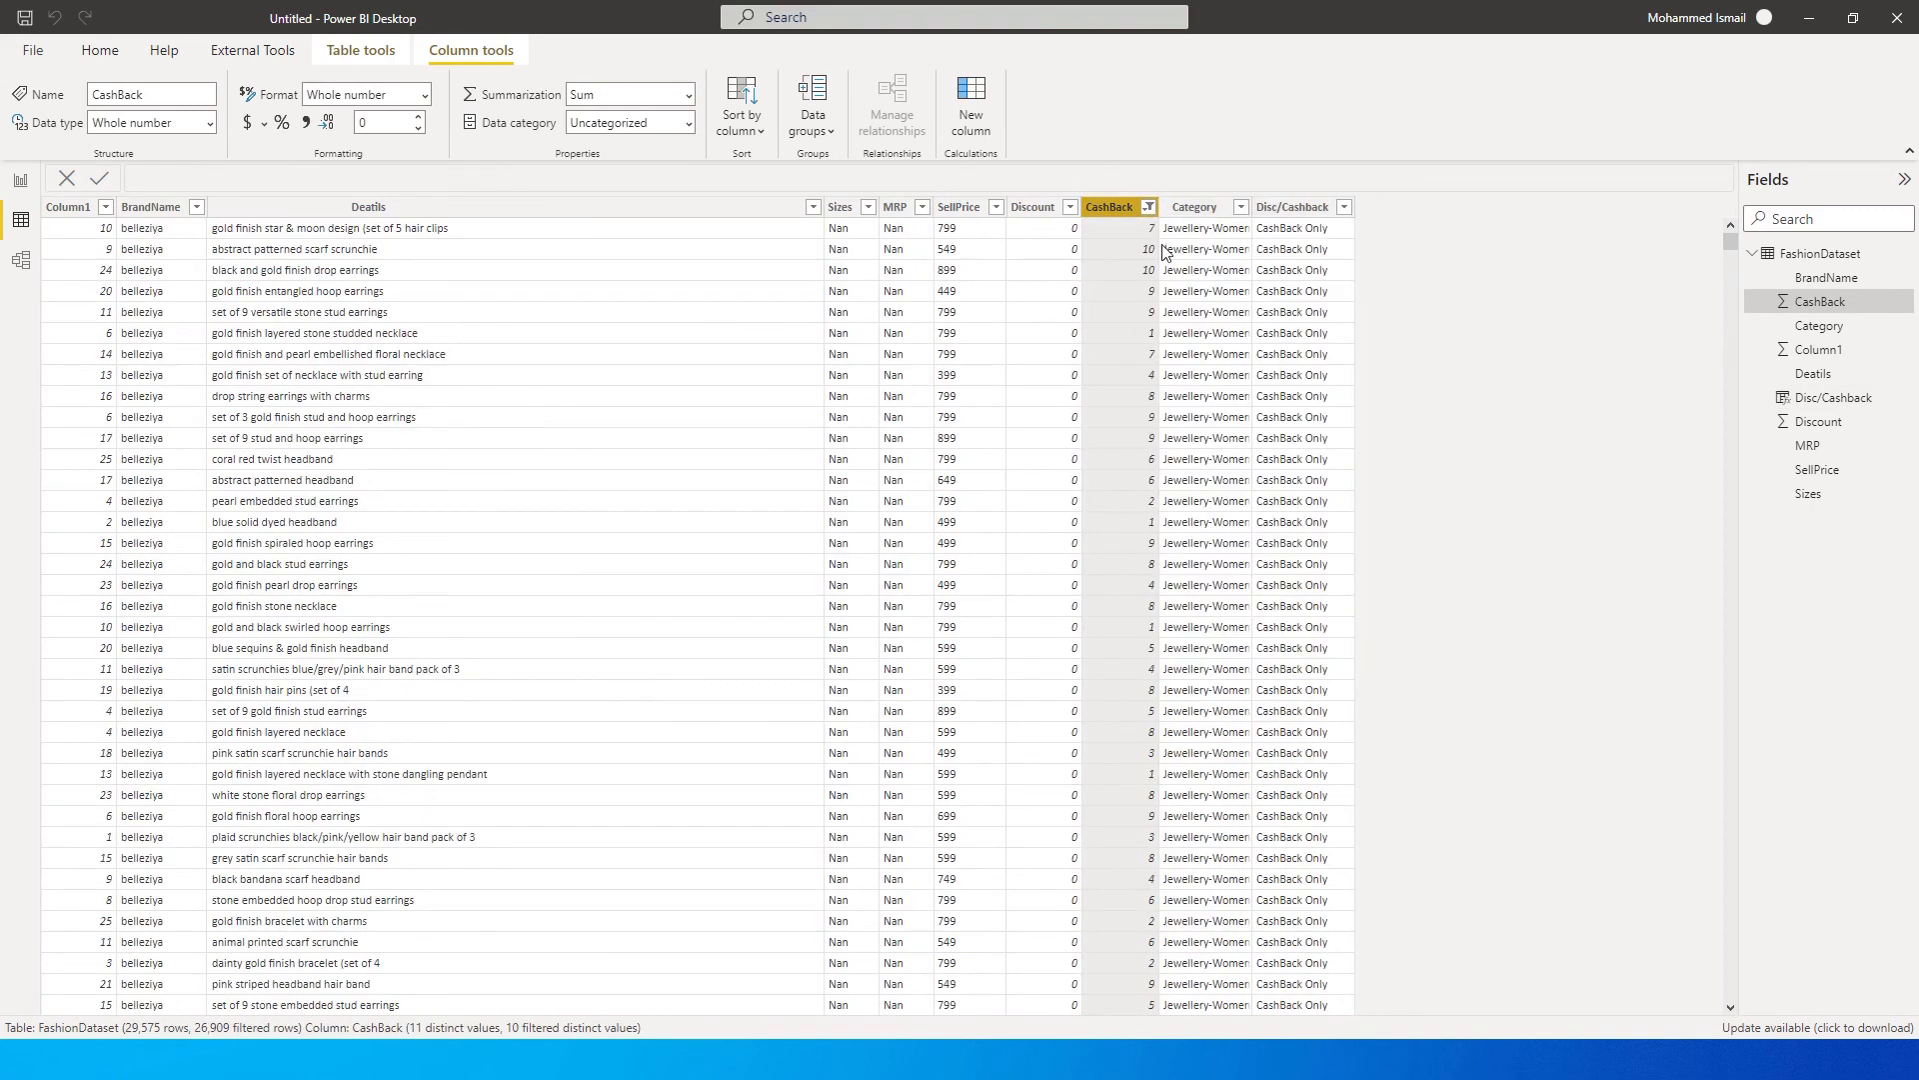
click(1068, 205)
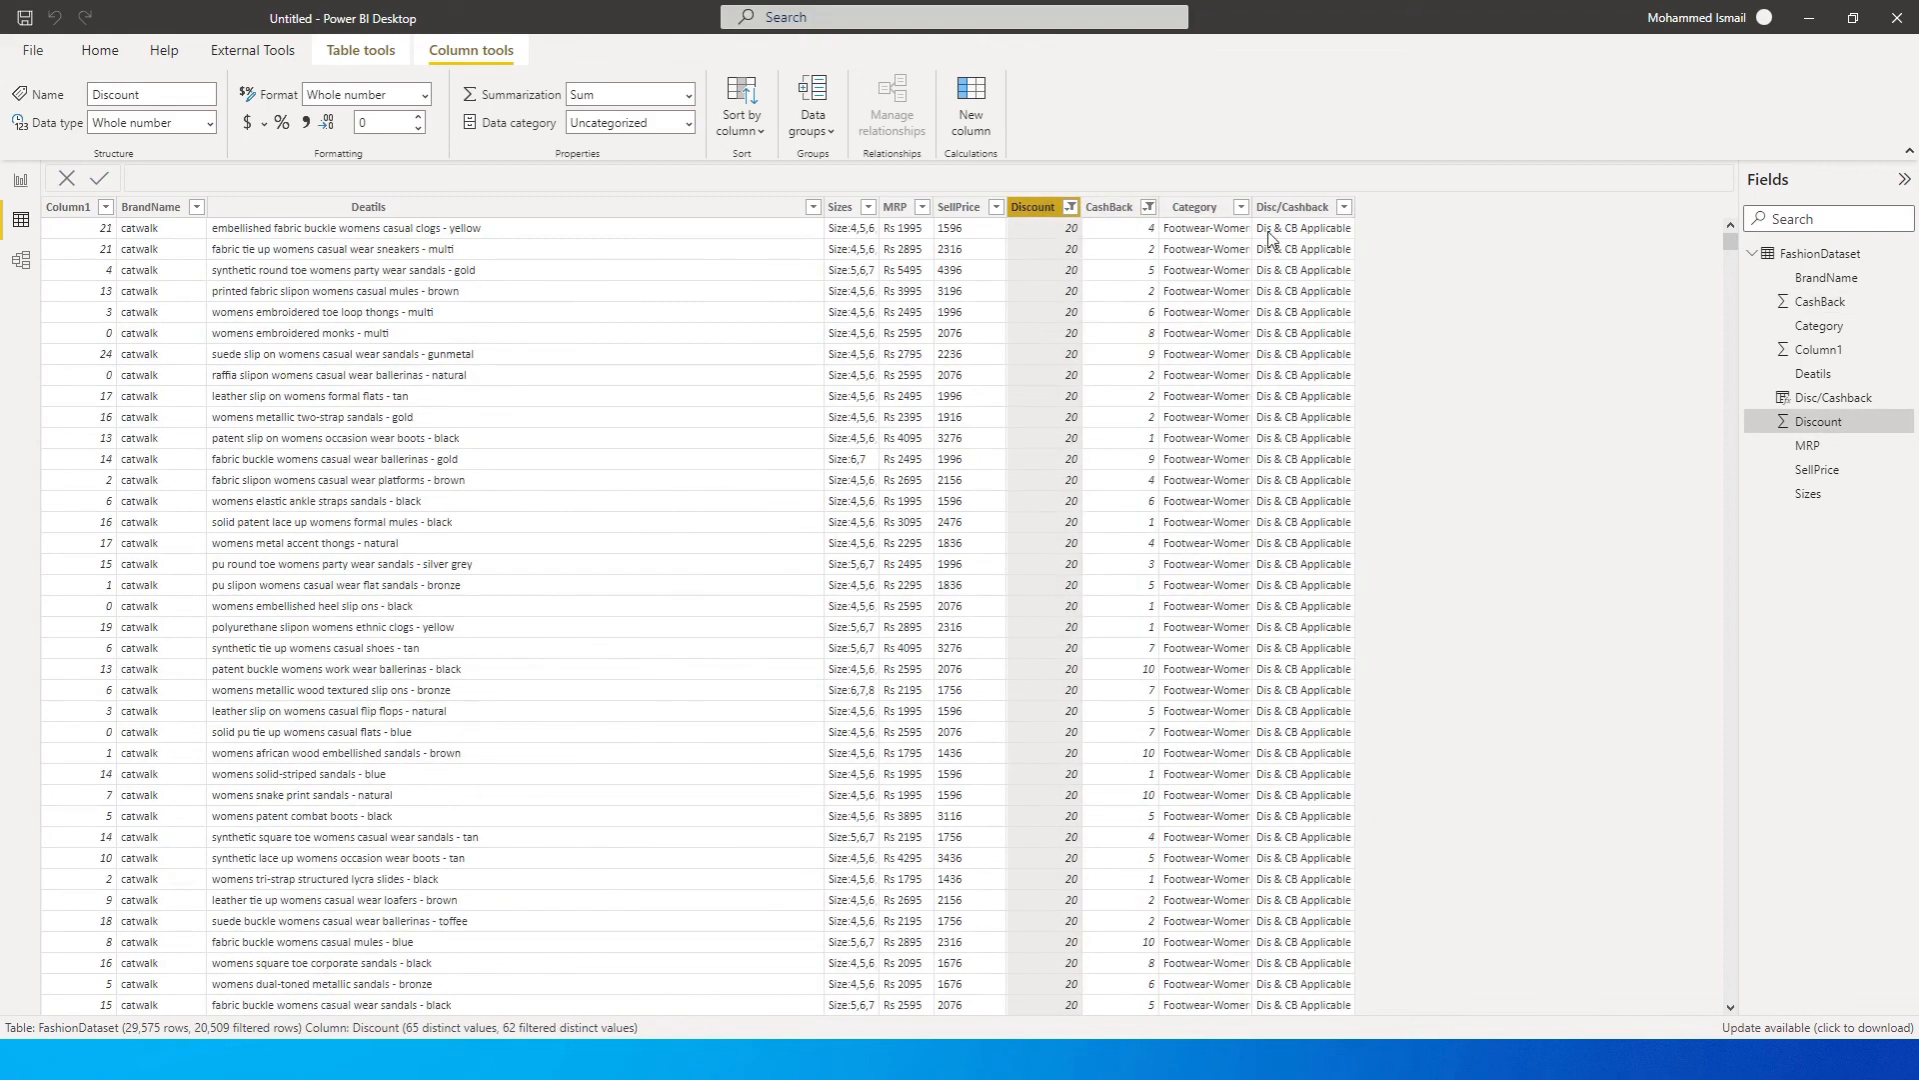
mouse_move(1318, 239)
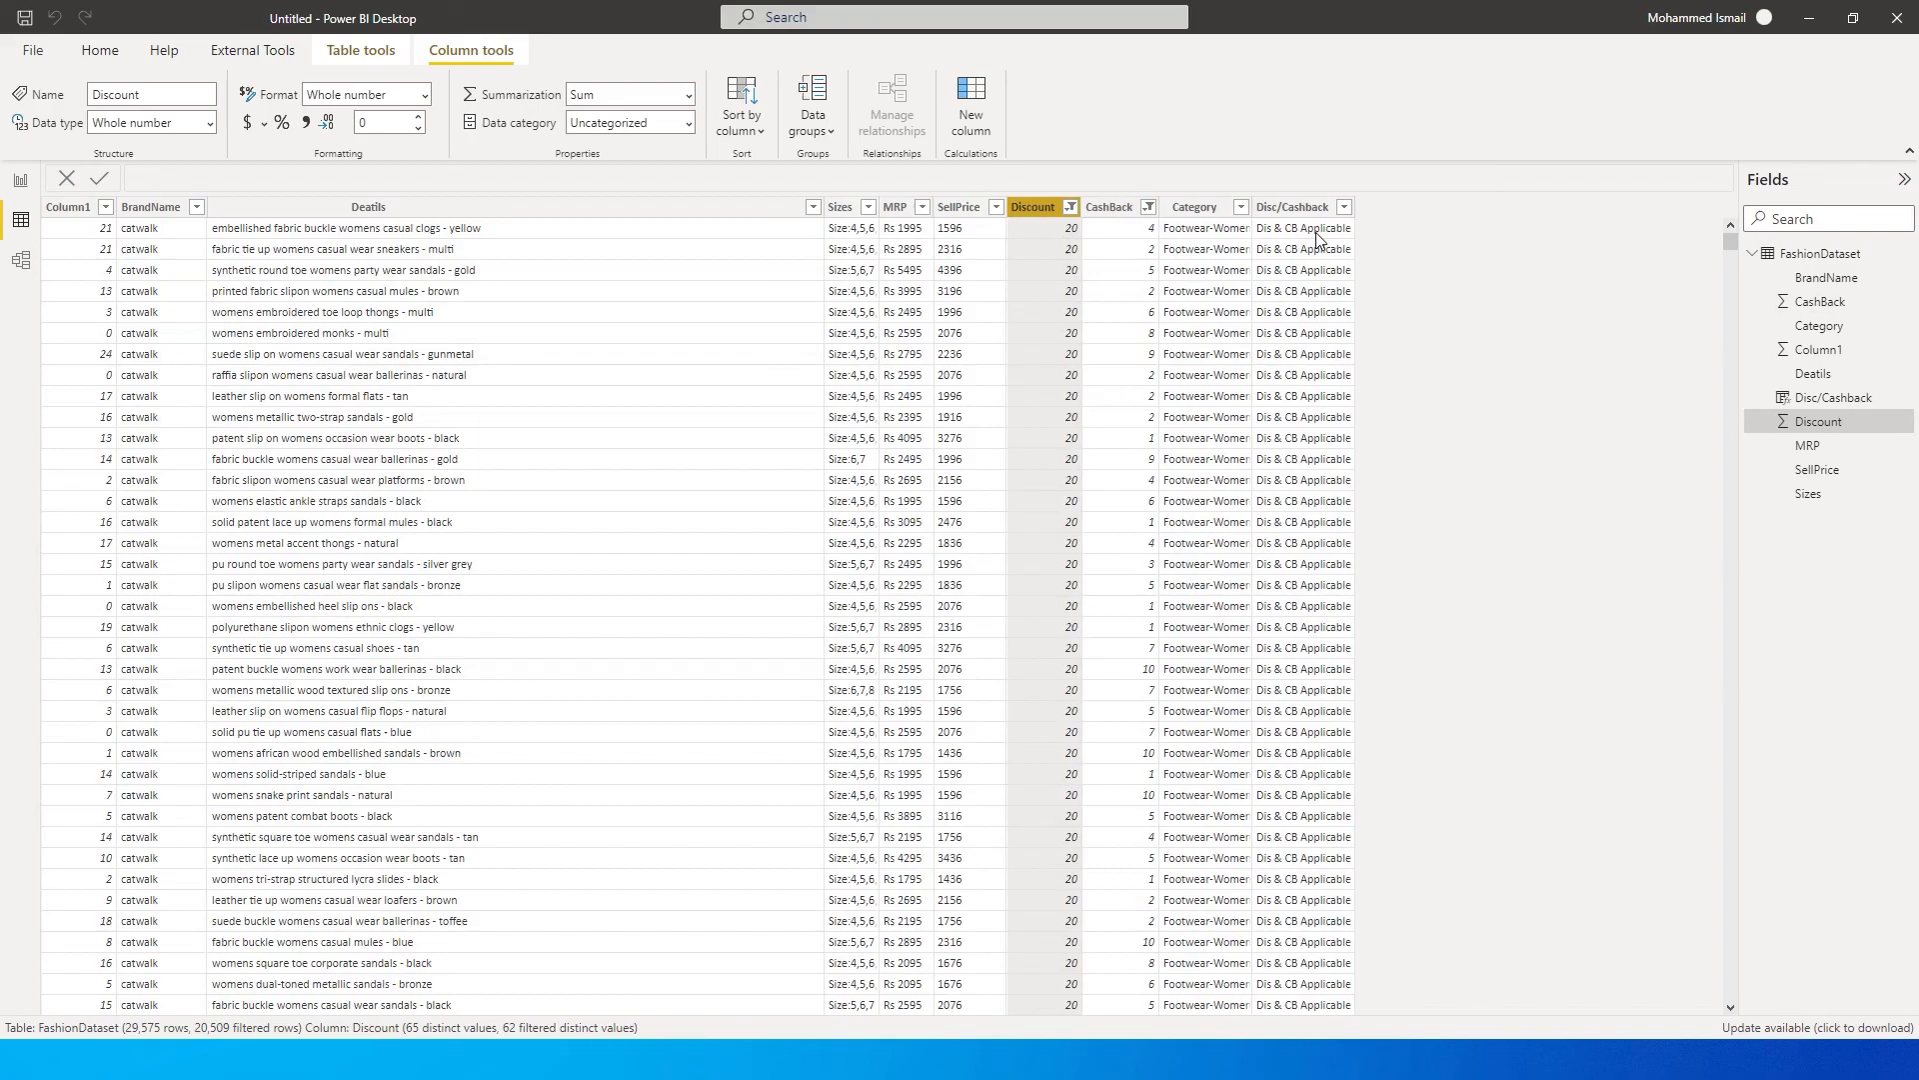
mouse_move(1302, 329)
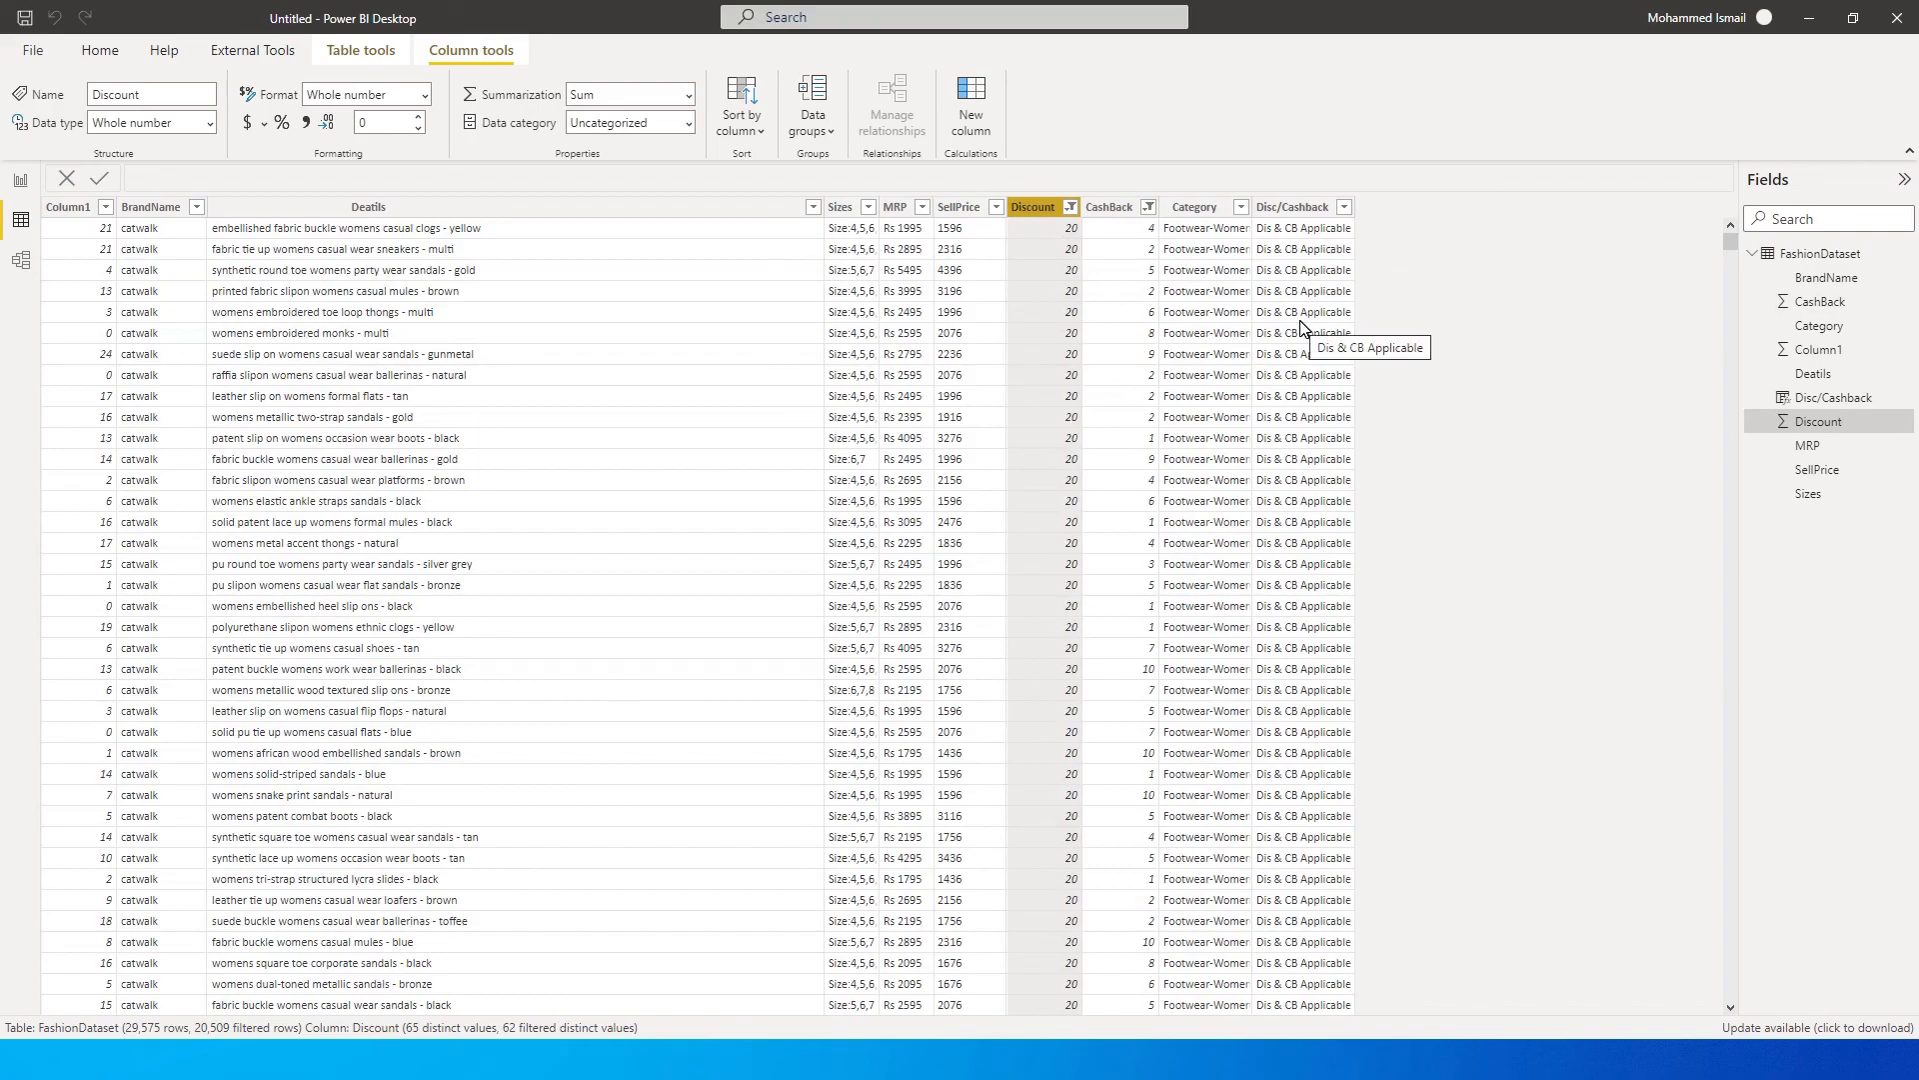